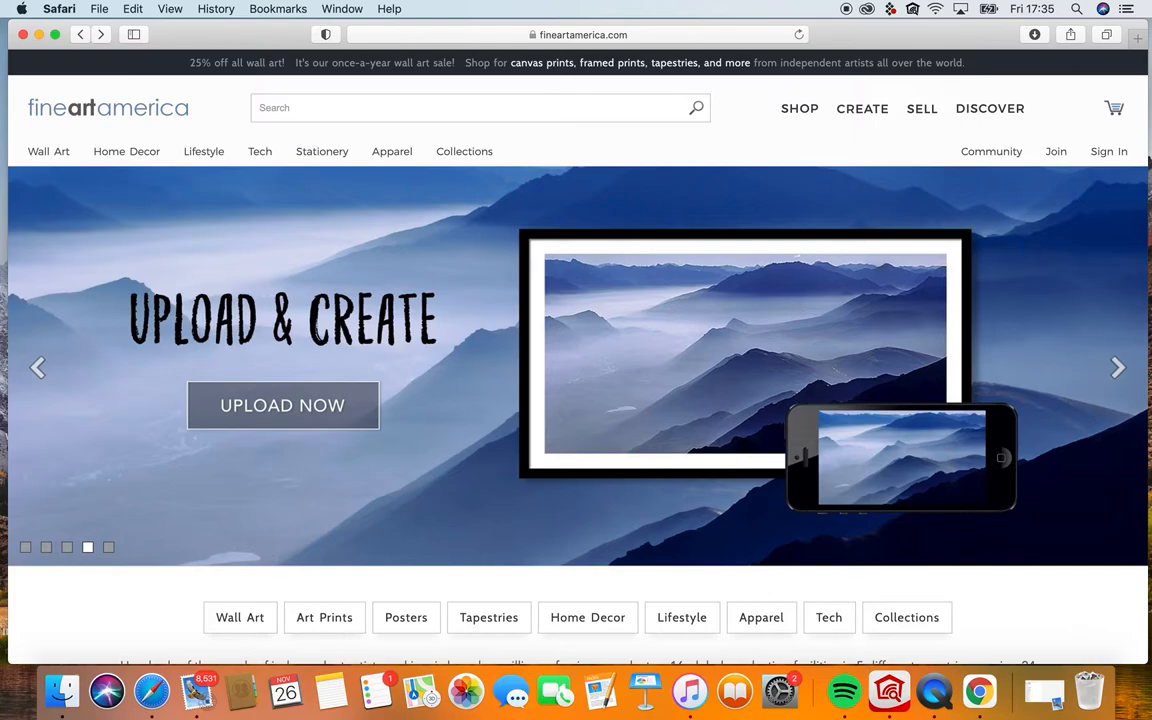
Scroll the homepage past the product carousel and department tiles to Shop Lifestyle.
scroll("down", 3)
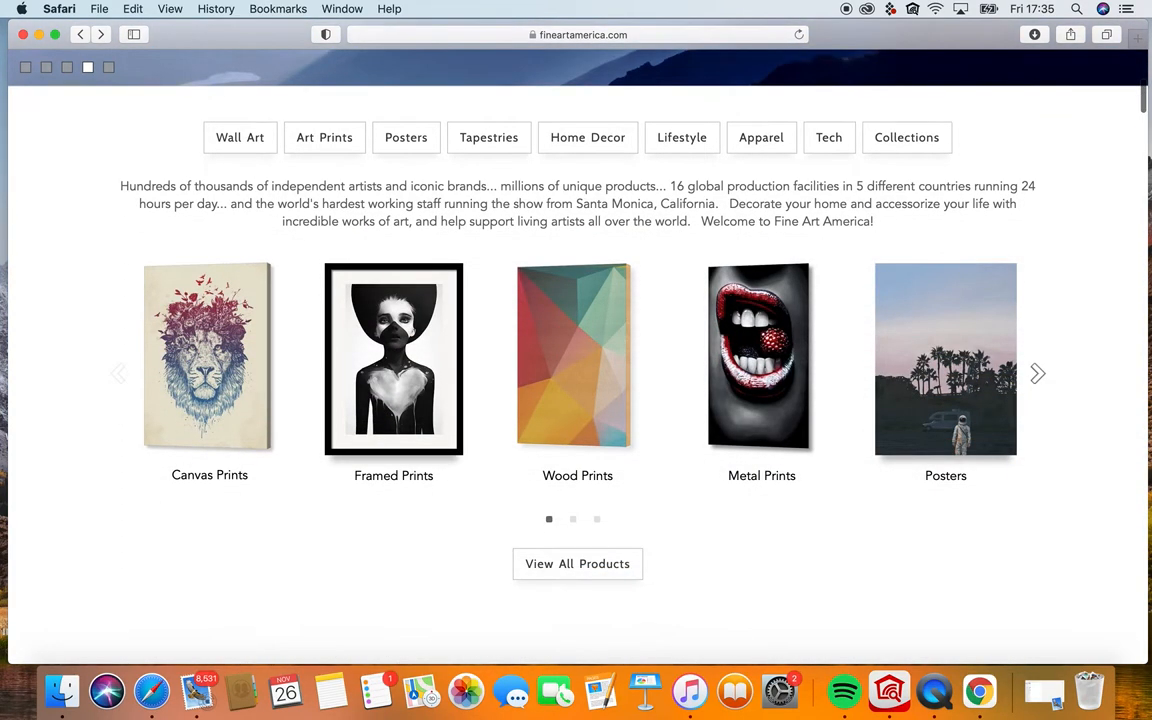
scroll("down", 3)
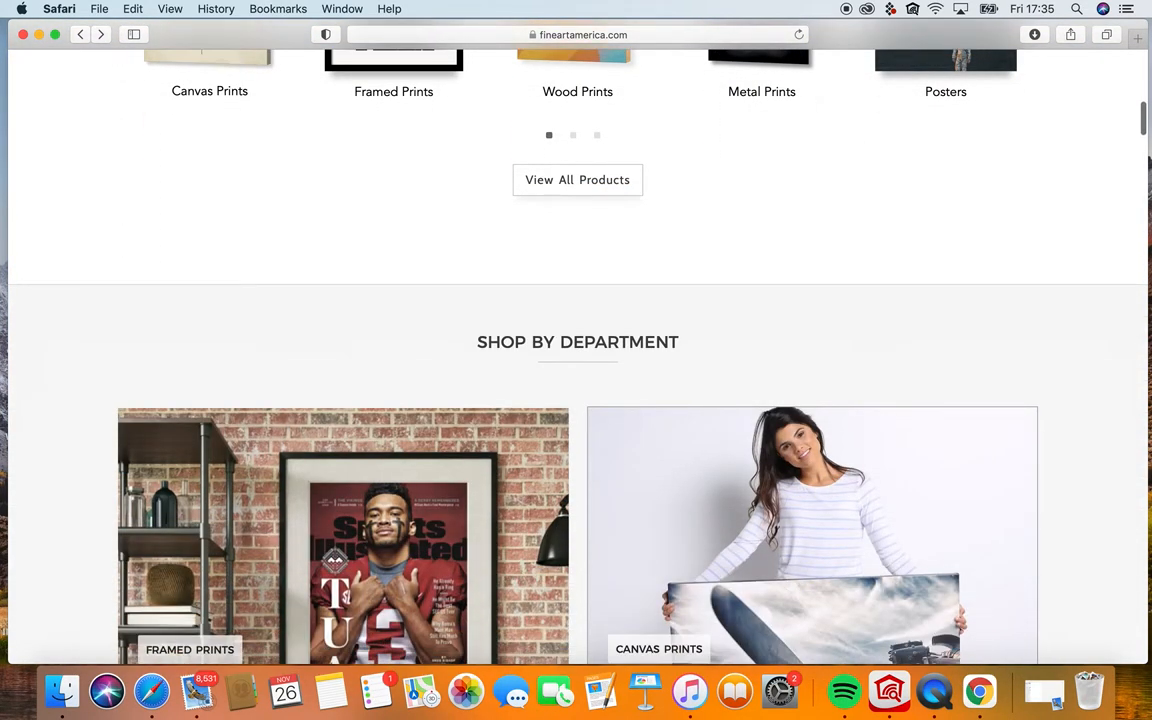
scroll("down", 3)
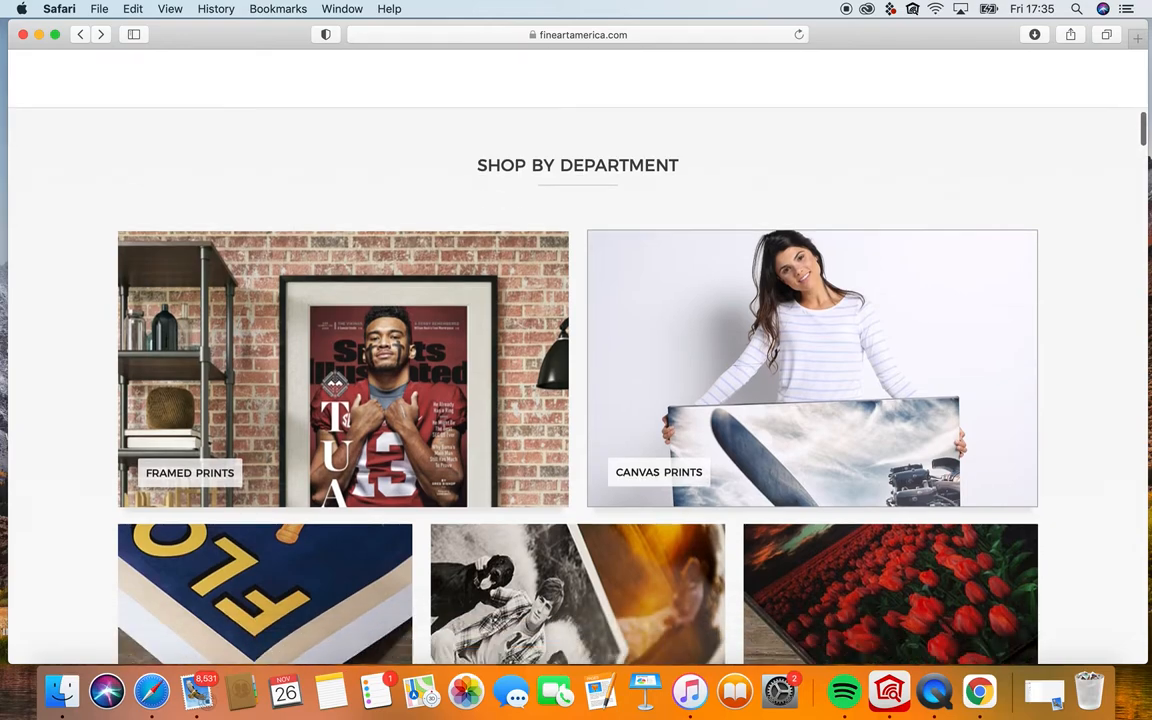
scroll("down", 3)
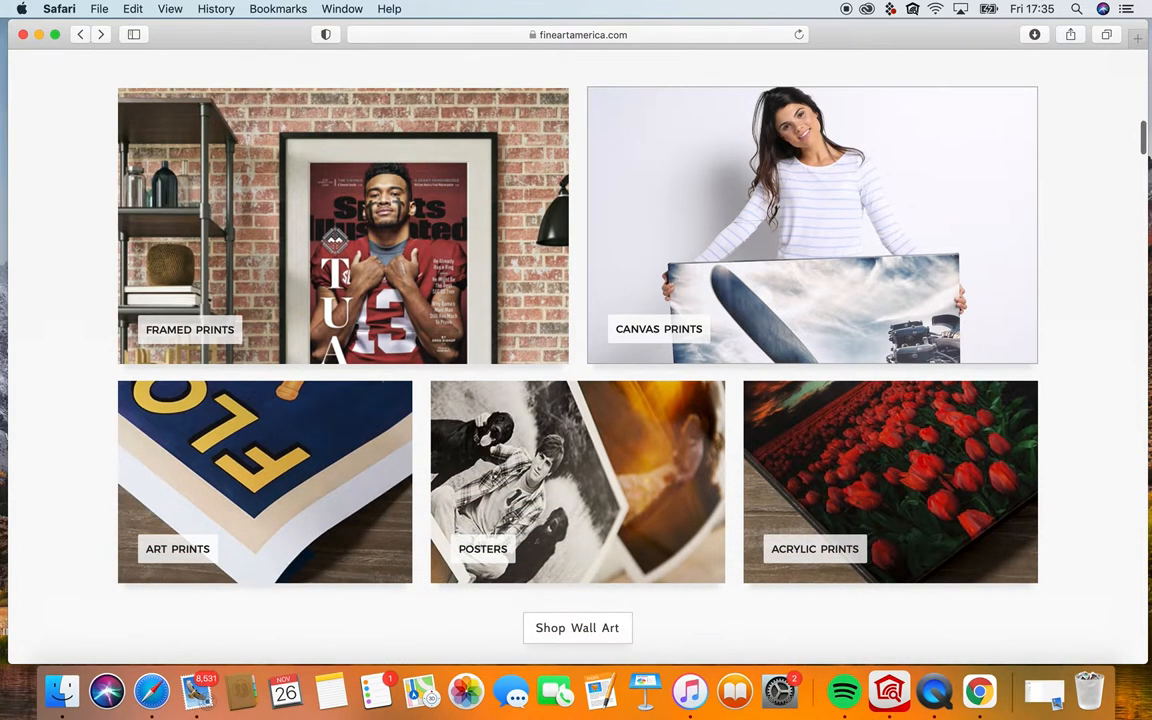
scroll("down", 3)
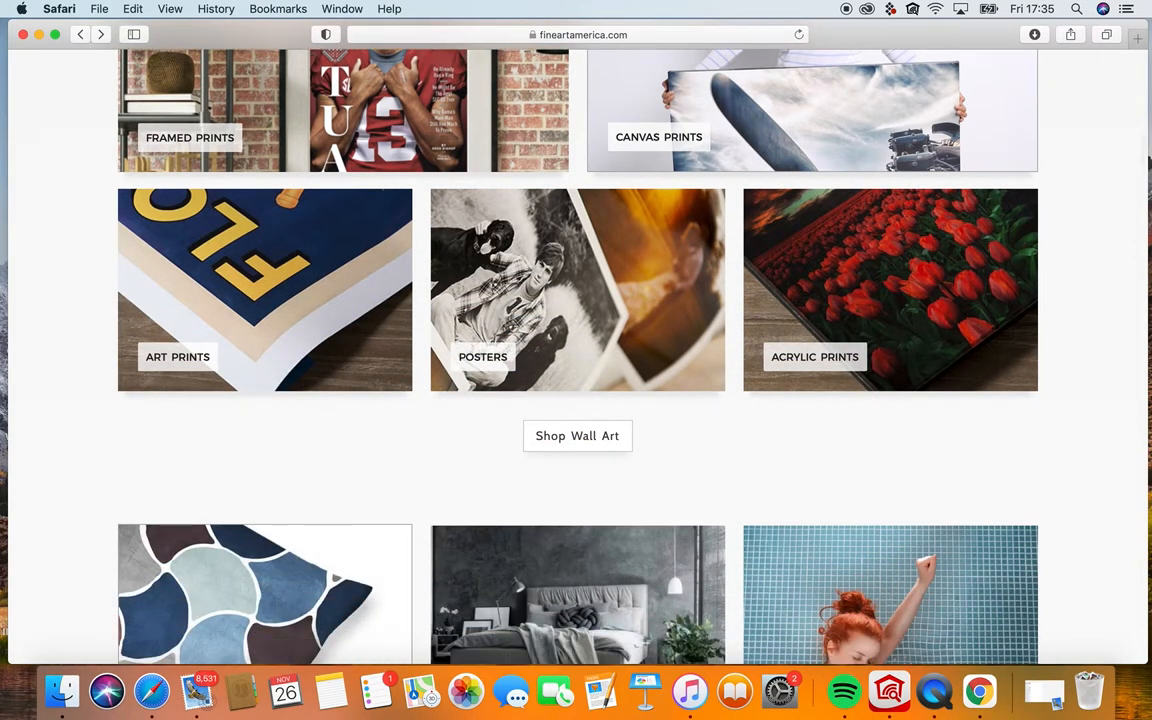
scroll("down", 3)
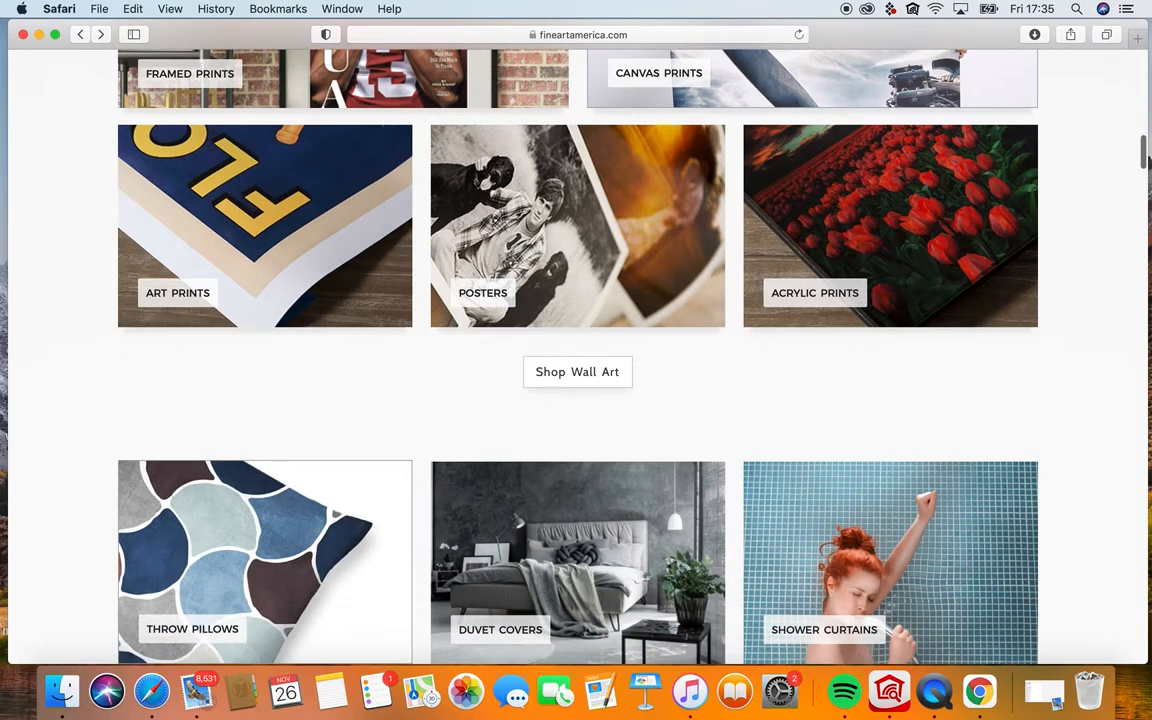
scroll("down", 3)
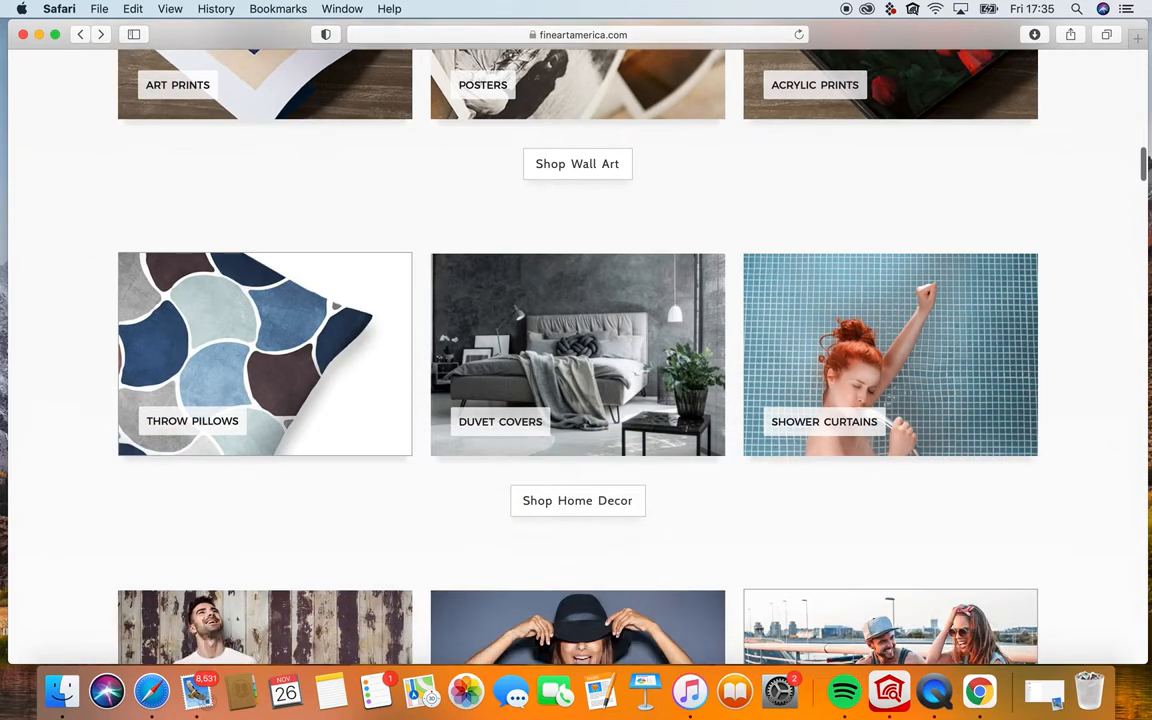
scroll("down", 3)
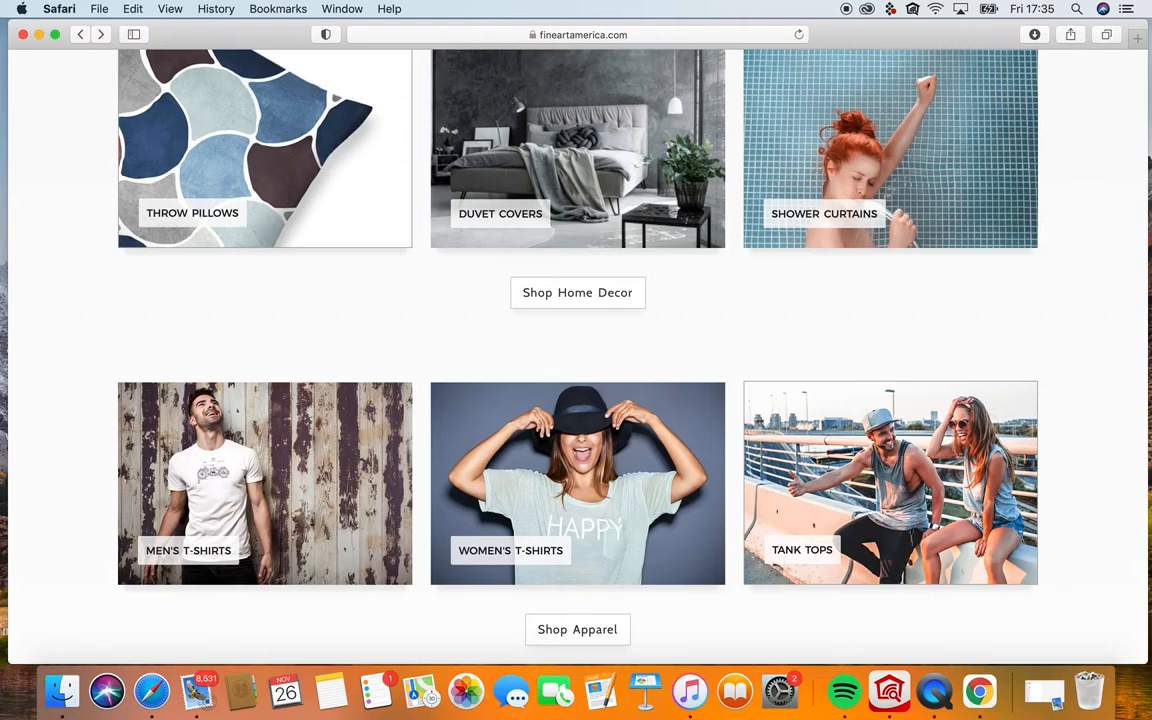
scroll("down", 3)
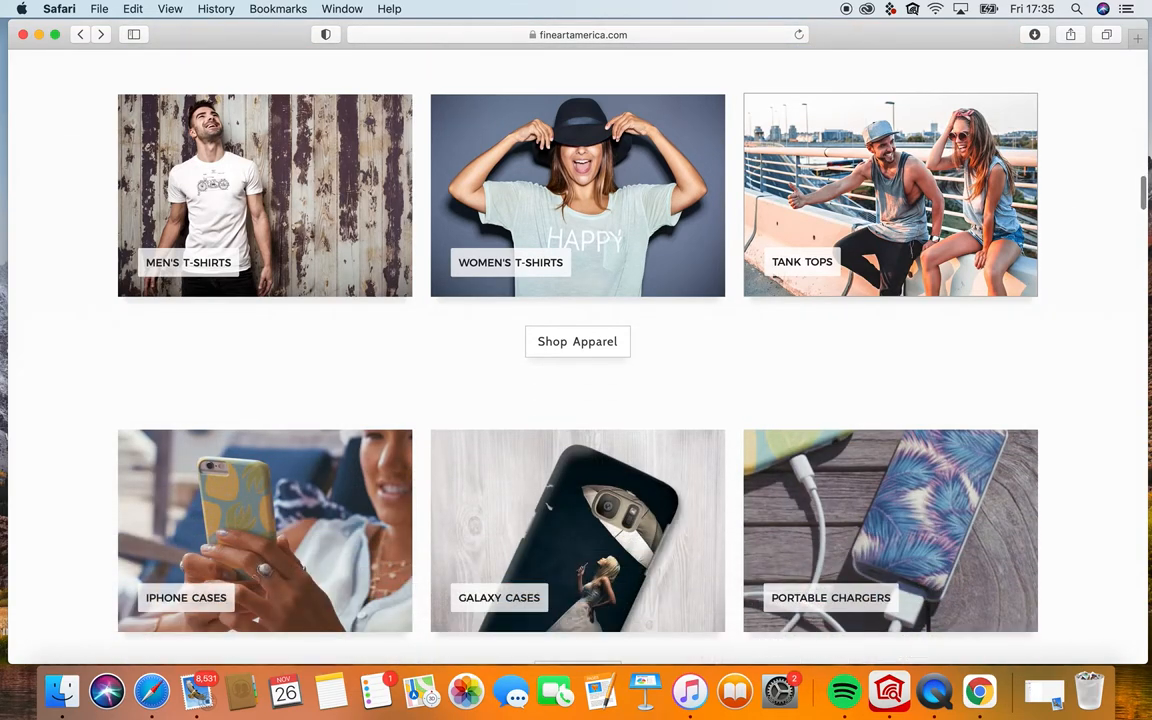
scroll("down", 3)
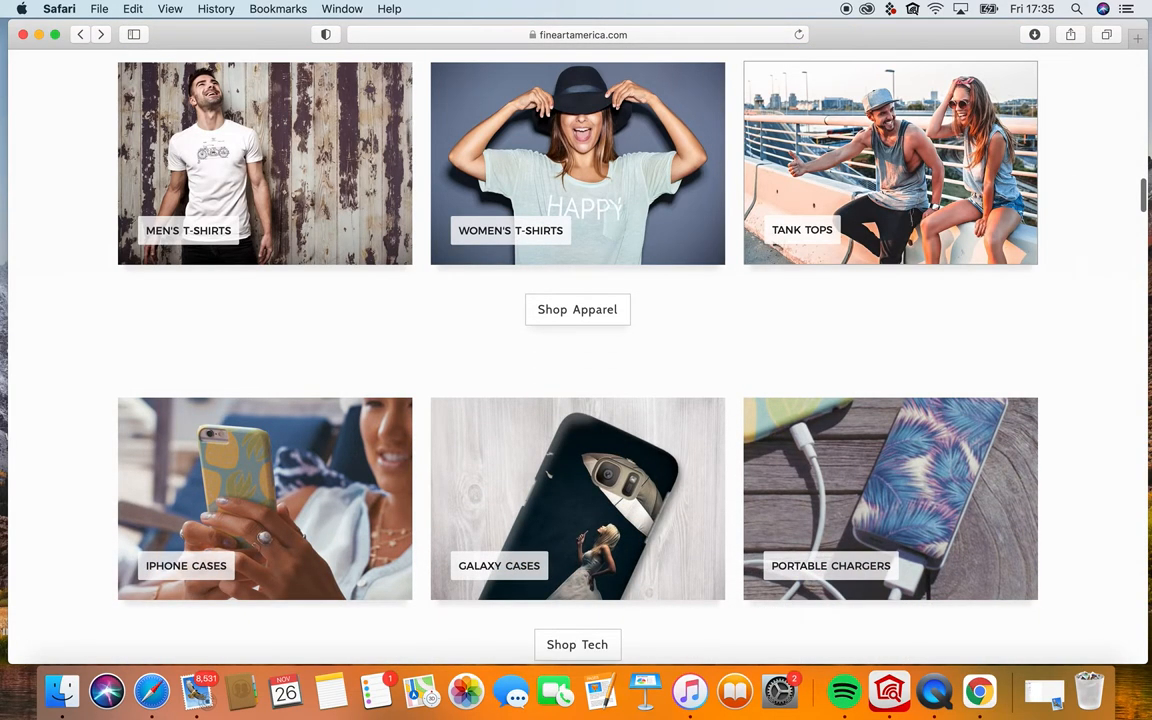
scroll("down", 3)
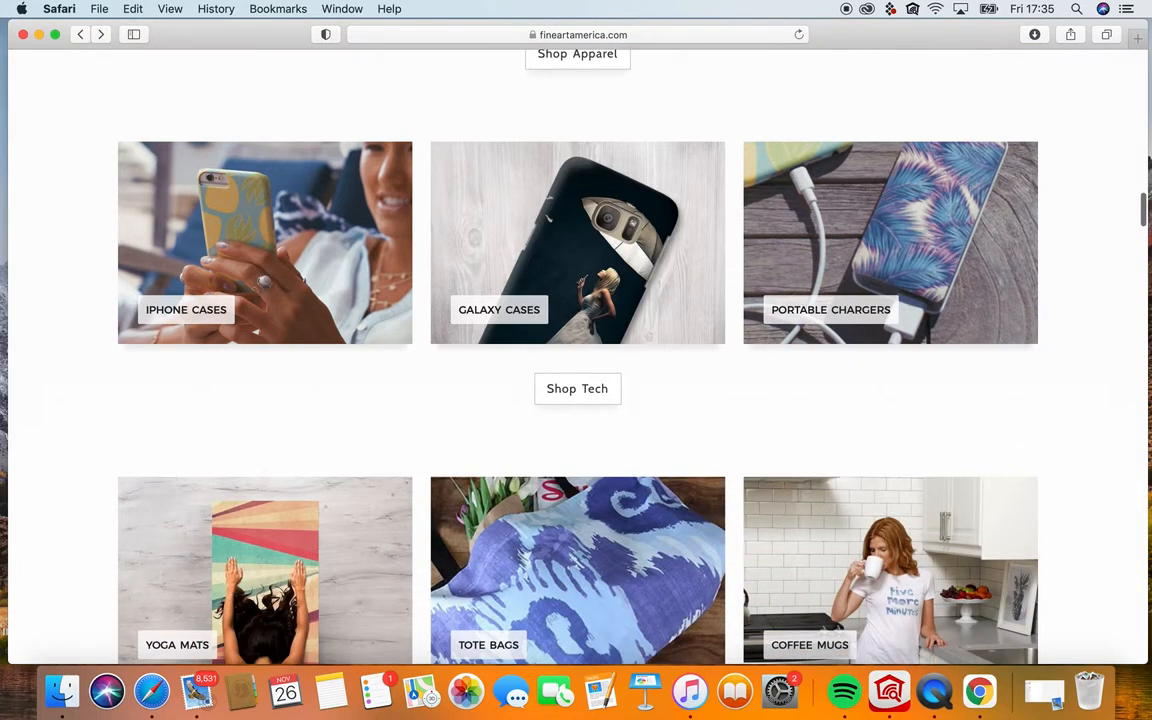
scroll("down", 3)
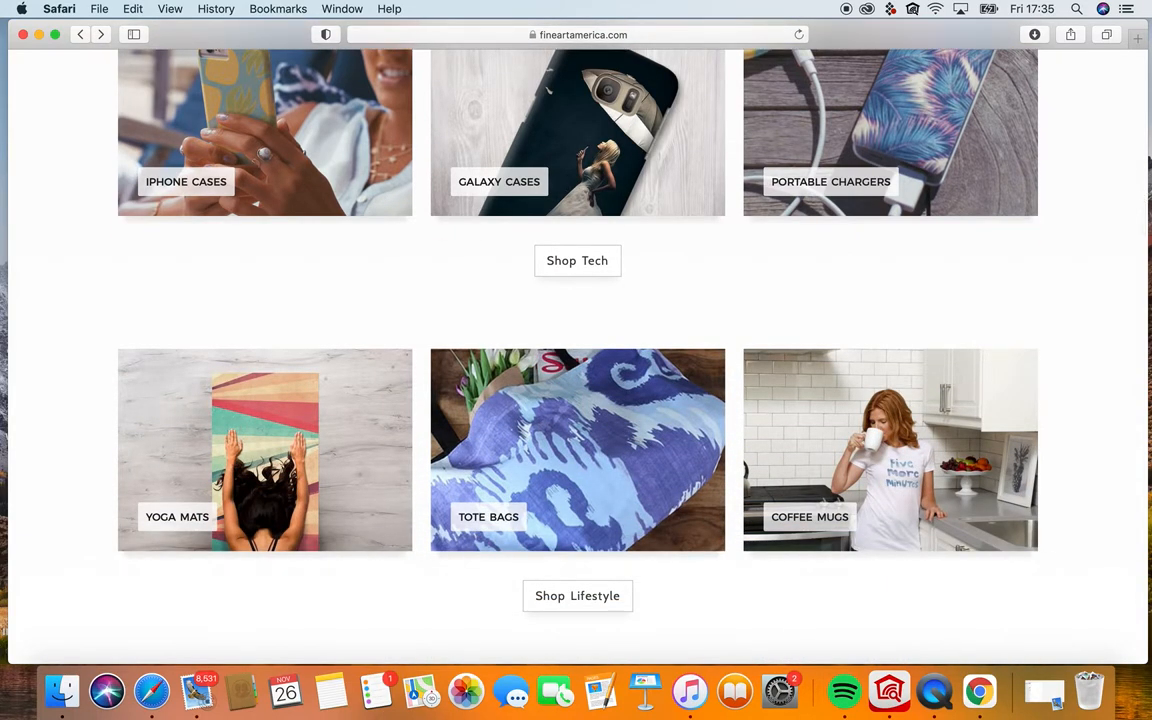
scroll("down", 3)
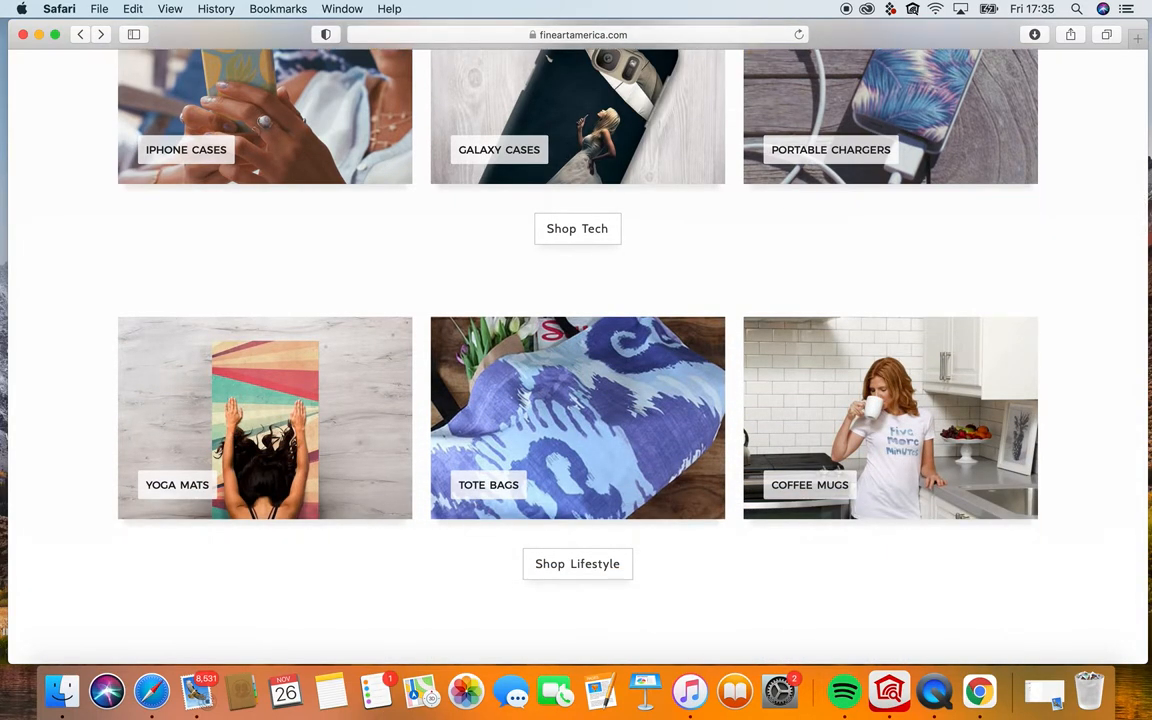
scroll("down", 3)
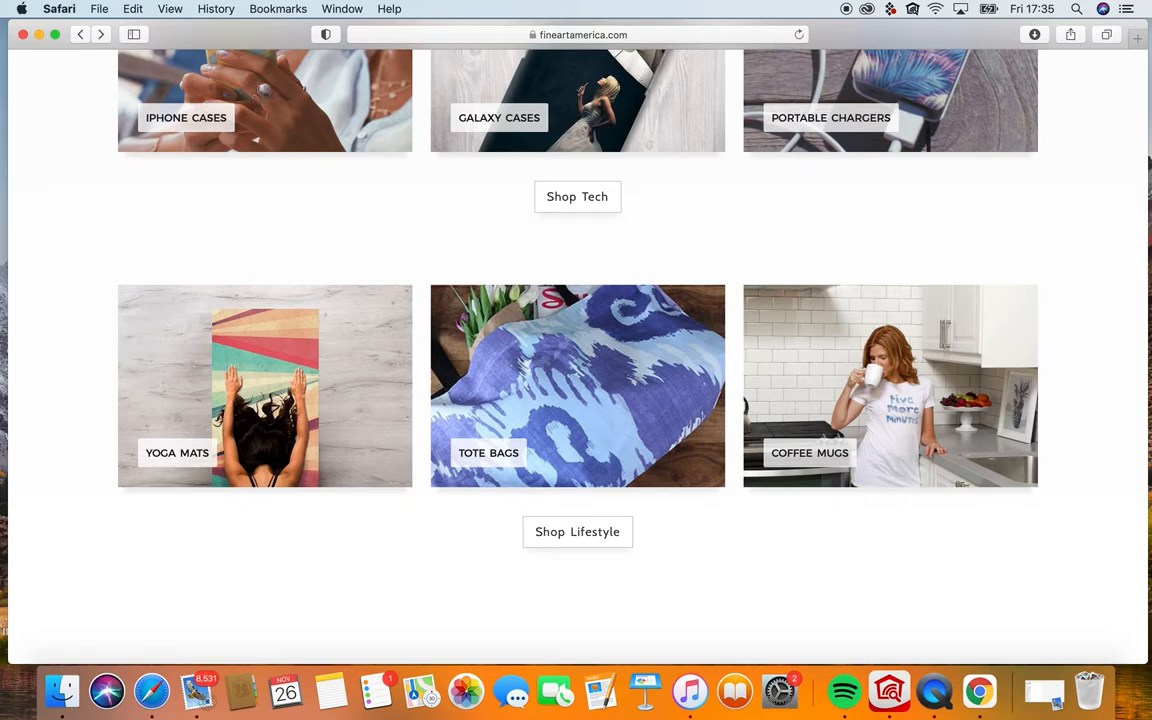
scroll("down", 3)
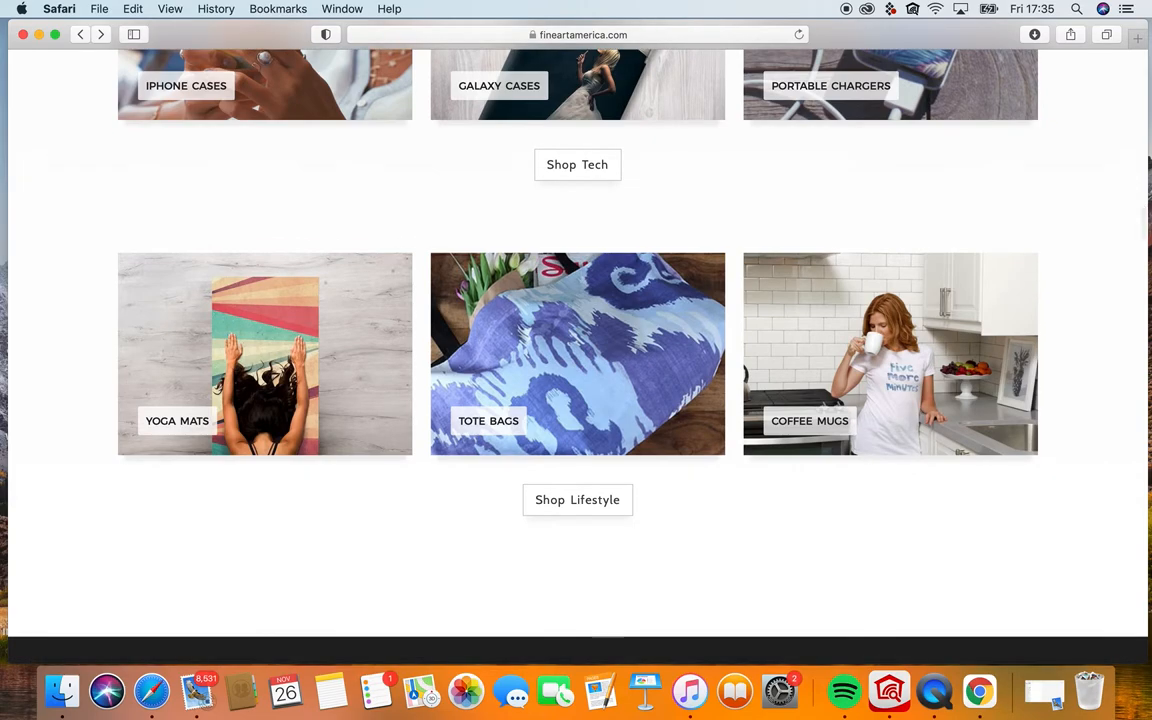
scroll("down", 3)
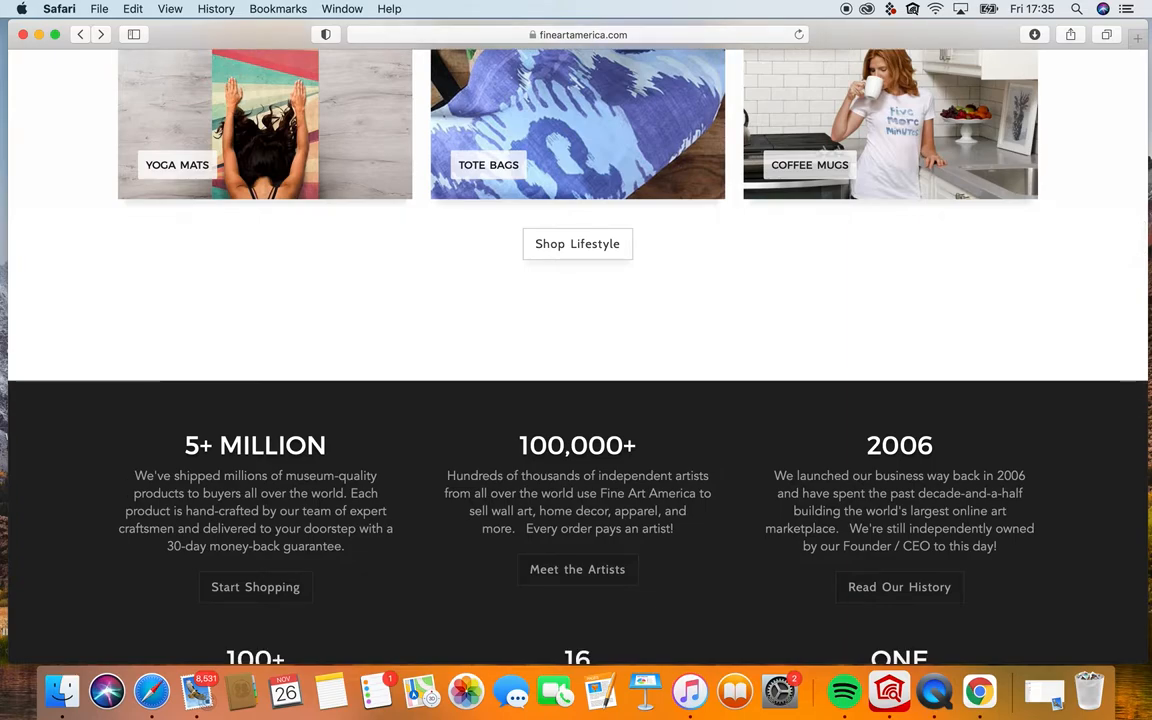
Read the dark statistics panel, including 5+ million products shipped and 16 manufacturing centers.
scroll("down", 3)
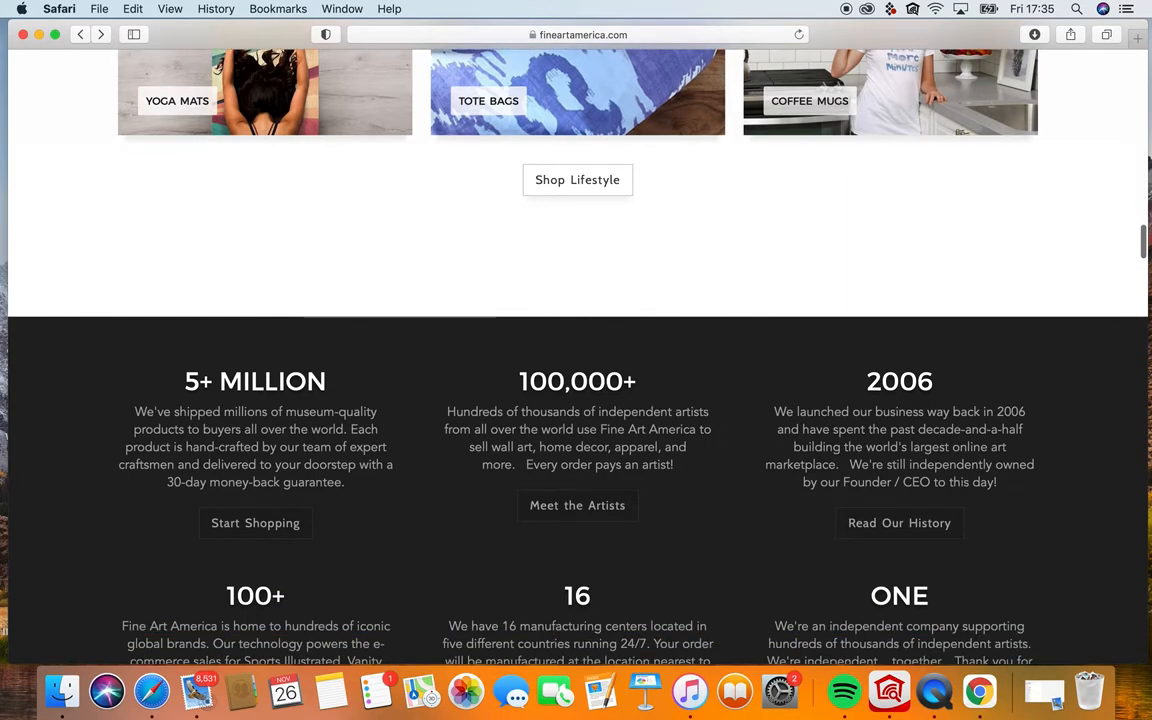
scroll("down", 3)
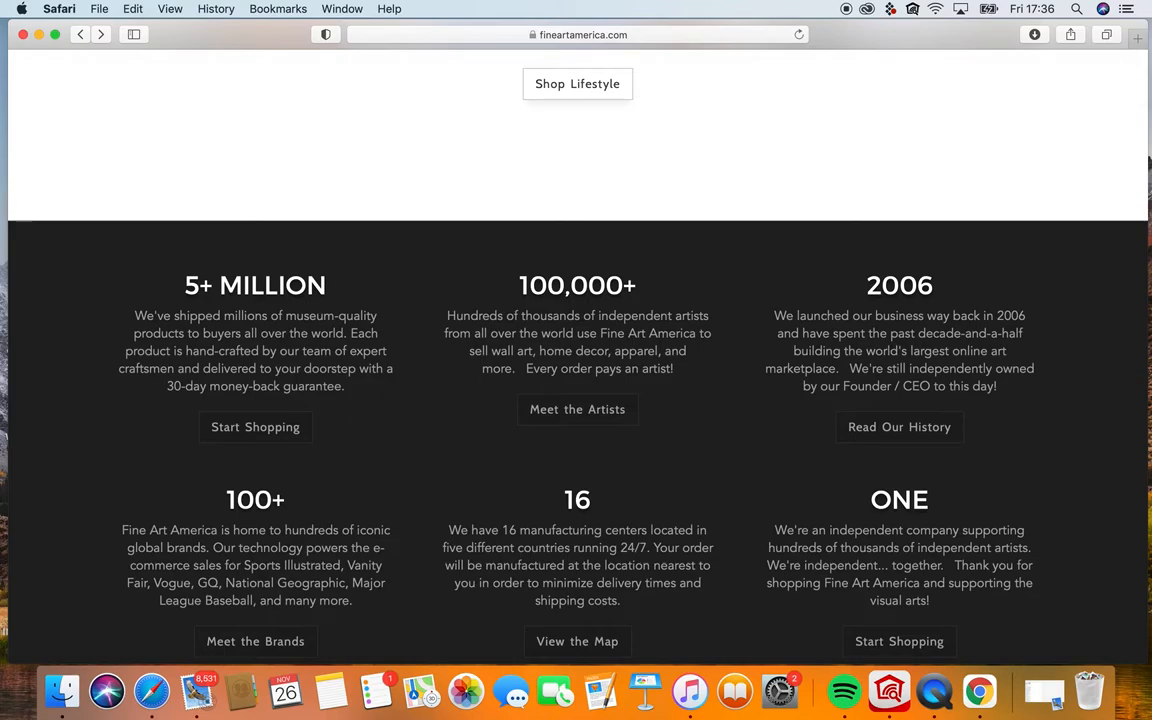
scroll("down", 3)
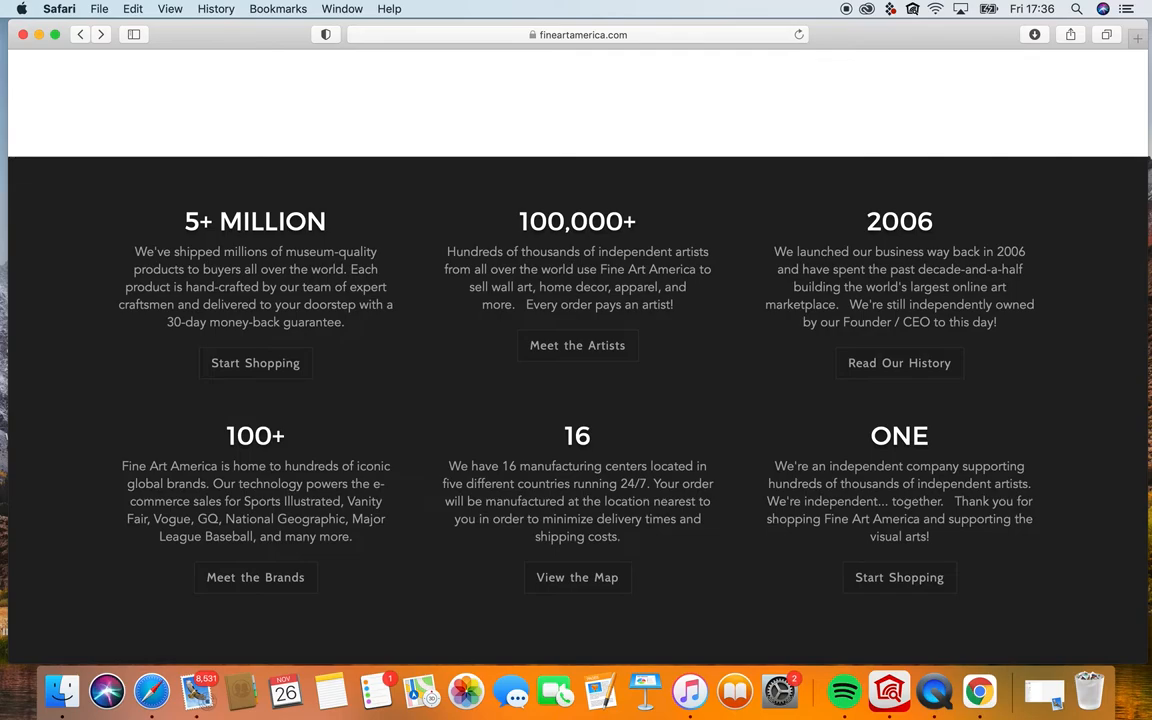
scroll("down", 3)
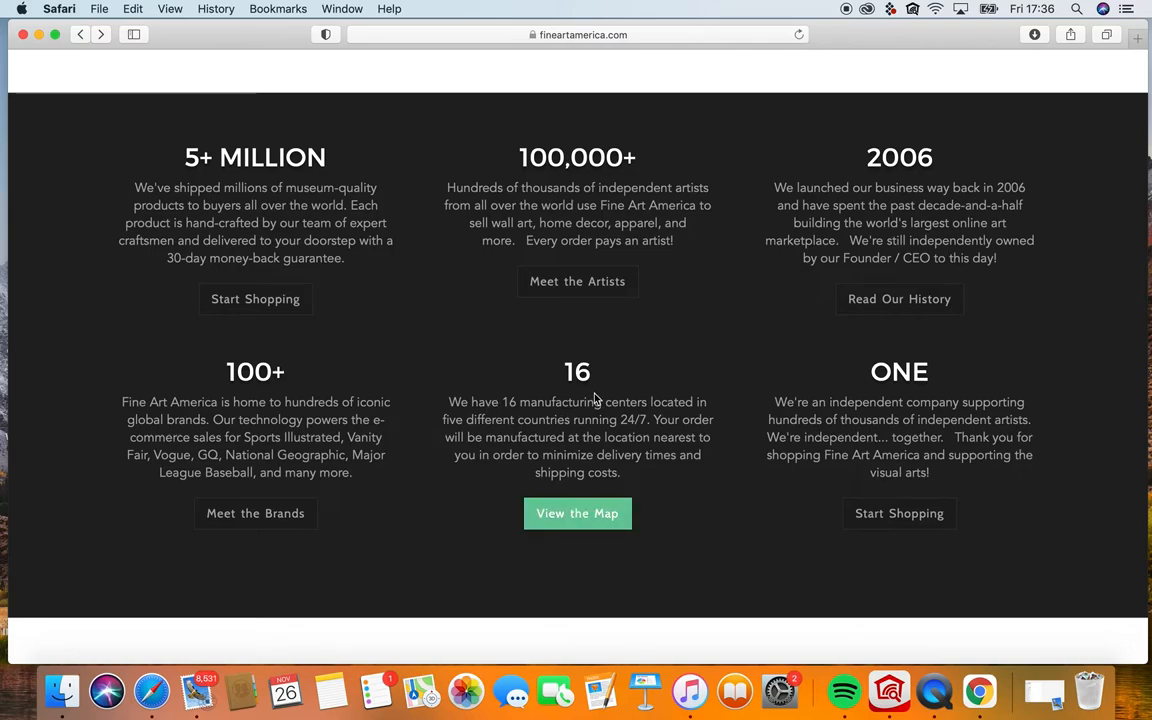
mouse_move(735, 497)
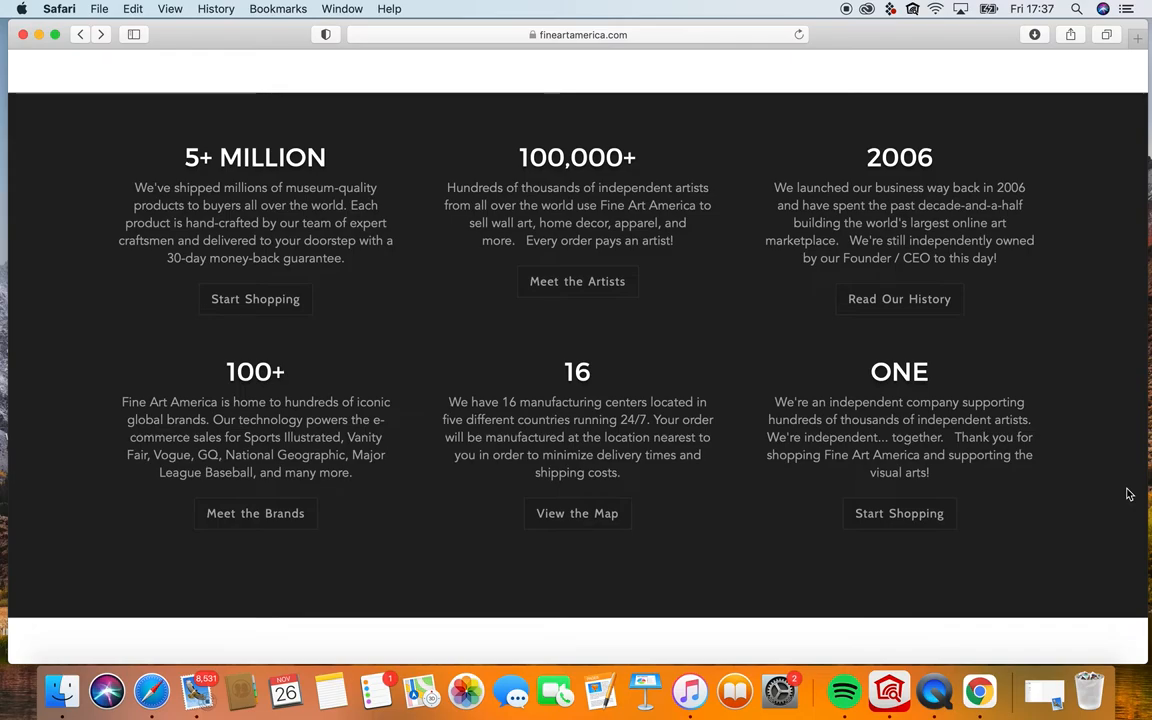
scroll("down", 3)
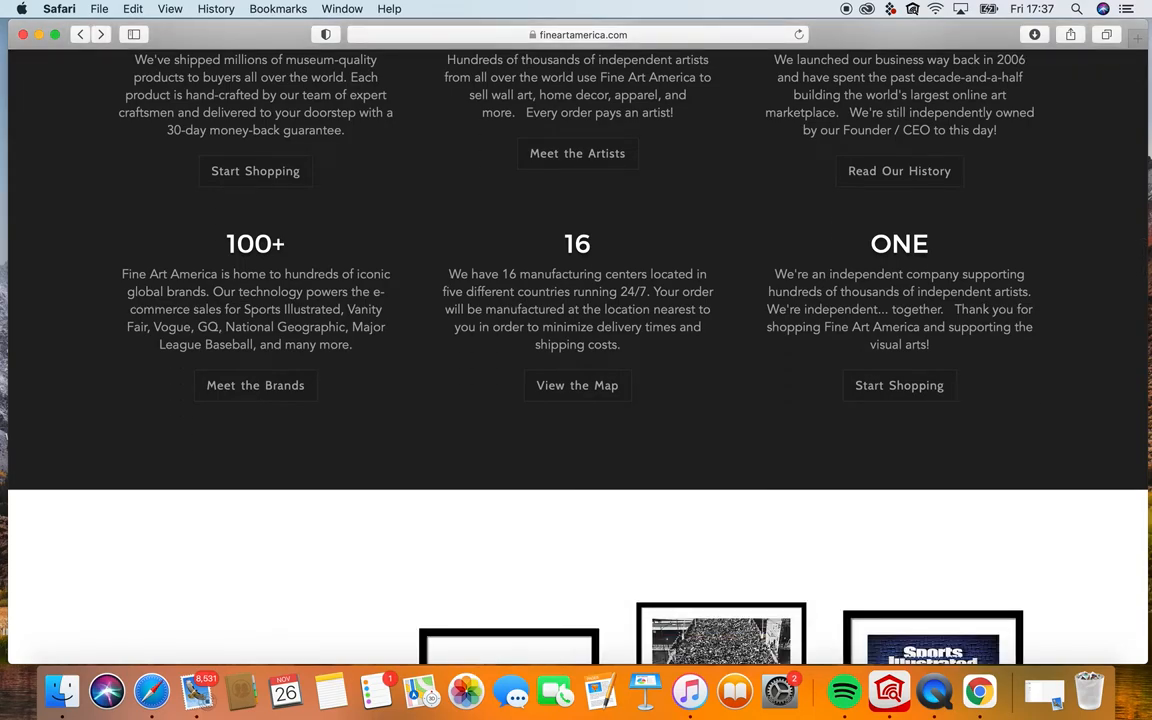
Scroll to the In The News carousel and the Balazs Solti artist collection.
scroll("down", 3)
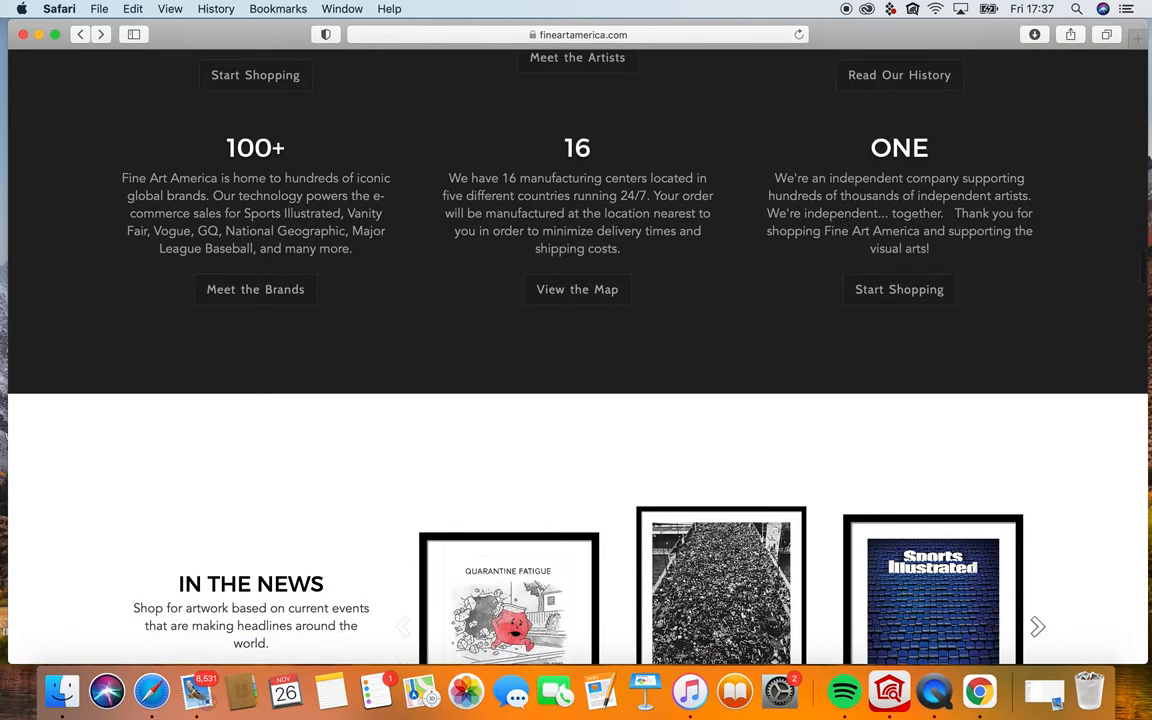
scroll("down", 3)
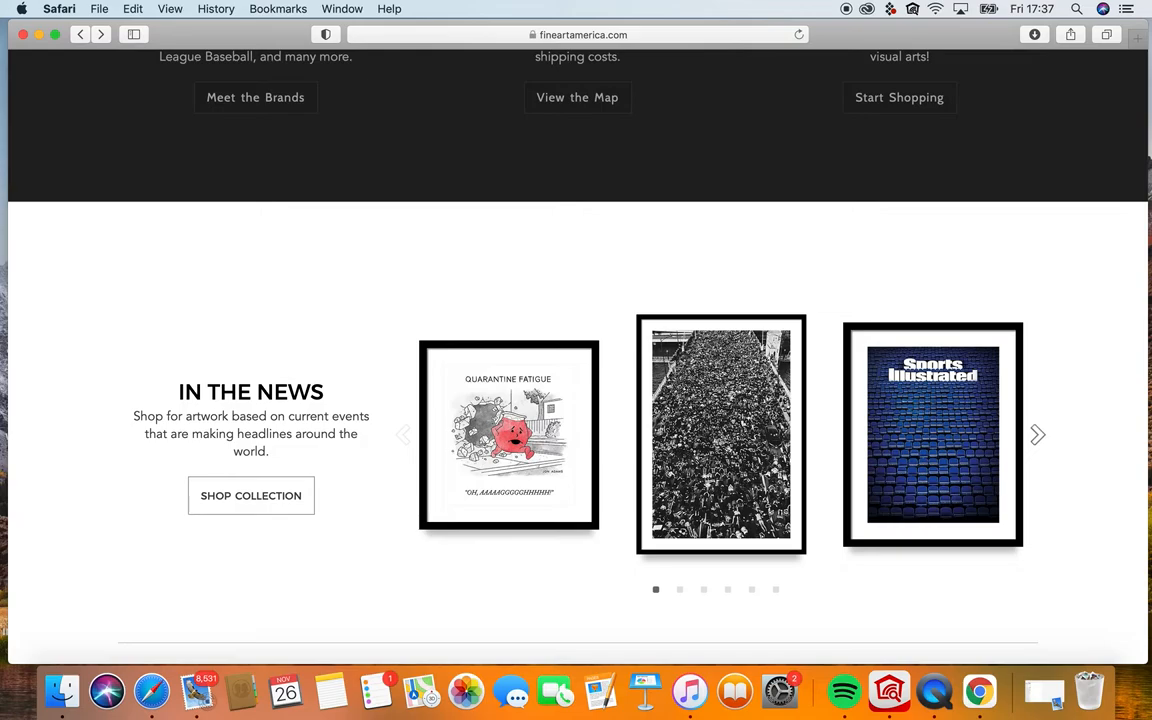
scroll("down", 3)
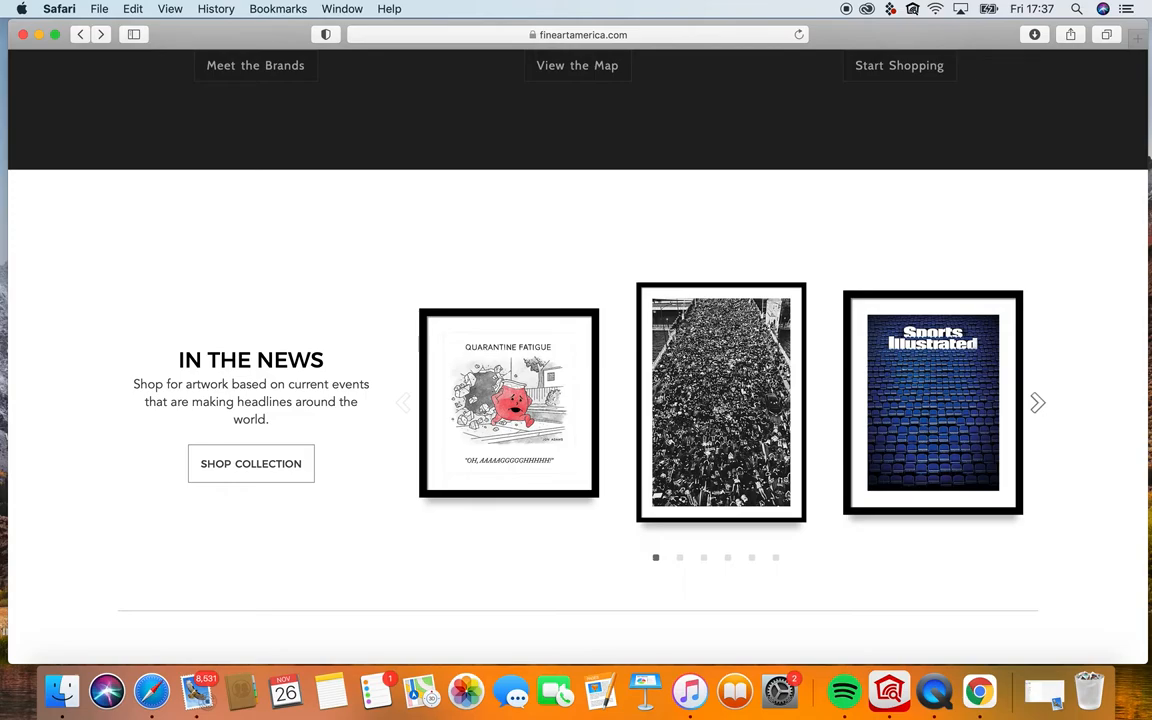
scroll("down", 3)
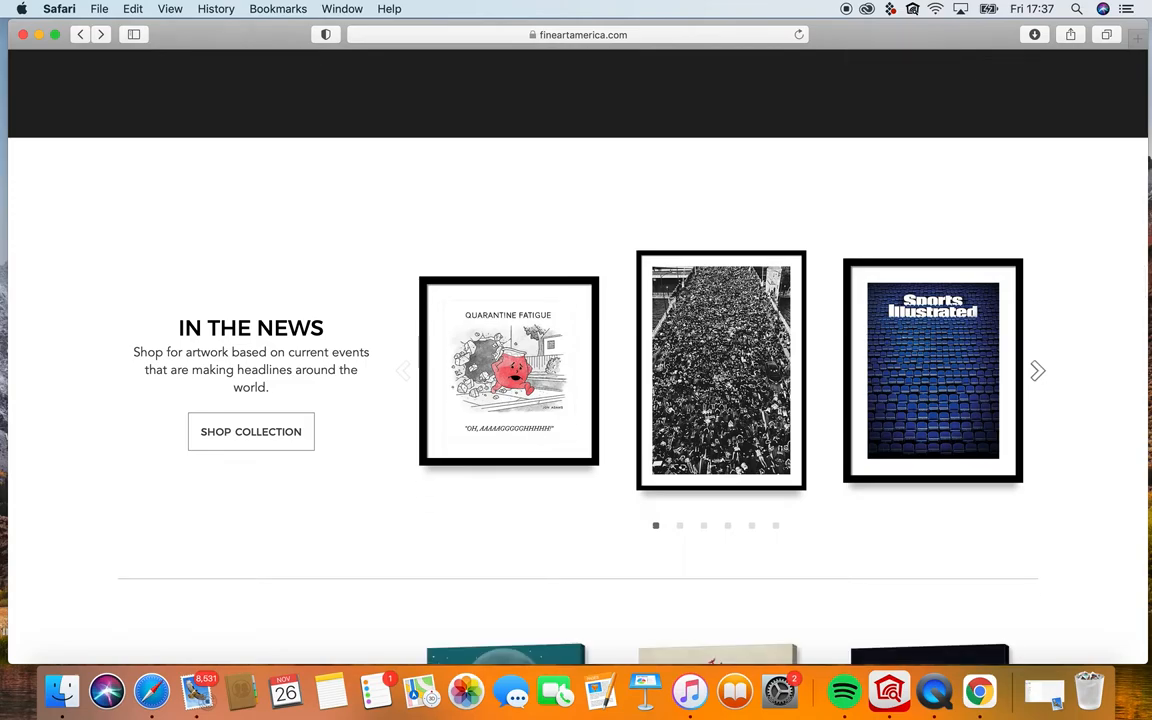
scroll("down", 3)
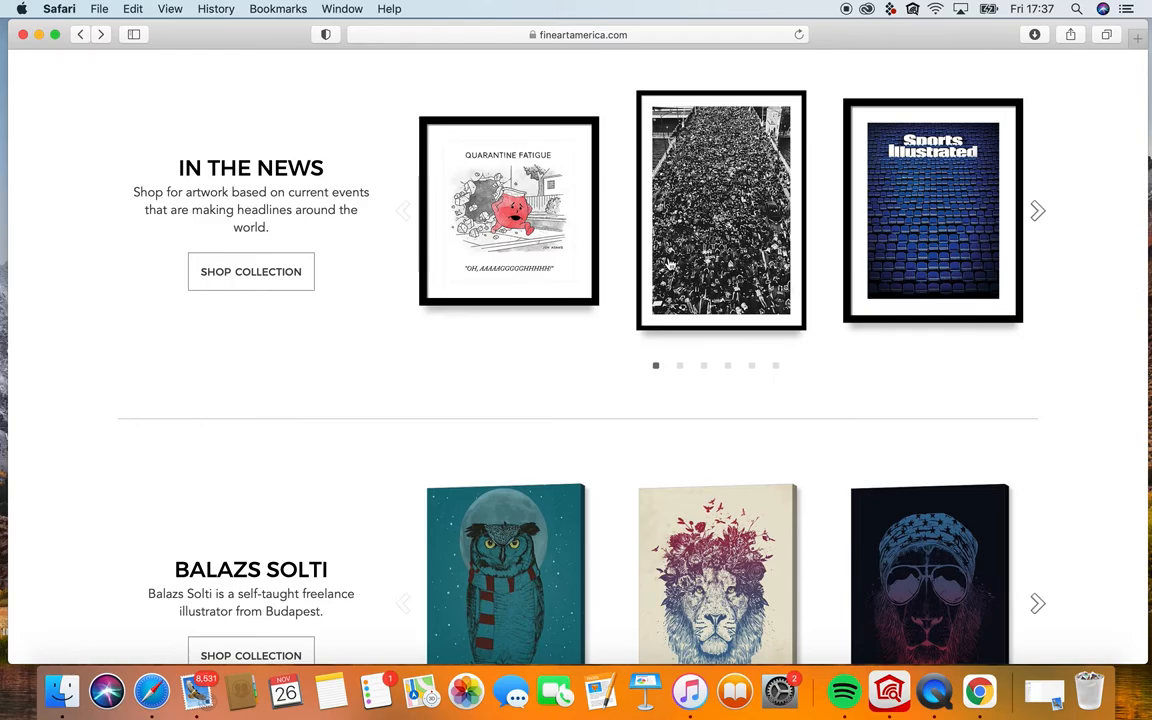
mouse_move(1140, 327)
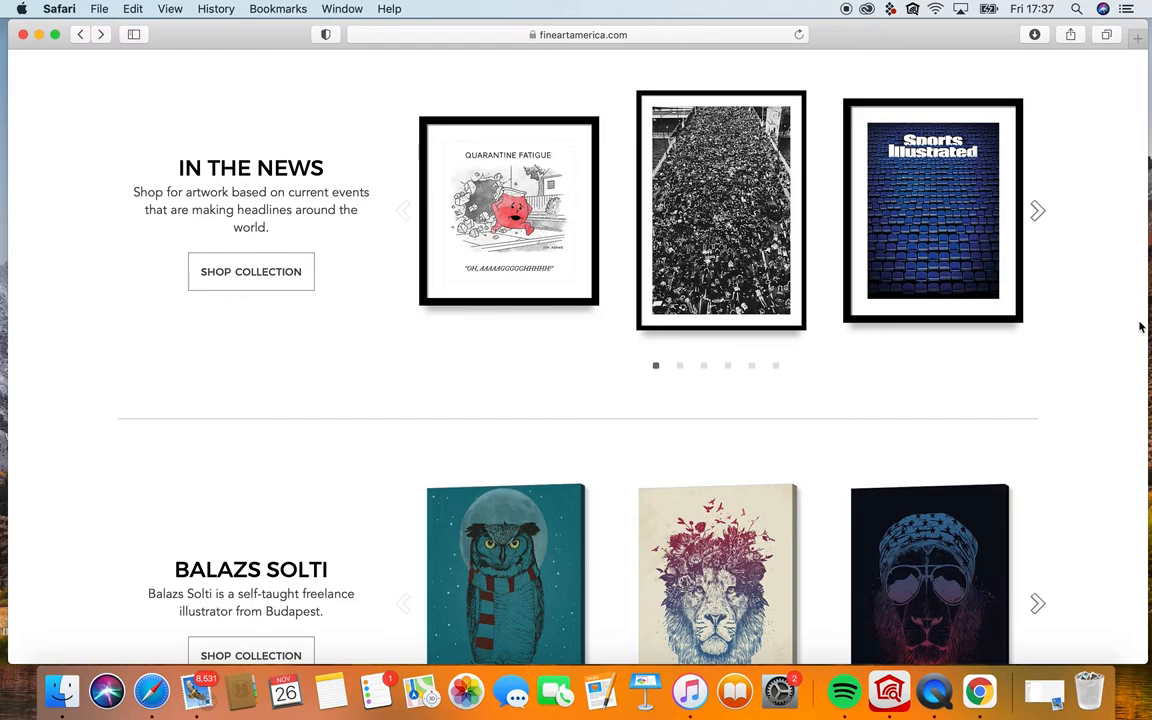
Scroll past Sports Illustrated, Home State Love, tank tops and tote bags to the 1X Collection.
scroll("down", 3)
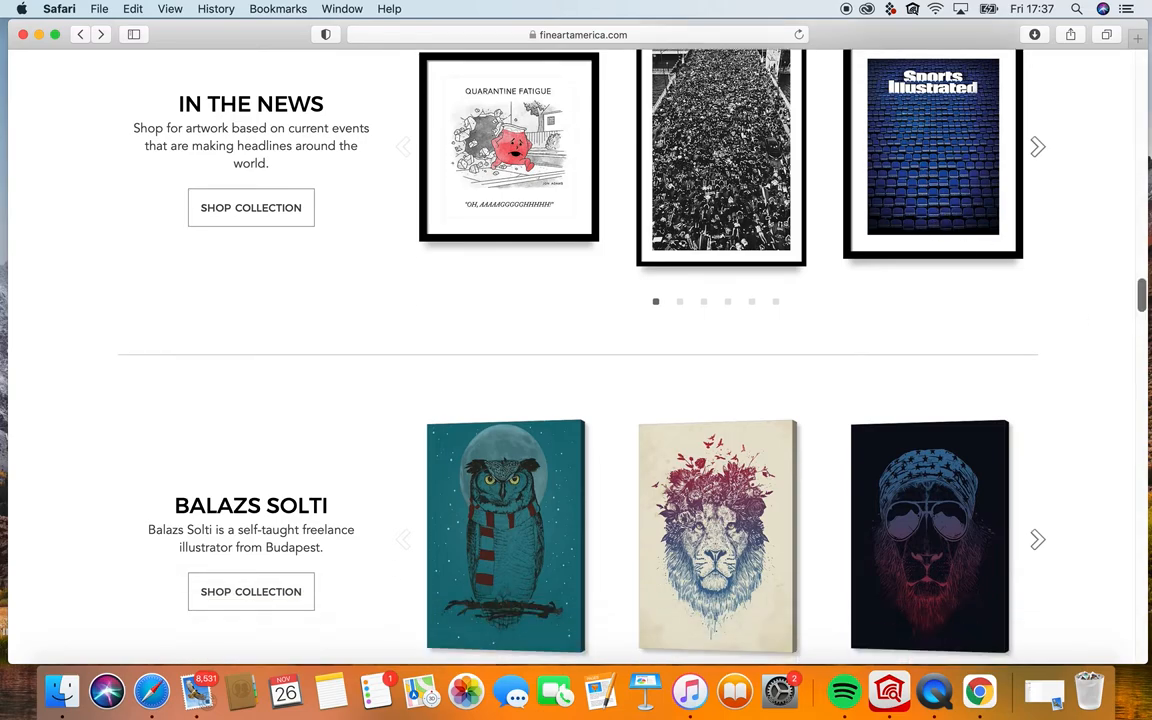
scroll("down", 3)
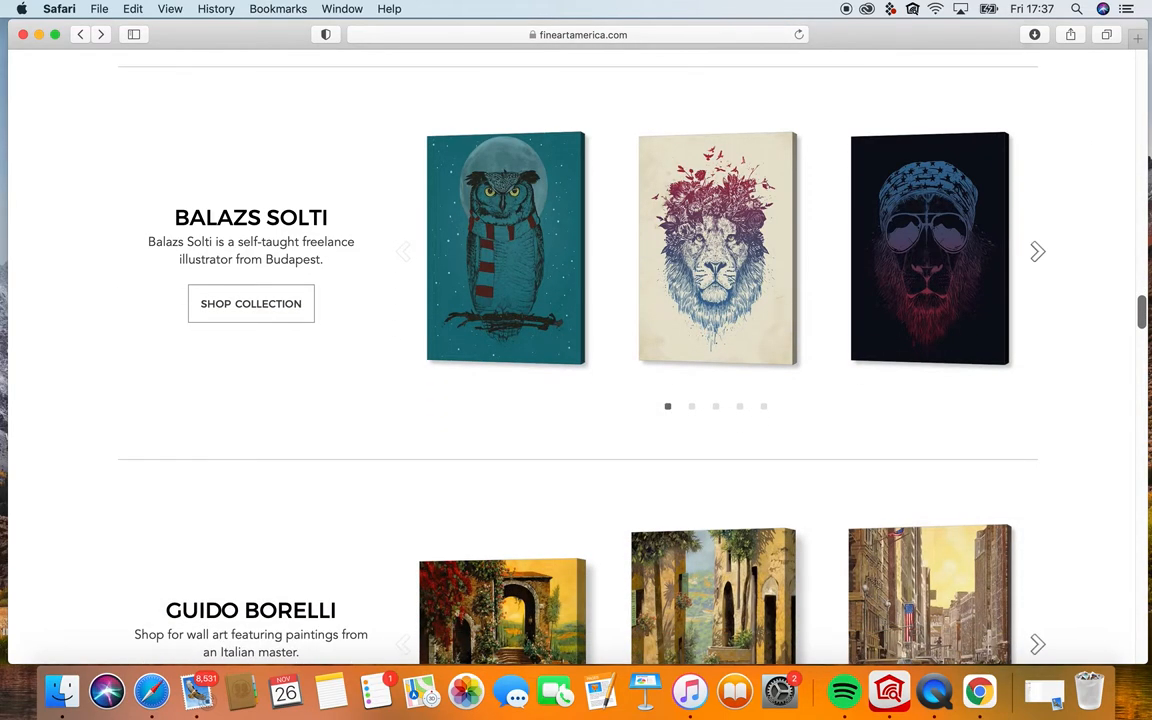
scroll("down", 3)
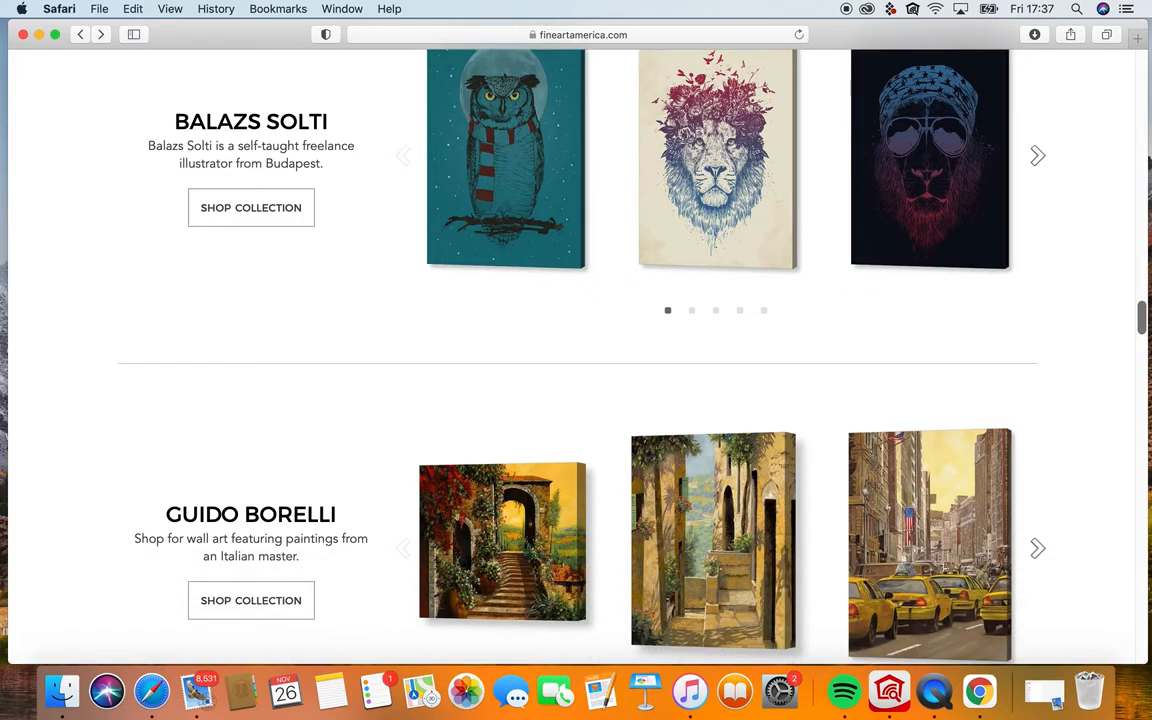
scroll("down", 3)
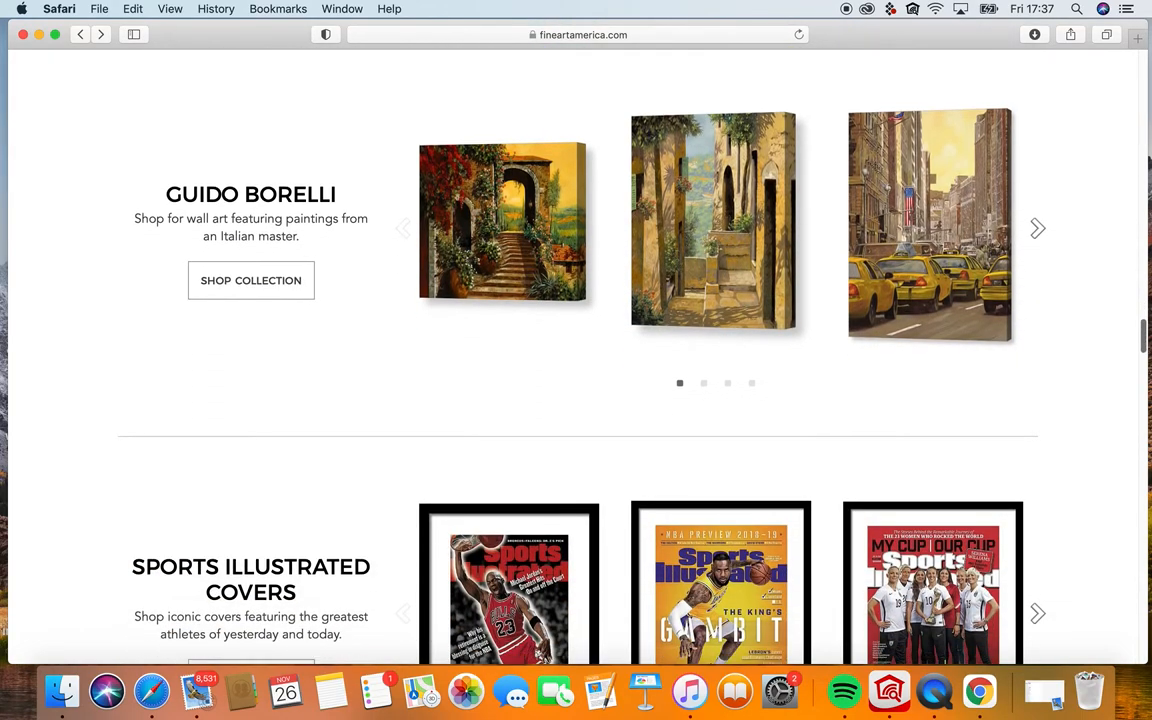
scroll("down", 3)
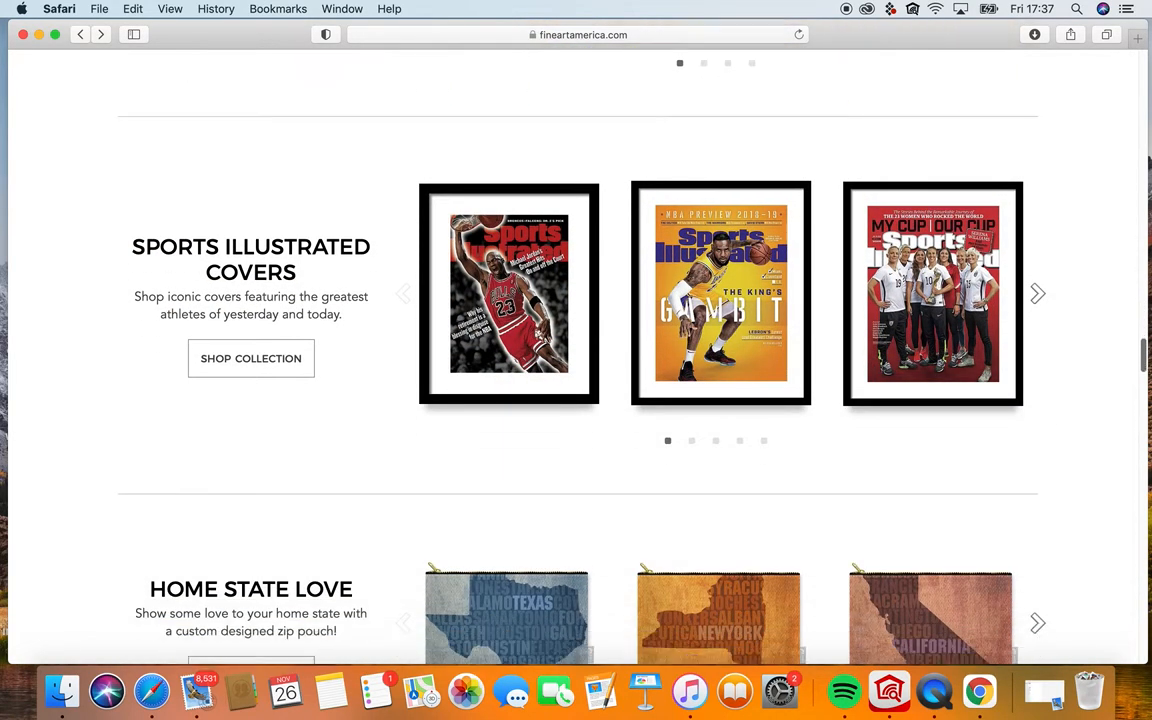
scroll("down", 3)
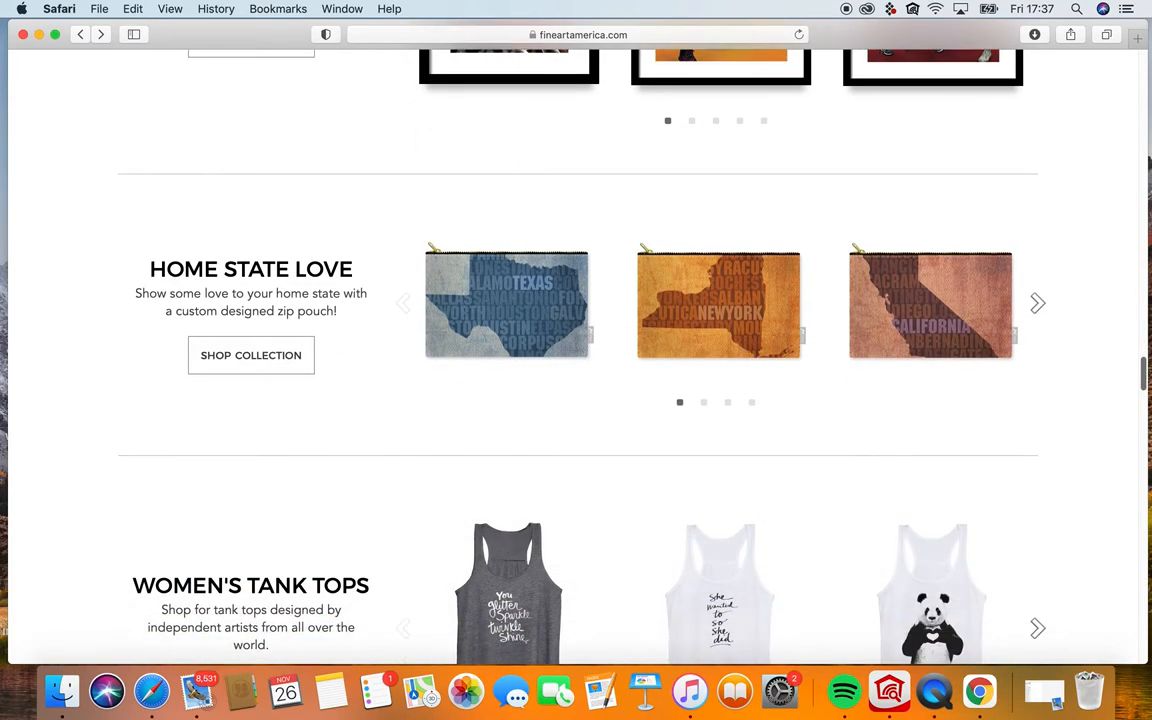
scroll("down", 3)
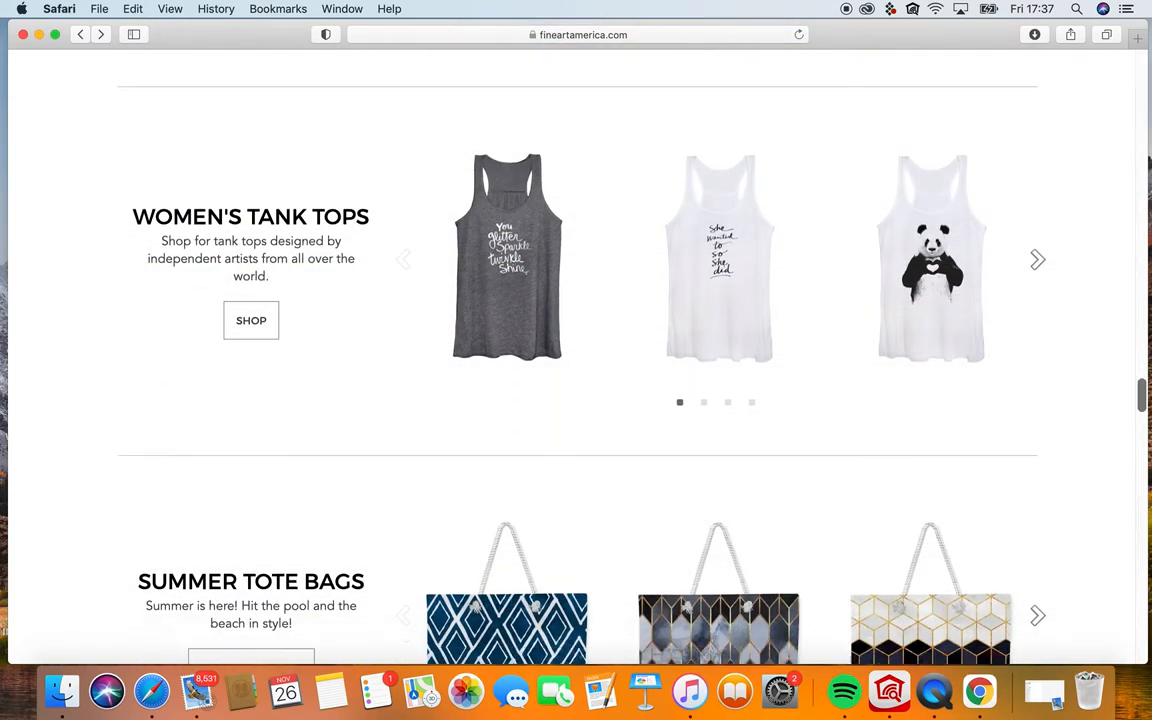
scroll("down", 3)
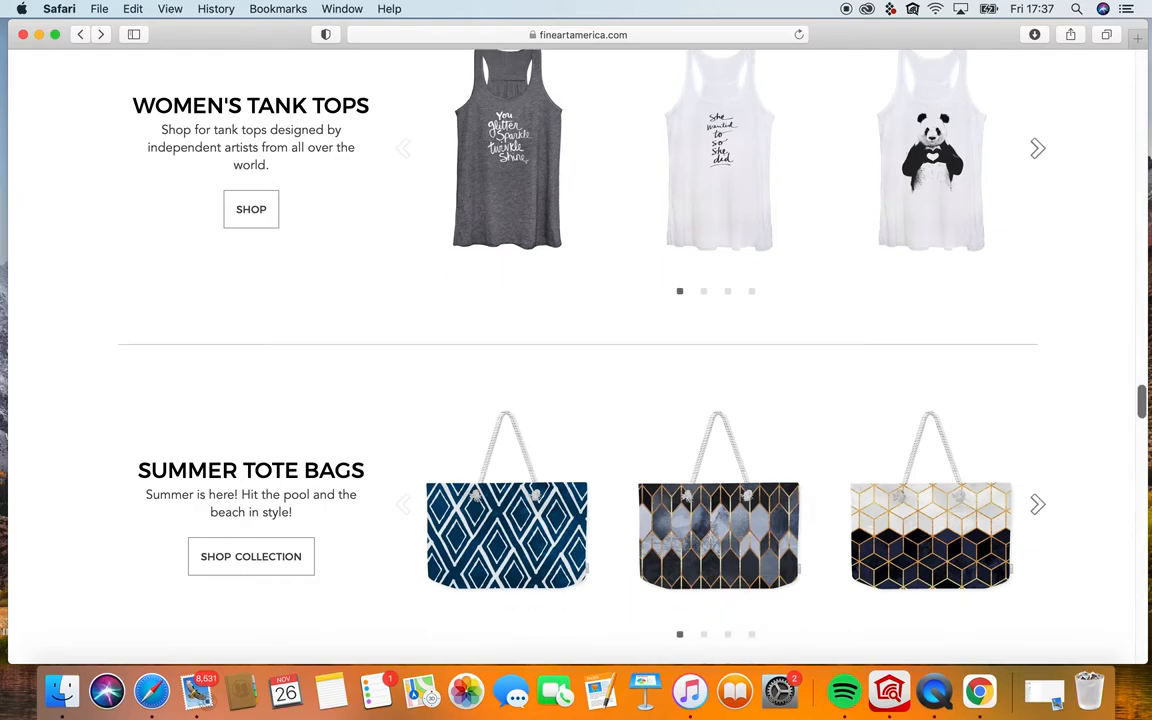
scroll("down", 3)
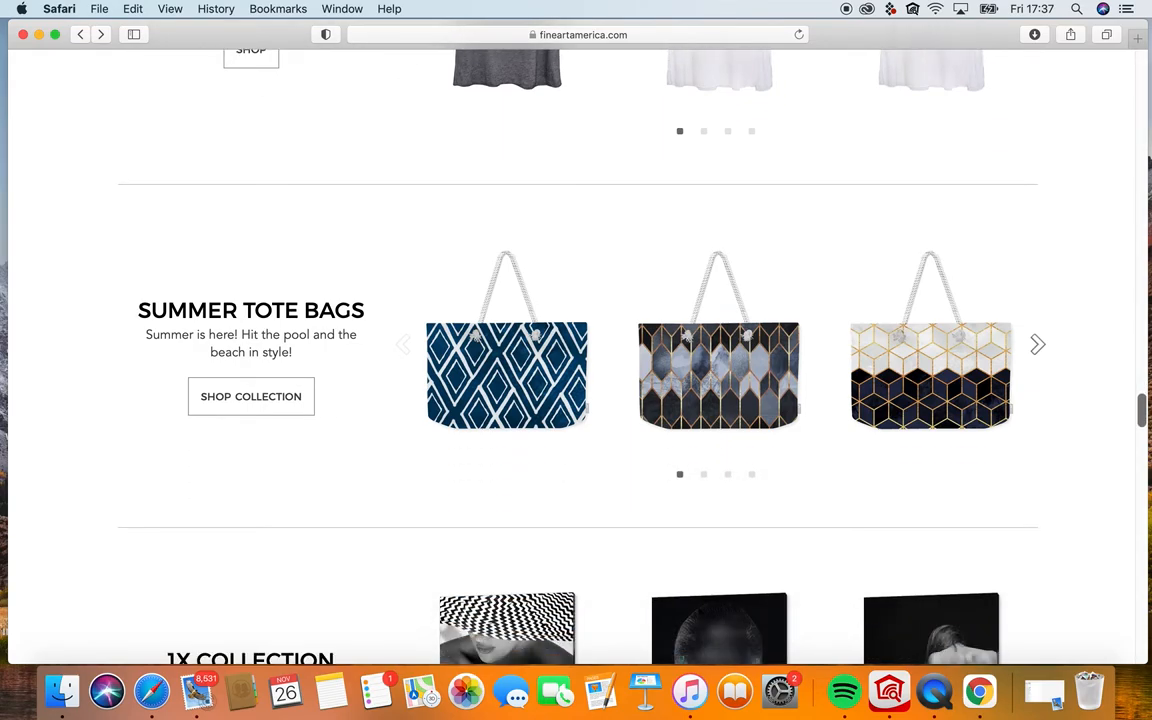
scroll("down", 3)
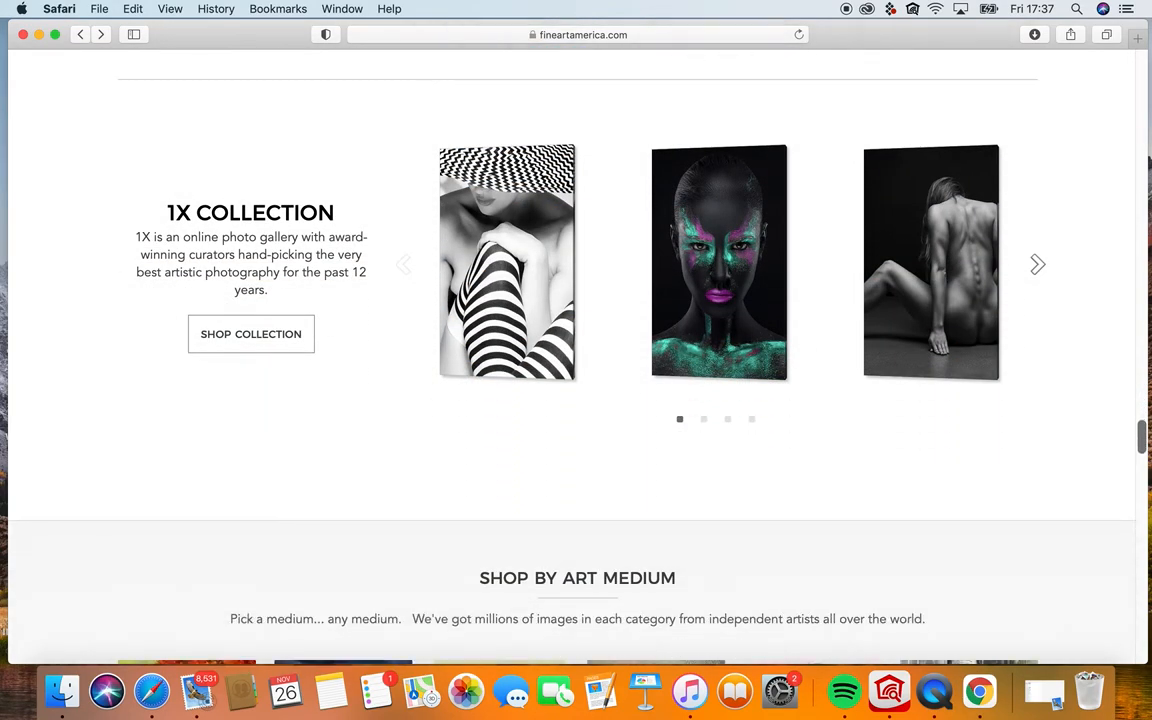
Scroll past Shop by Art Medium, Iconic Brands and Meet the Artists to the footer.
scroll("down", 3)
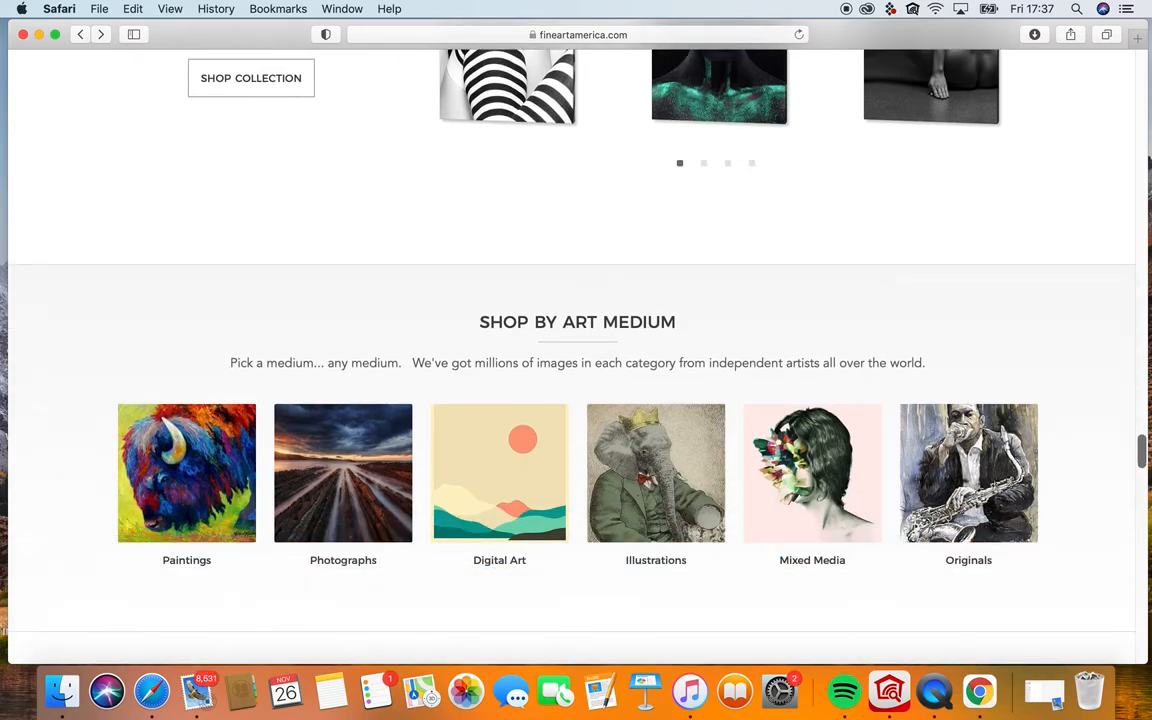
scroll("down", 3)
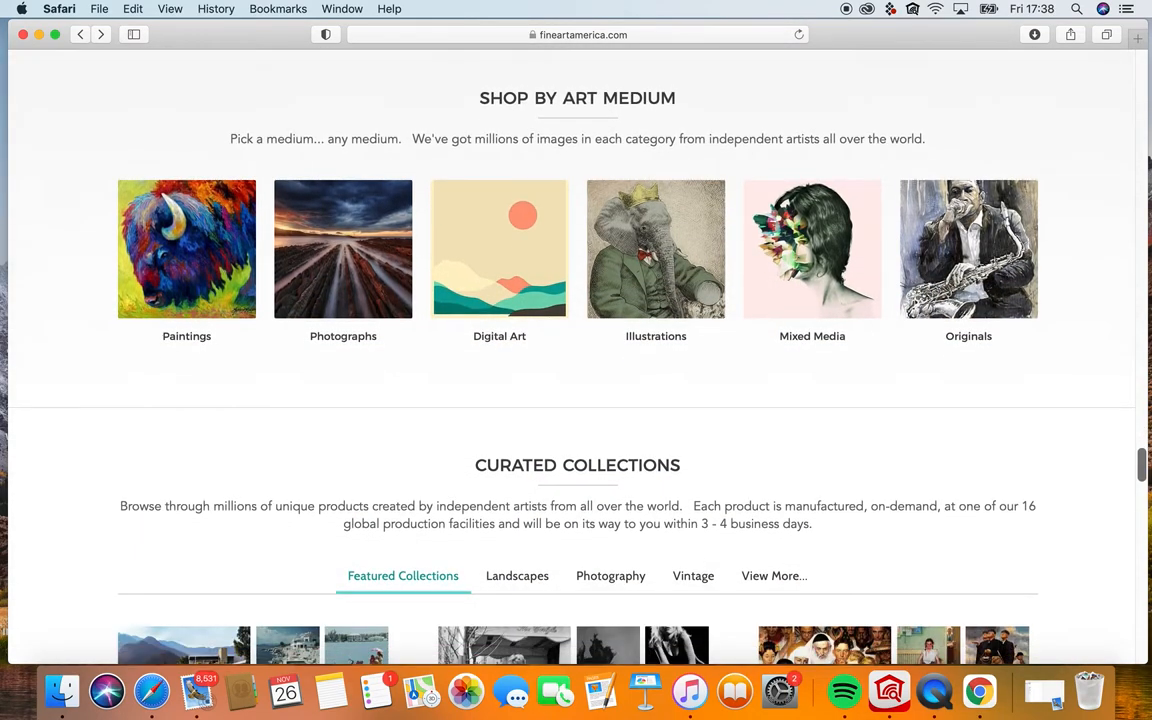
scroll("down", 3)
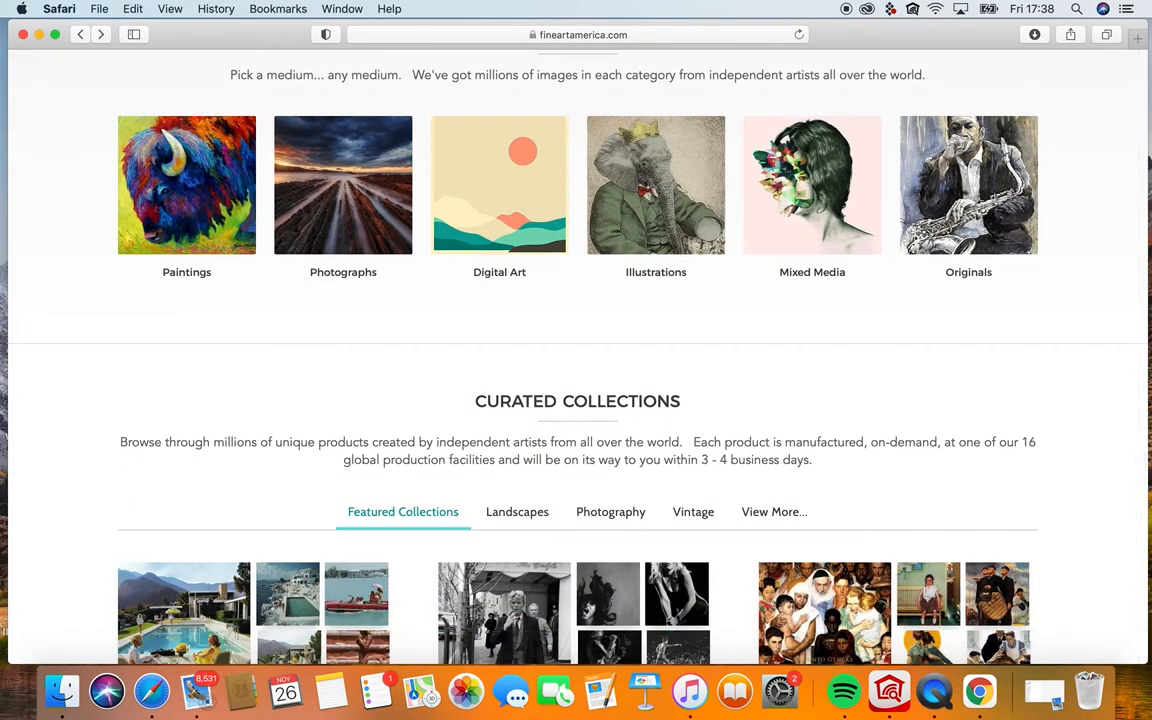
scroll("down", 3)
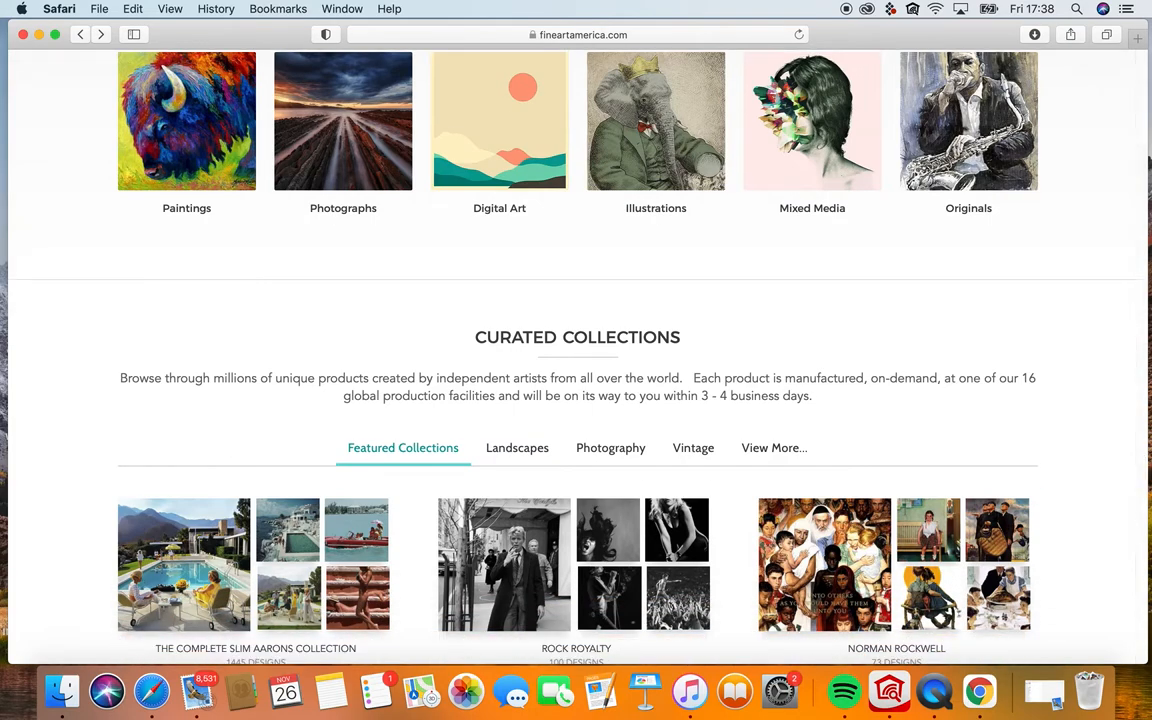
scroll("down", 3)
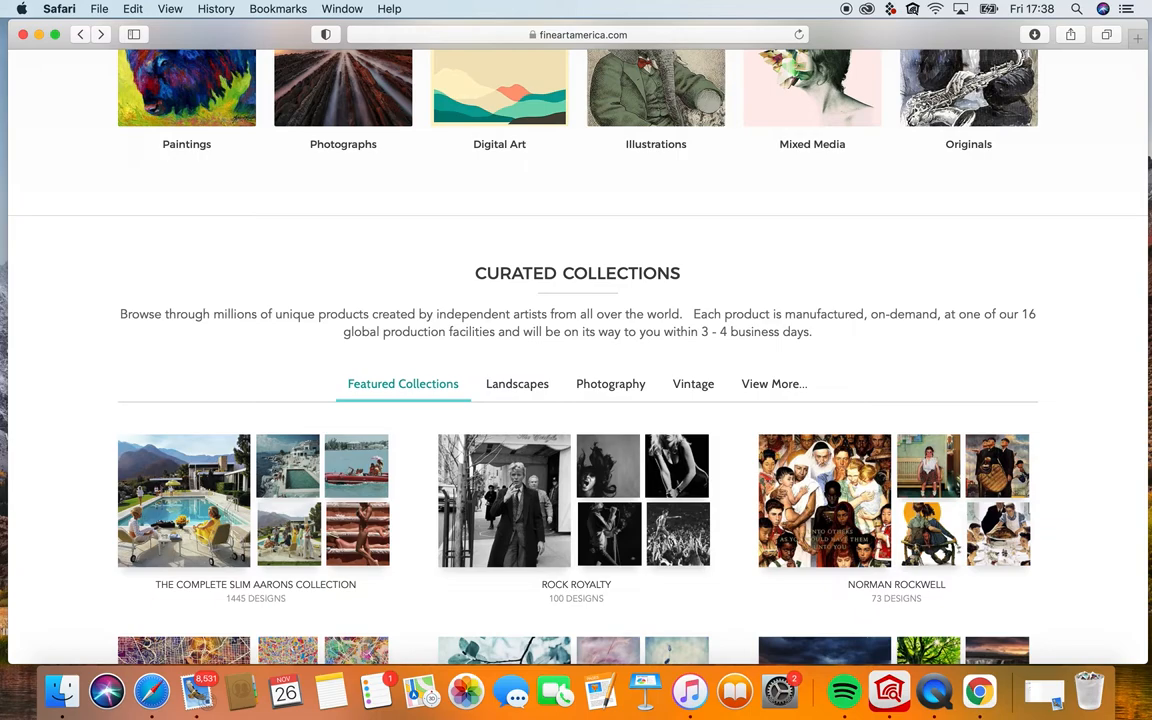
scroll("down", 3)
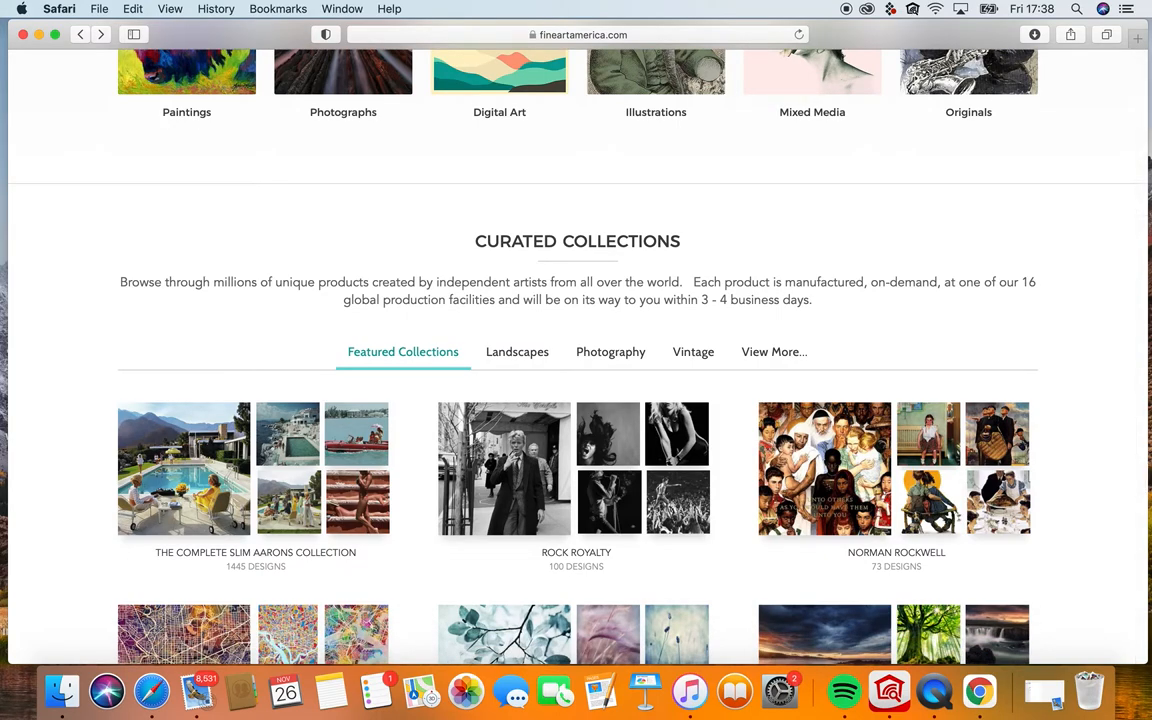
scroll("down", 3)
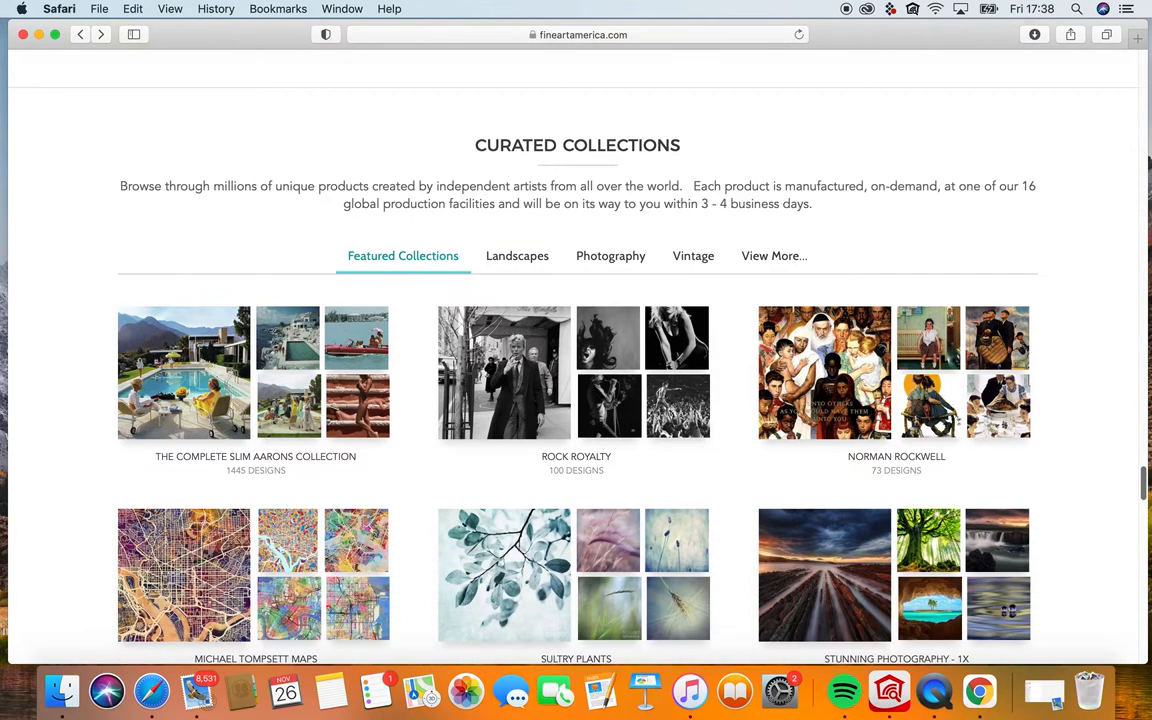
scroll("down", 3)
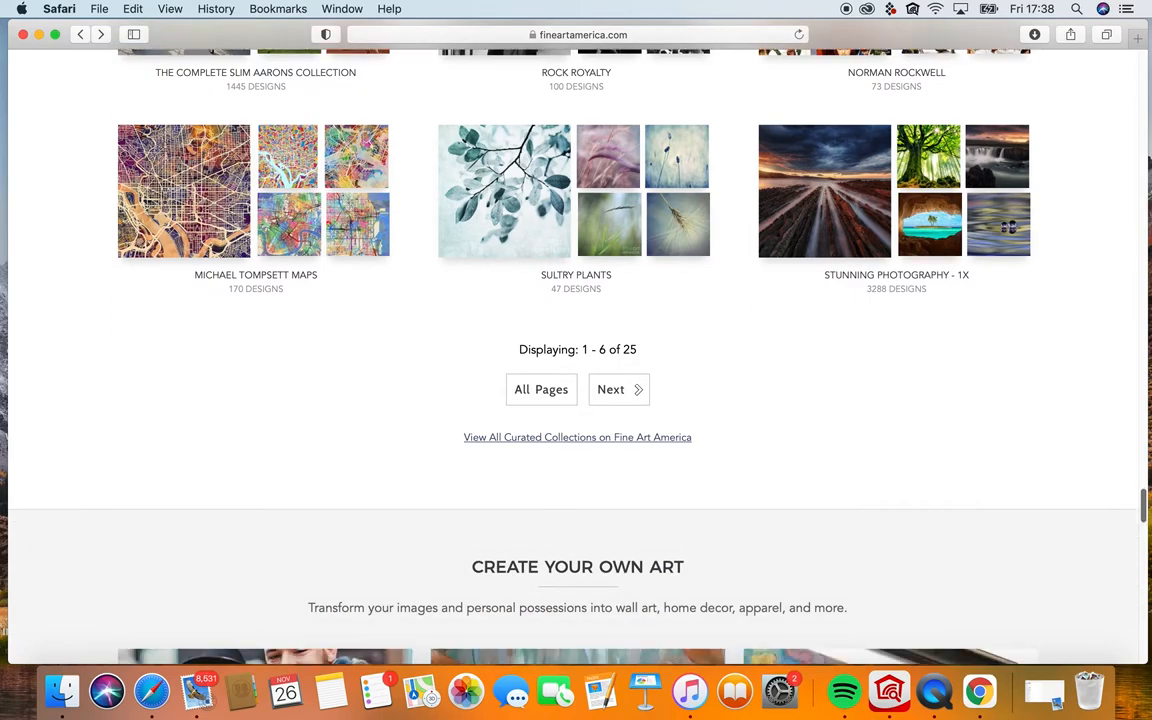
scroll("down", 3)
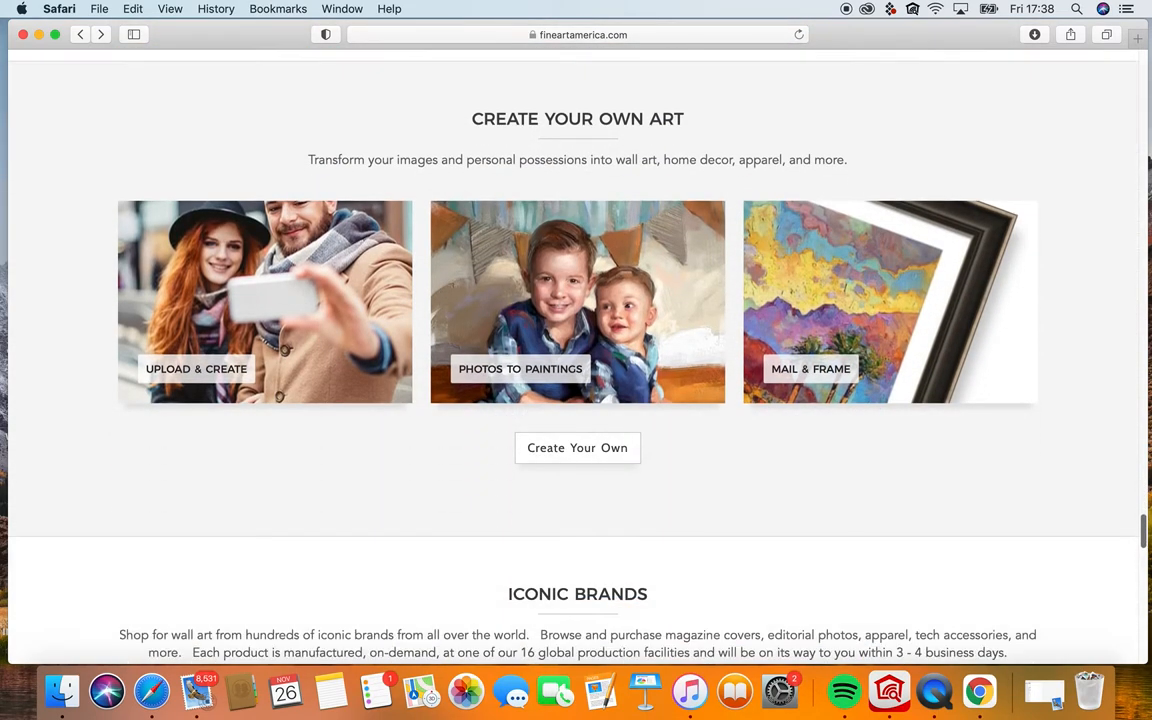
scroll("down", 3)
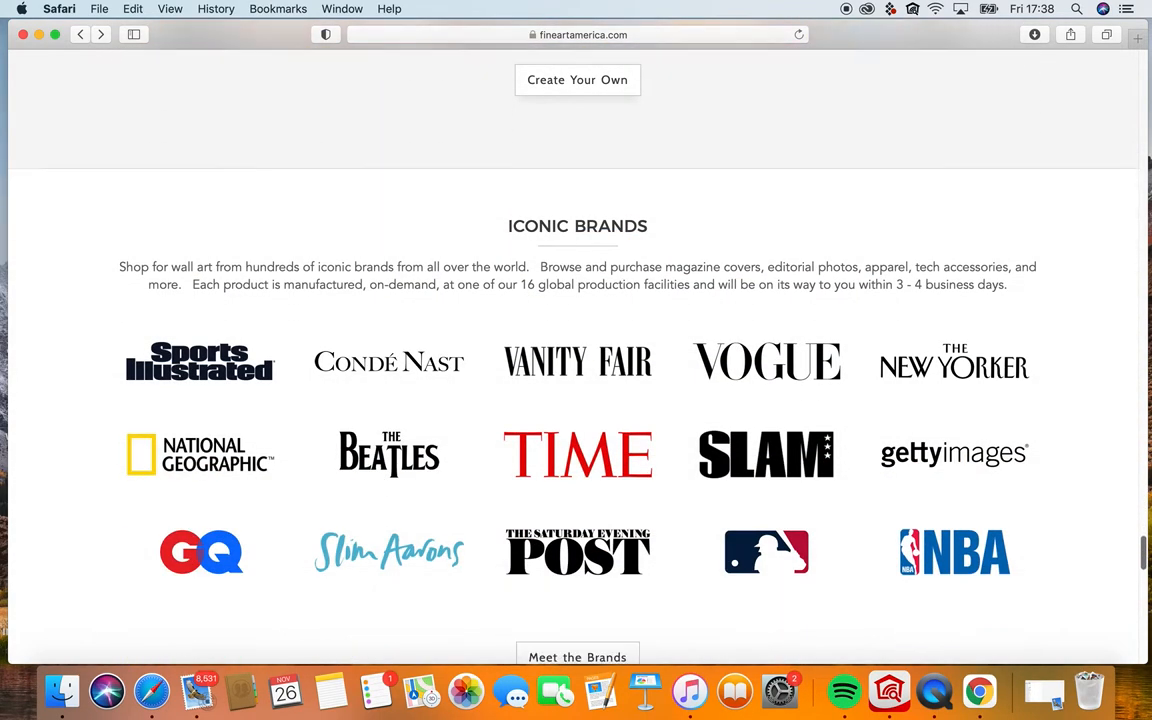
scroll("down", 3)
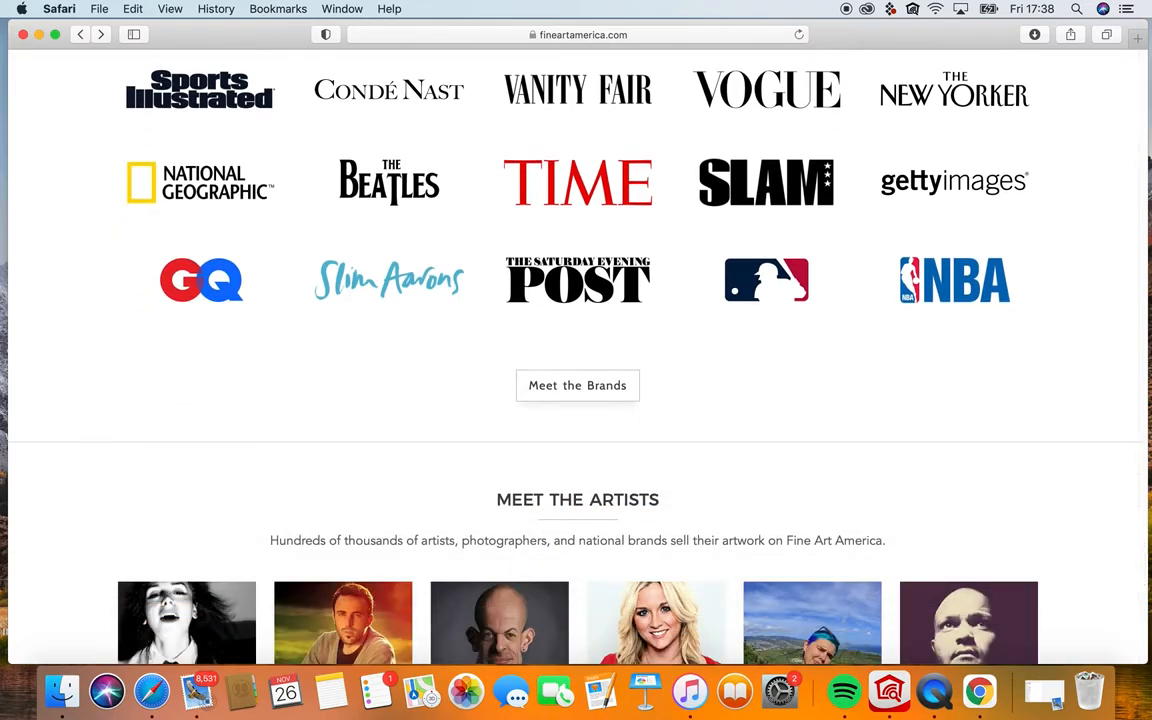
scroll("down", 3)
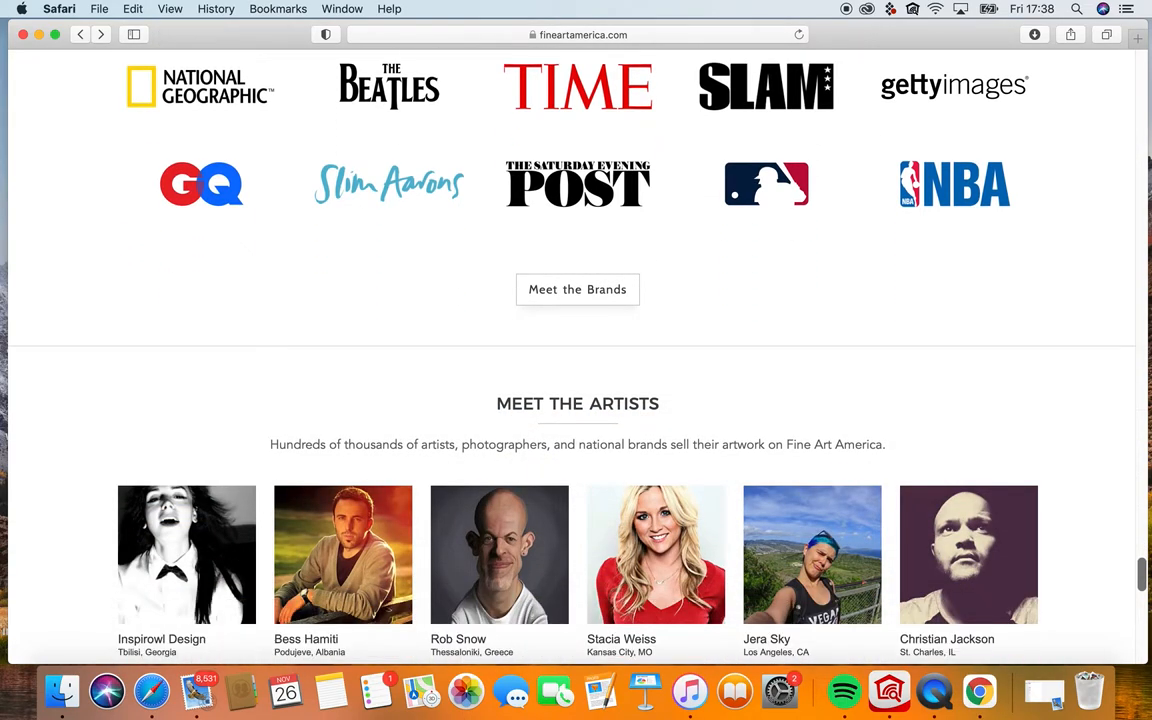
scroll("down", 3)
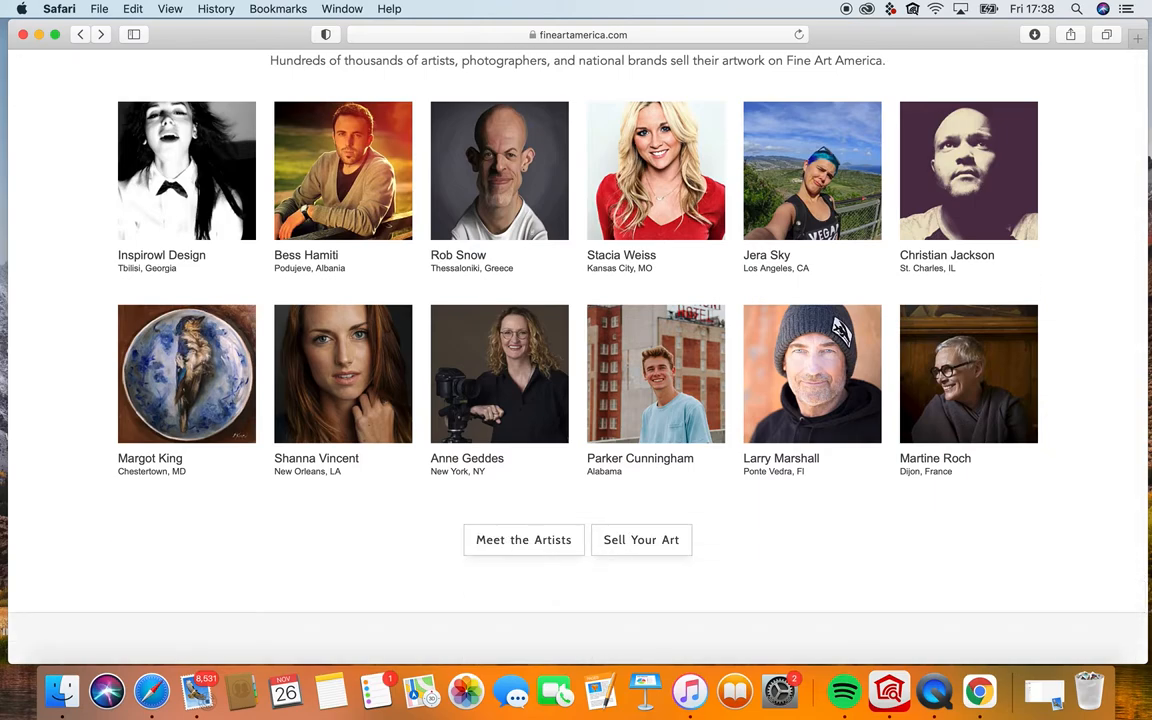
scroll("down", 3)
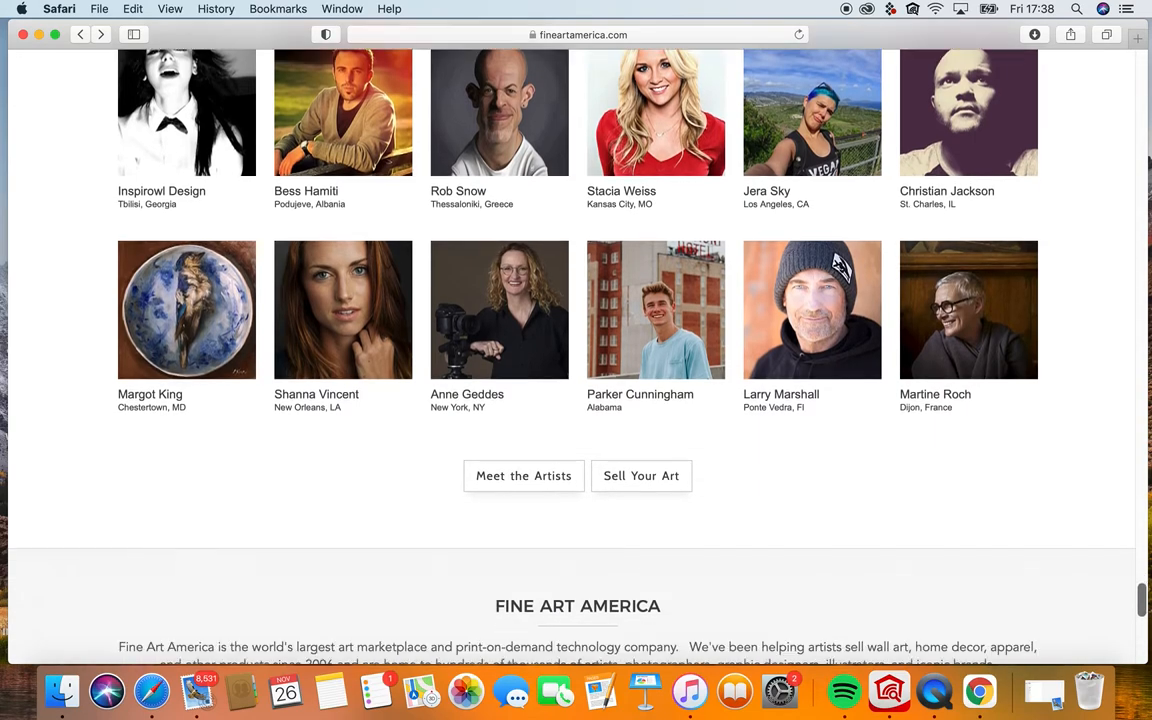
scroll("down", 3)
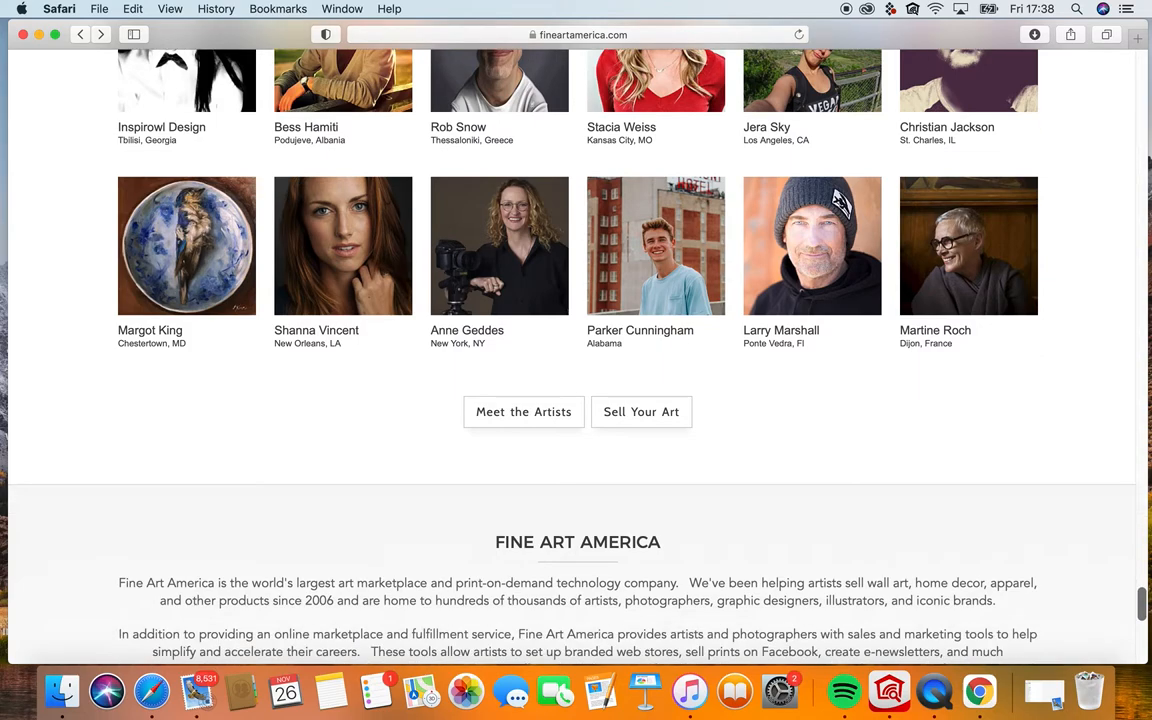
scroll("down", 3)
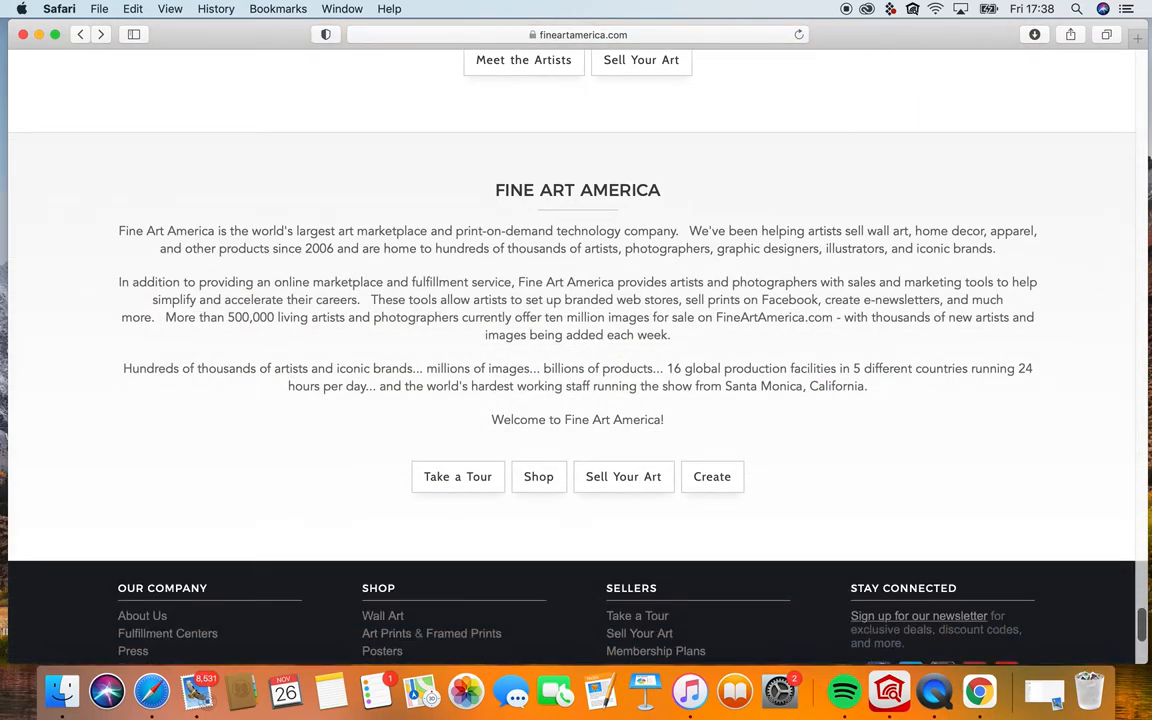
scroll("down", 3)
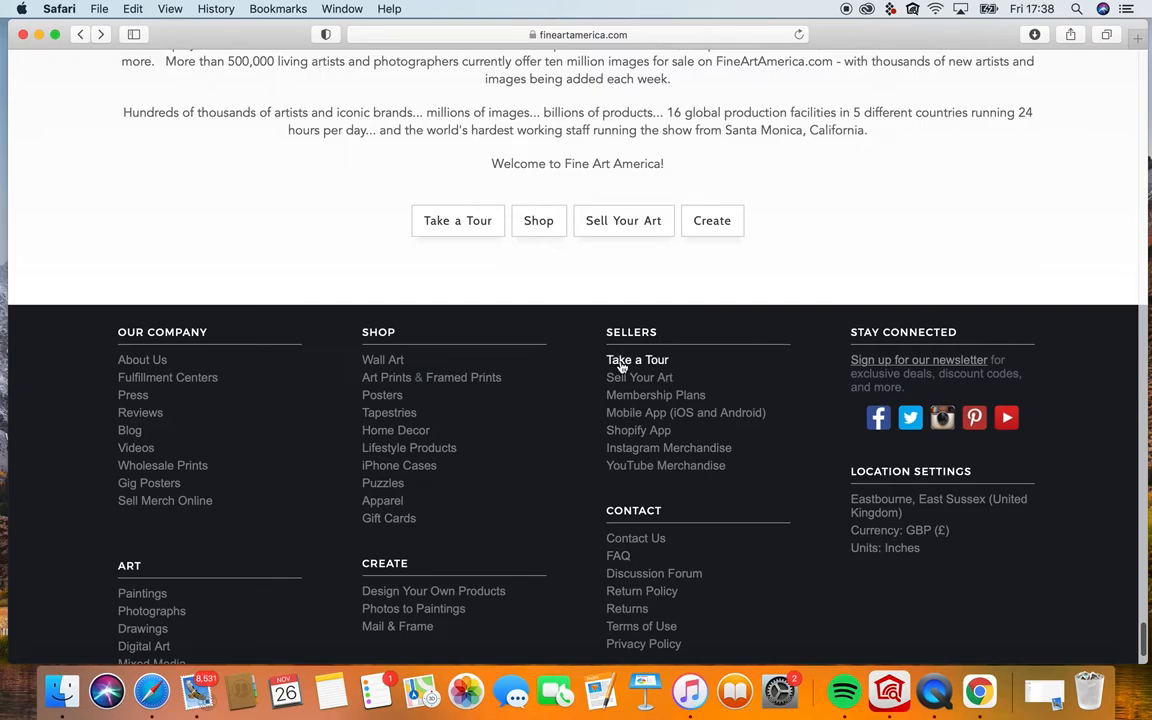
Open the seller tour Overview and scroll to 'Welcome to the world's largest art site!'.
left_click(637, 359)
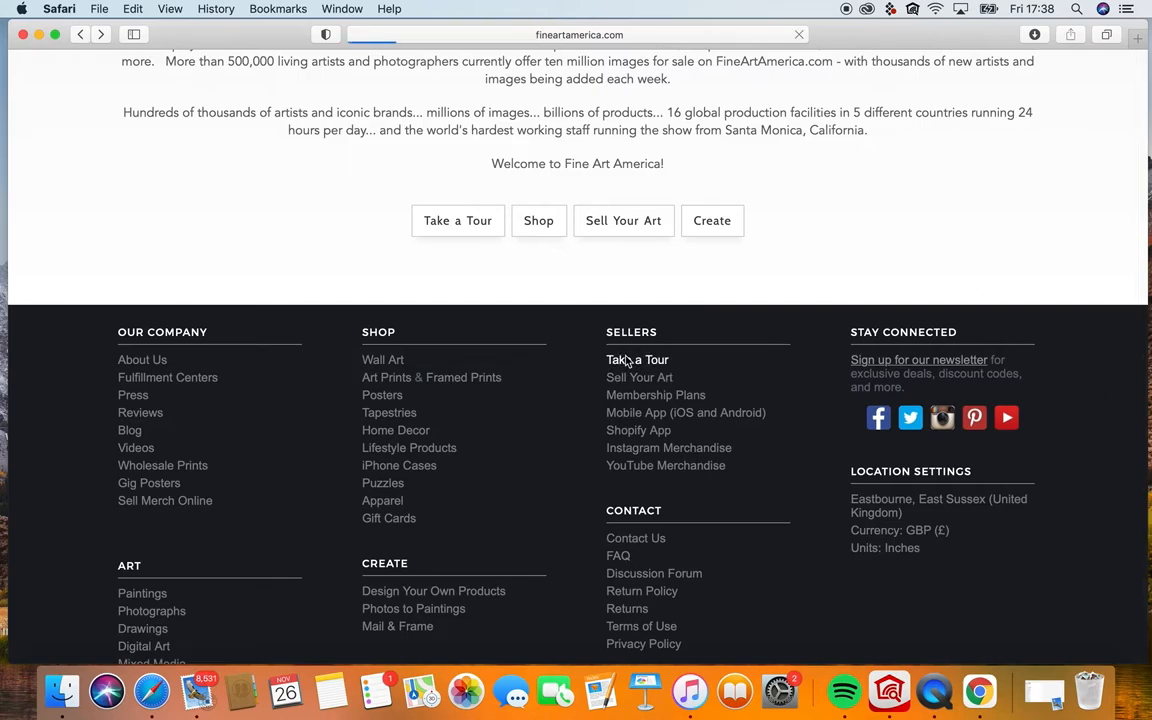
left_click(637, 359)
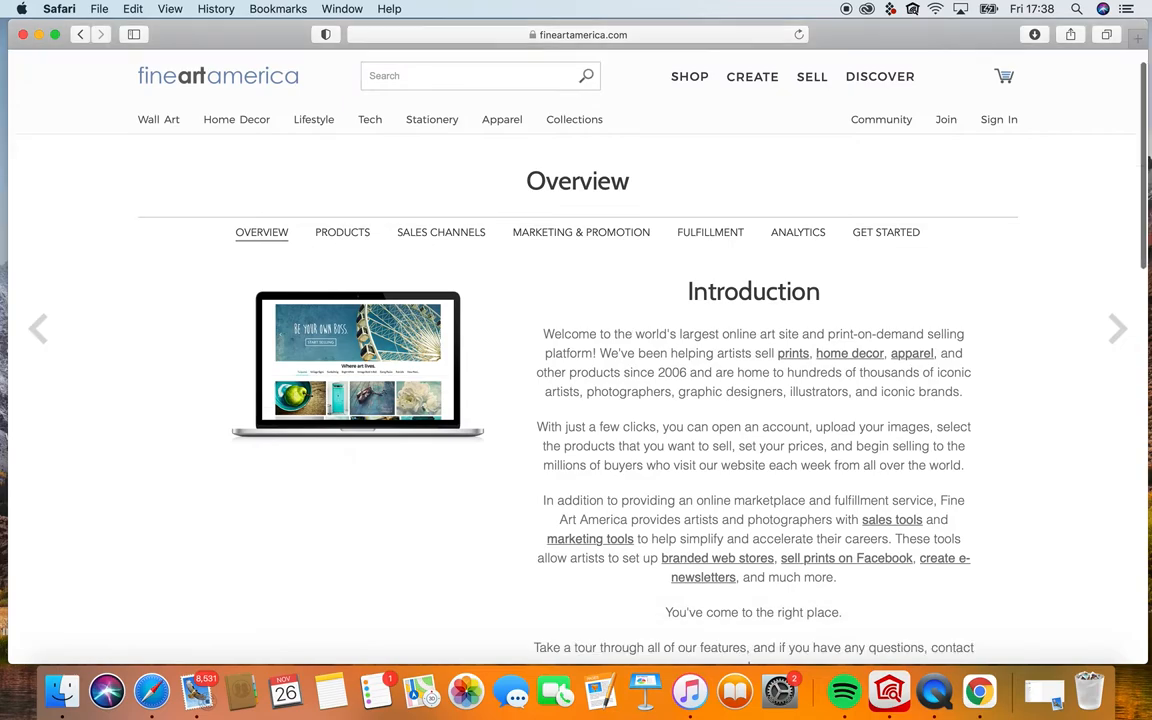
scroll("down", 3)
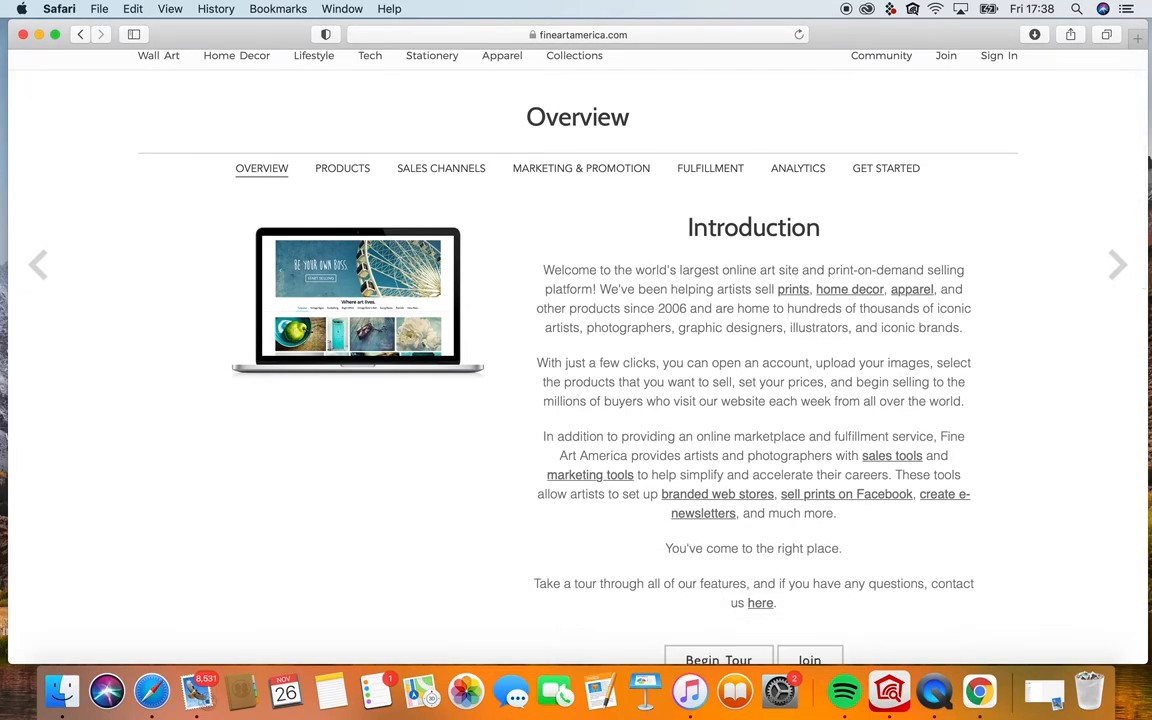
scroll("down", 3)
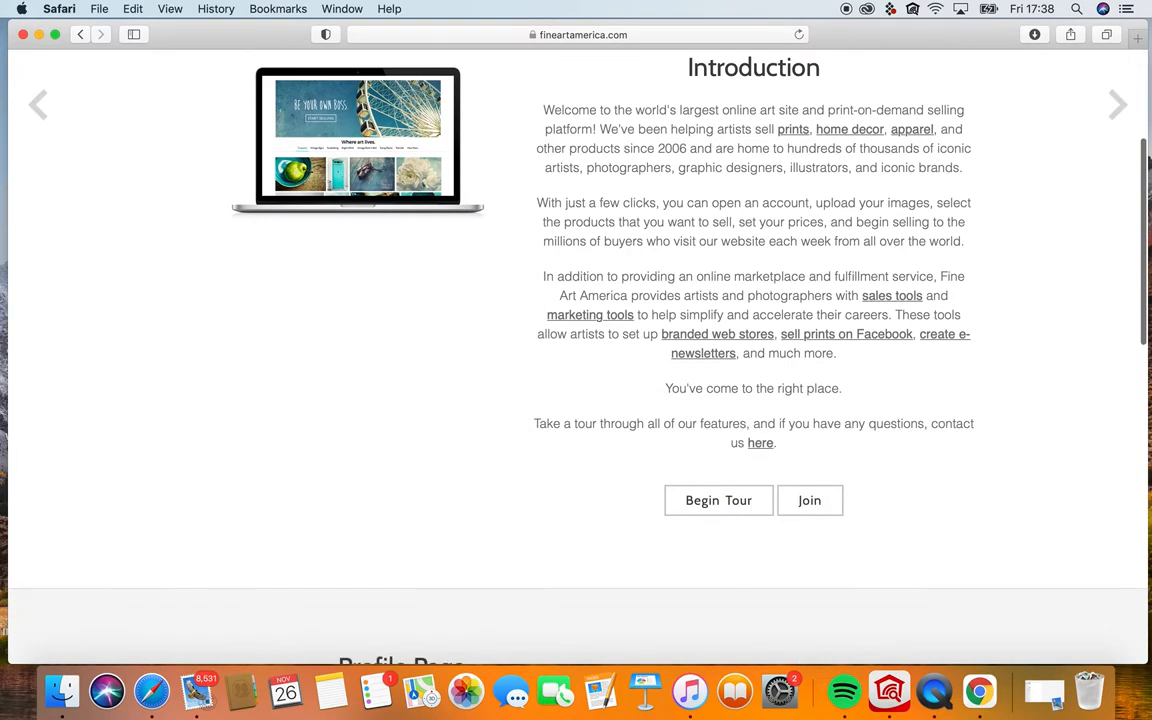
scroll("down", 3)
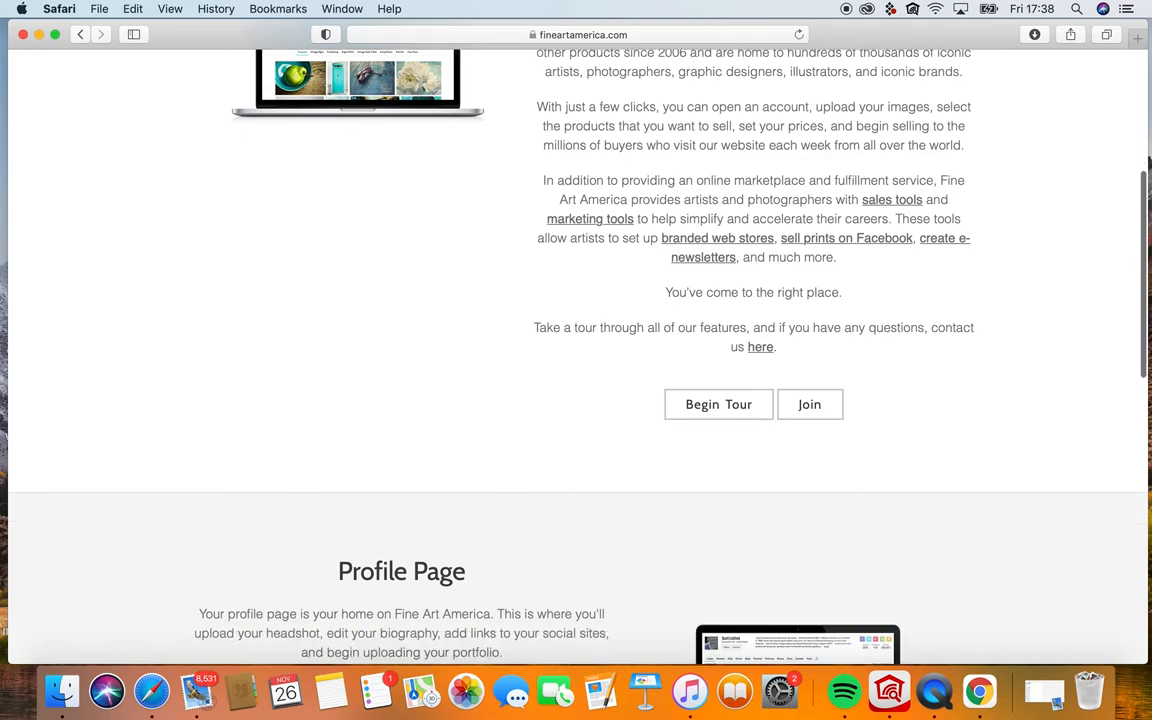
scroll("down", 3)
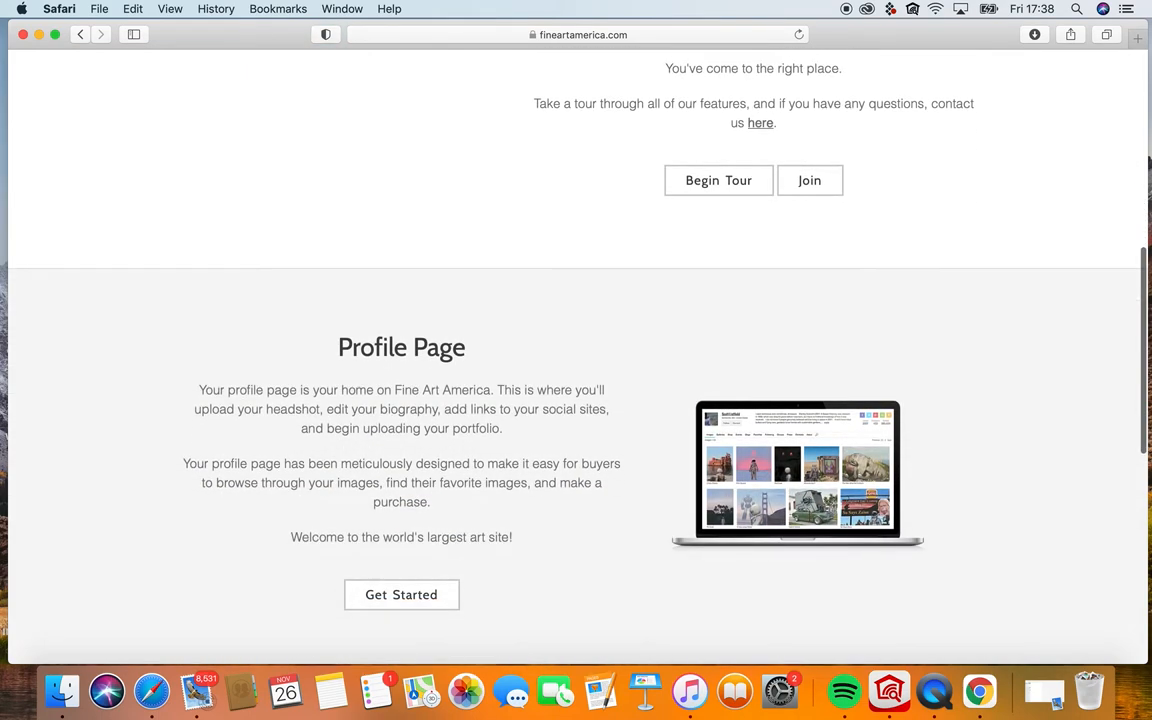
scroll("down", 3)
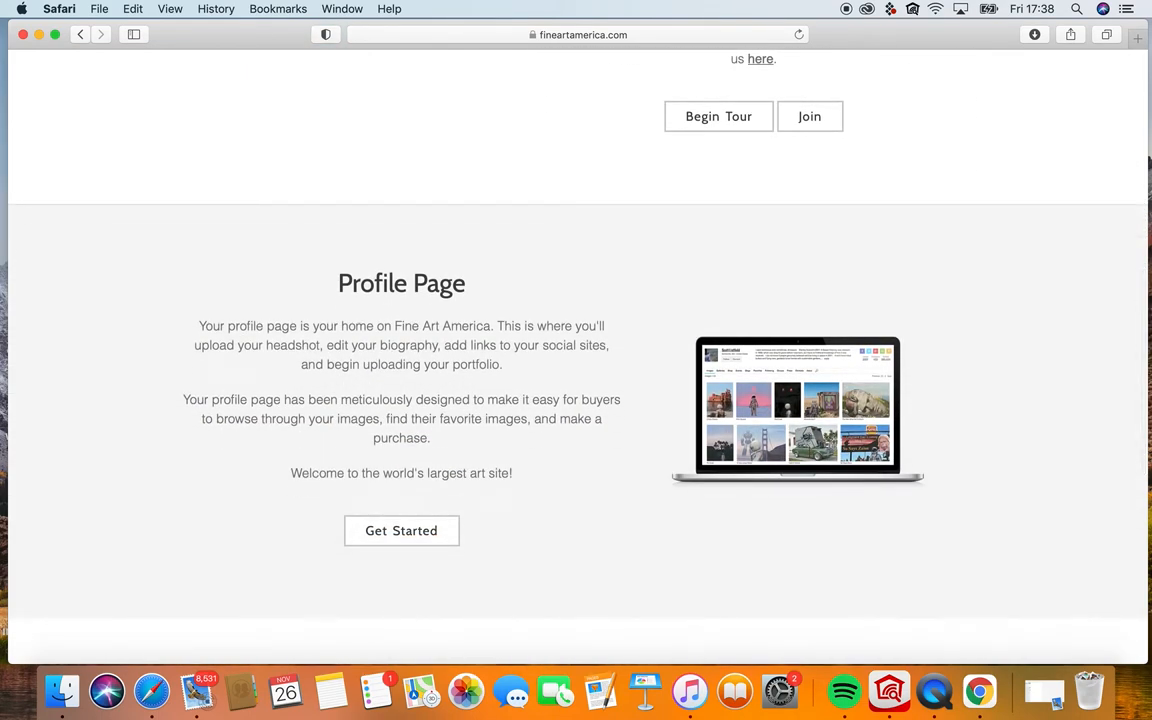
scroll("down", 3)
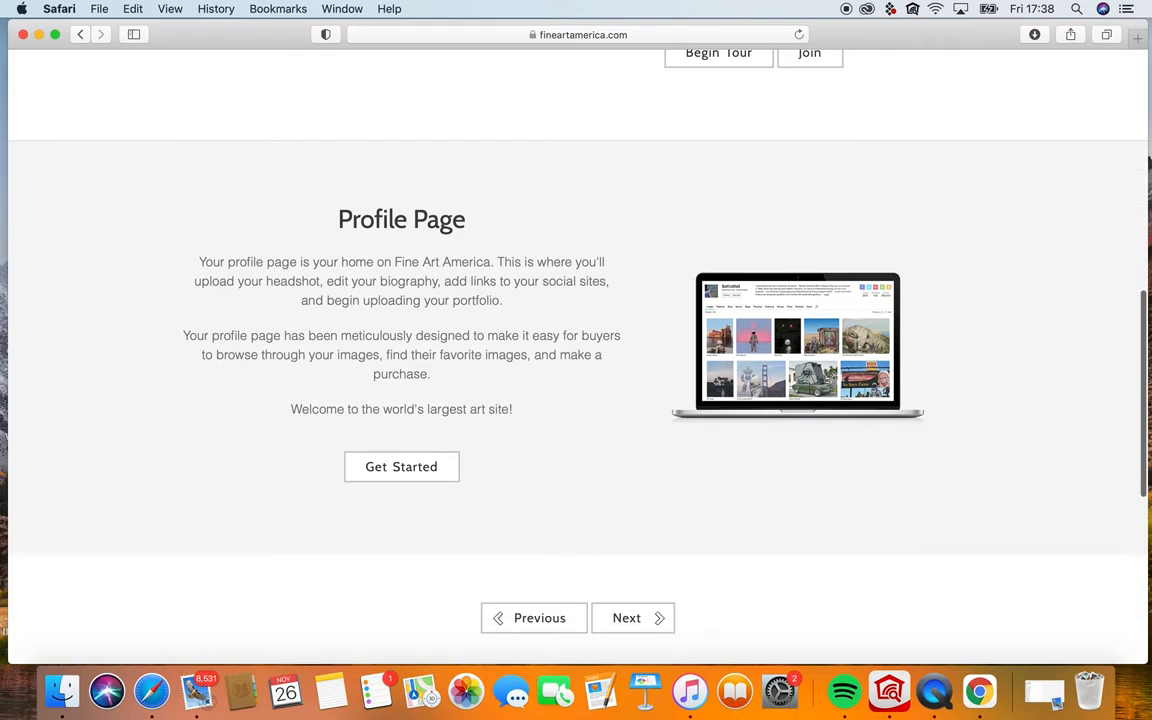
scroll("down", 3)
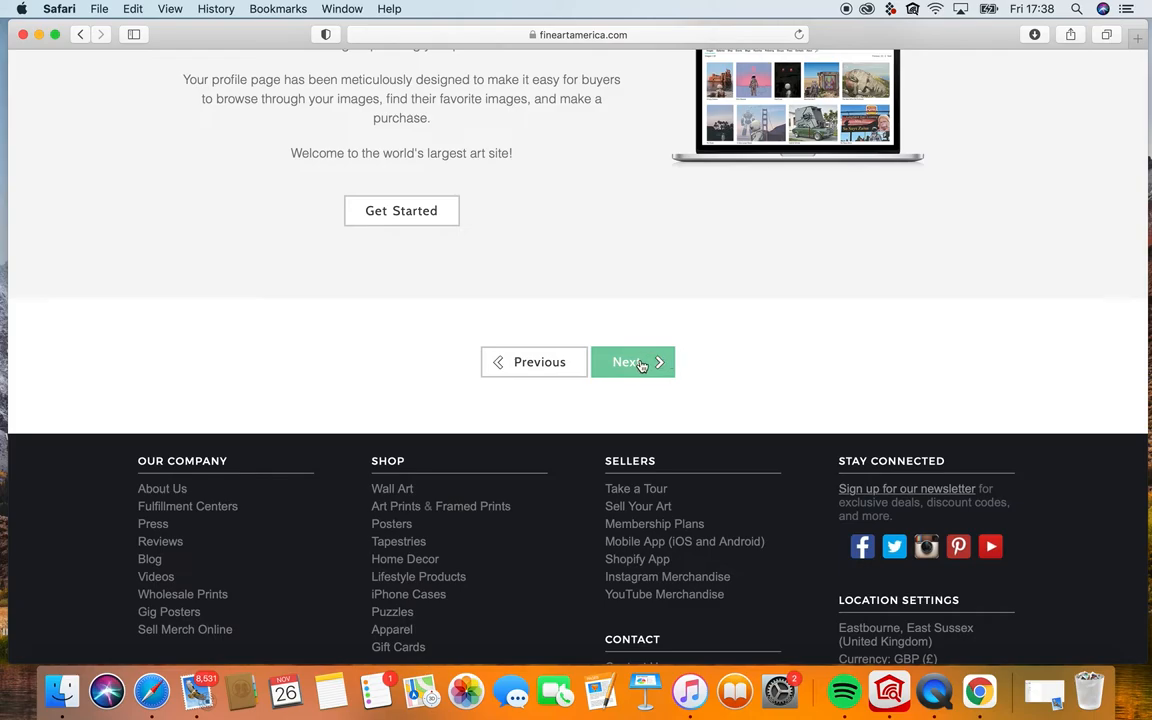
Go to the Products tour page and scroll through Sell Prints, Greeting Cards and Phone Cases.
left_click(625, 361)
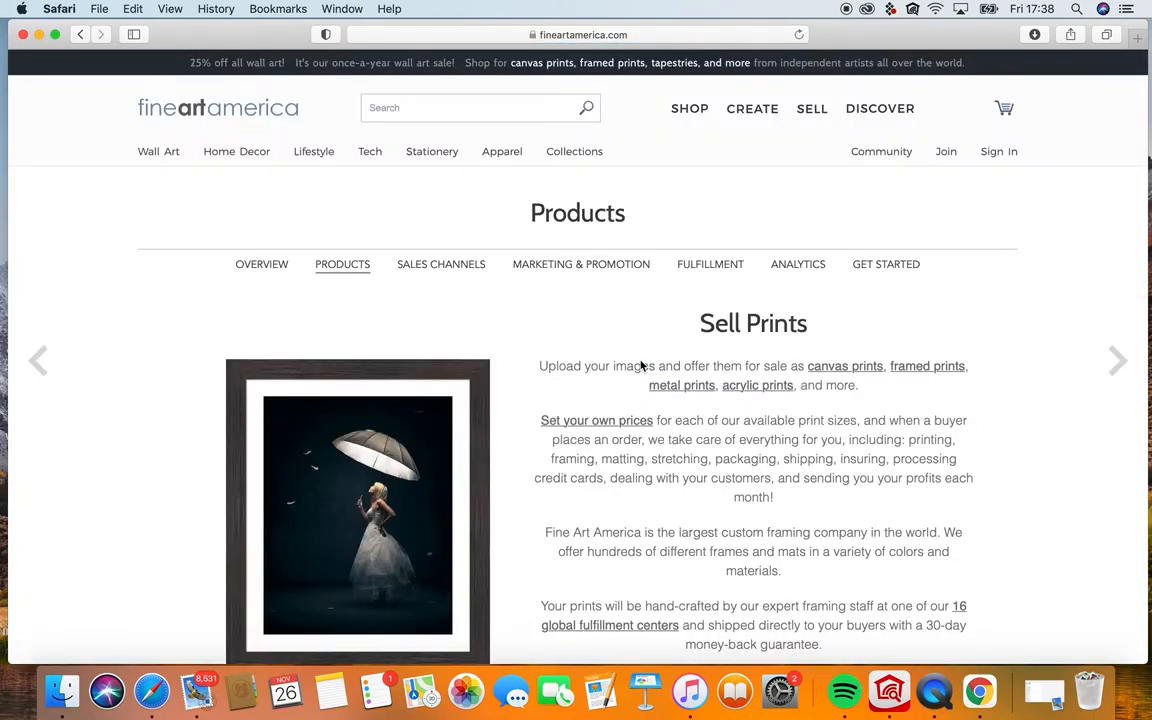
scroll("down", 3)
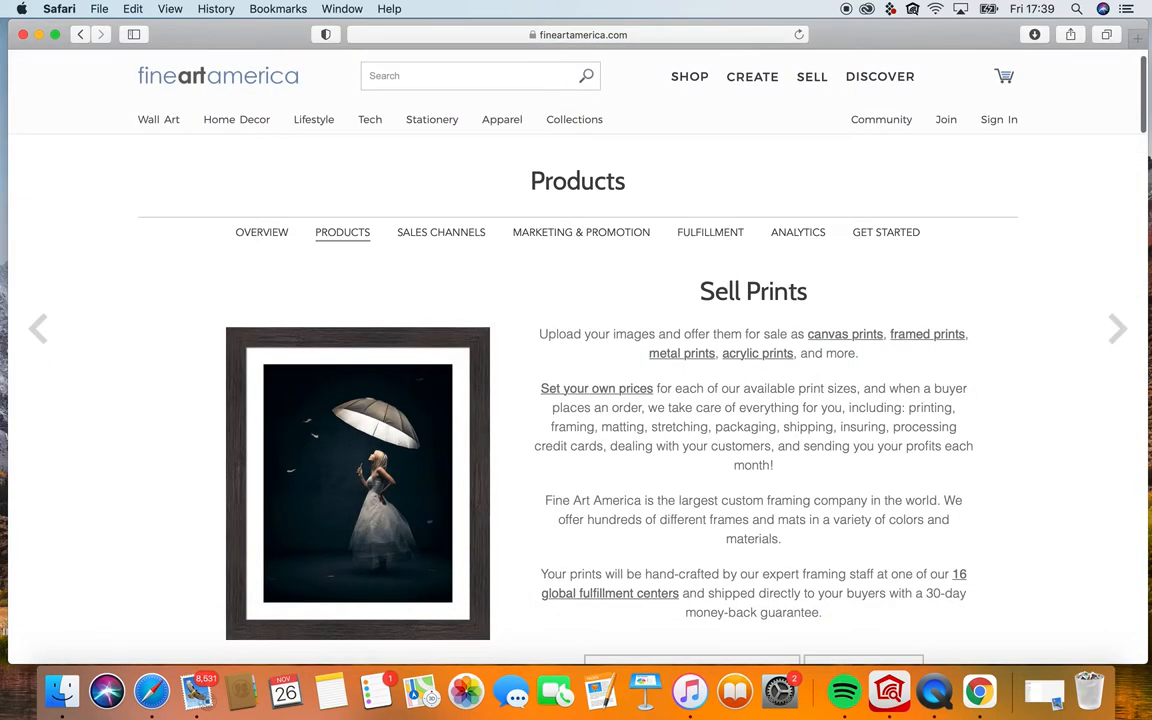
scroll("down", 3)
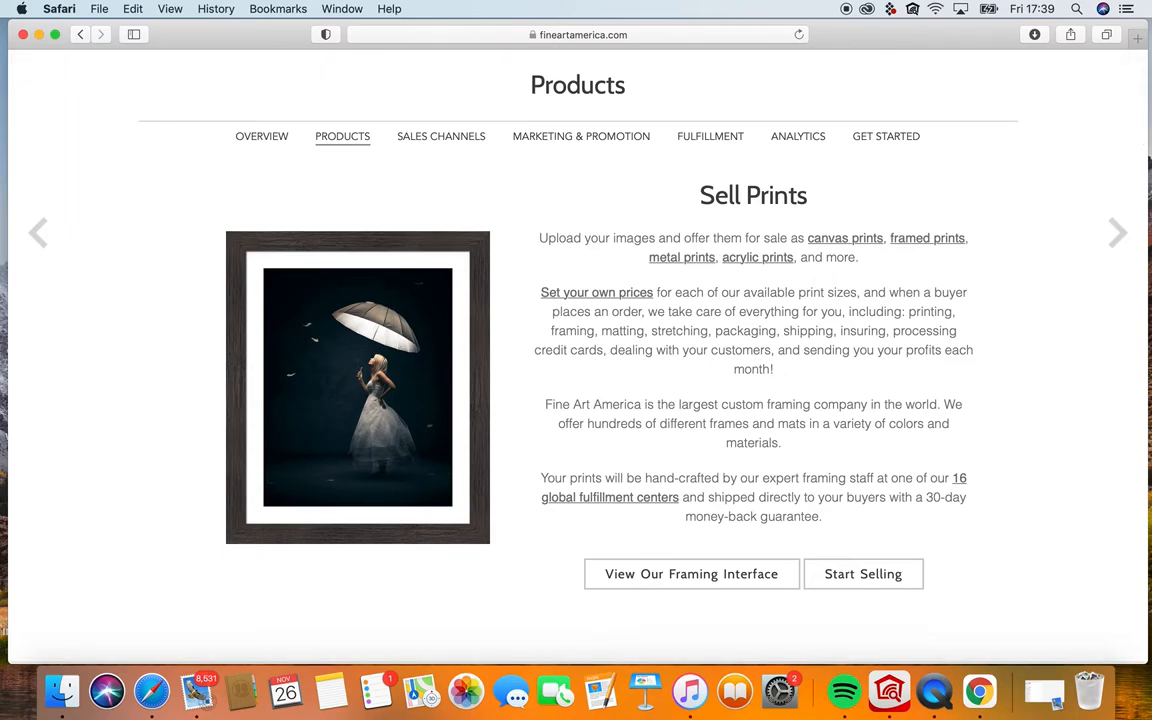
scroll("down", 3)
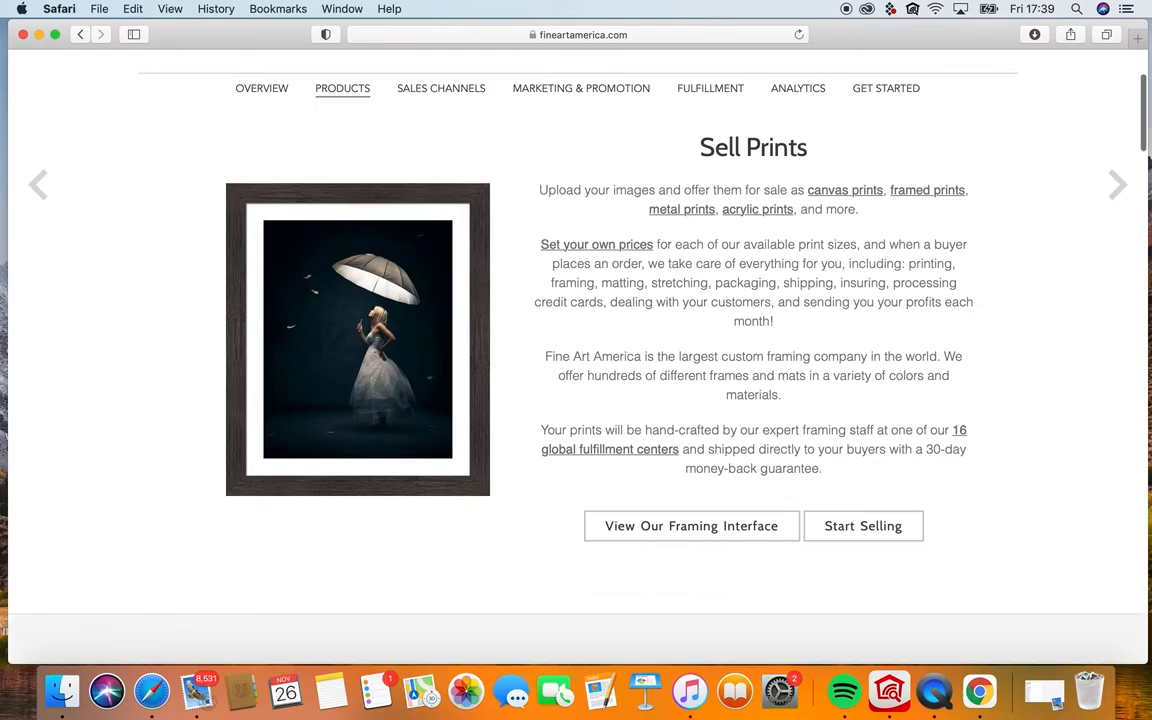
scroll("down", 3)
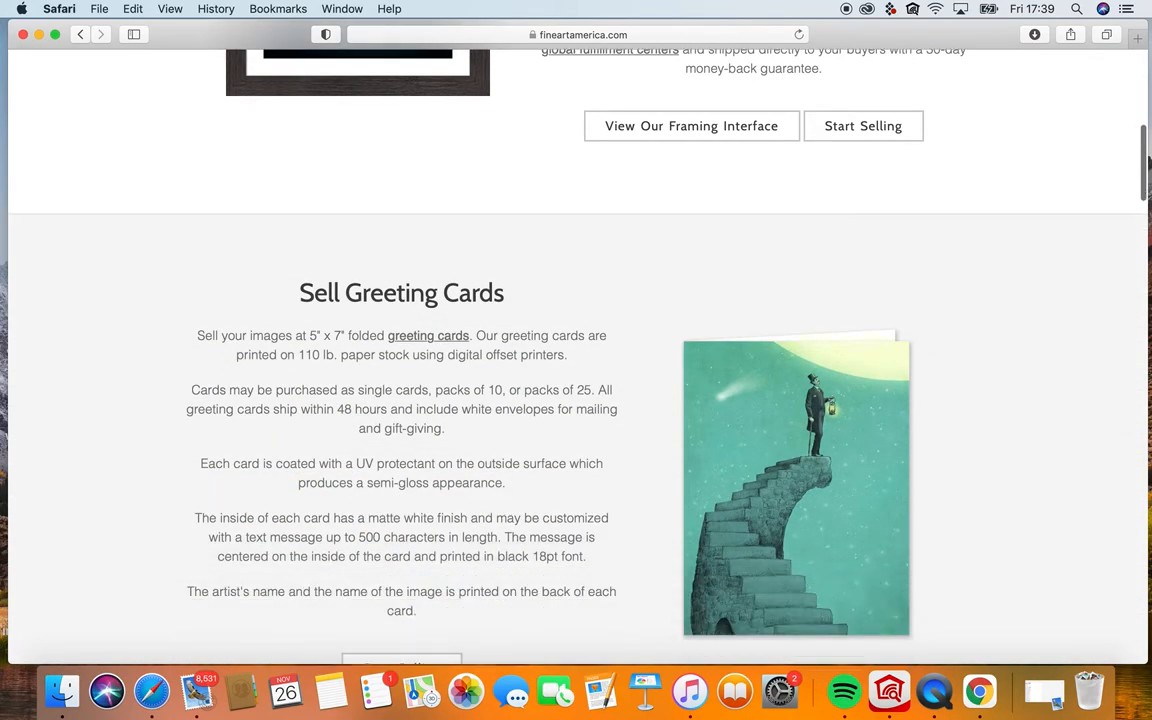
scroll("down", 3)
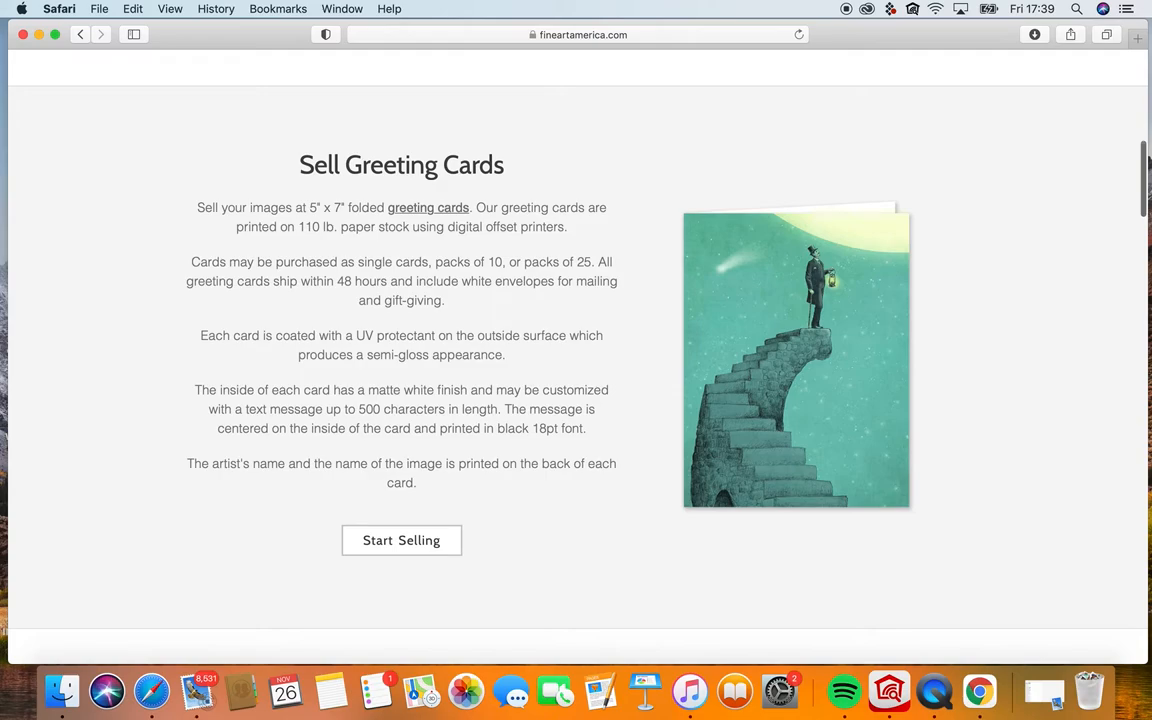
scroll("down", 3)
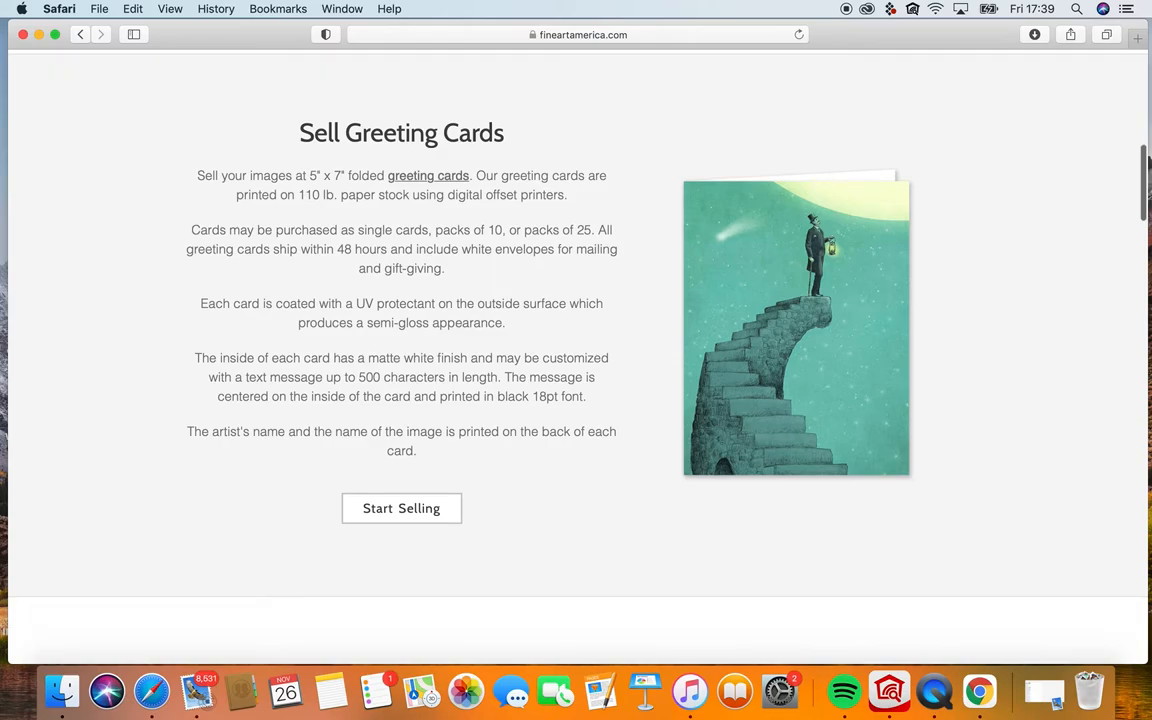
scroll("down", 3)
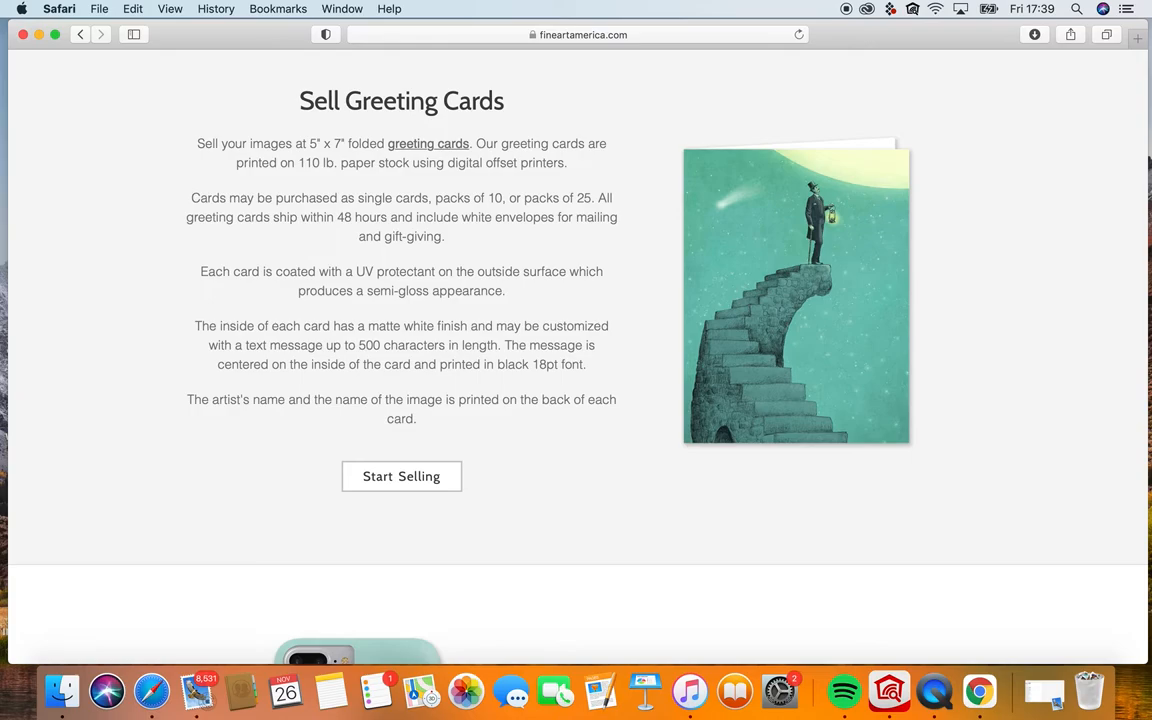
scroll("down", 3)
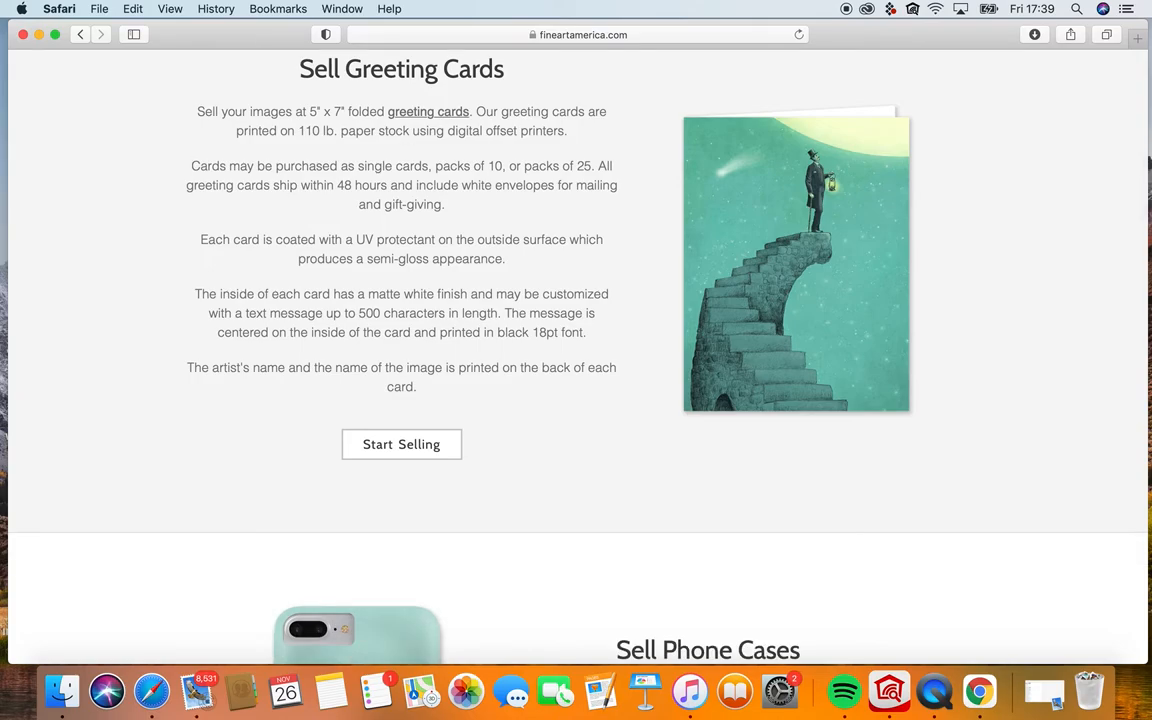
scroll("down", 3)
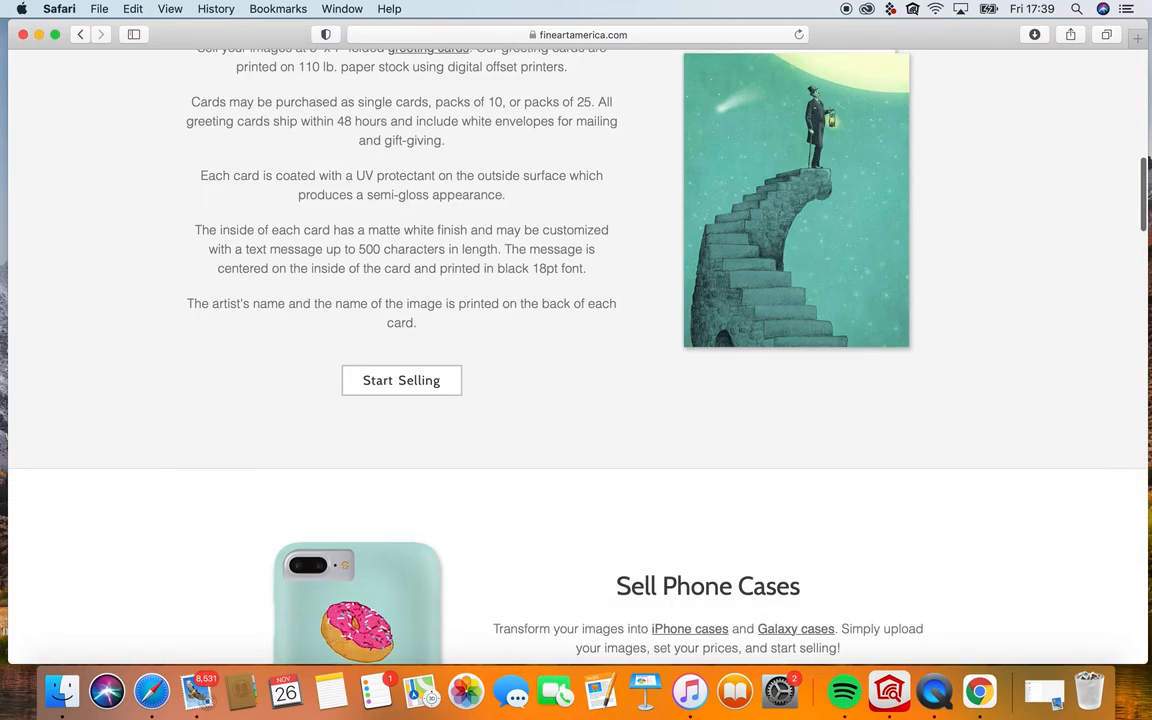
scroll("down", 3)
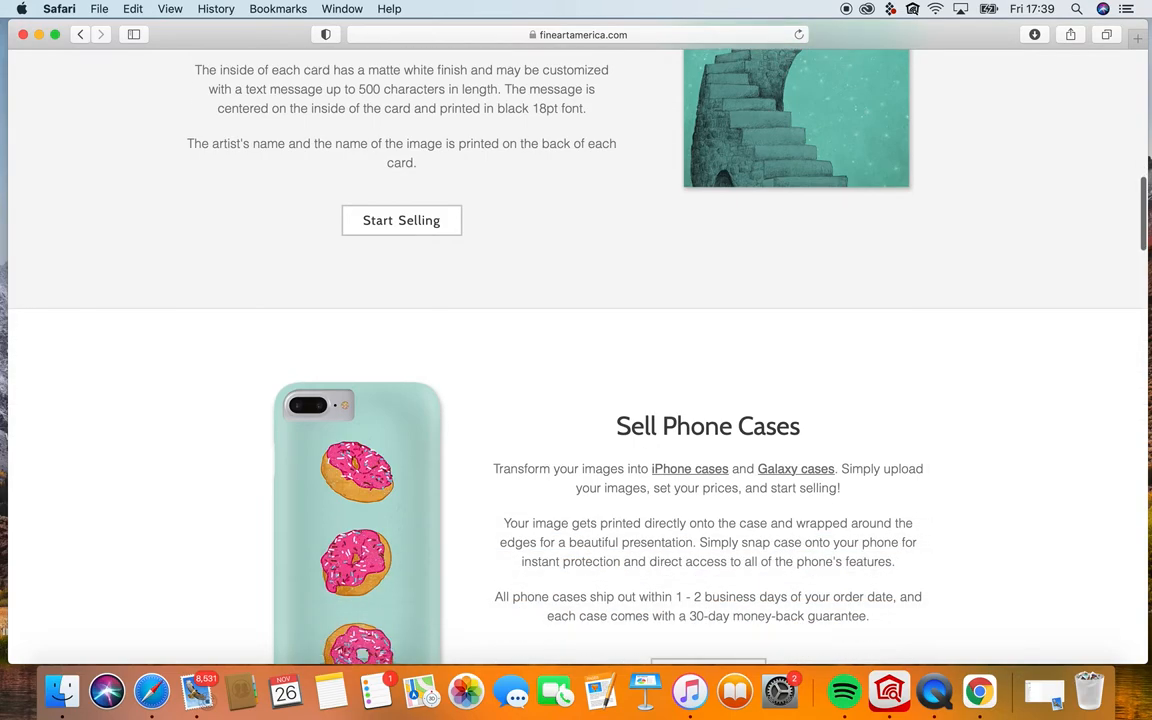
scroll("down", 3)
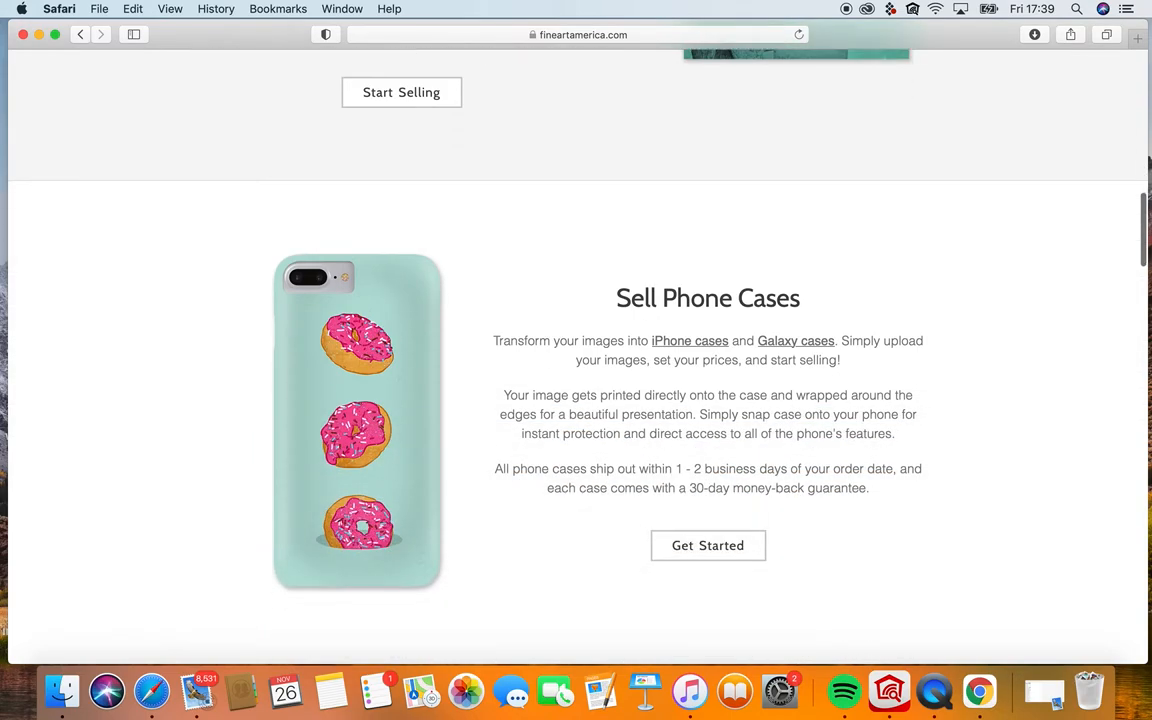
Scroll past Tech Accessories, Home Decor, Lifestyle and Apparel to Digital Downloads and Originals.
scroll("down", 3)
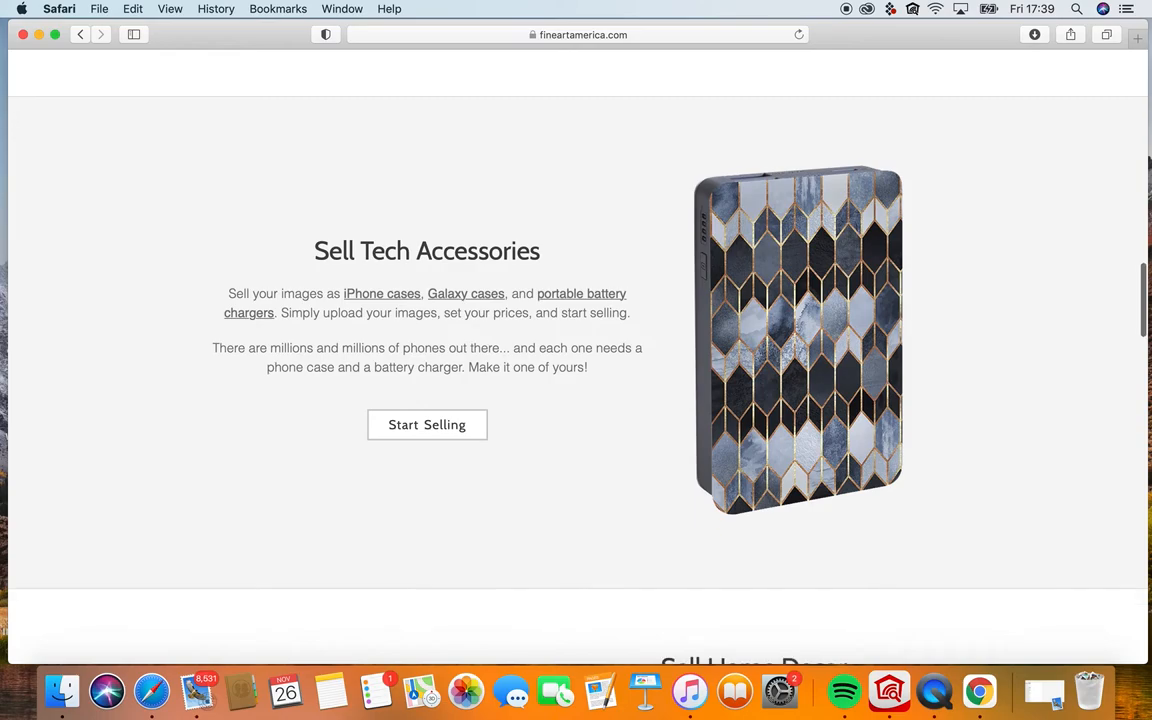
scroll("down", 3)
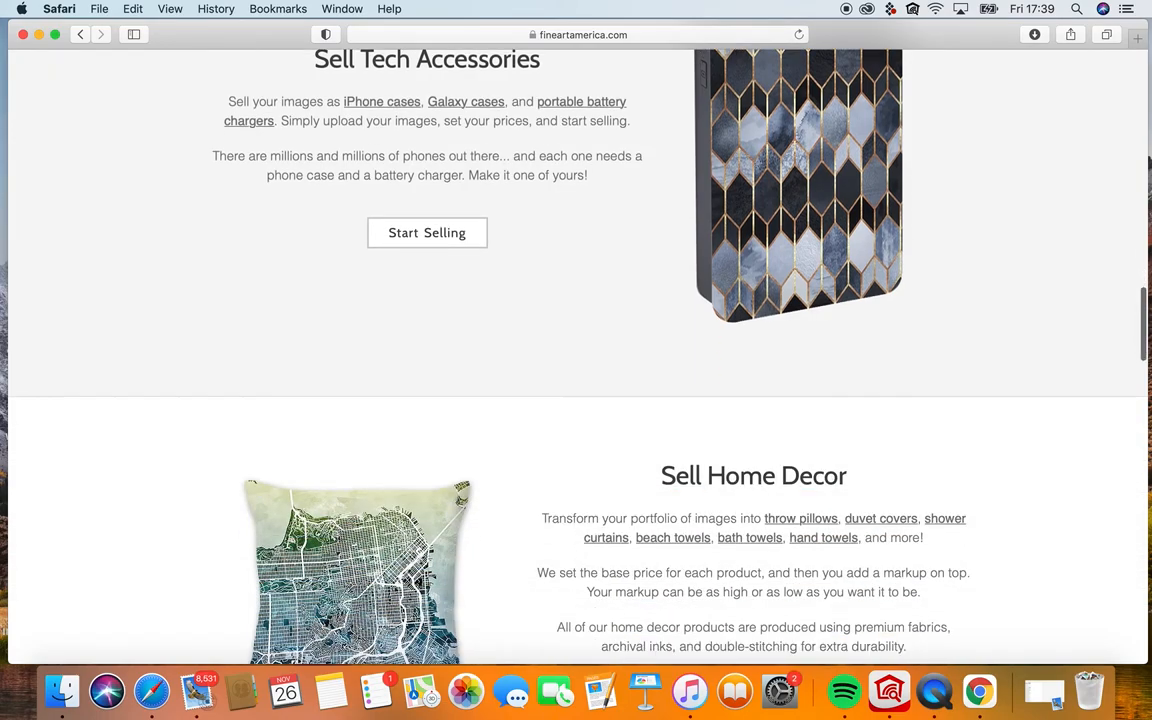
scroll("down", 3)
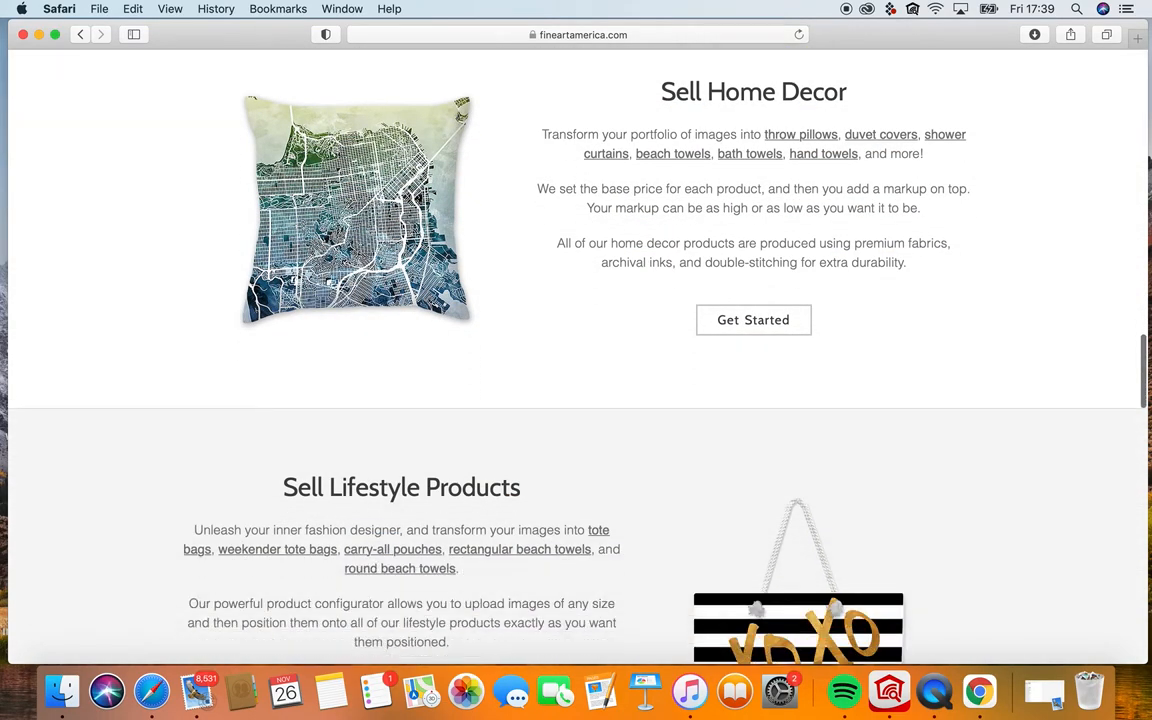
scroll("down", 3)
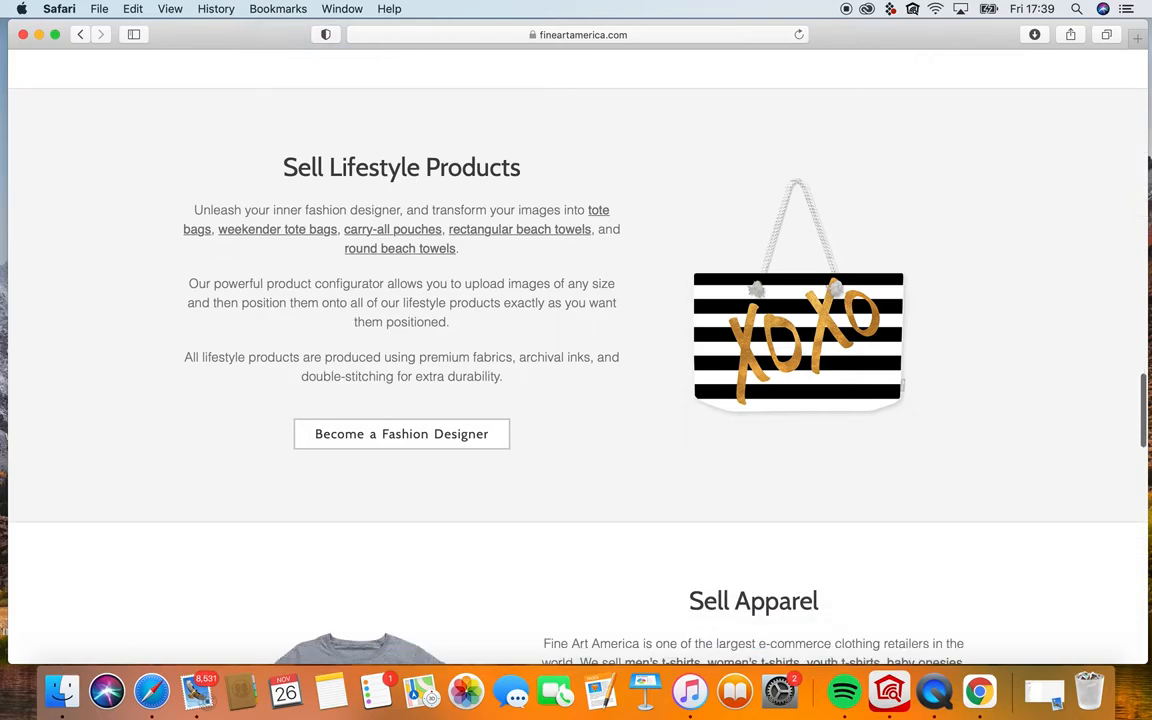
scroll("down", 3)
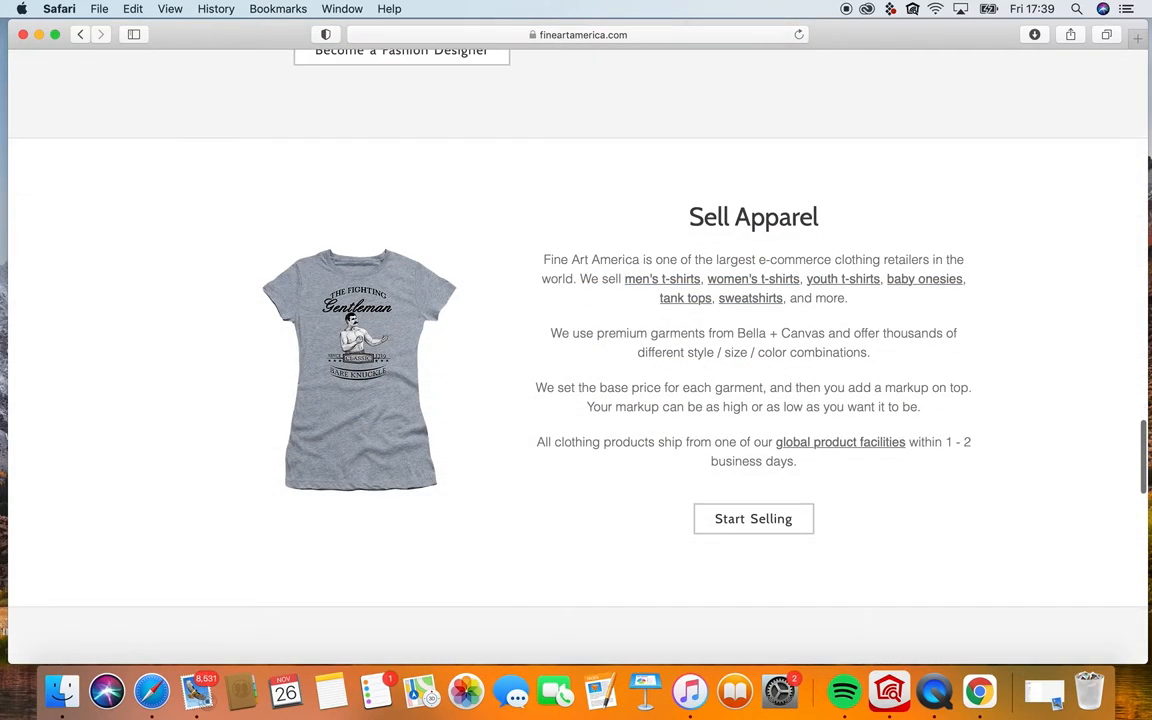
scroll("down", 3)
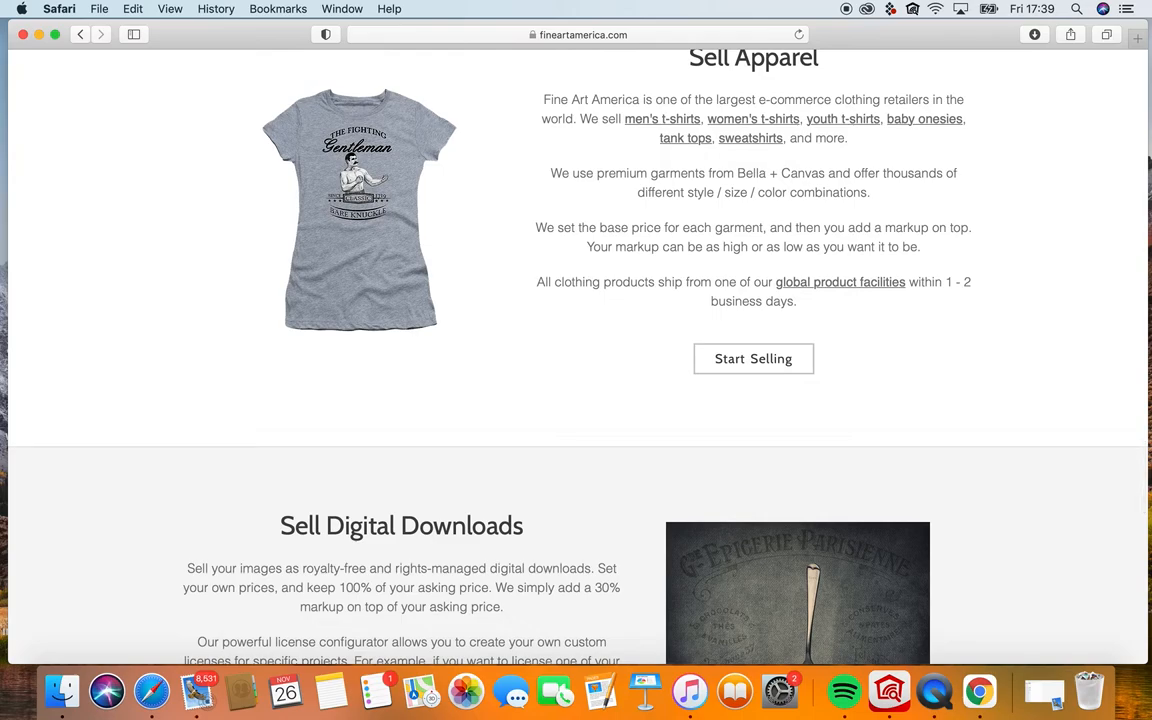
scroll("down", 3)
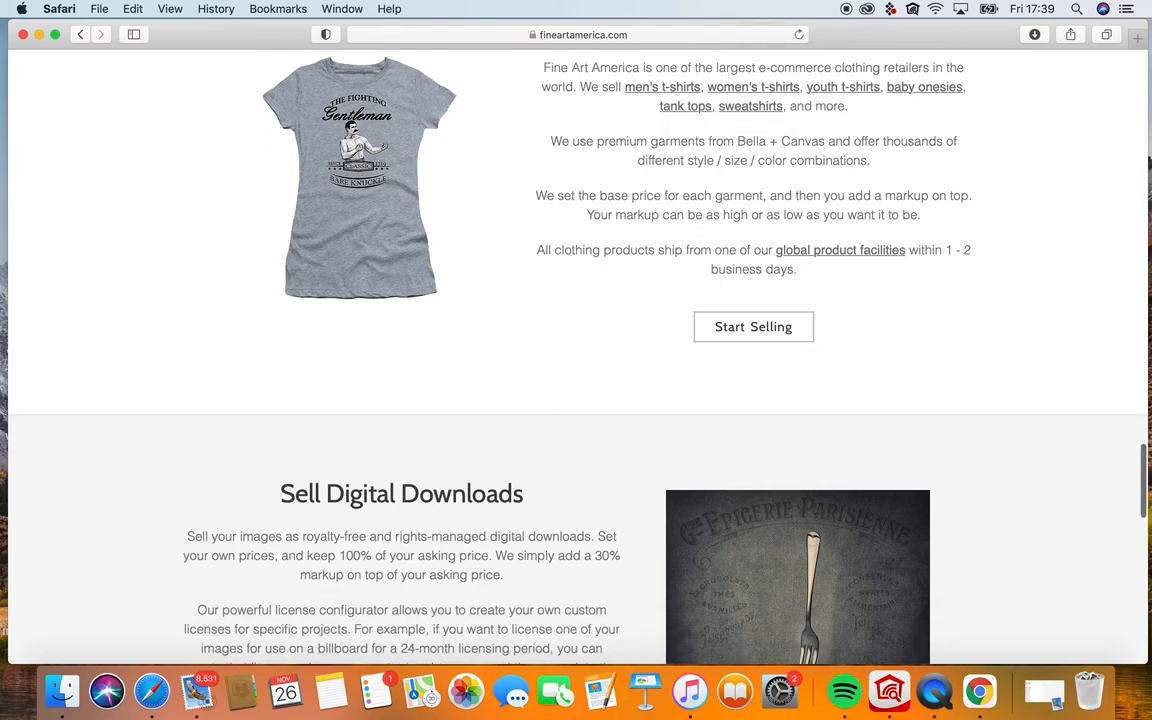
scroll("down", 3)
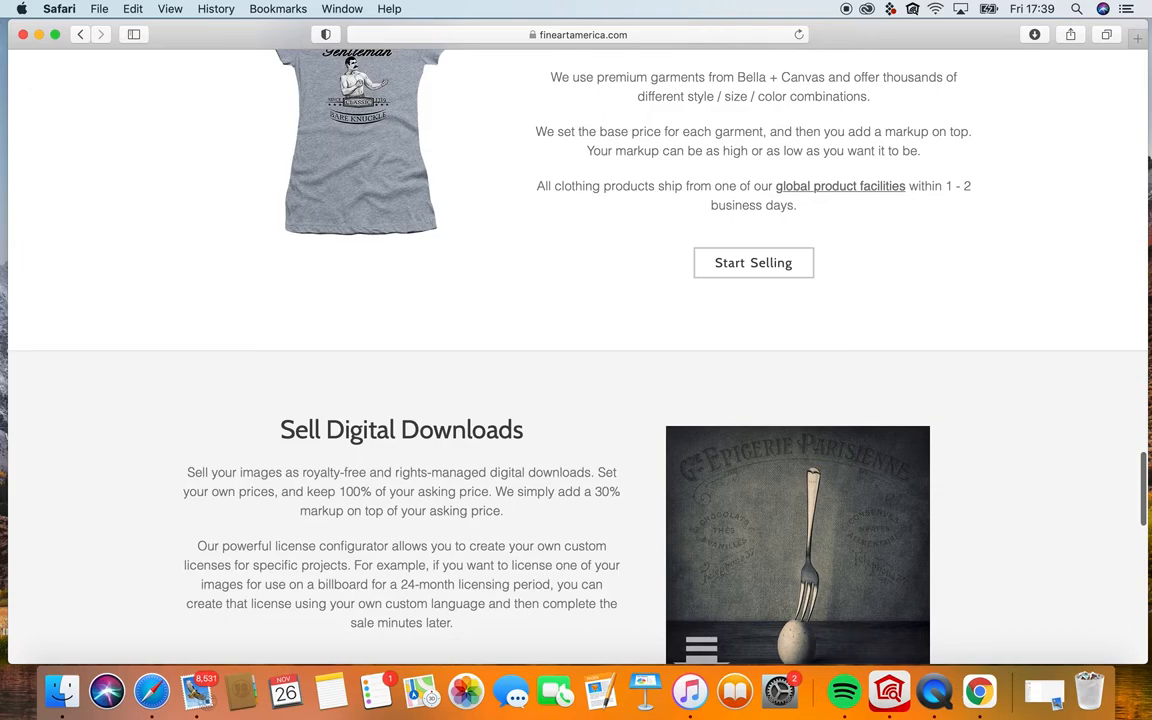
scroll("down", 3)
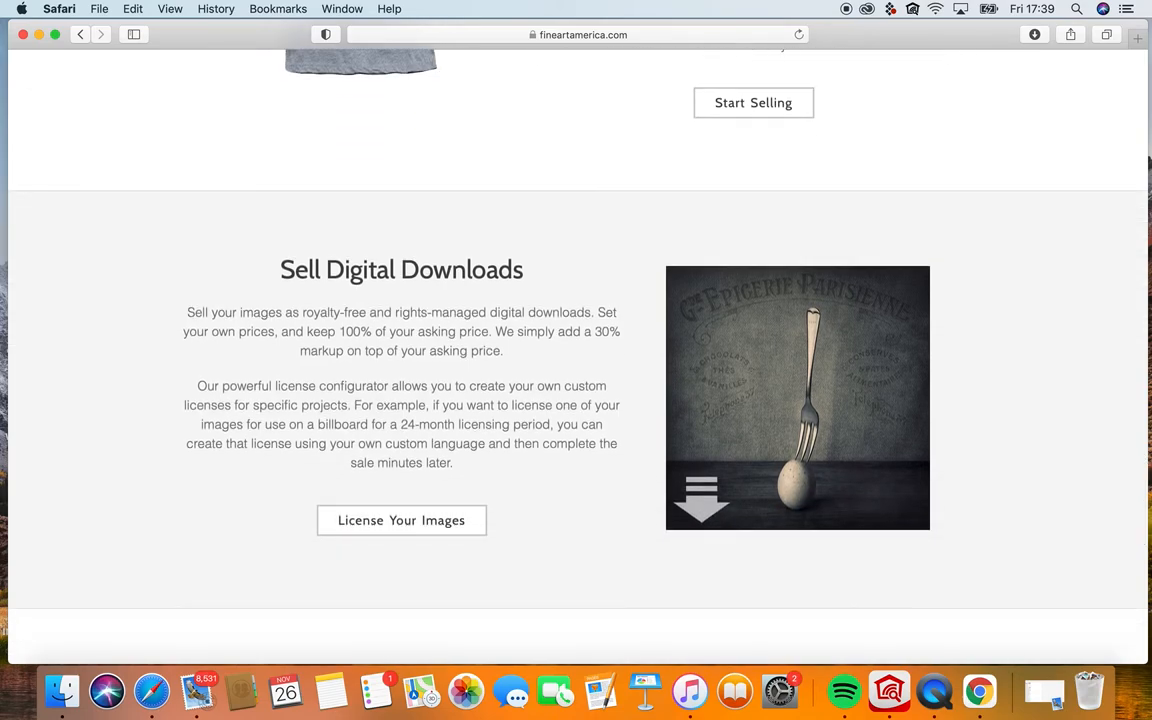
scroll("down", 3)
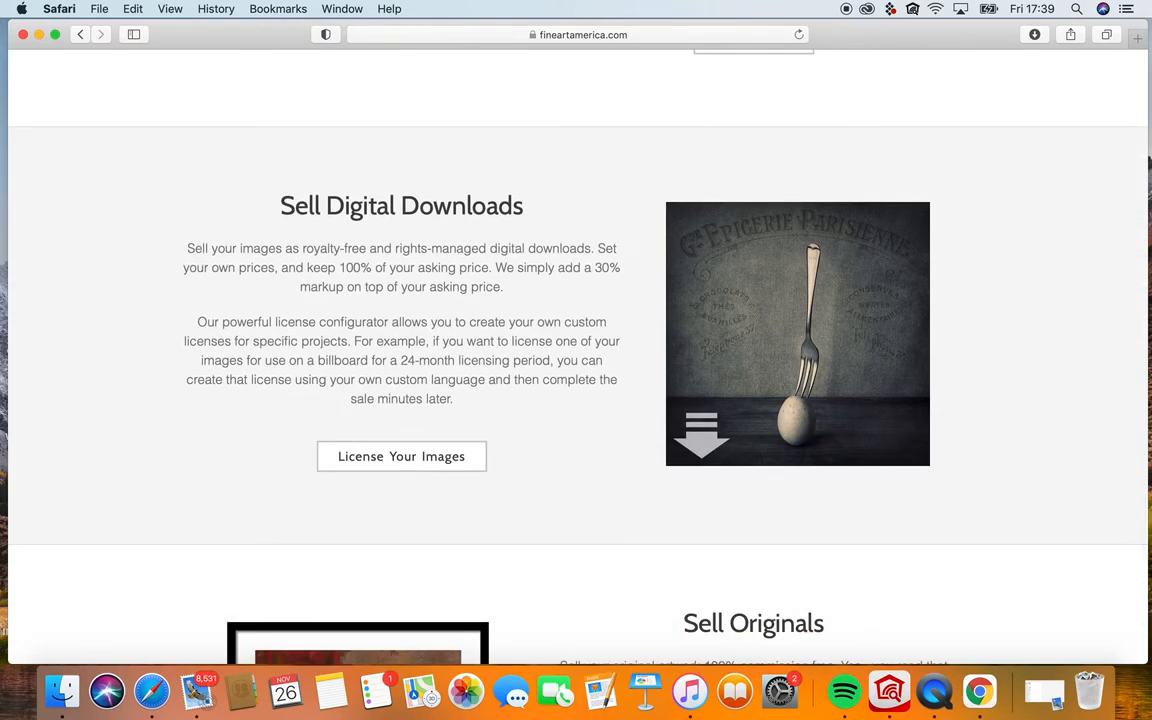
scroll("down", 3)
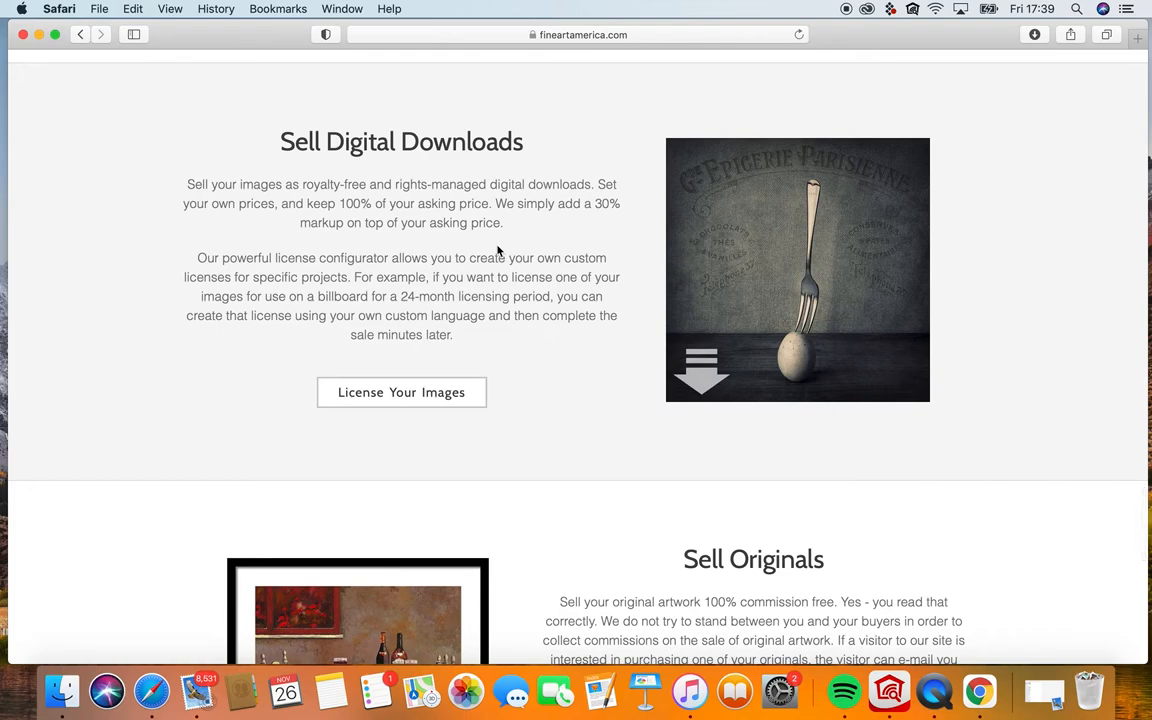
mouse_move(341, 167)
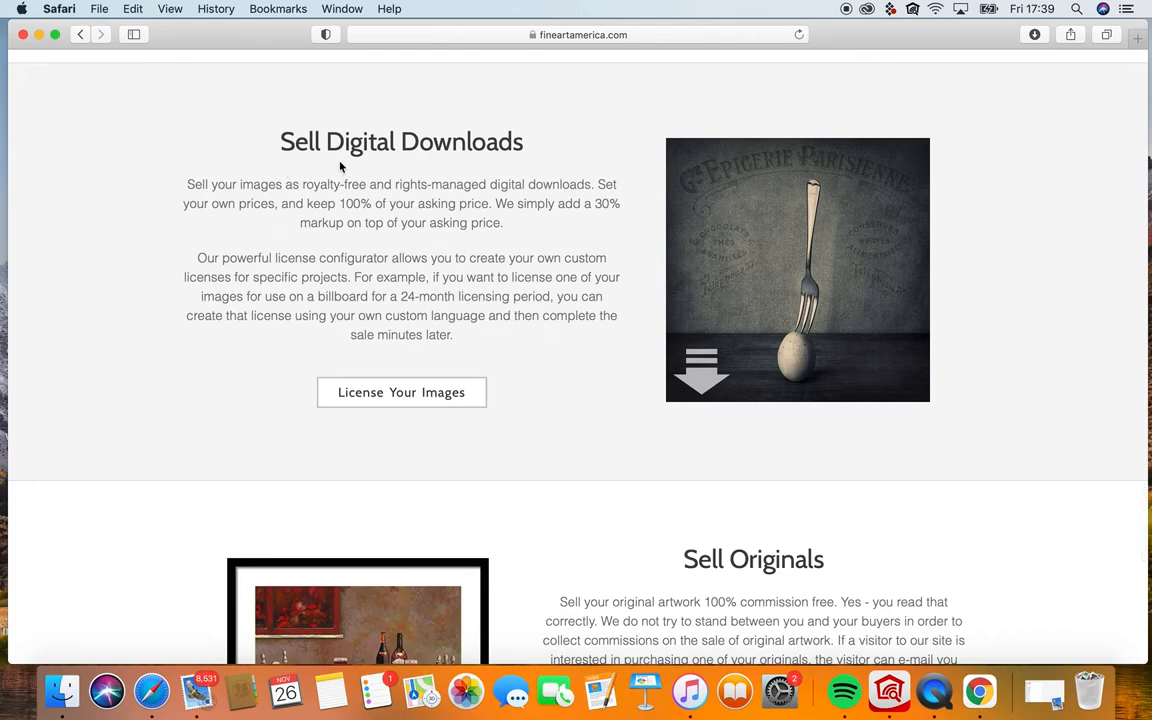
mouse_move(228, 146)
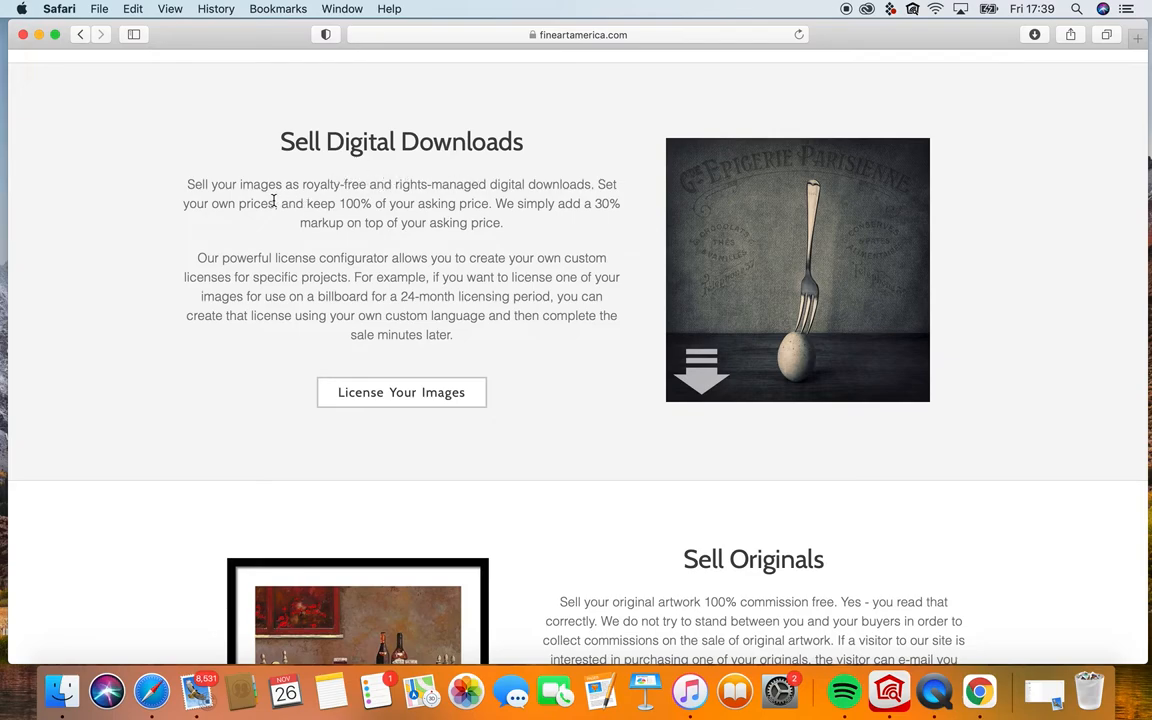
mouse_move(473, 203)
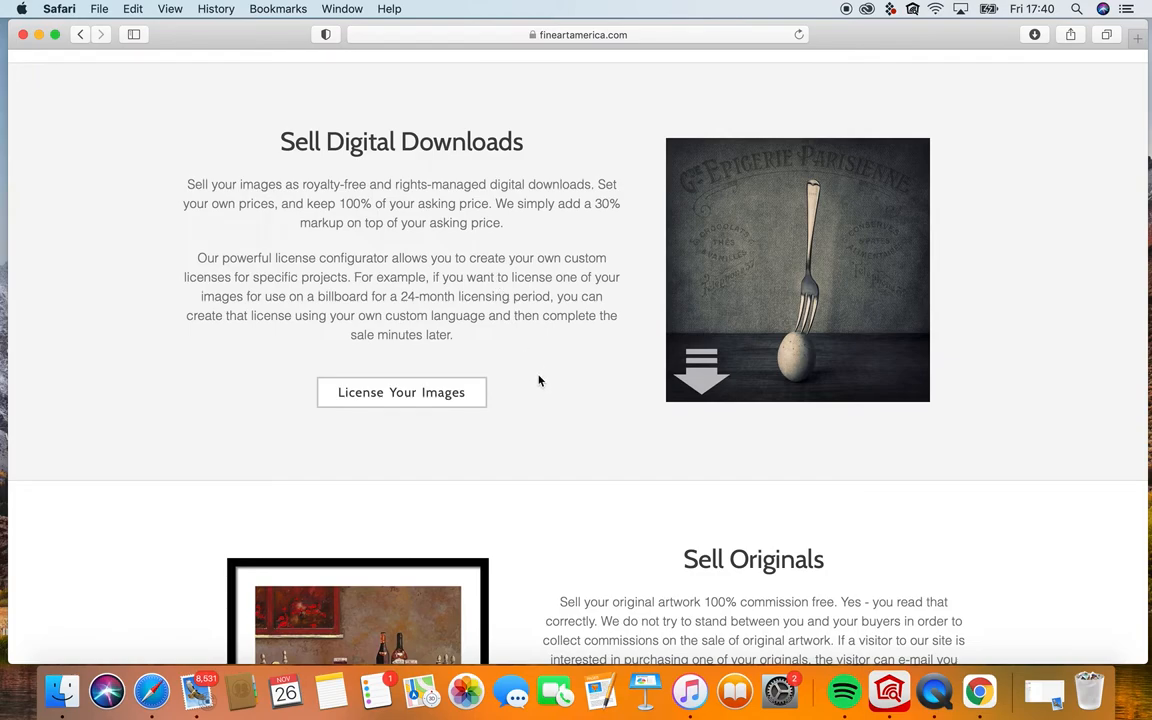
scroll("down", 3)
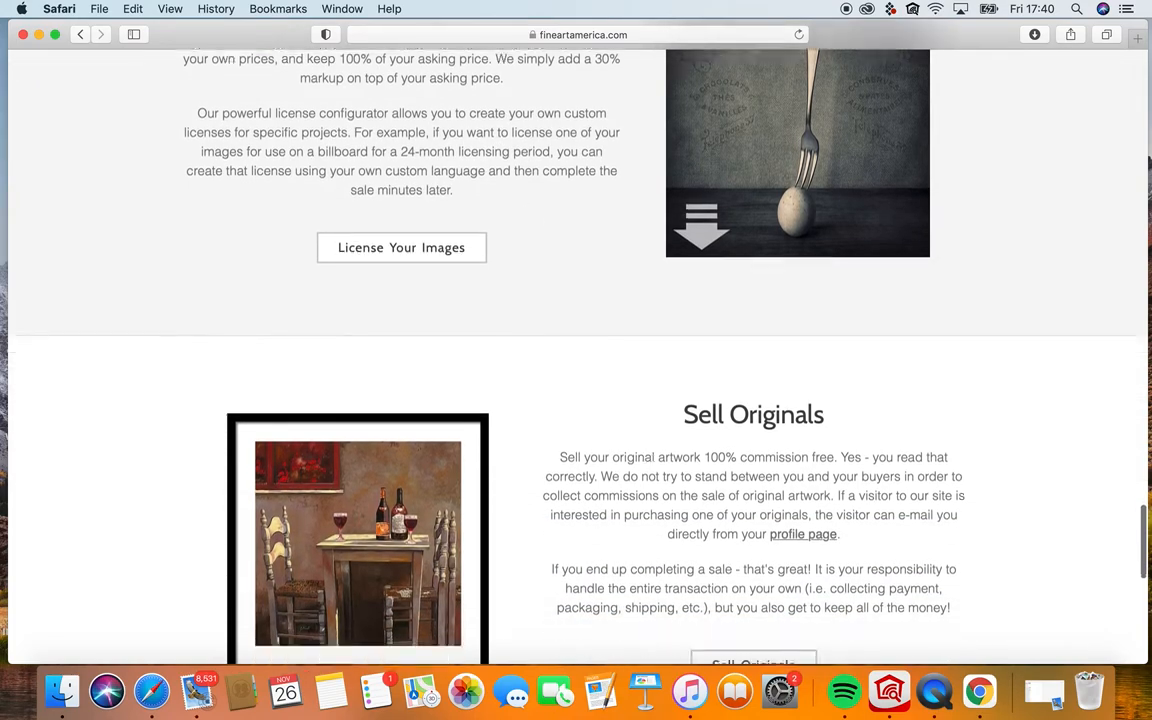
Scroll to the bottom of the Products page and advance to Sales Channels.
scroll("down", 3)
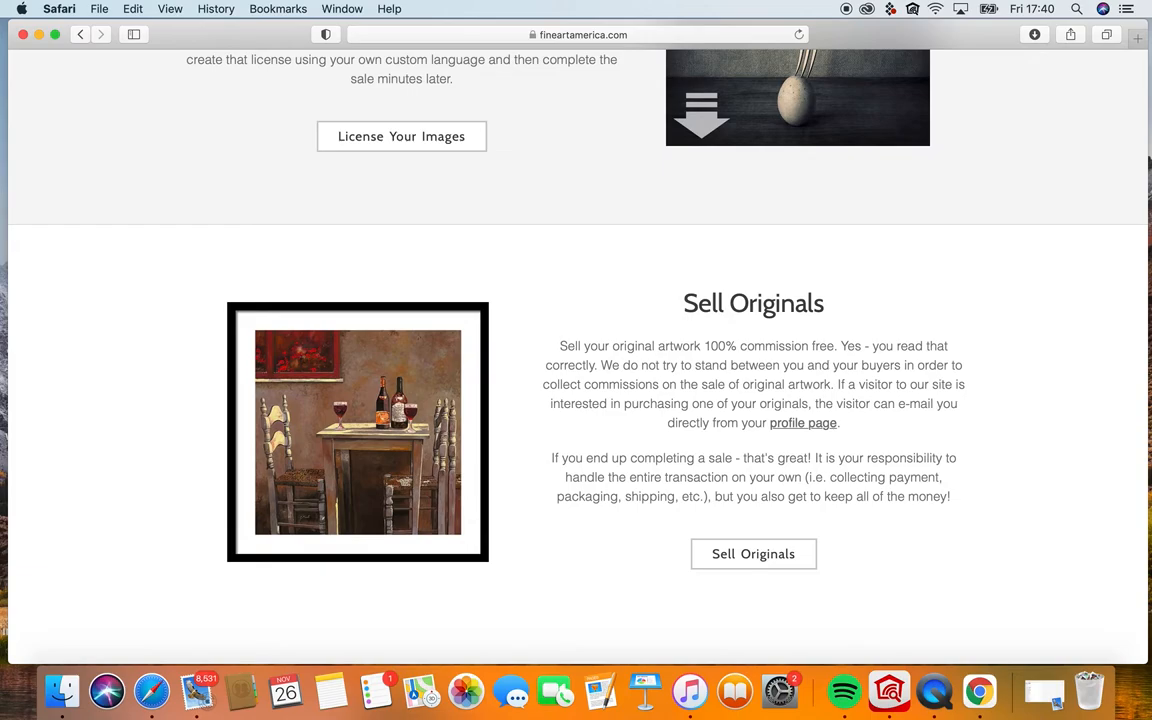
scroll("down", 3)
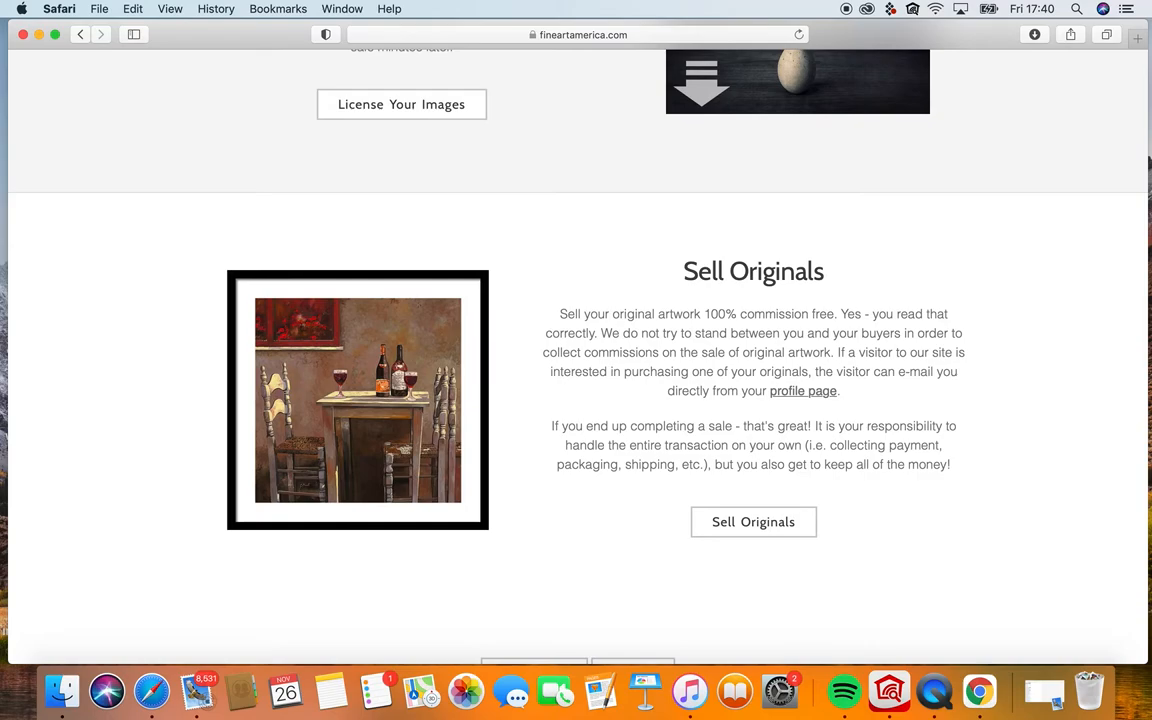
scroll("down", 3)
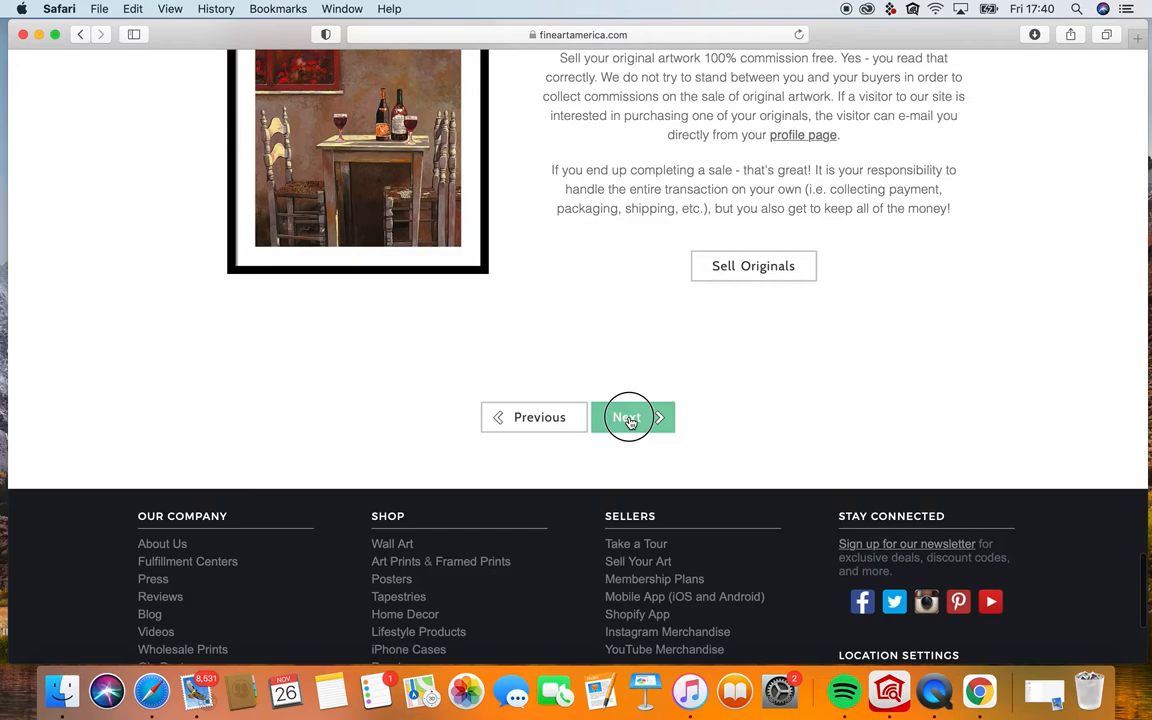
left_click(627, 417)
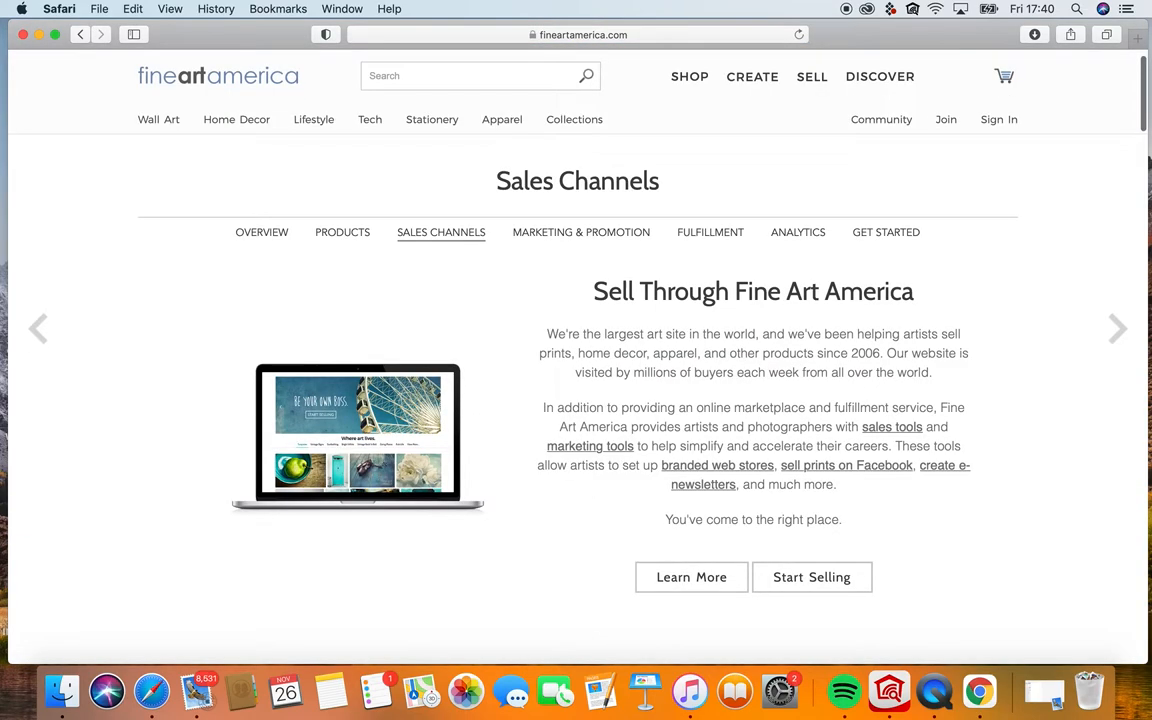
Read through the Sales Channels page, then advance to Marketing & Promotion.
scroll("down", 3)
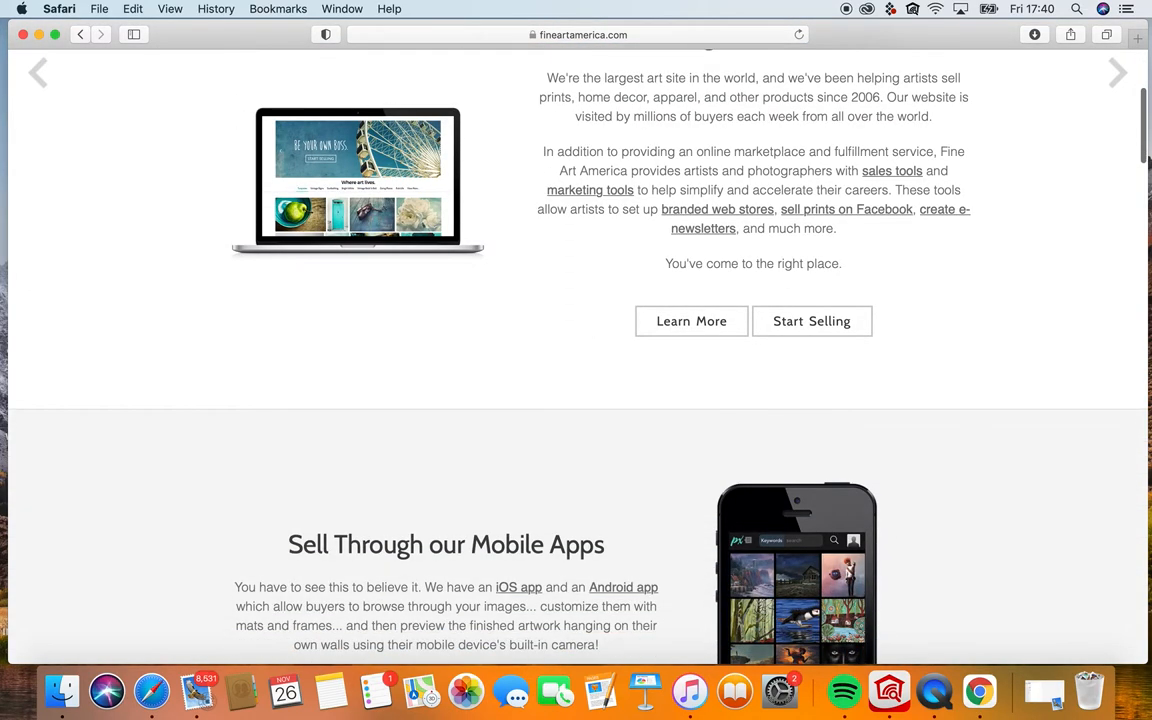
scroll("down", 3)
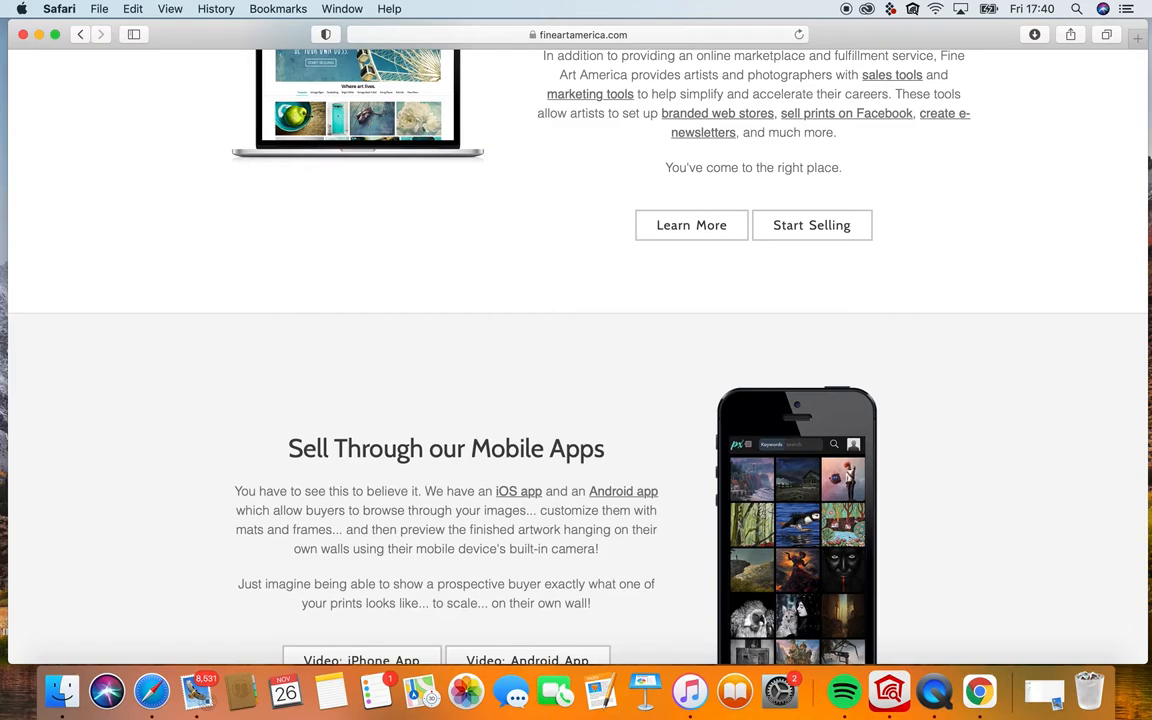
scroll("down", 3)
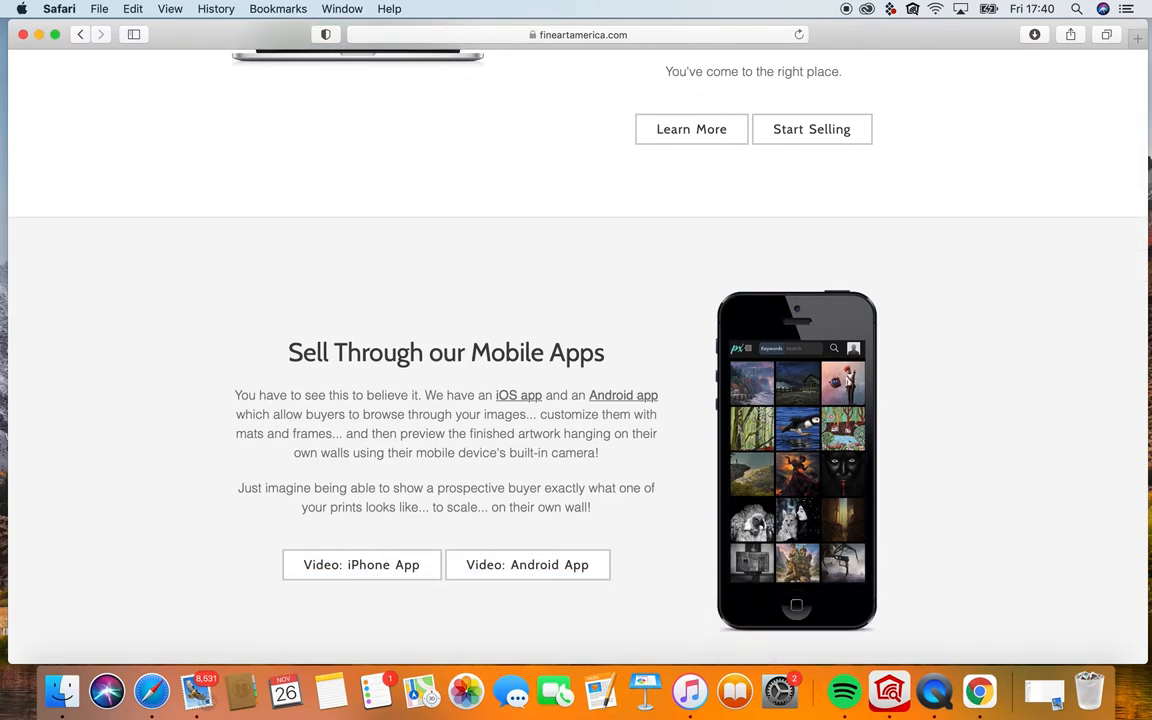
scroll("down", 3)
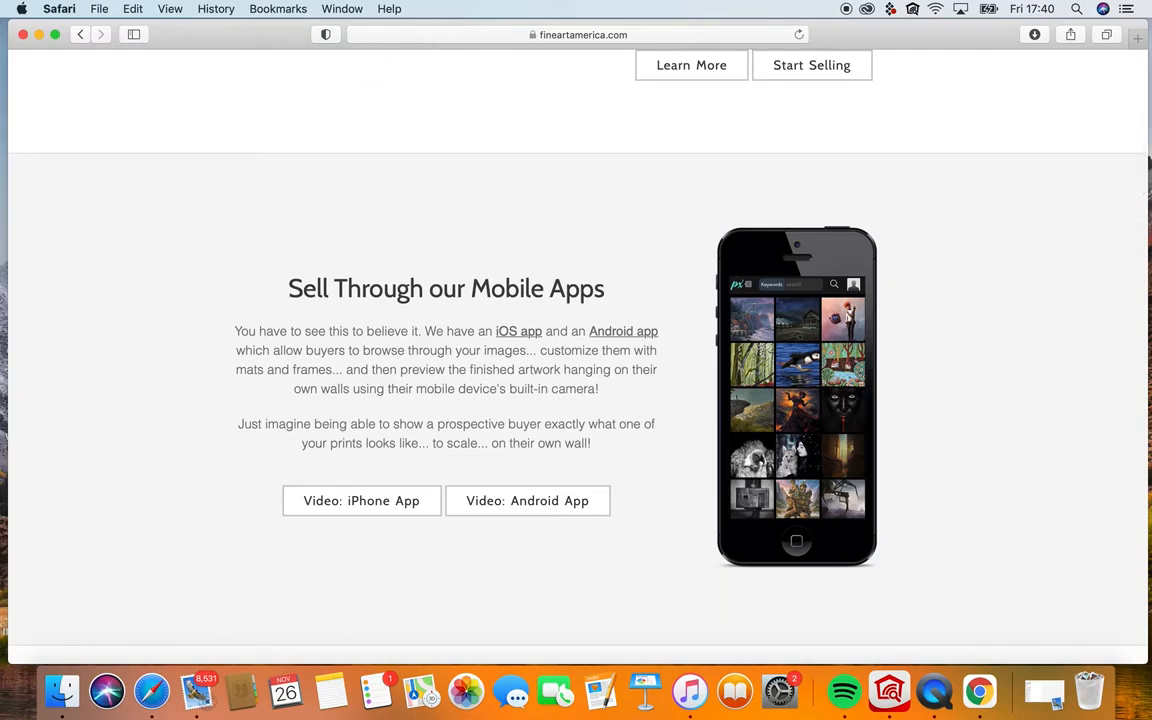
scroll("down", 3)
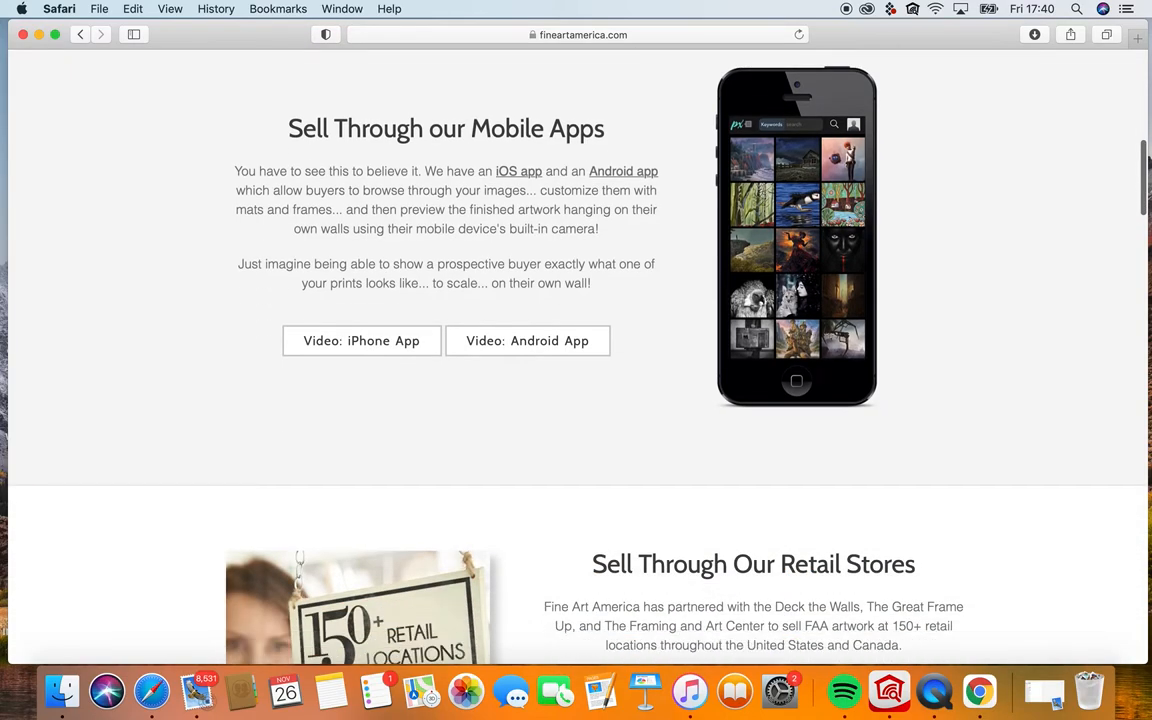
scroll("down", 3)
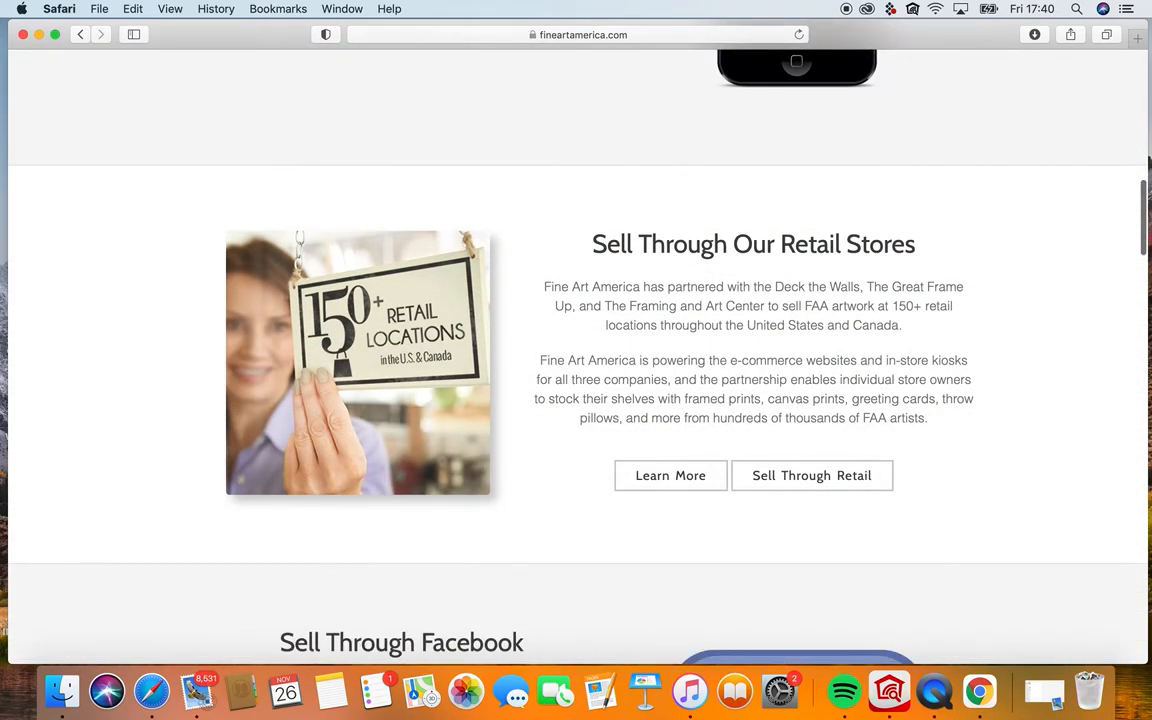
scroll("down", 3)
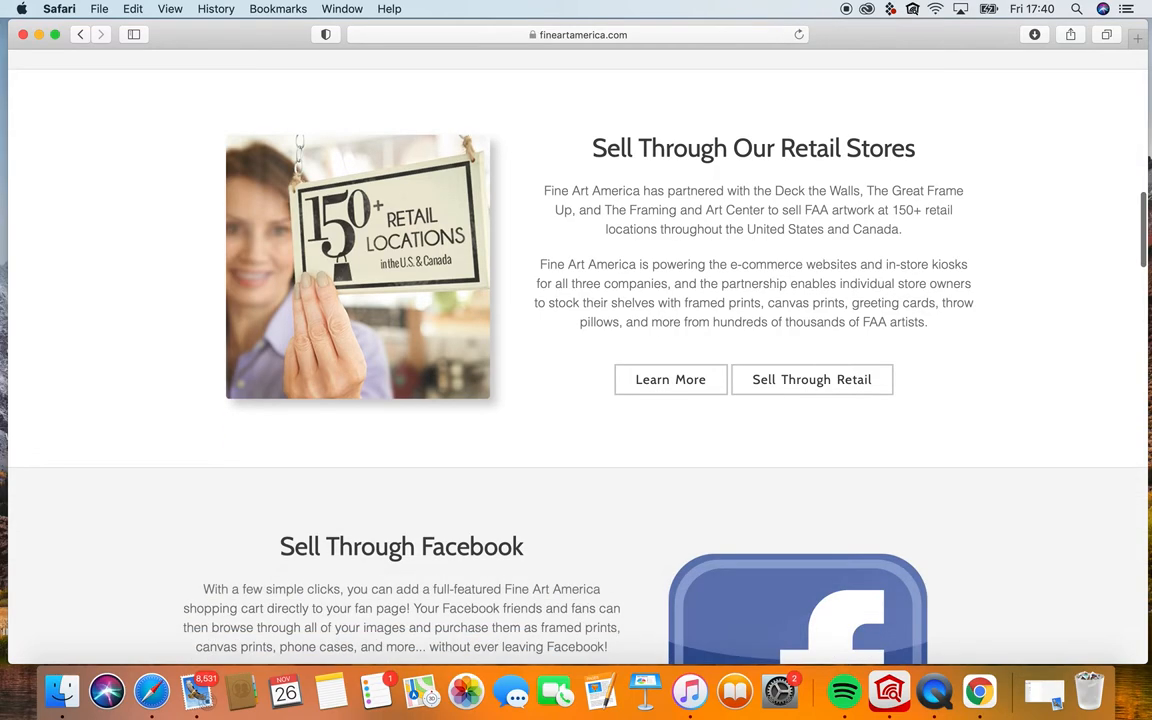
scroll("down", 3)
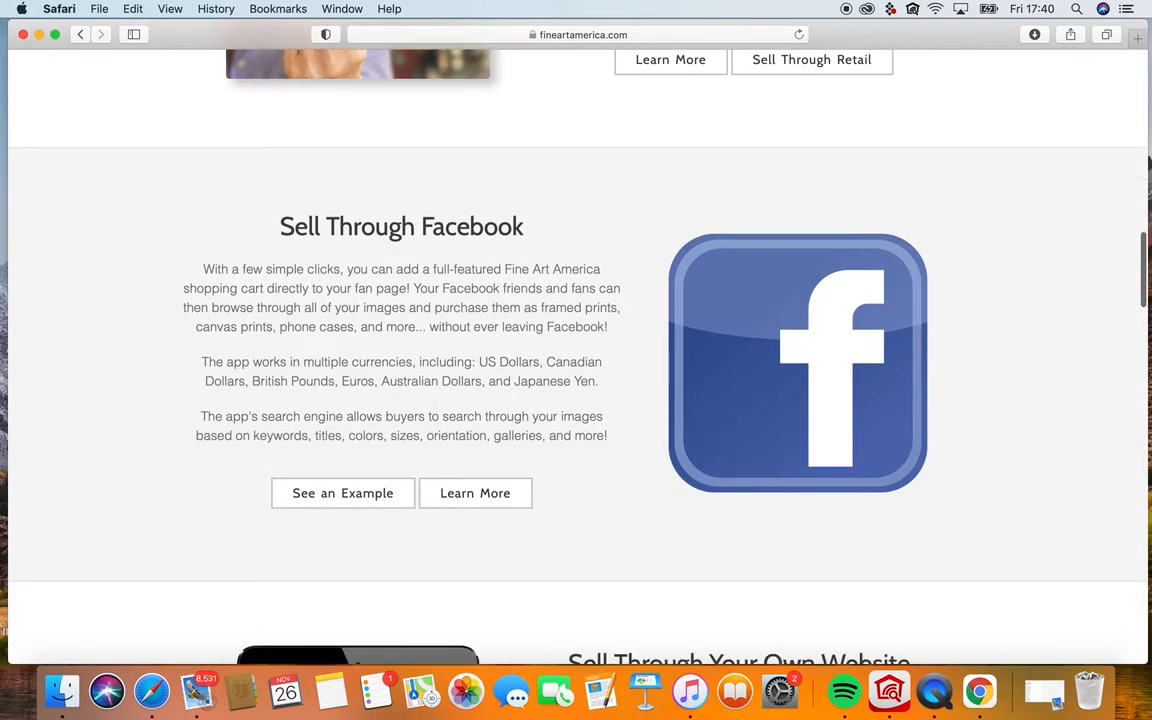
scroll("down", 3)
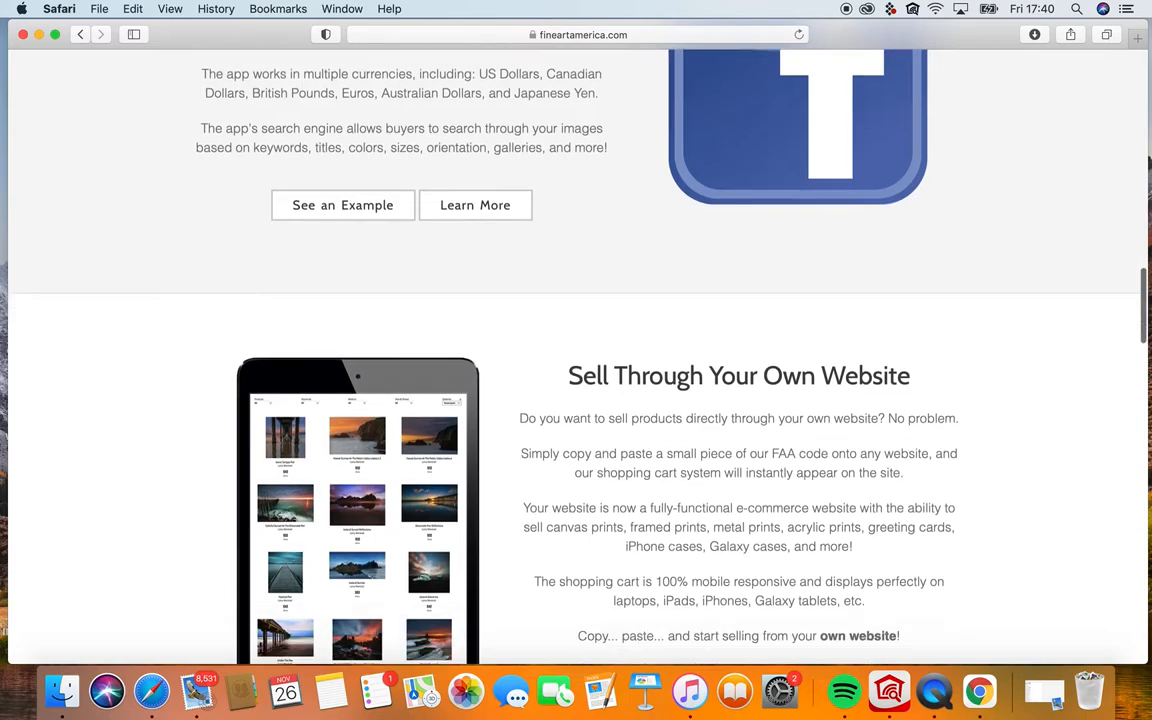
scroll("down", 3)
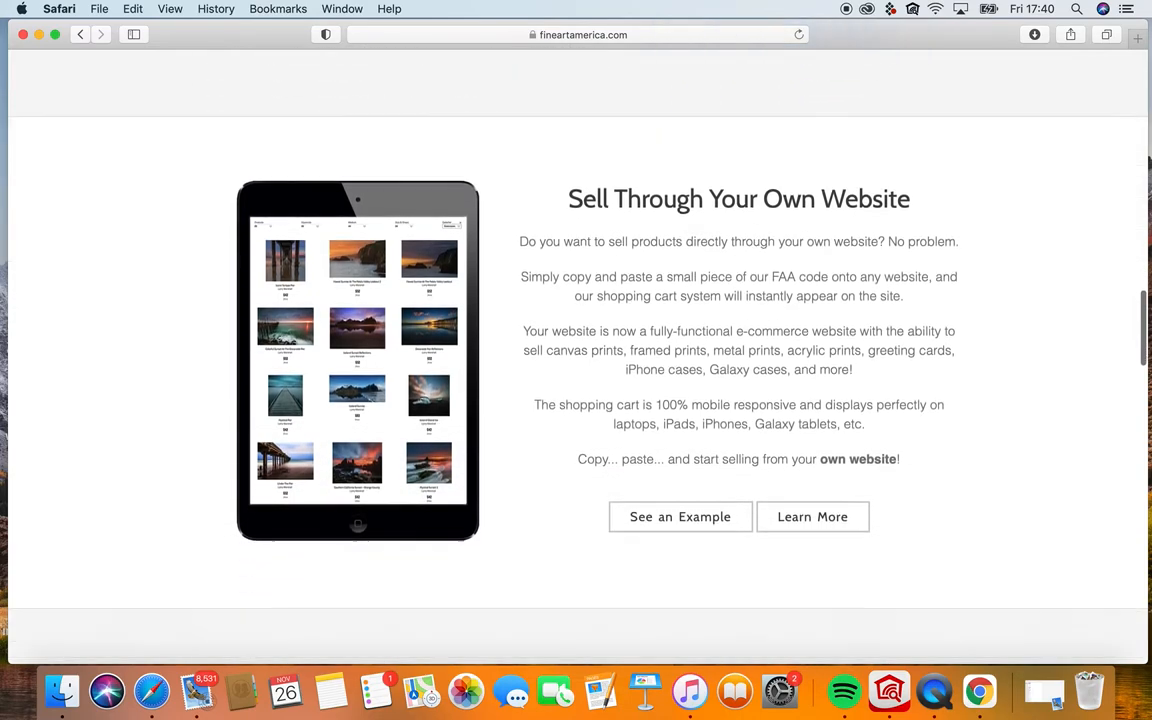
scroll("down", 3)
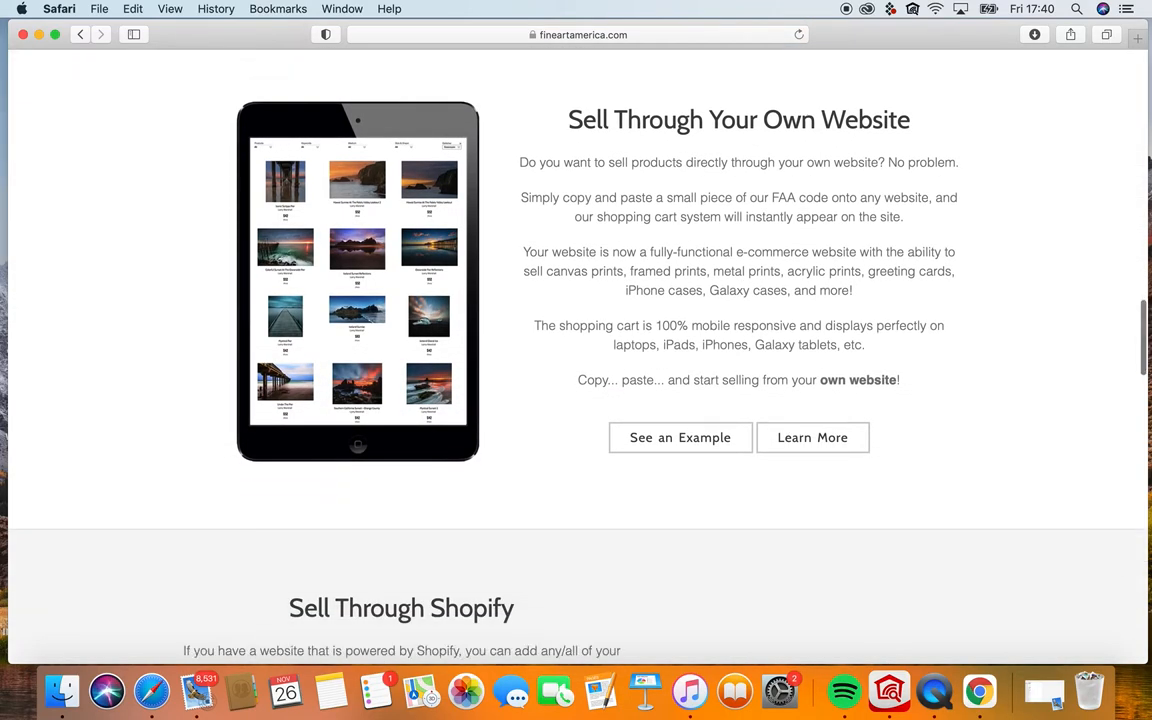
scroll("down", 3)
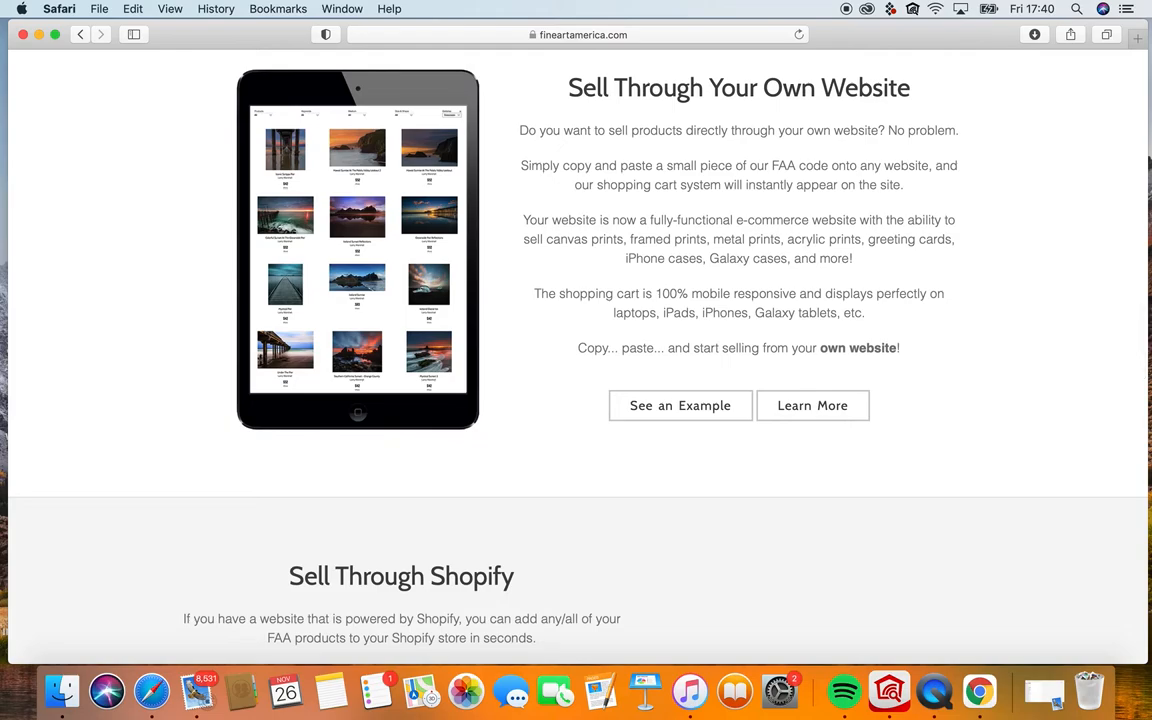
scroll("down", 3)
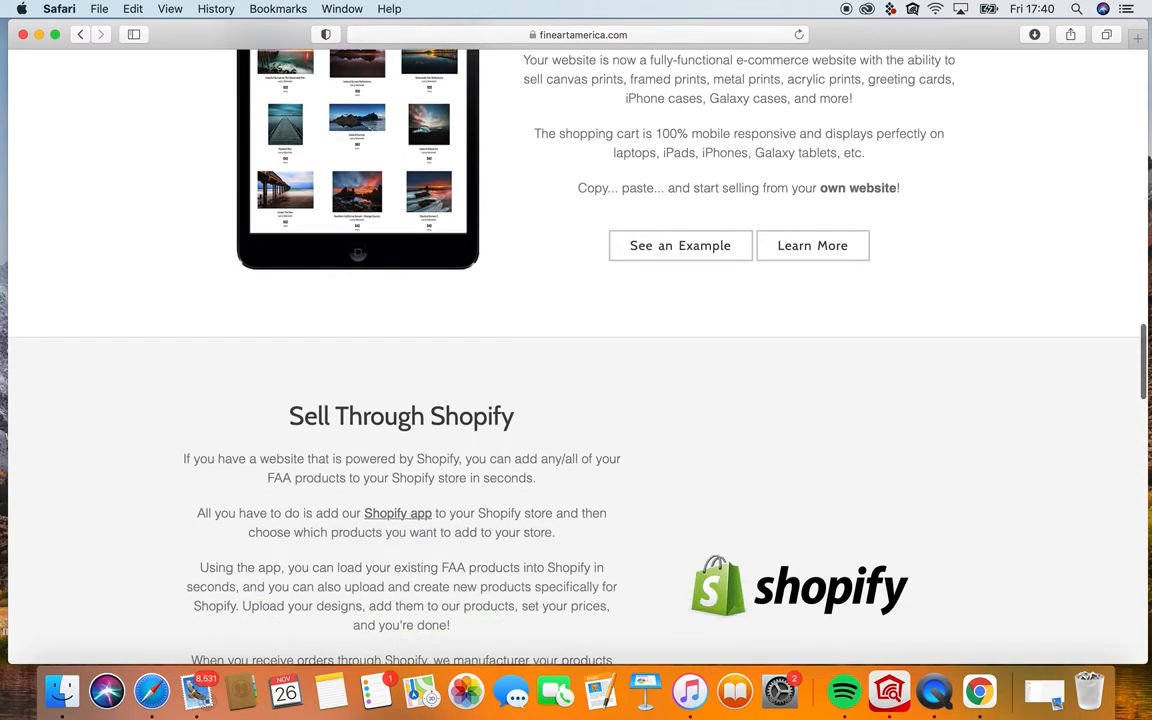
scroll("down", 3)
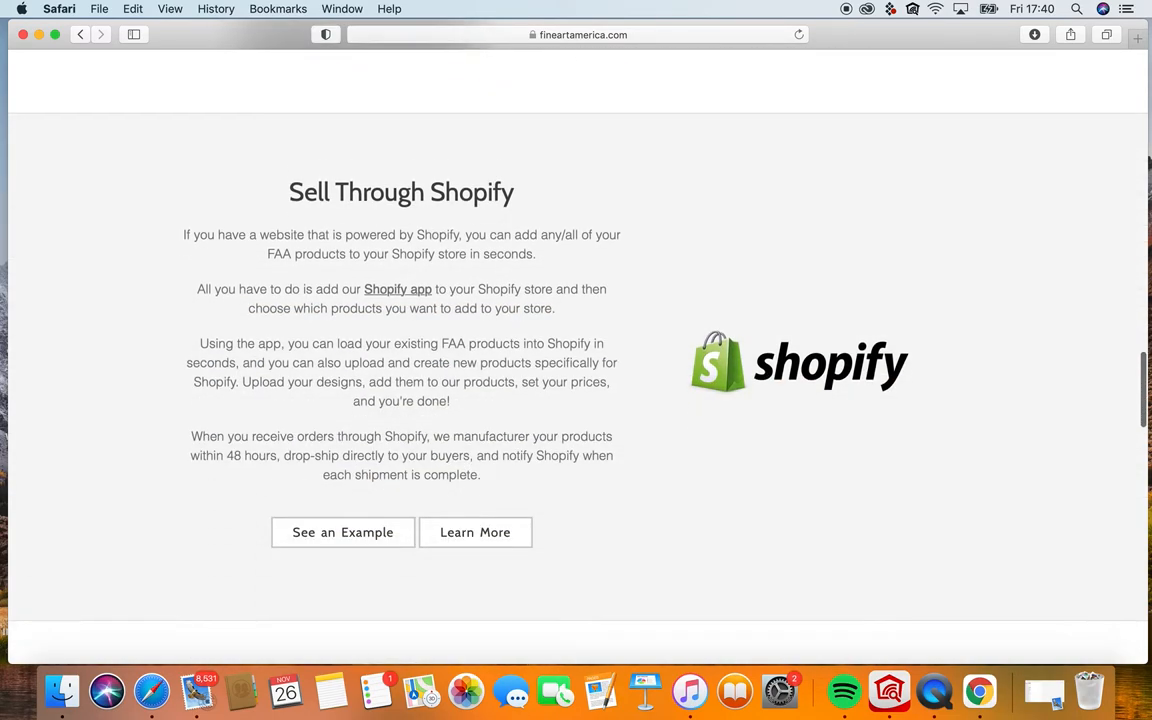
scroll("down", 3)
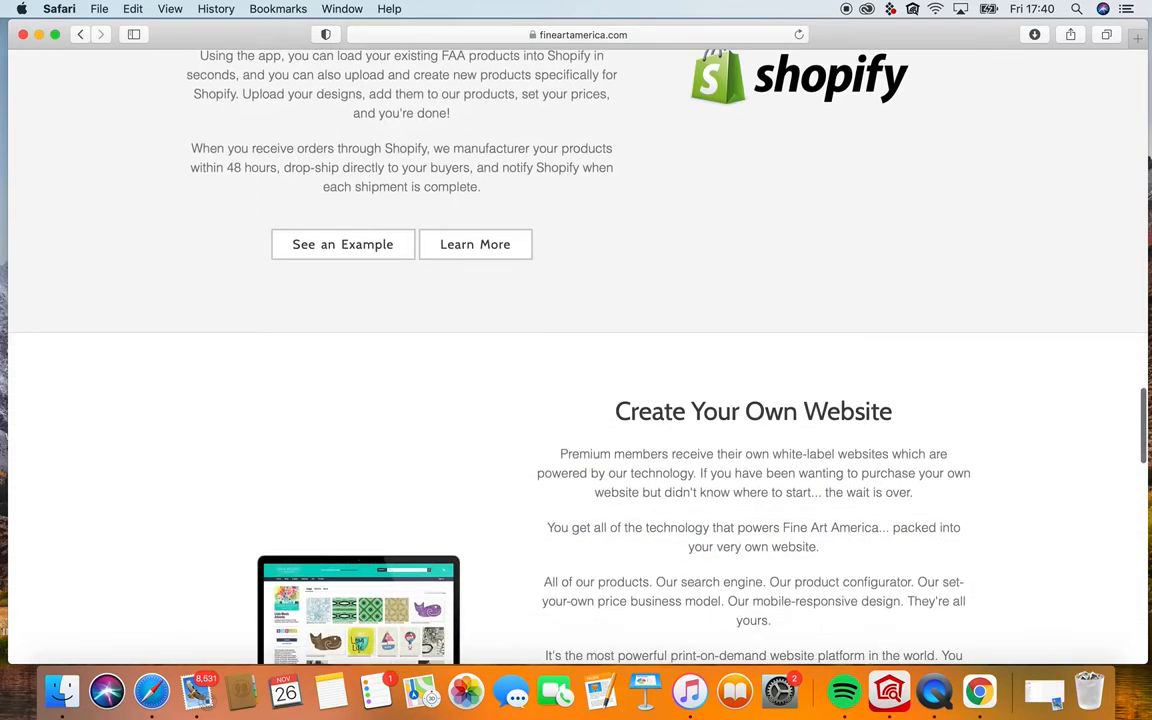
scroll("down", 3)
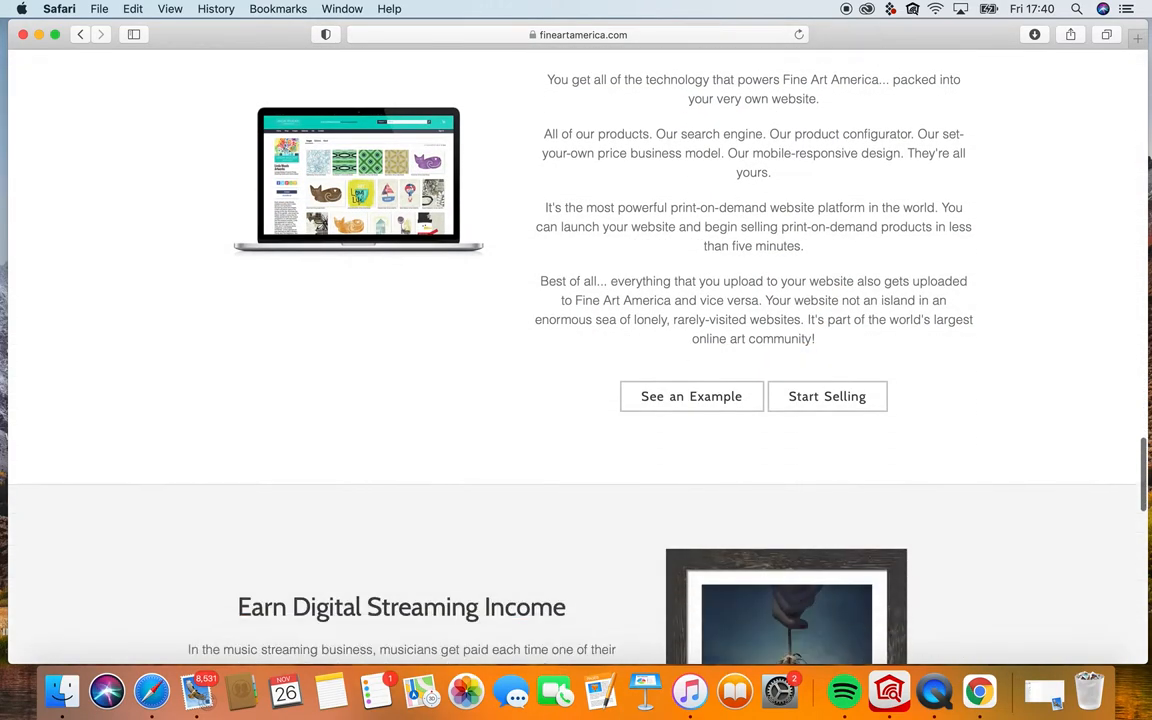
scroll("down", 3)
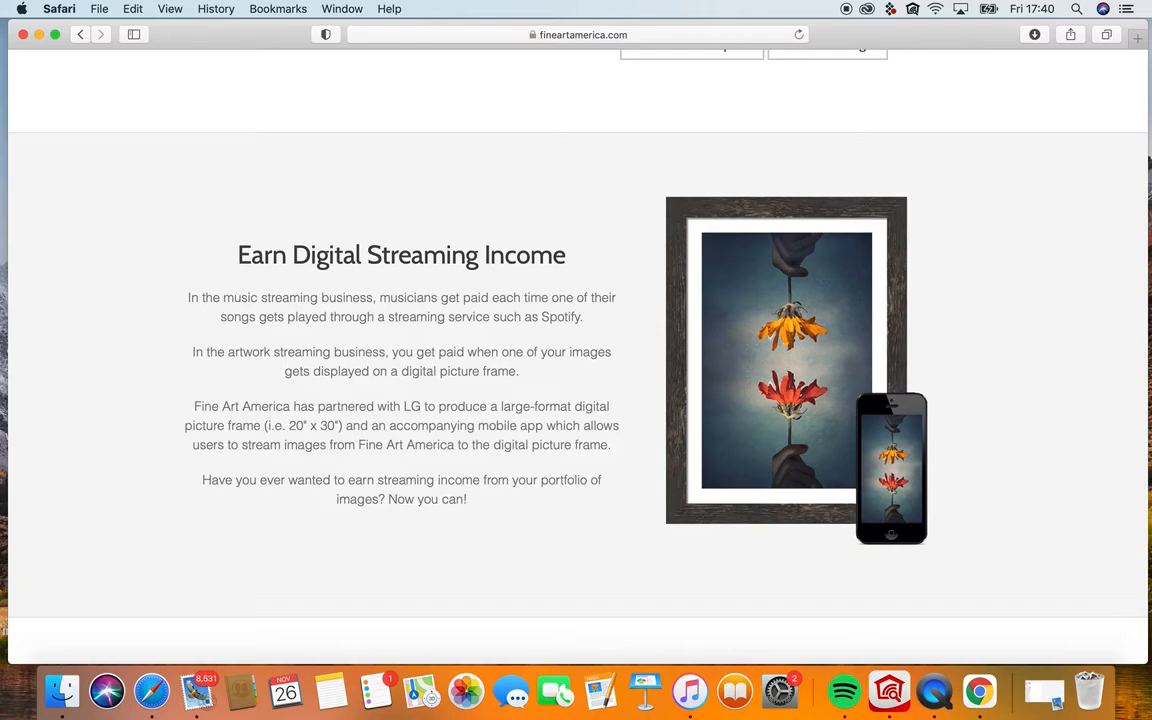
scroll("down", 3)
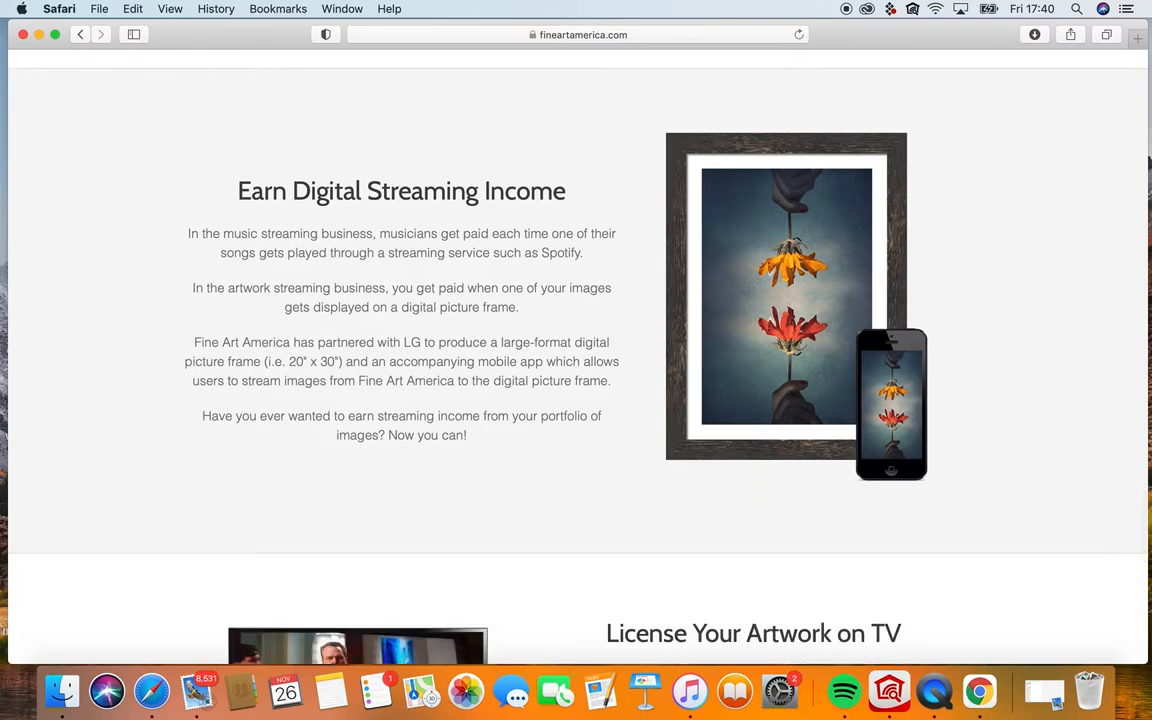
scroll("down", 3)
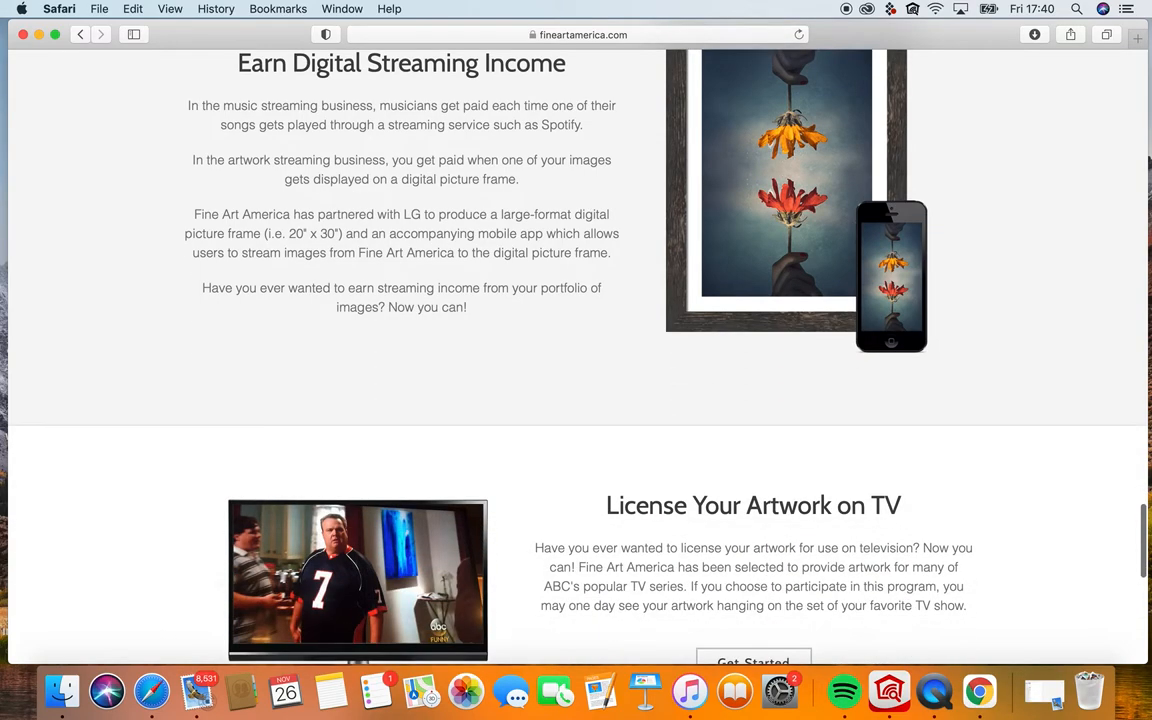
scroll("down", 3)
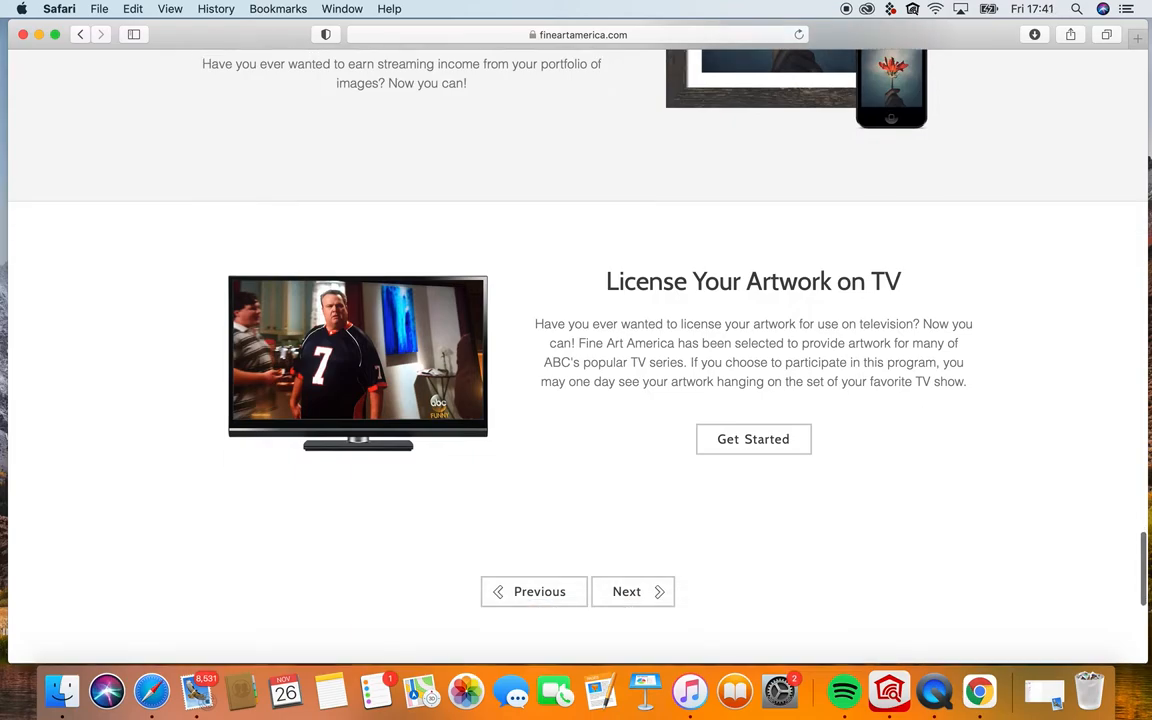
scroll("down", 3)
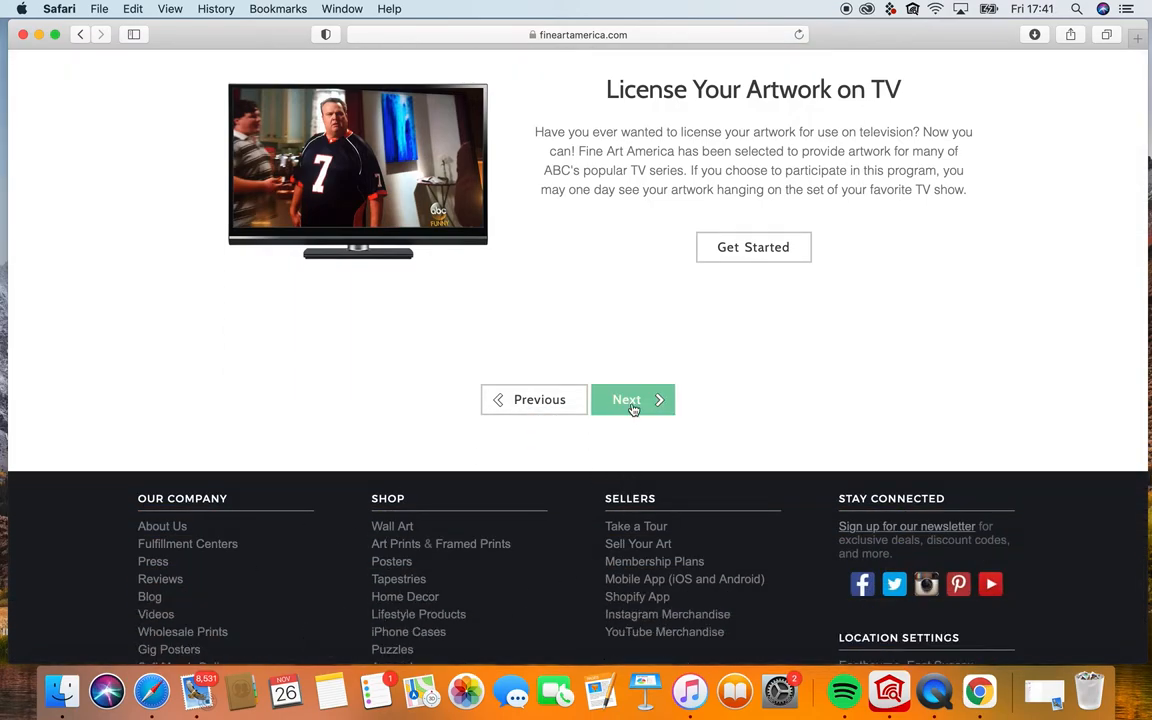
left_click(626, 399)
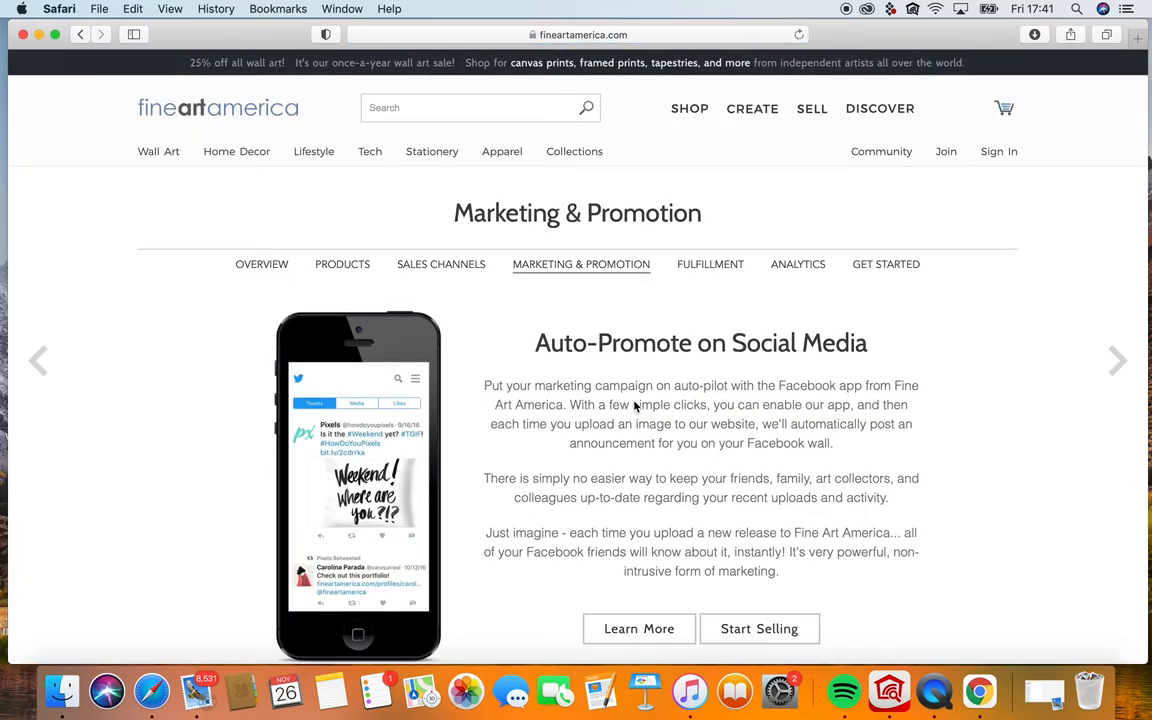
scroll("down", 3)
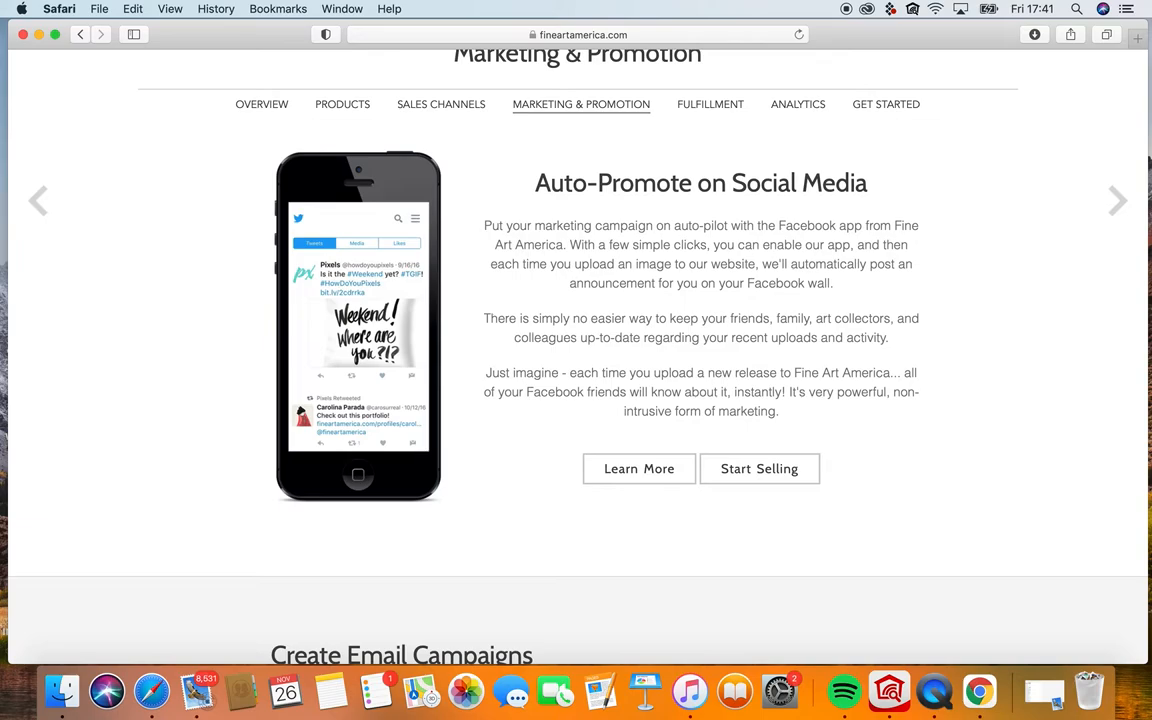
scroll("down", 3)
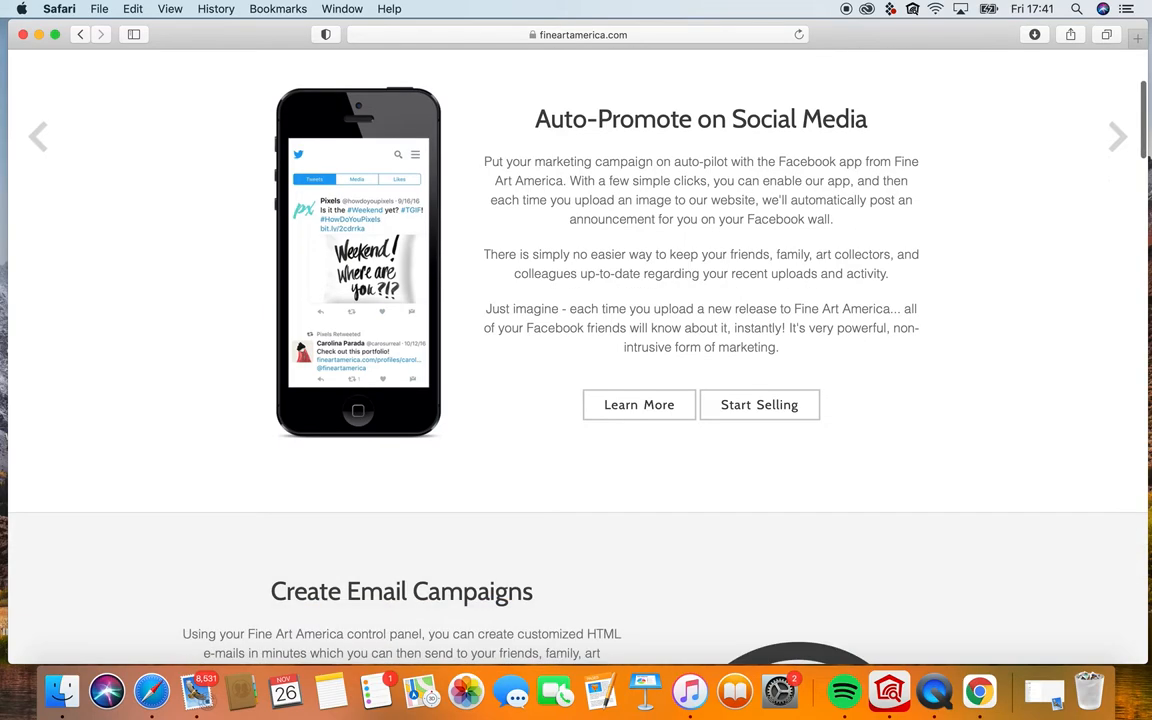
scroll("down", 3)
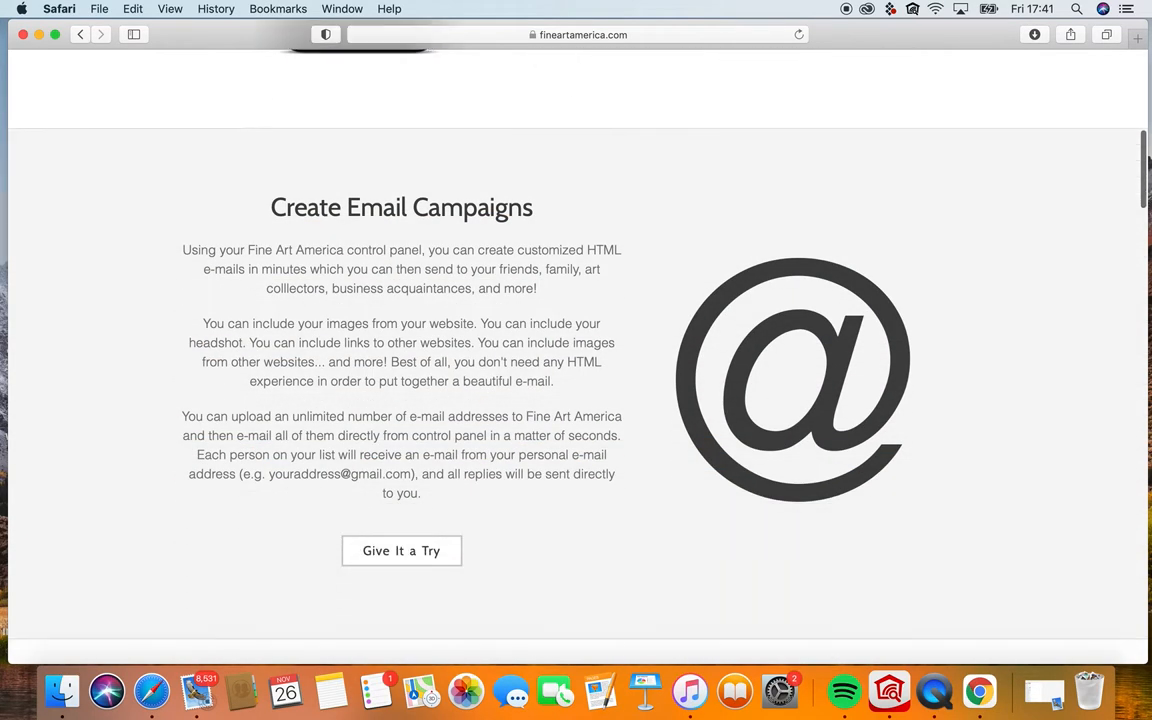
scroll("down", 3)
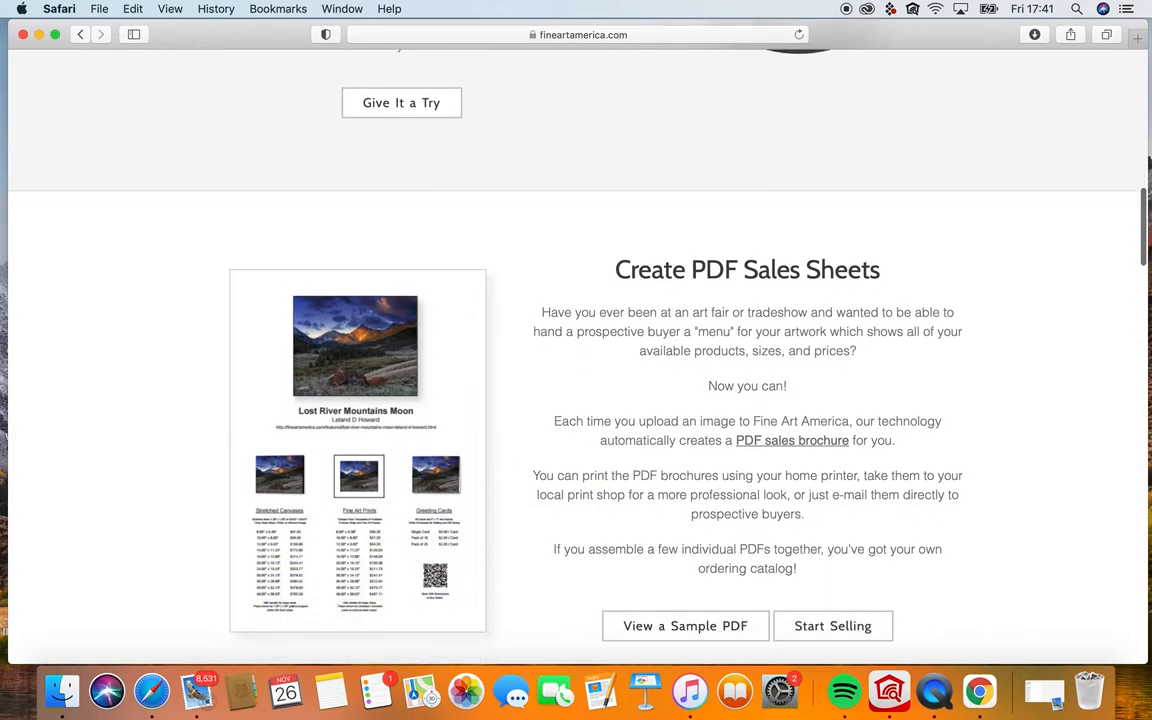
scroll("down", 3)
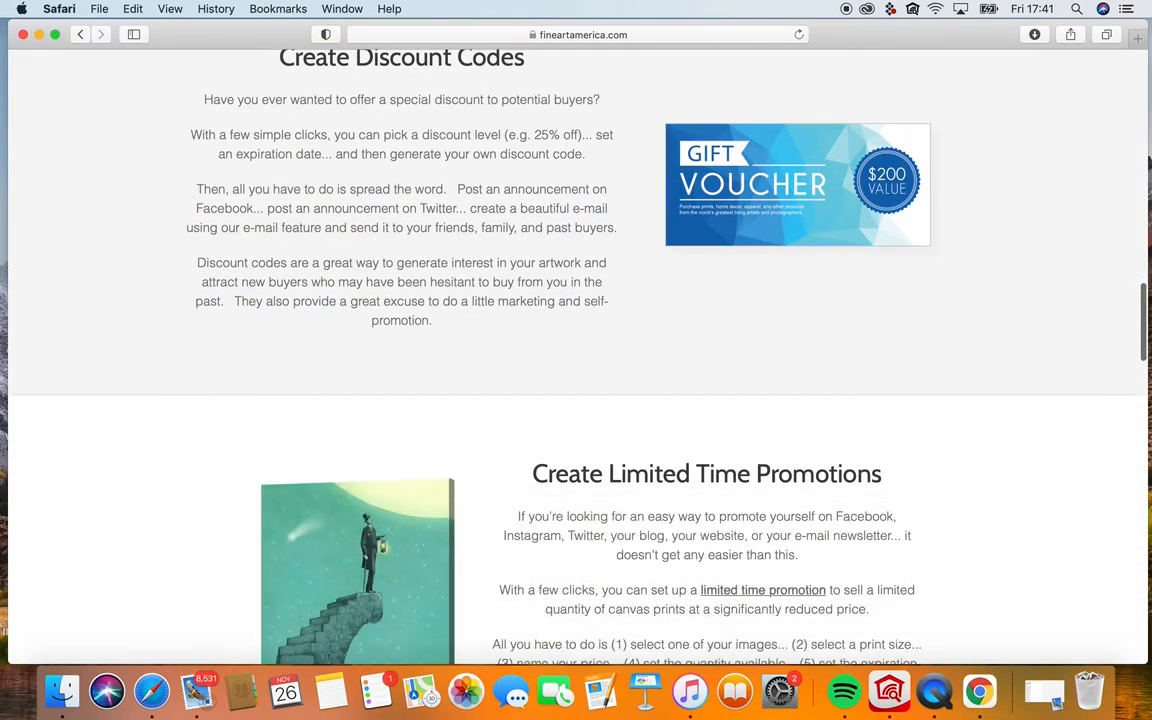
scroll("down", 3)
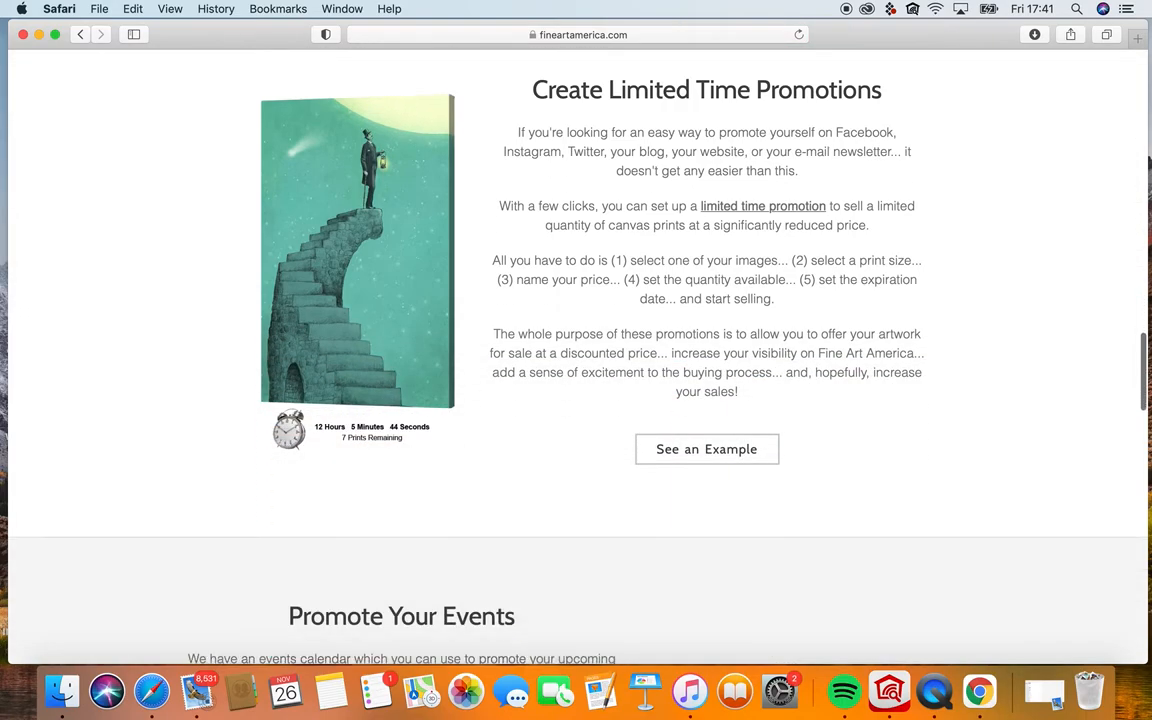
scroll("down", 3)
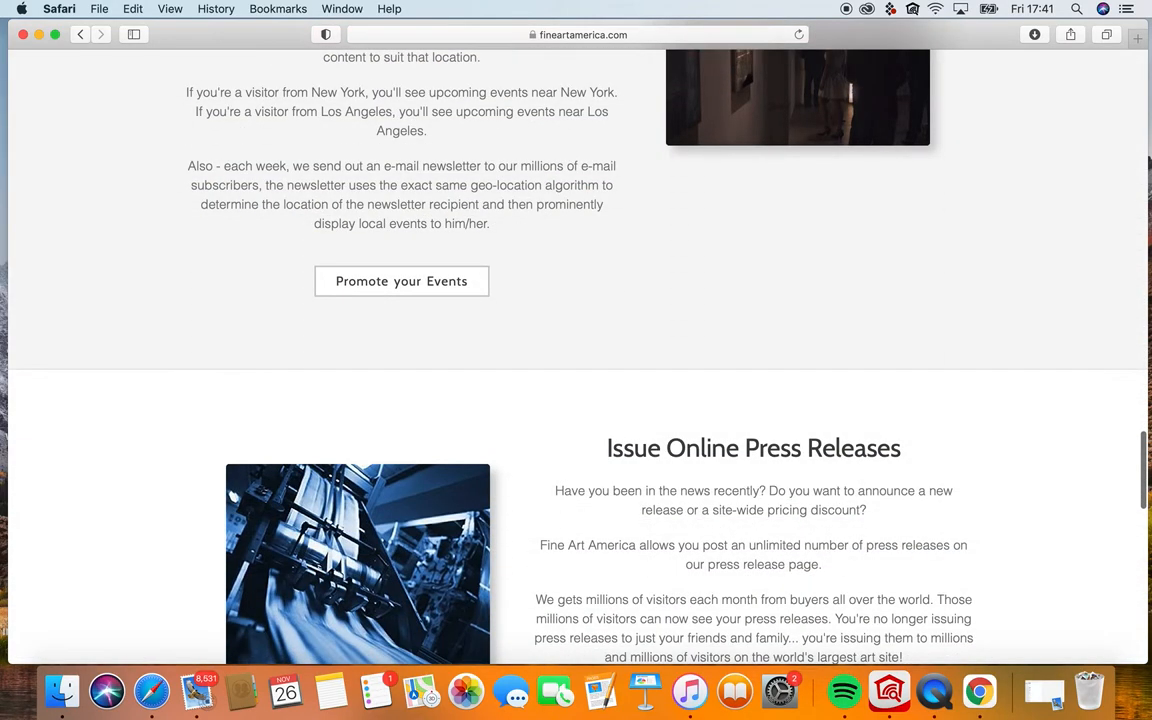
scroll("down", 3)
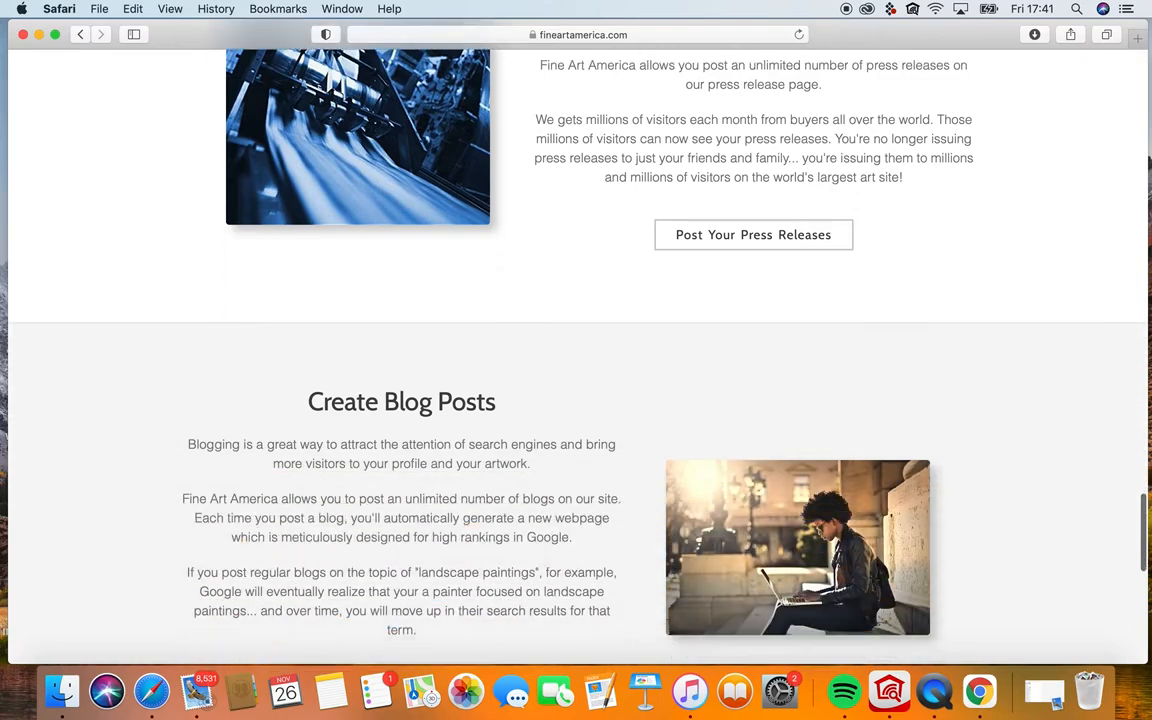
scroll("down", 3)
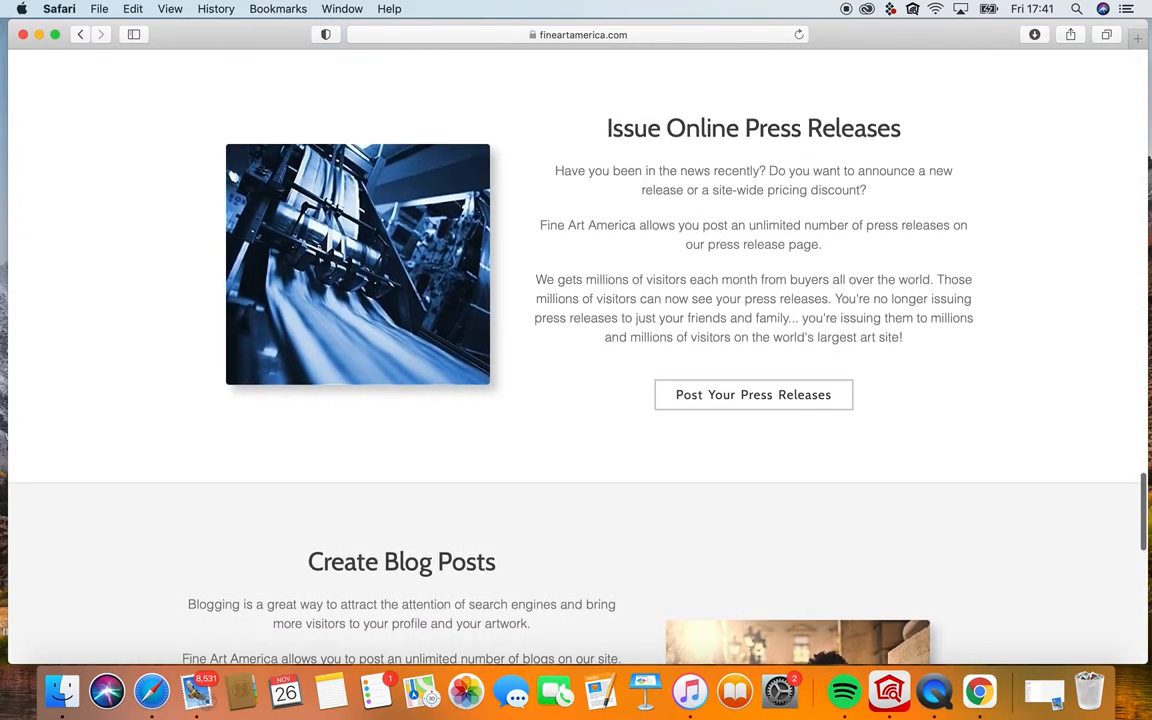
scroll("down", 3)
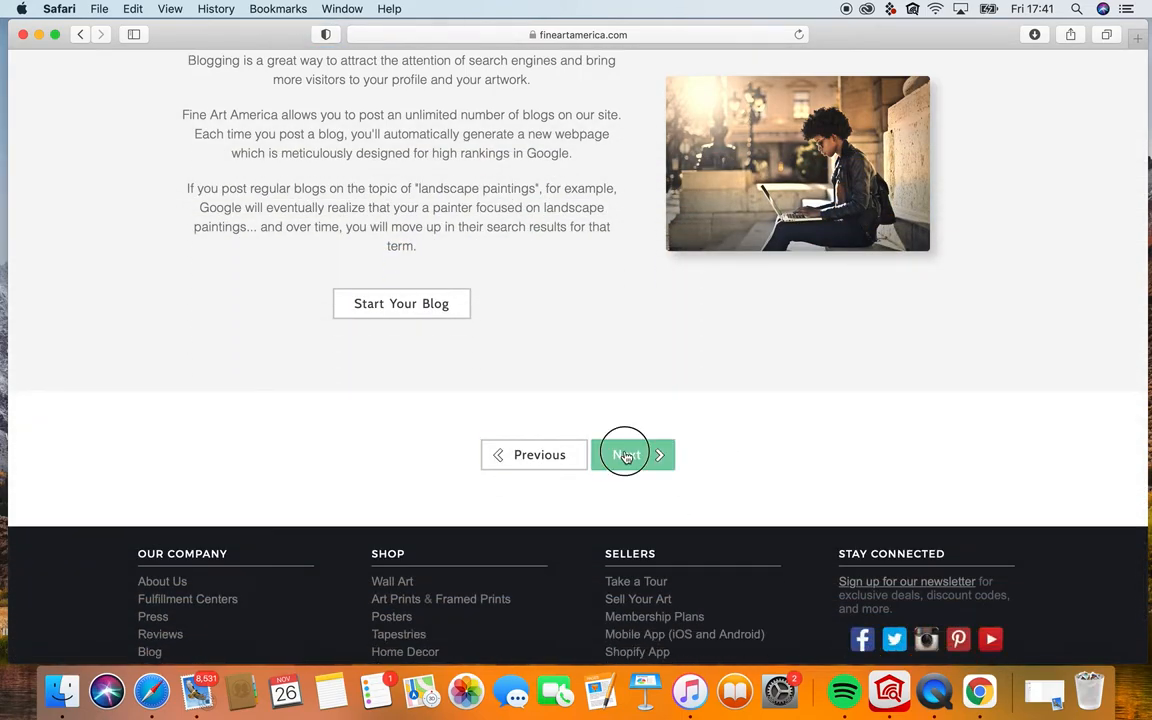
left_click(624, 455)
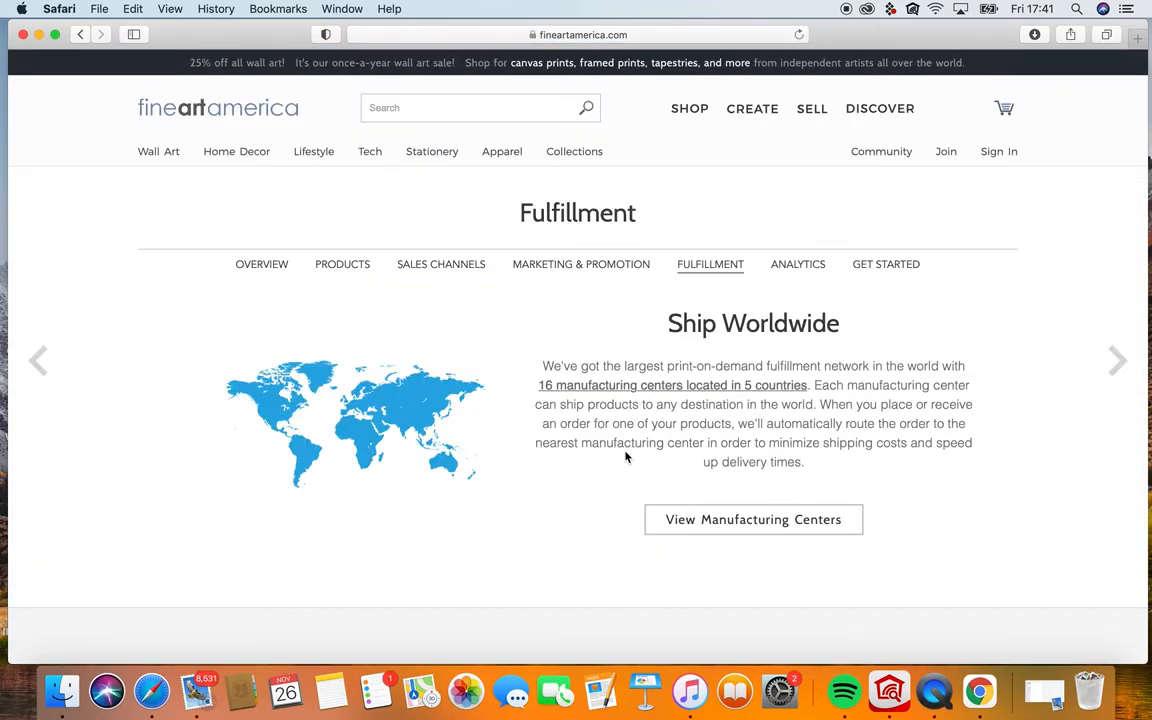
Scroll past Fulfillment's Set Your Own Prices to the Analytics tour slide.
scroll("down", 3)
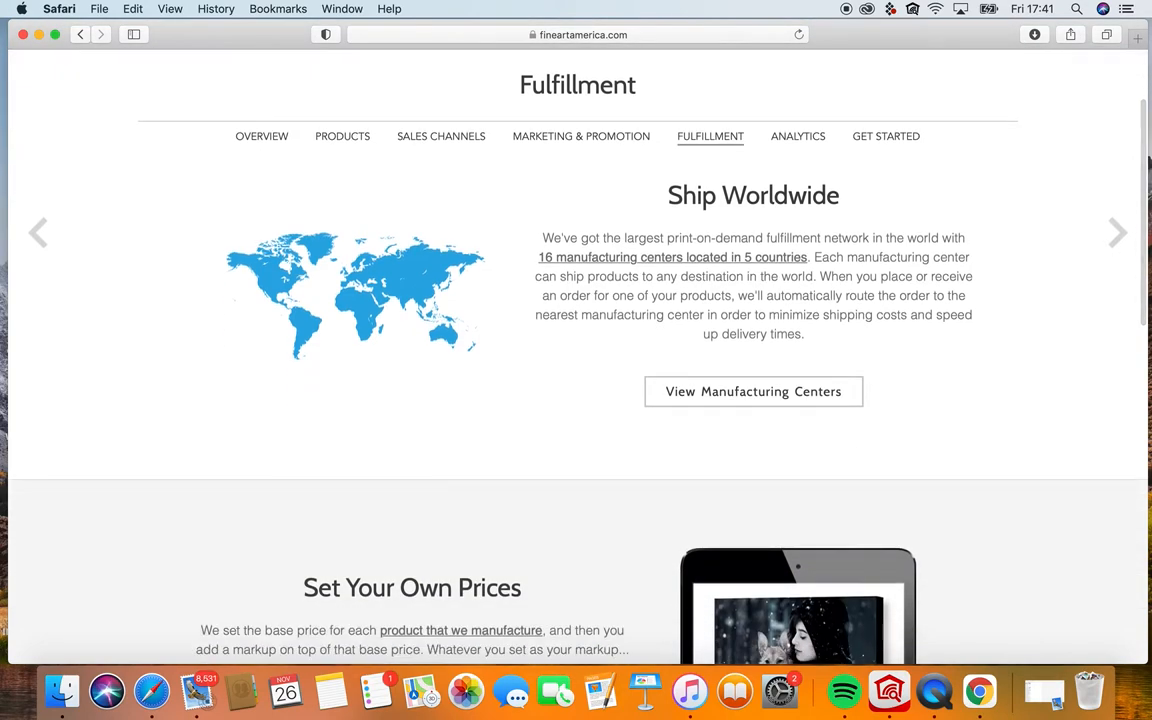
scroll("down", 3)
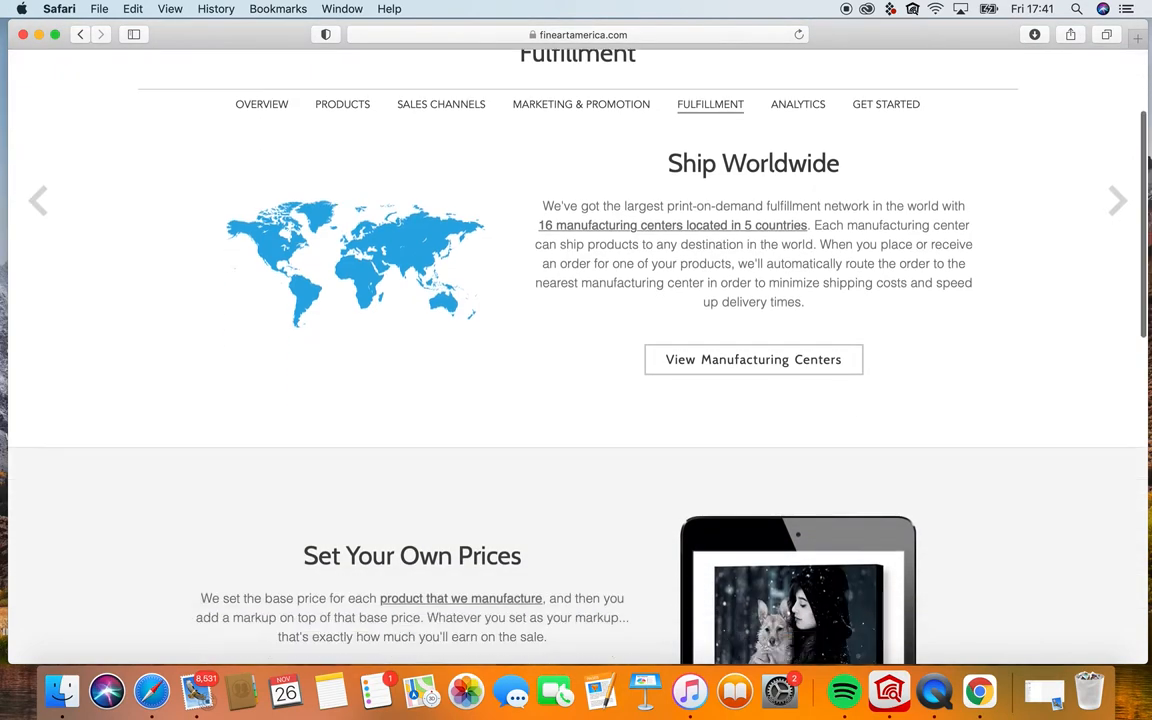
scroll("down", 3)
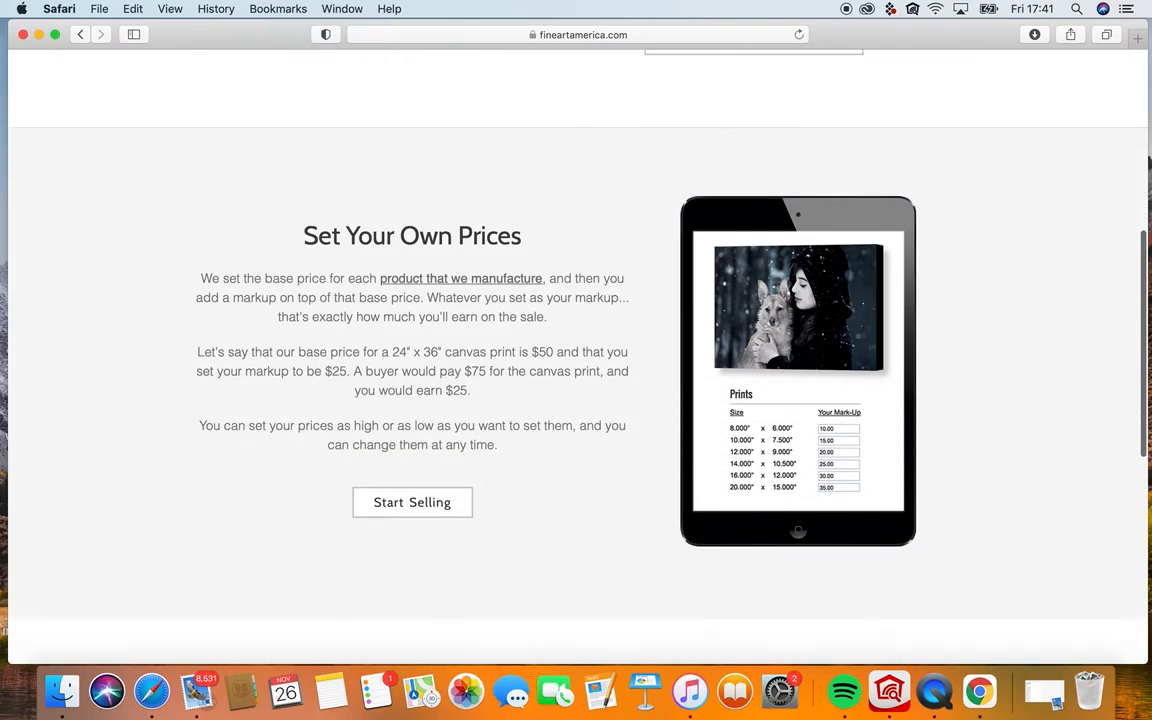
scroll("down", 3)
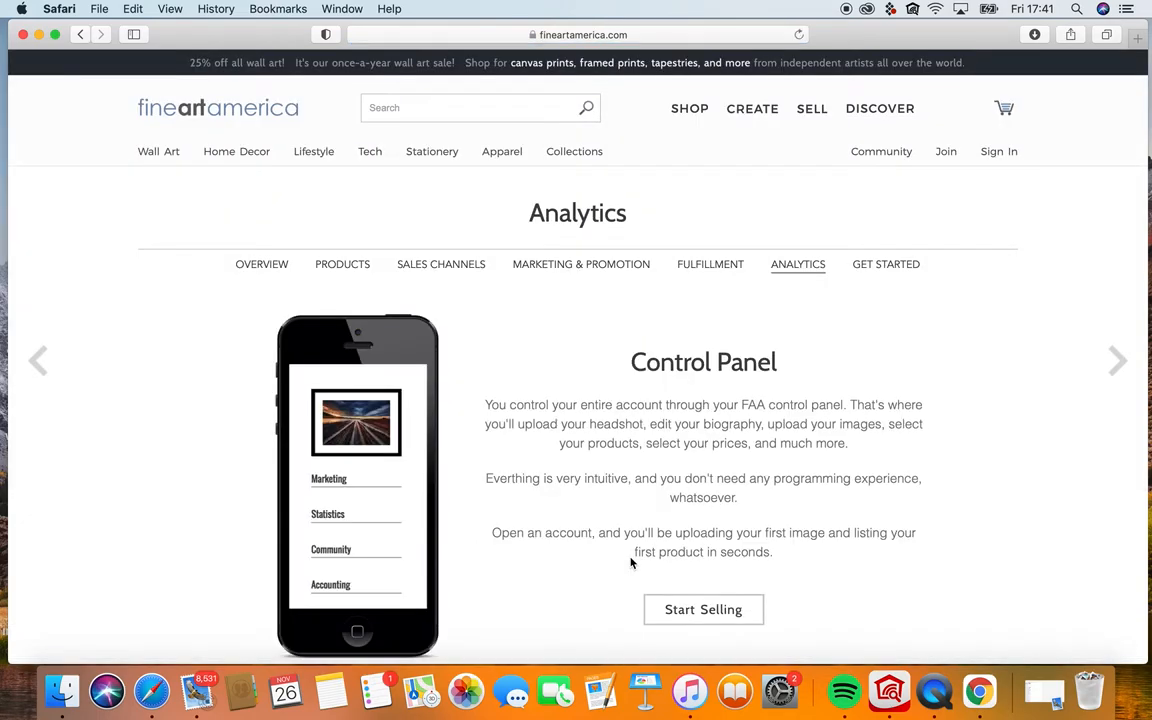
Show the Sign In dropdown with Artists/Photographers, Galleries and Collectors options.
scroll("down", 3)
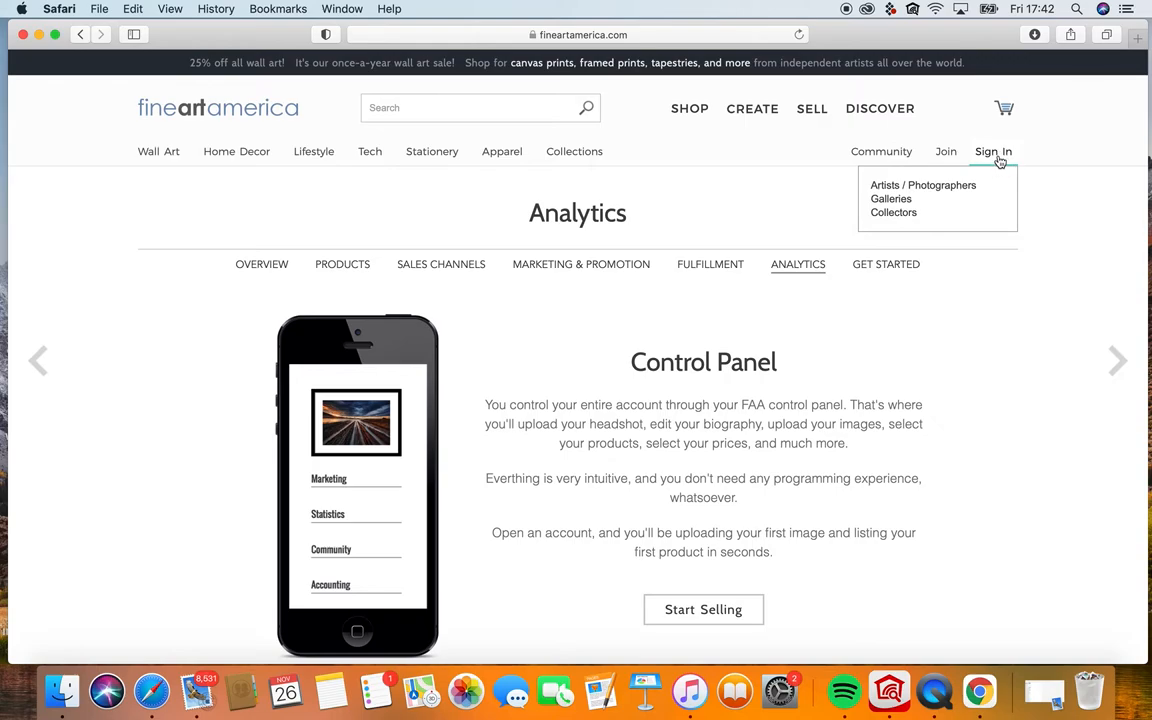
mouse_move(923, 185)
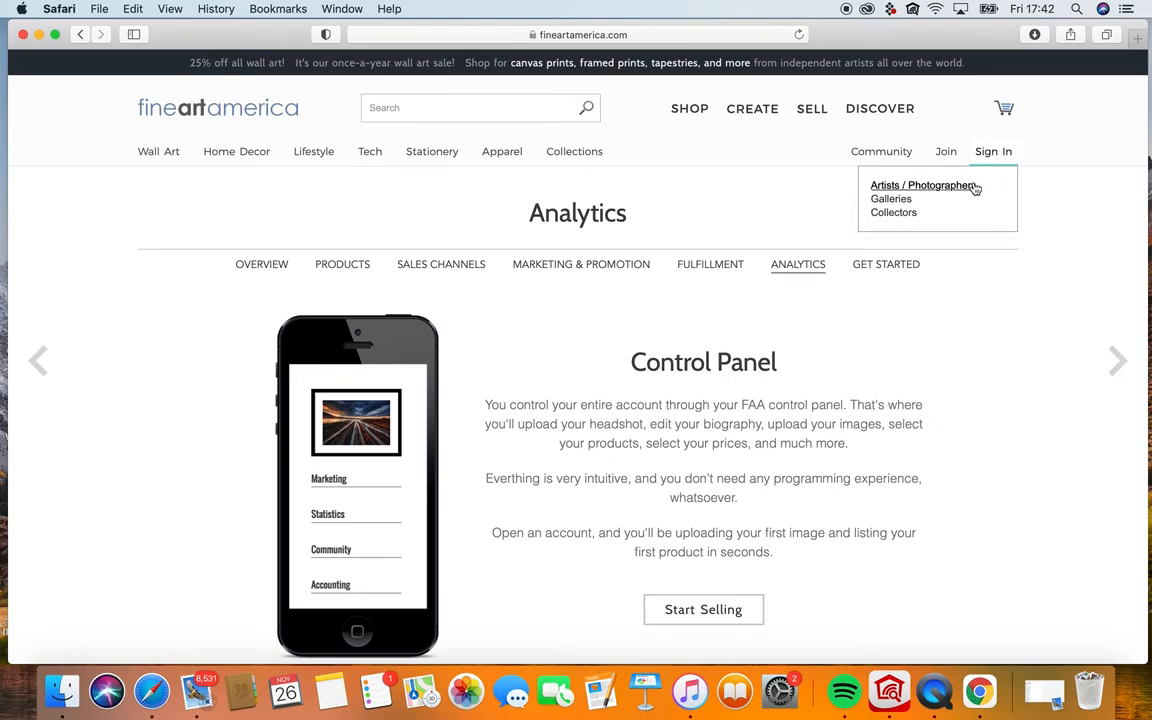
mouse_move(893, 213)
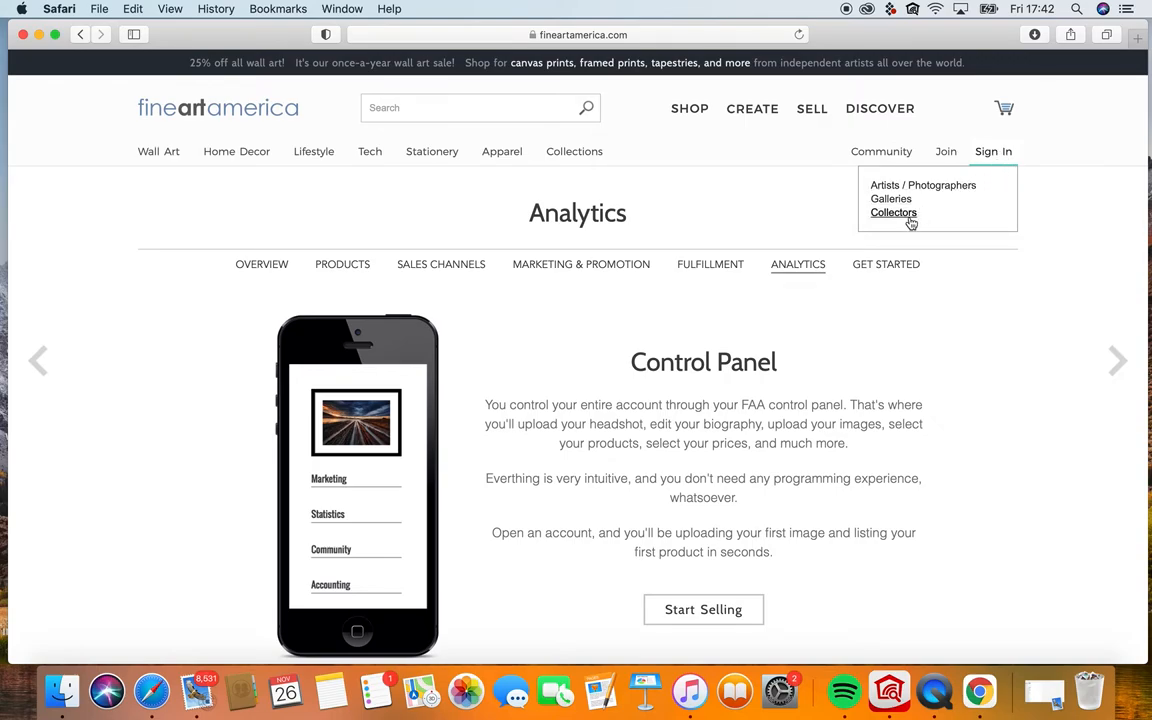
mouse_move(923, 185)
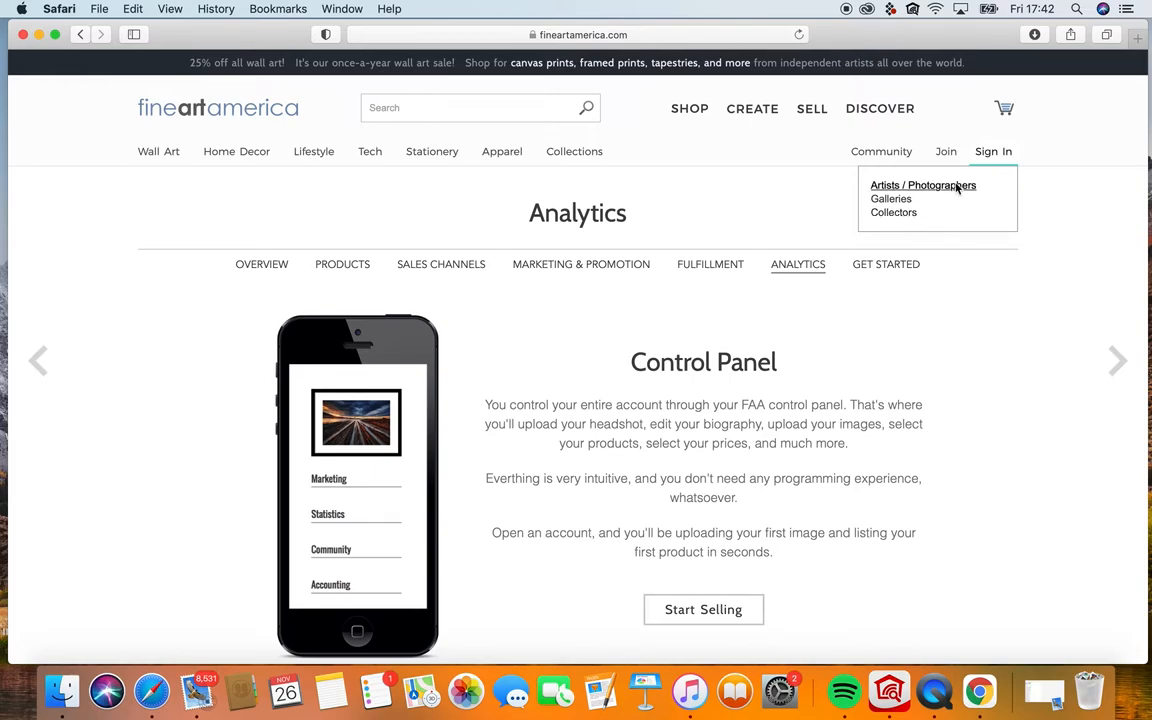
Open Artist Login and fill in the saved email and password.
left_click(923, 185)
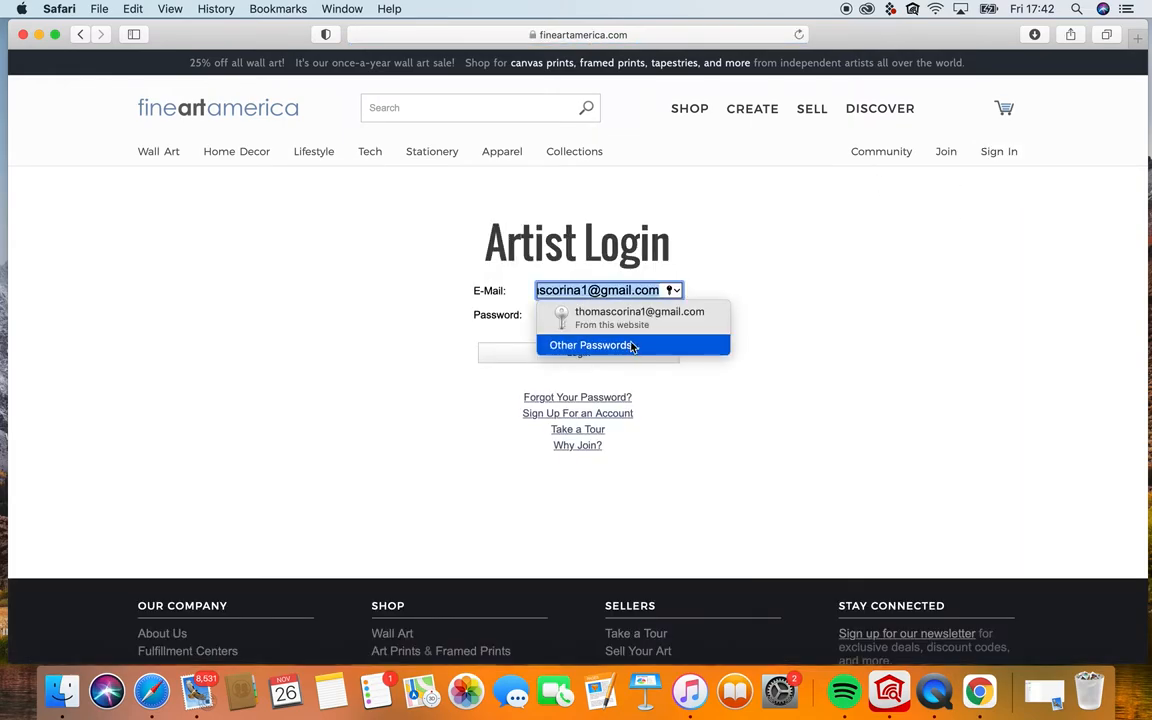
left_click(639, 317)
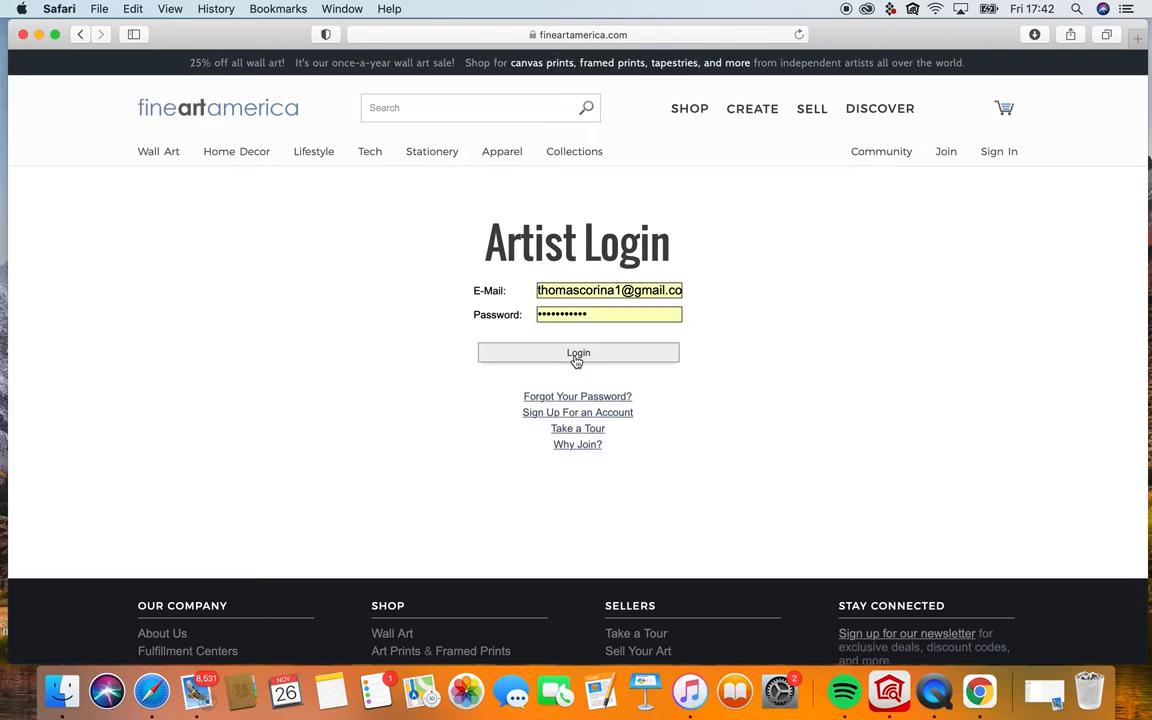
Log in as the artist and scroll through the Recent Print Sales announcement.
left_click(578, 352)
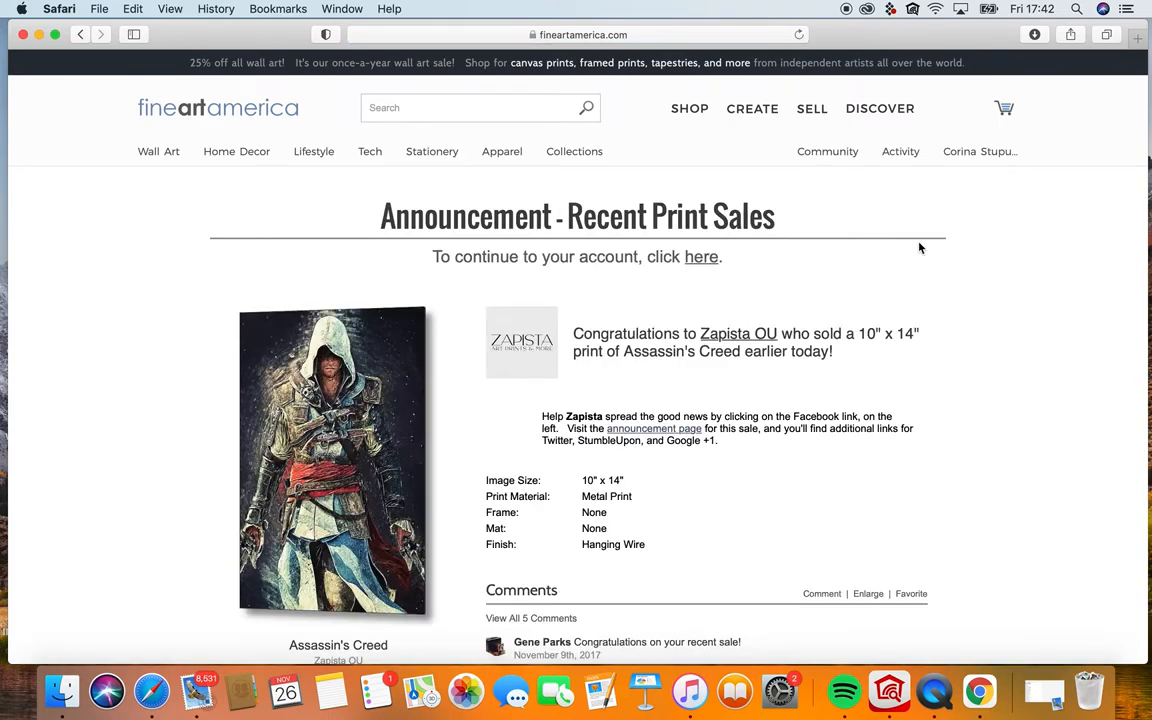
mouse_move(987, 208)
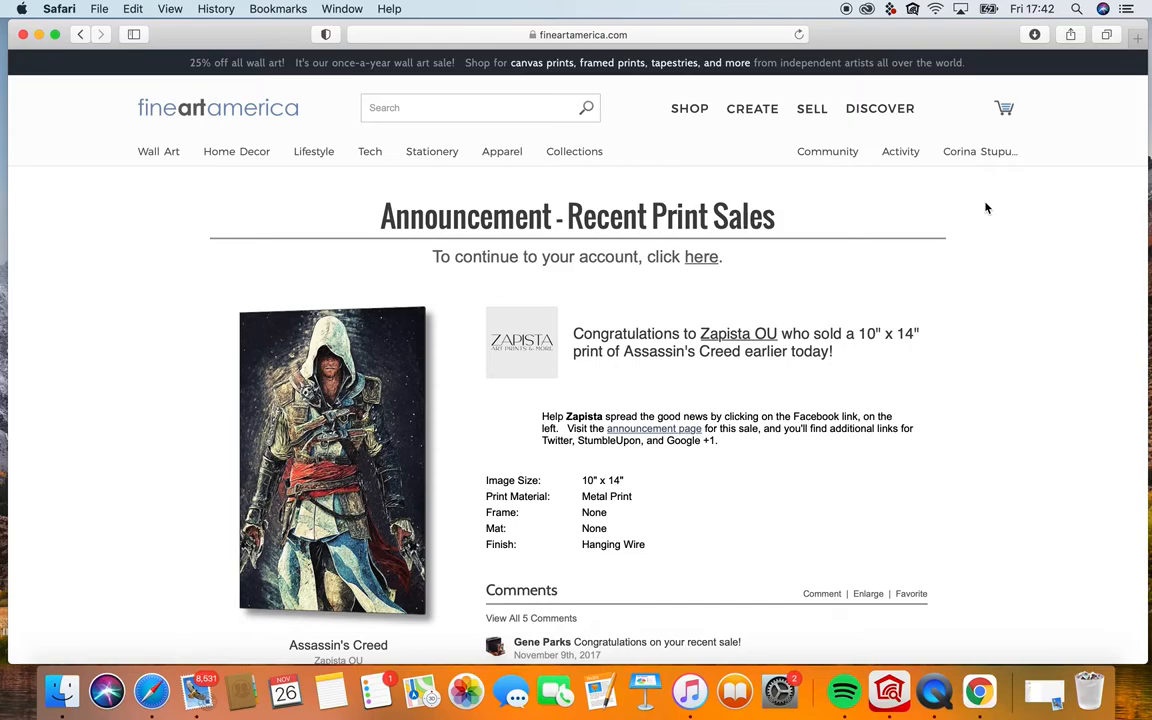
scroll("down", 3)
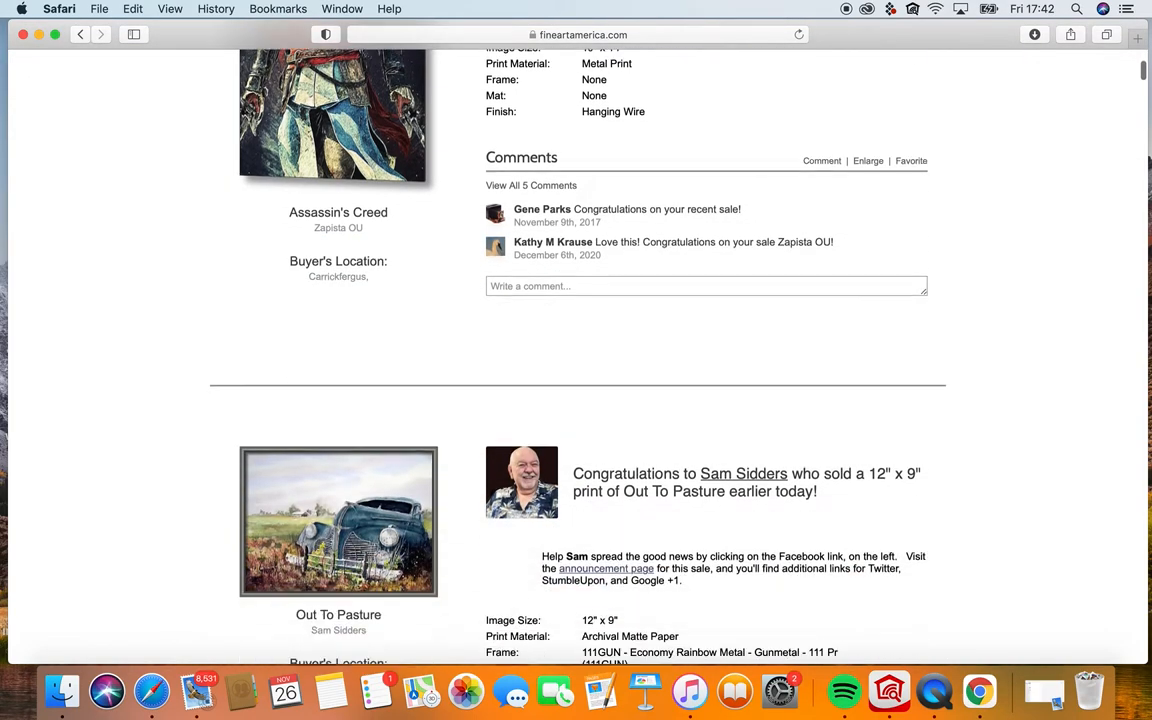
scroll("down", 3)
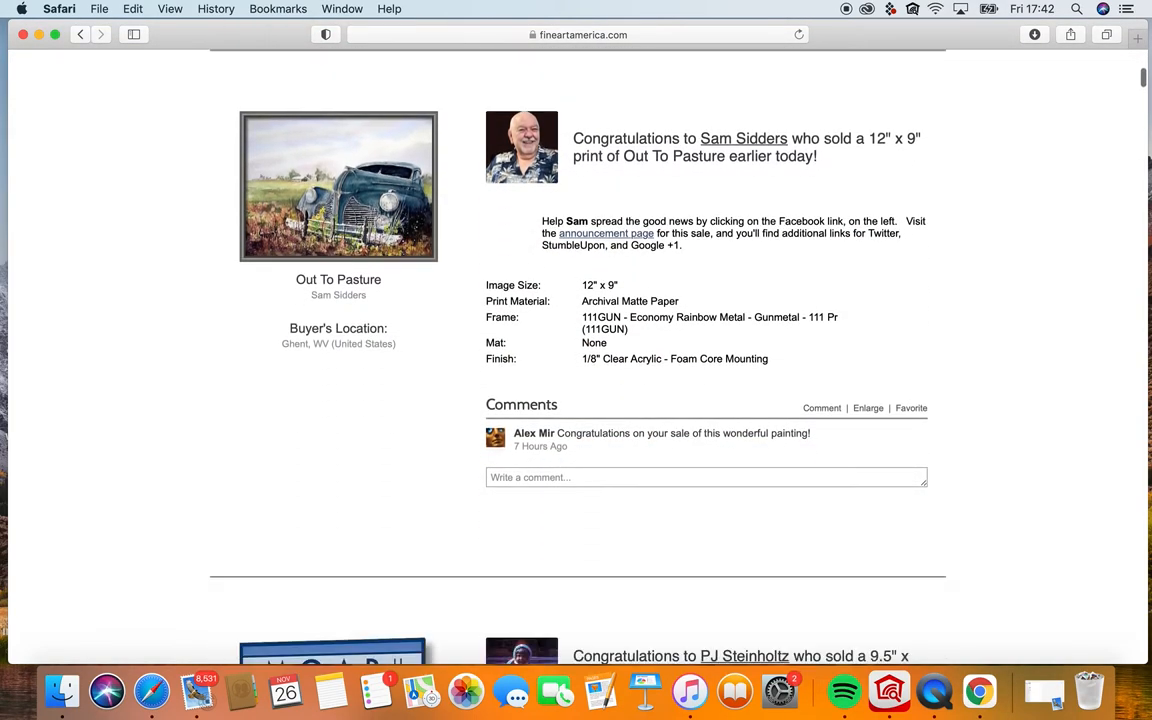
scroll("down", 3)
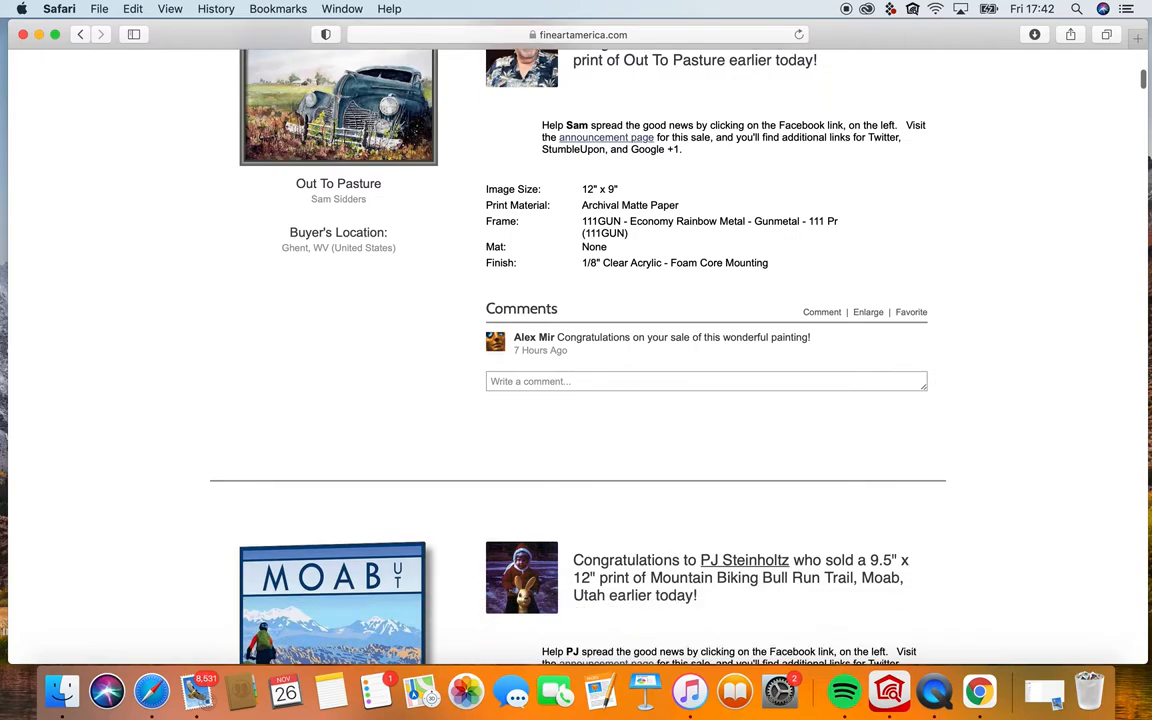
scroll("down", 3)
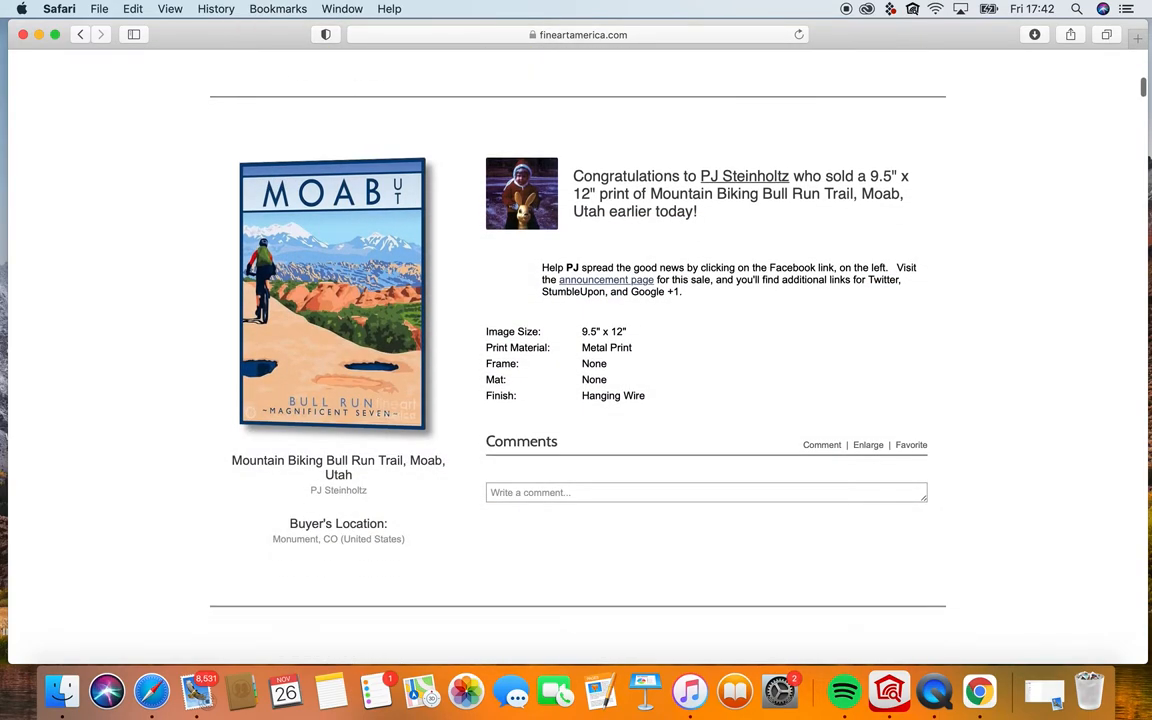
scroll("down", 3)
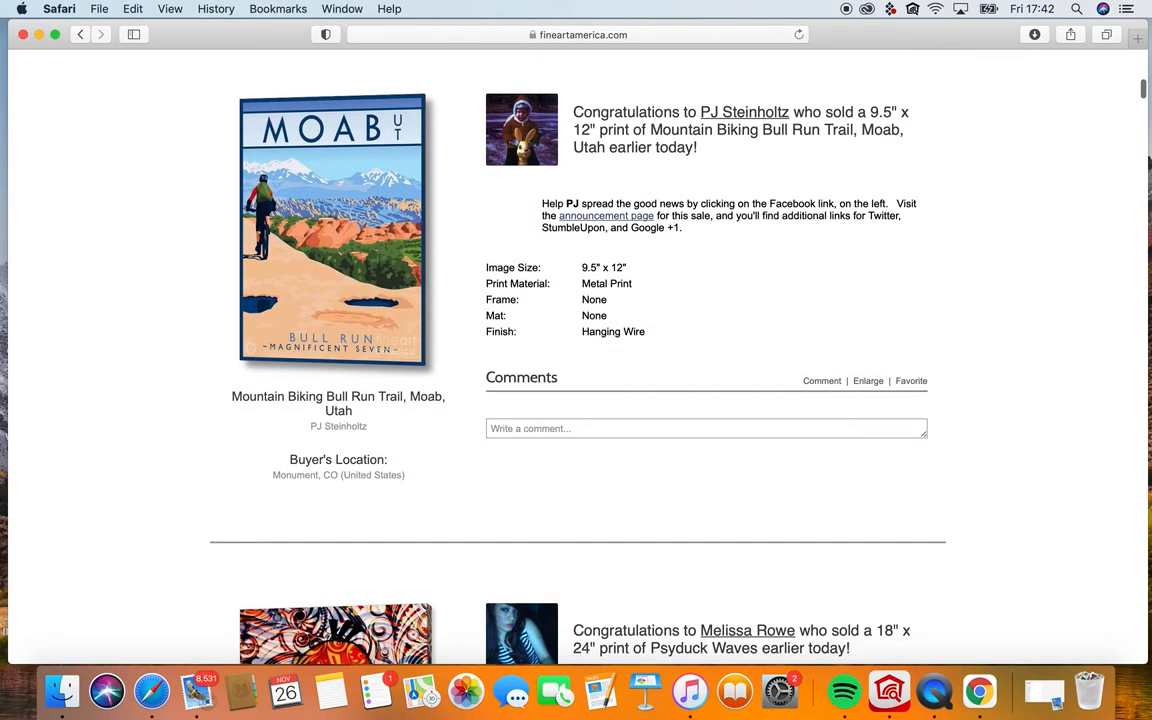
scroll("down", 3)
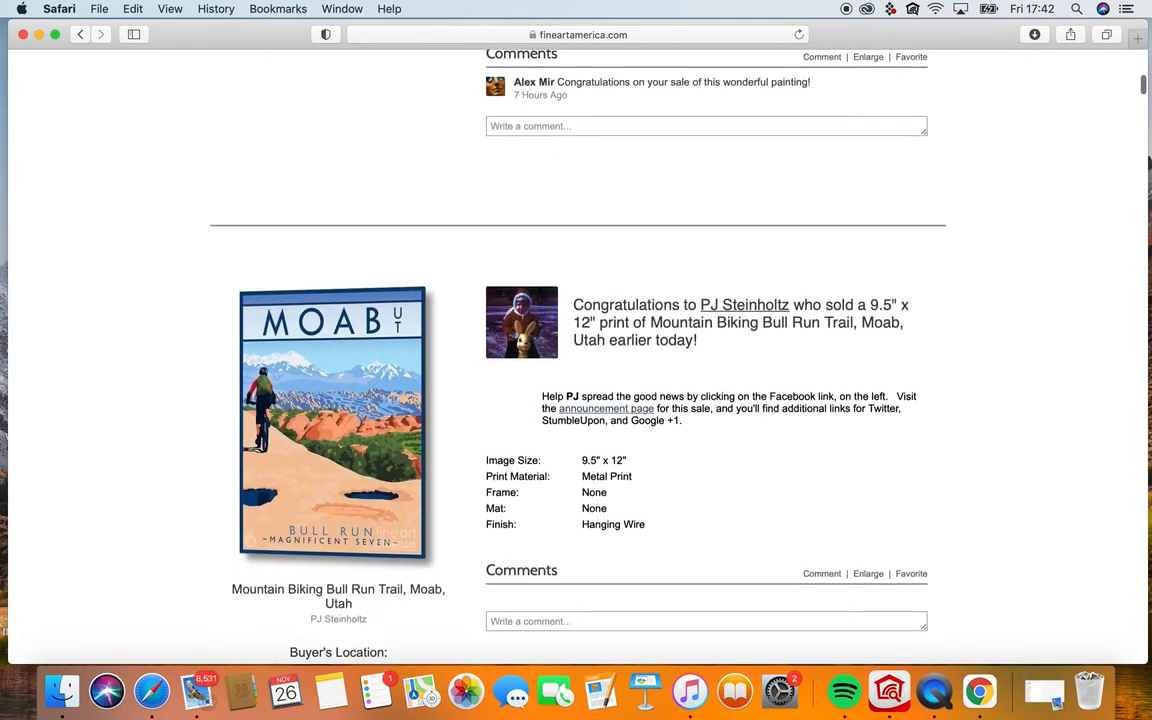
scroll("down", 3)
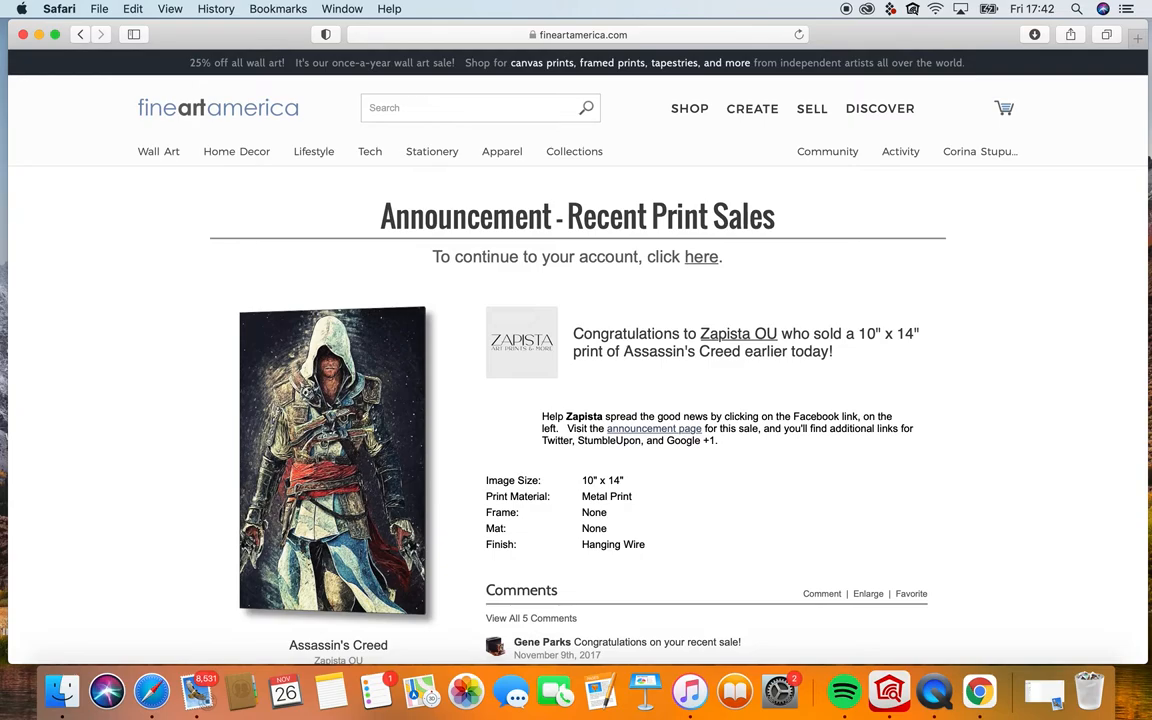
mouse_move(972, 175)
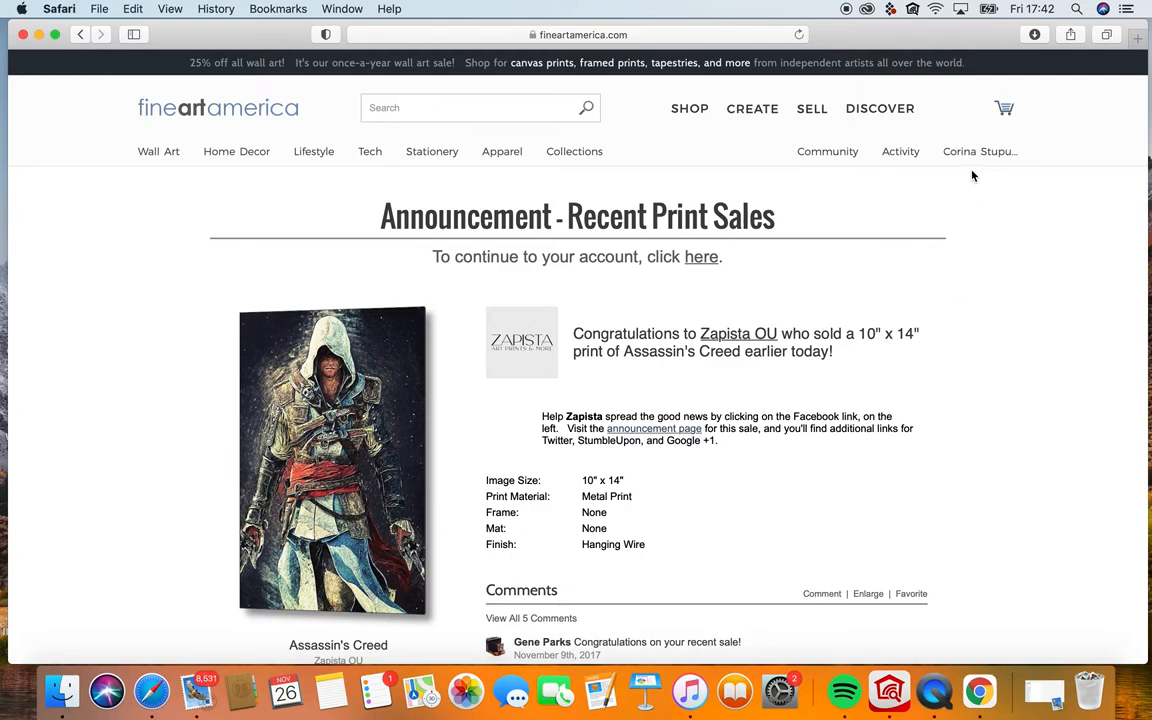
Go to the artist's Profile Page and browse its 57 Shop collections.
left_click(975, 151)
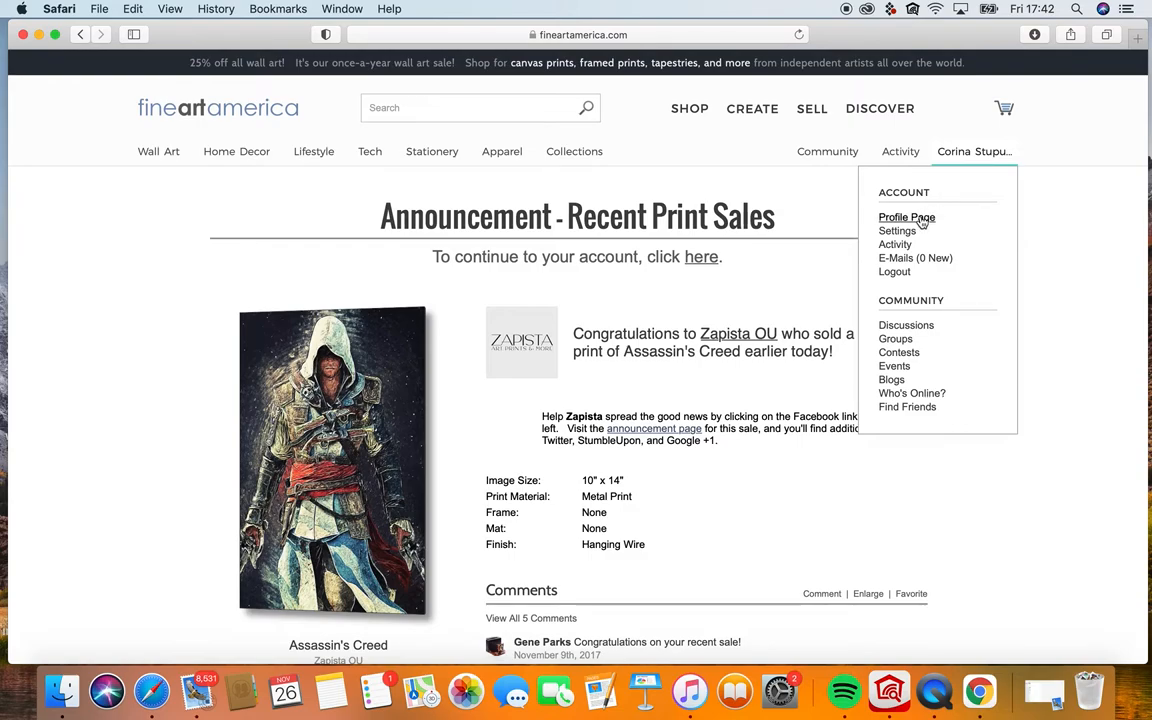
left_click(906, 217)
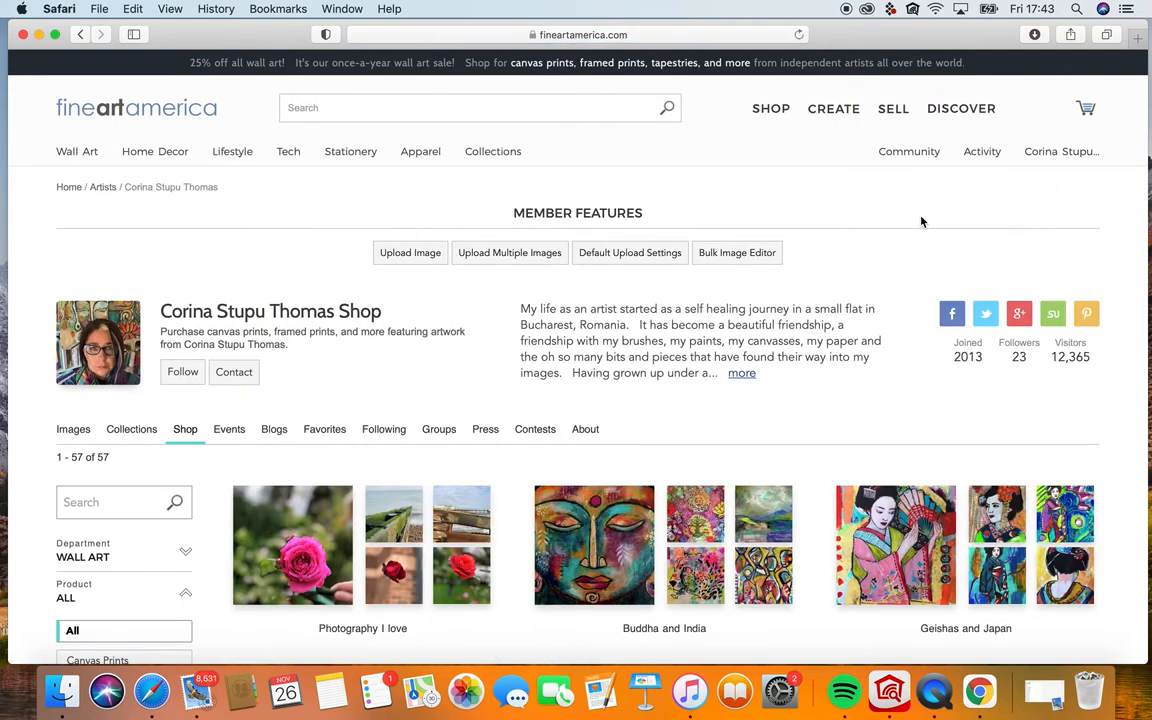
scroll("down", 3)
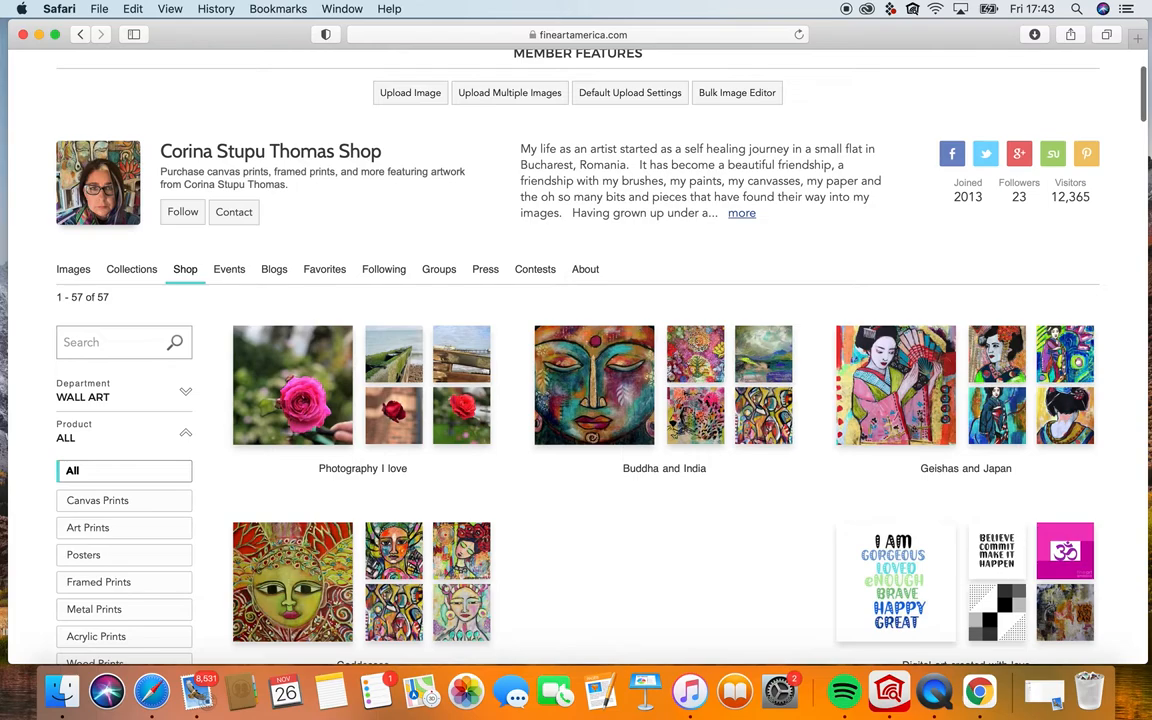
scroll("down", 3)
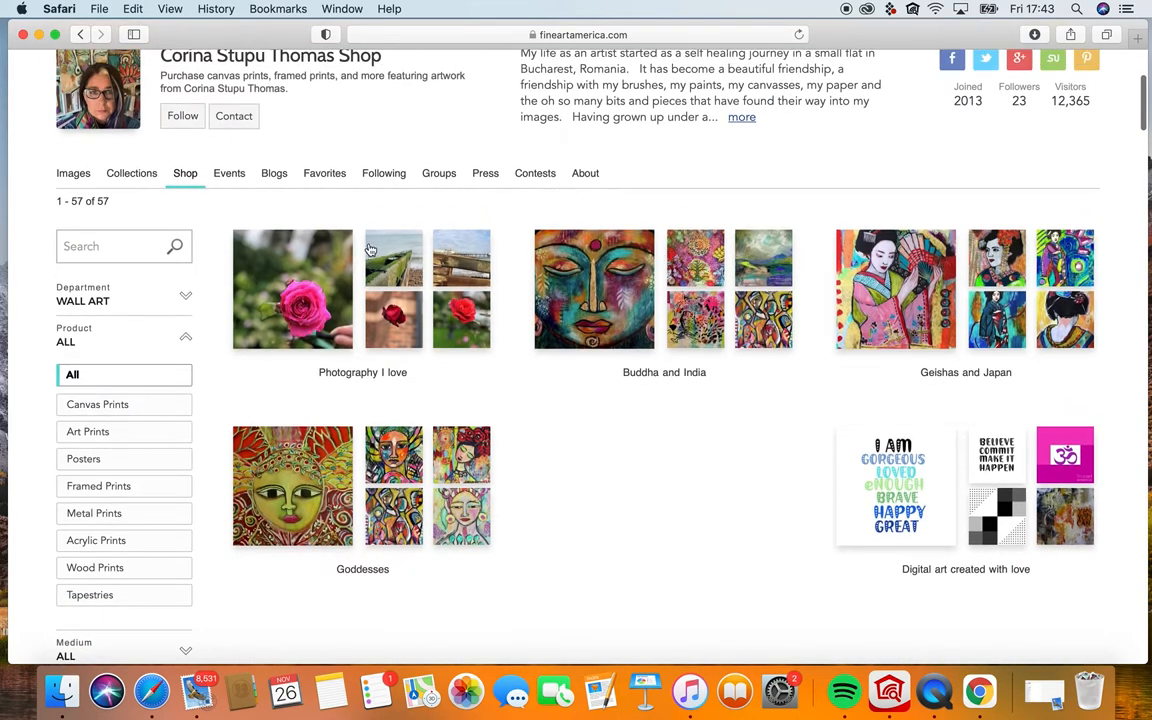
mouse_move(620, 380)
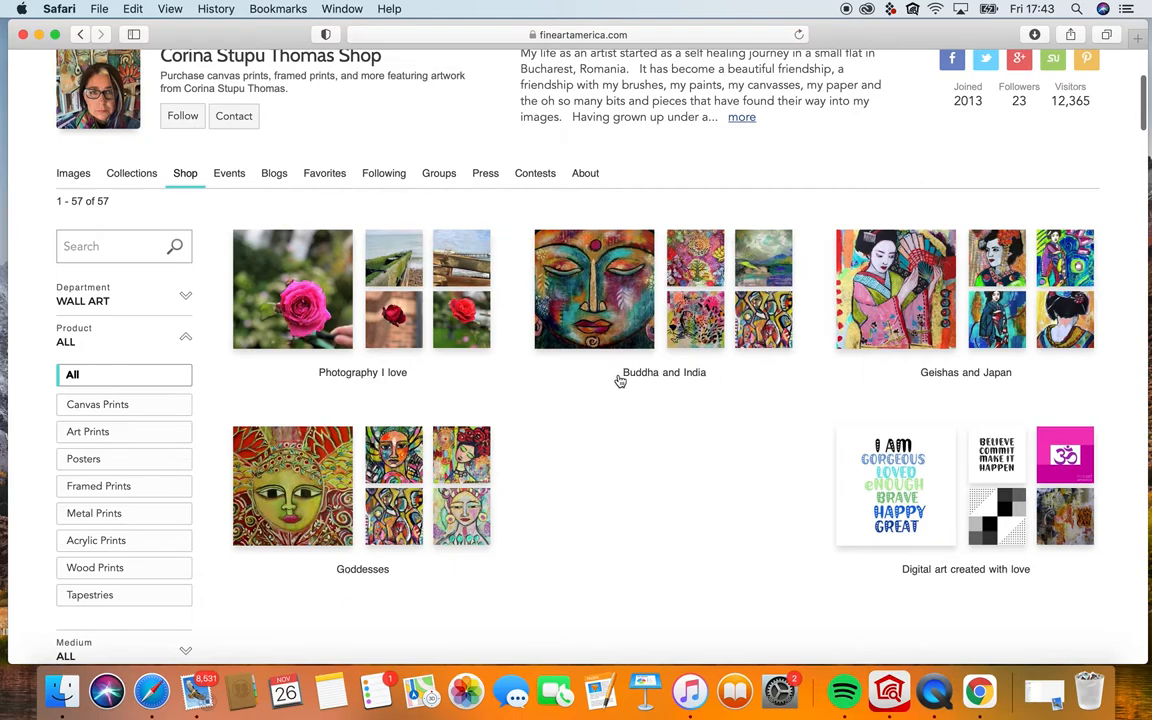
mouse_move(489, 462)
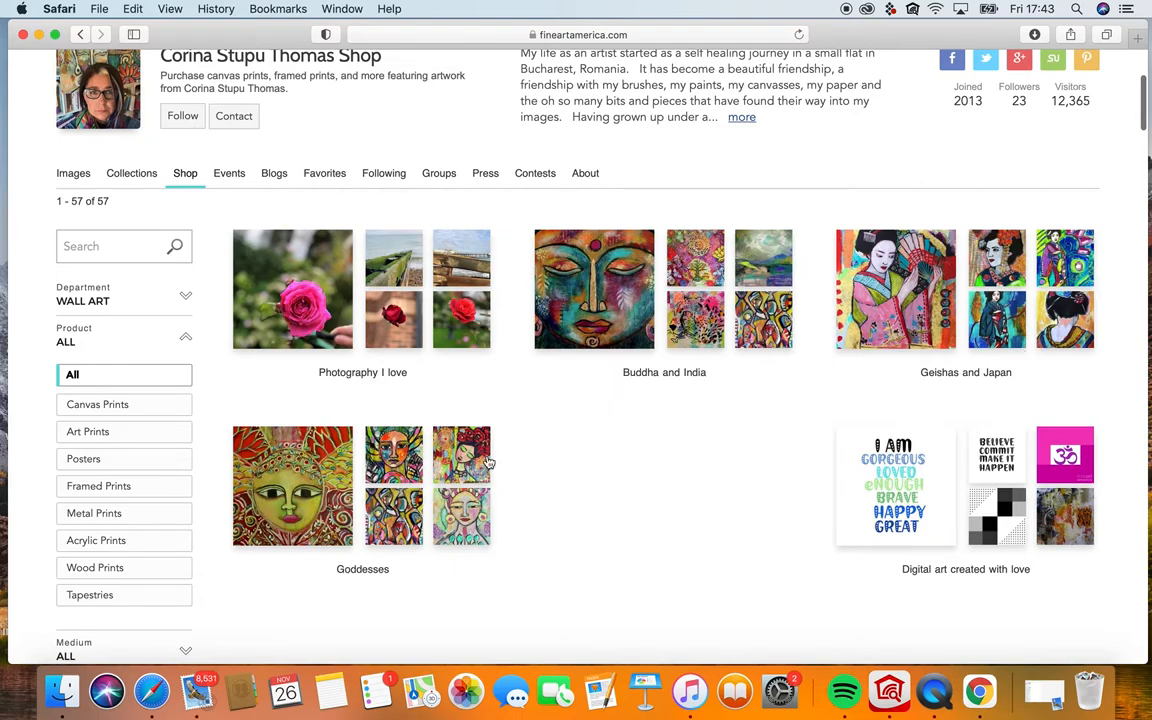
mouse_move(528, 248)
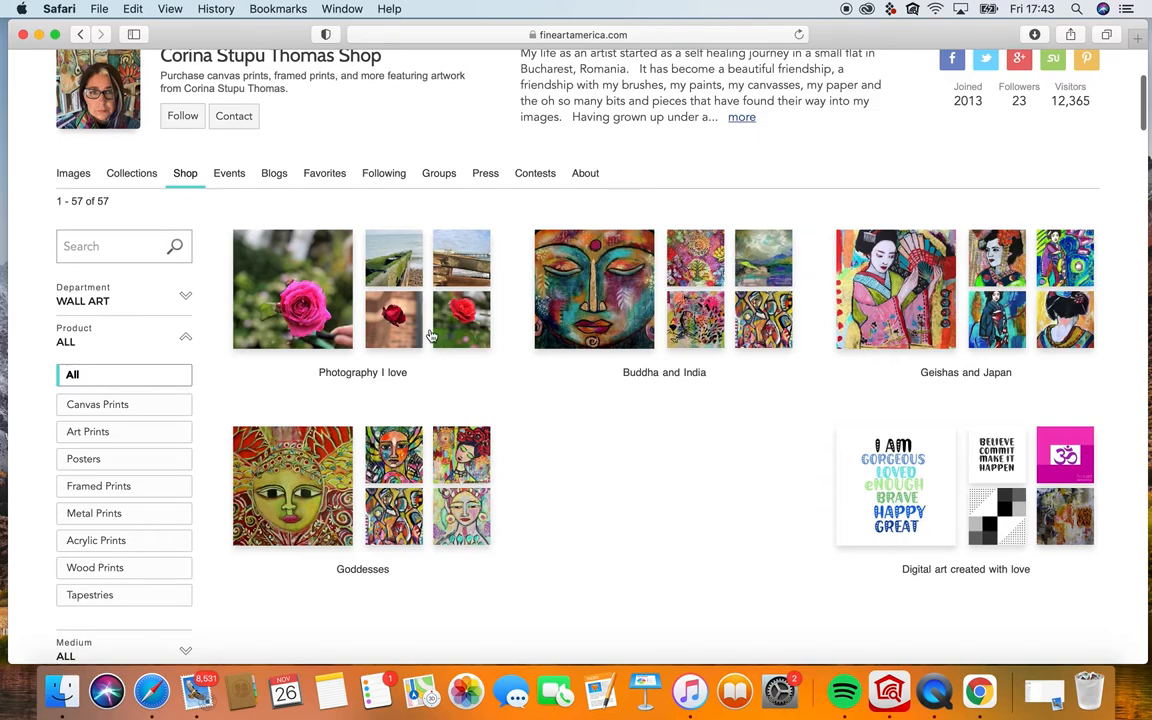
mouse_move(442, 302)
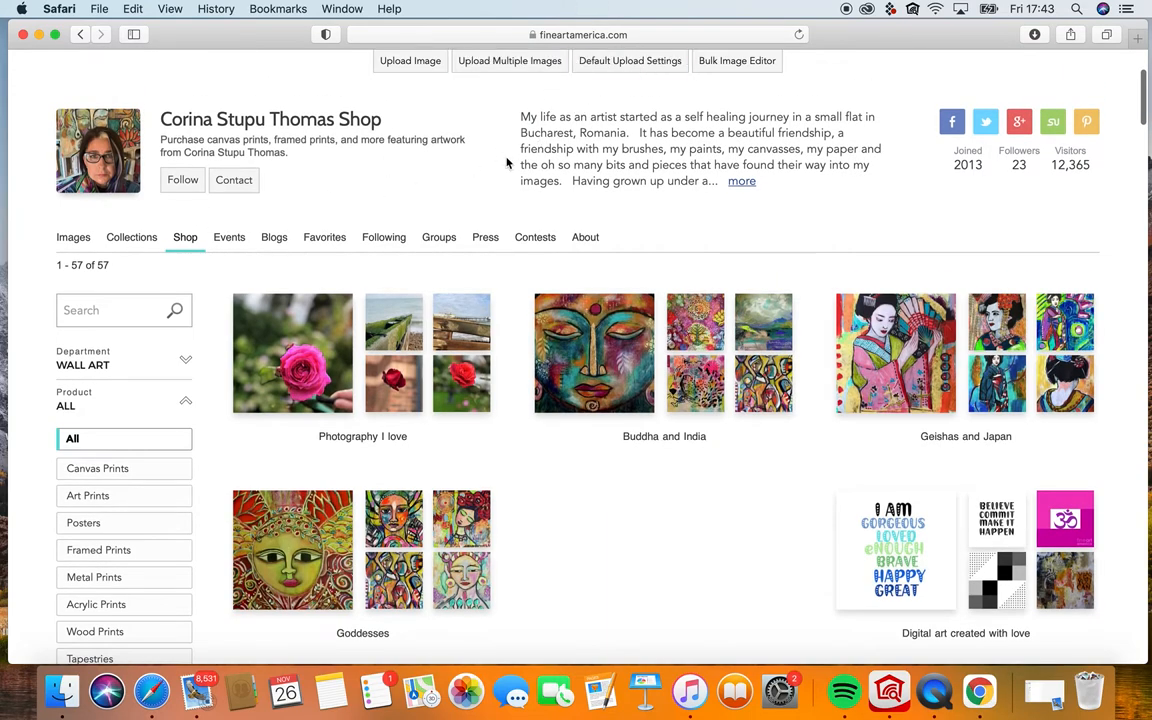
mouse_move(570, 160)
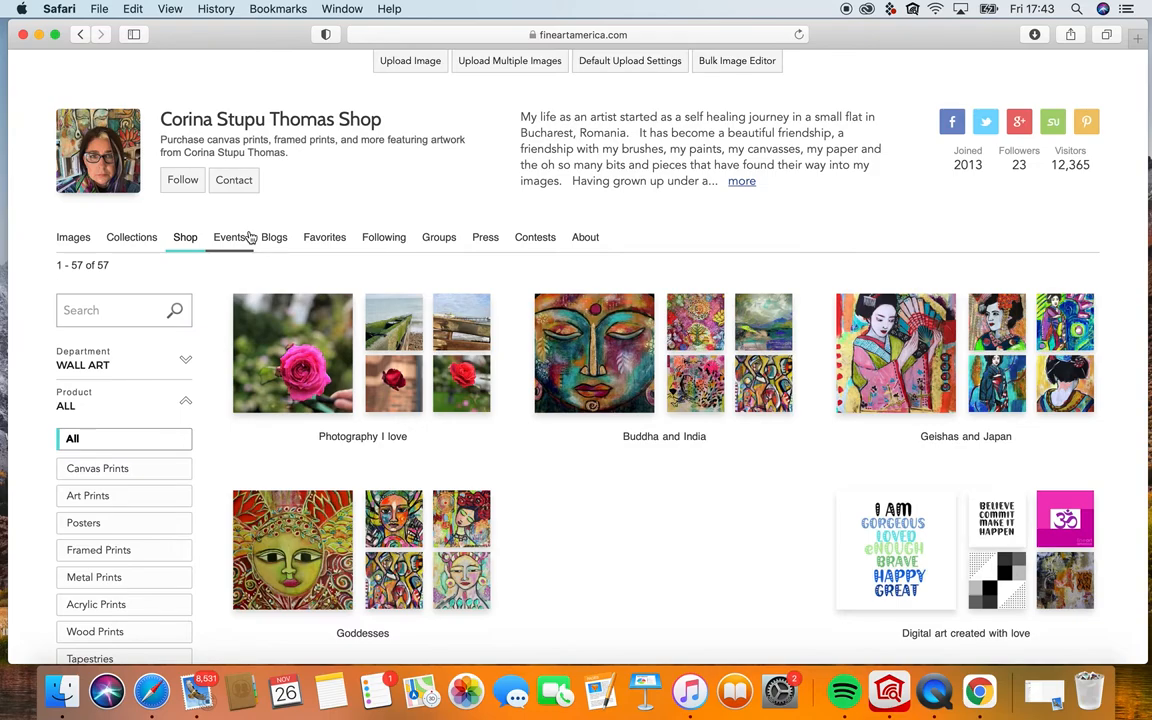
scroll("down", 3)
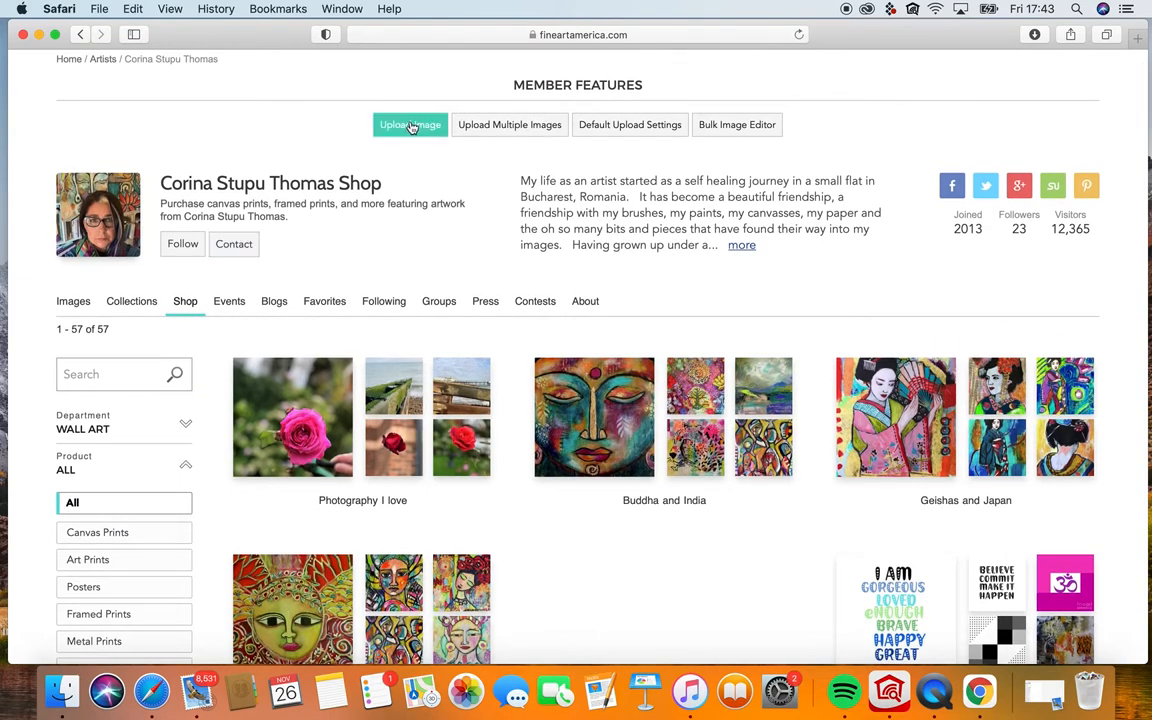
Upload IMG_5896.jpeg from the Desktop folder as a new image.
left_click(409, 124)
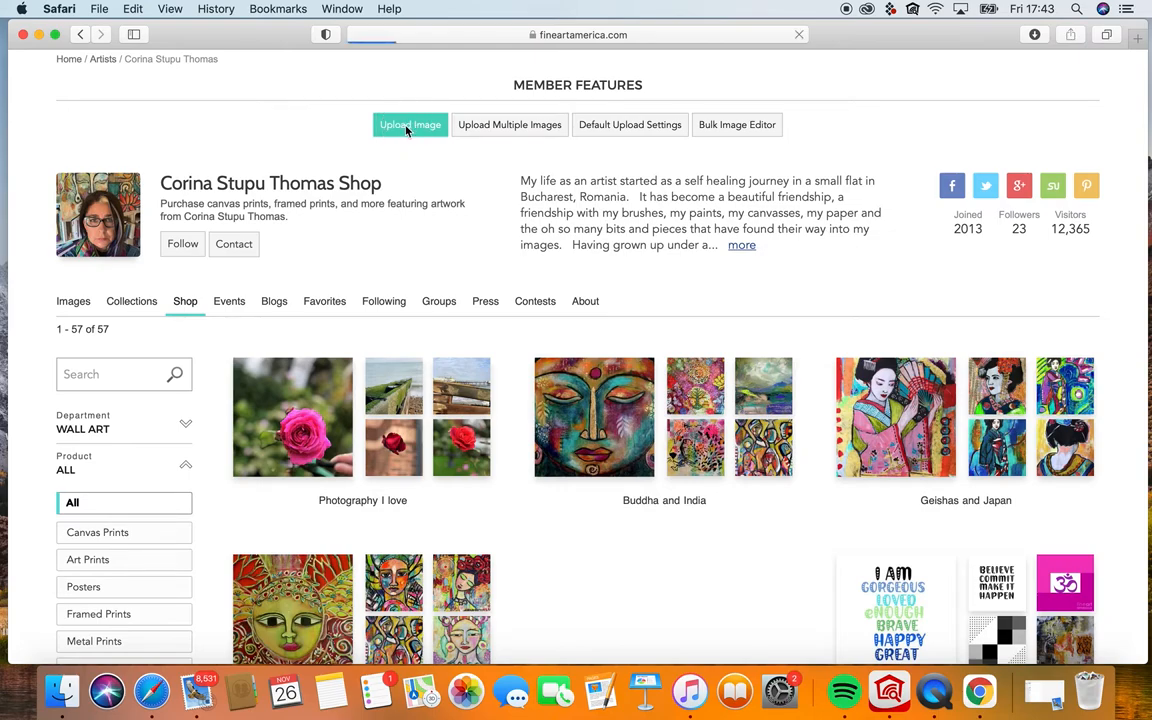
left_click(410, 124)
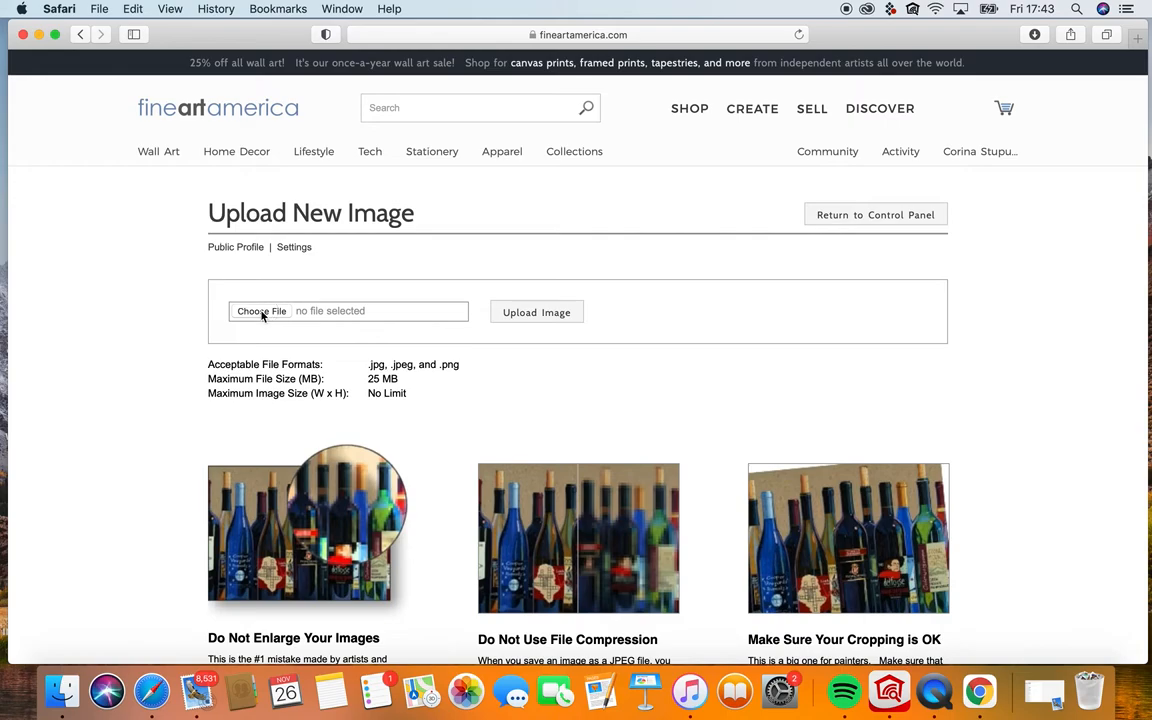
left_click(261, 311)
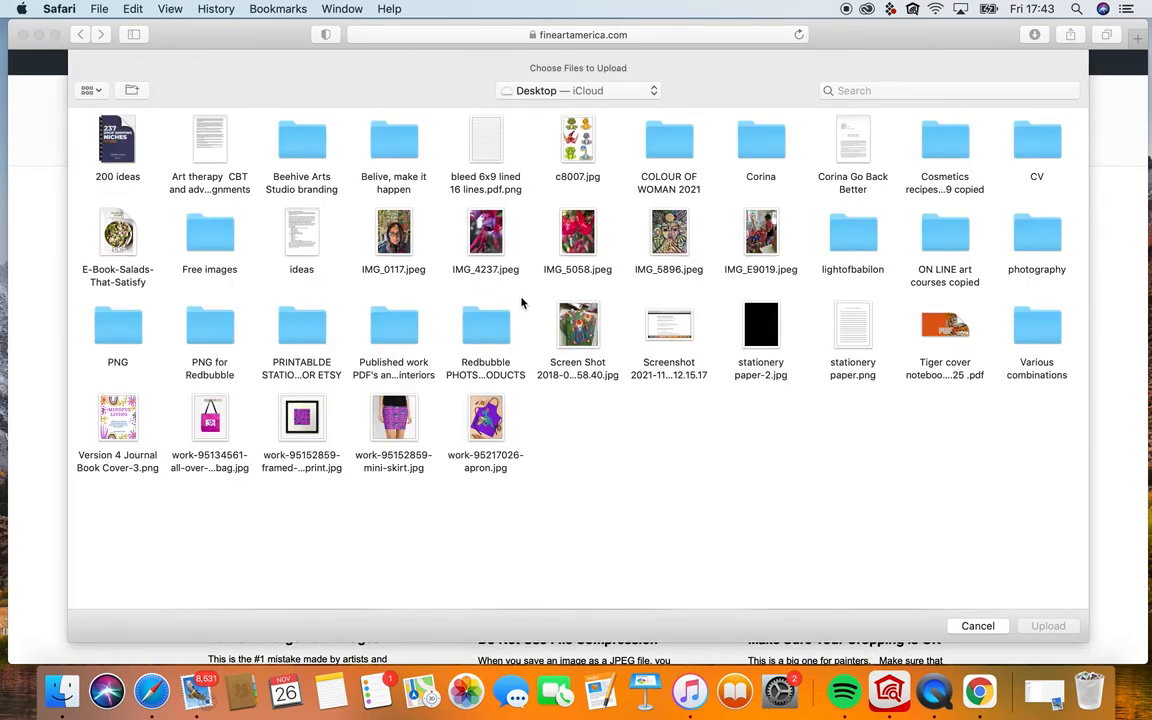
left_click(668, 232)
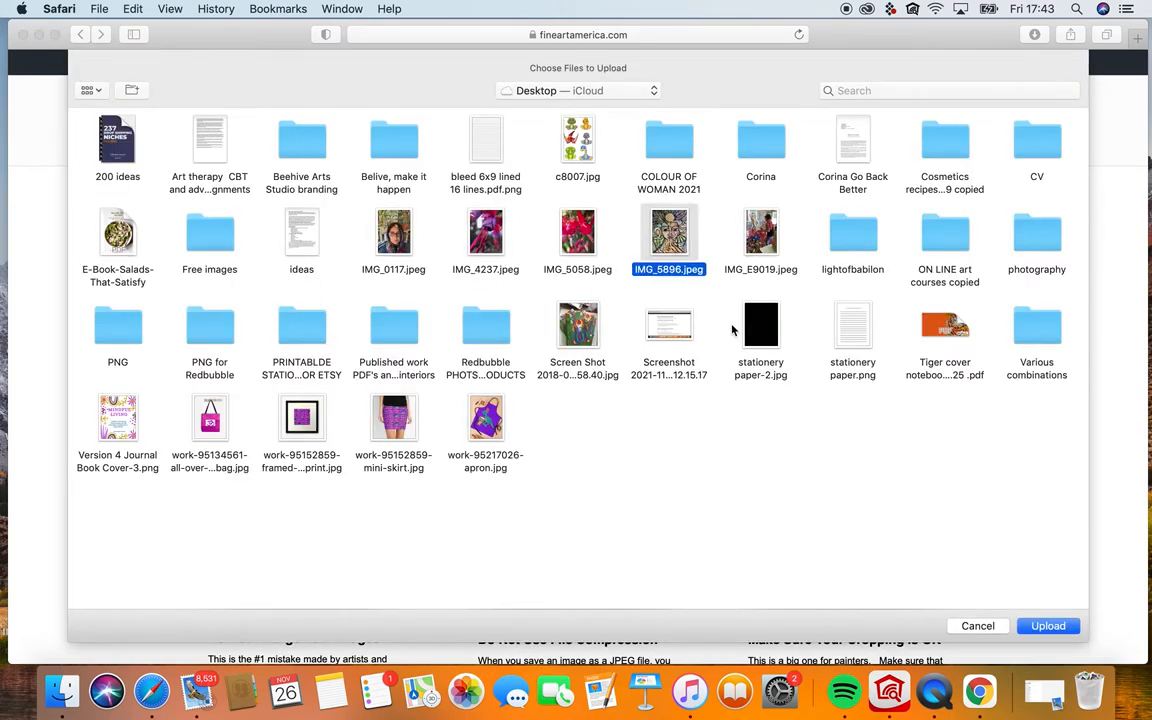
left_click(1048, 625)
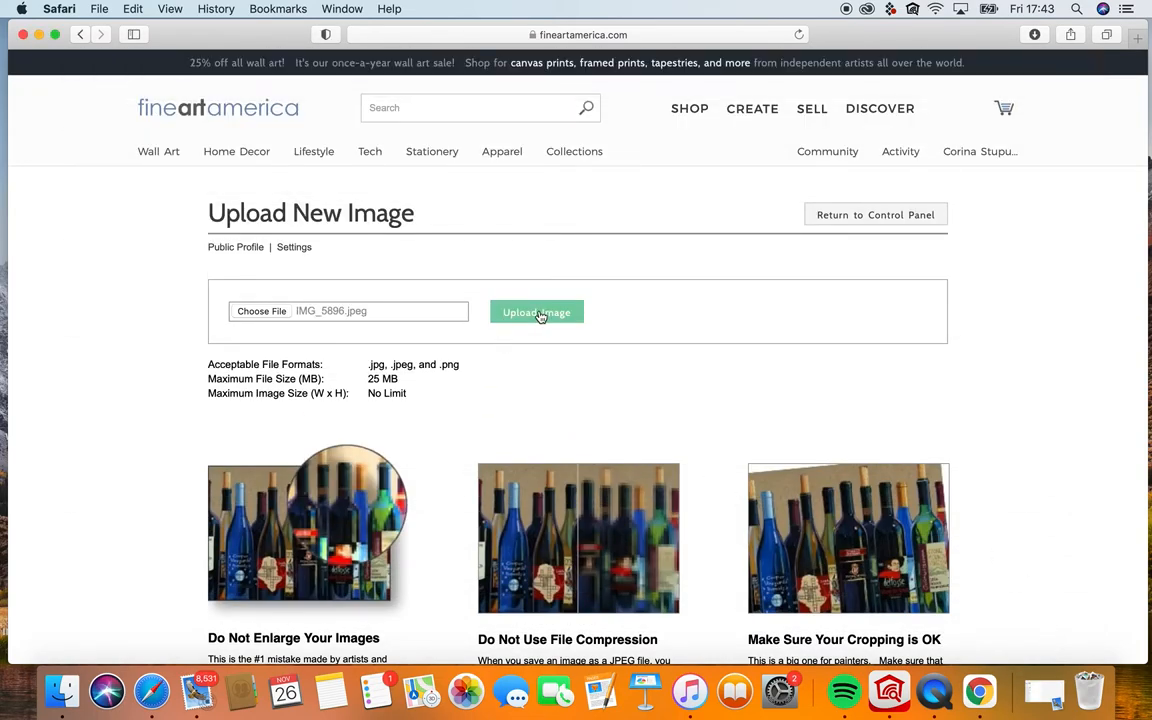
left_click(536, 312)
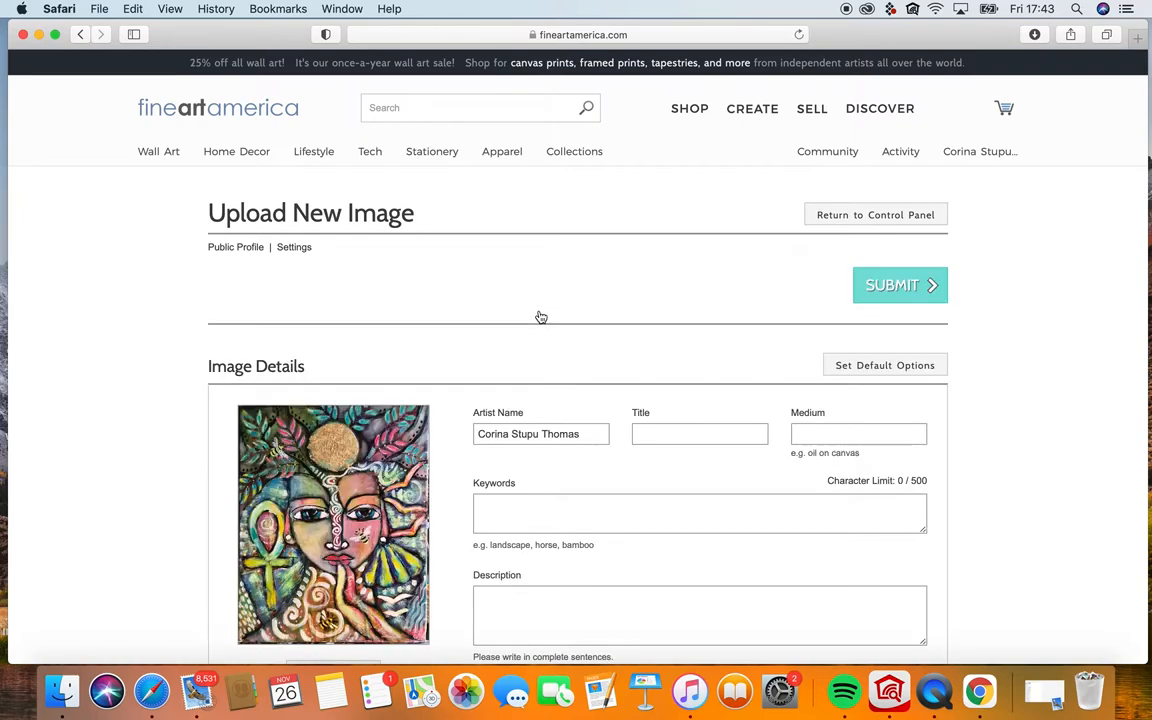
mouse_move(985, 501)
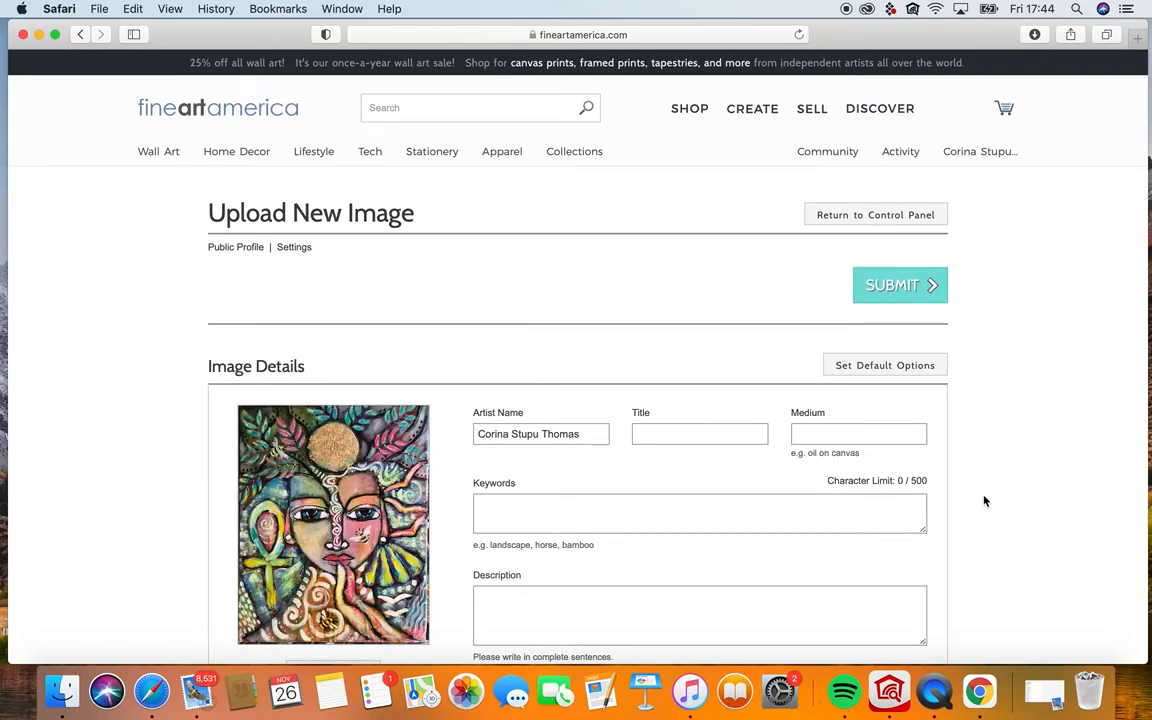
Enter title 'She speaks her truth' and medium 'mixed media on canvas'.
scroll("down", 3)
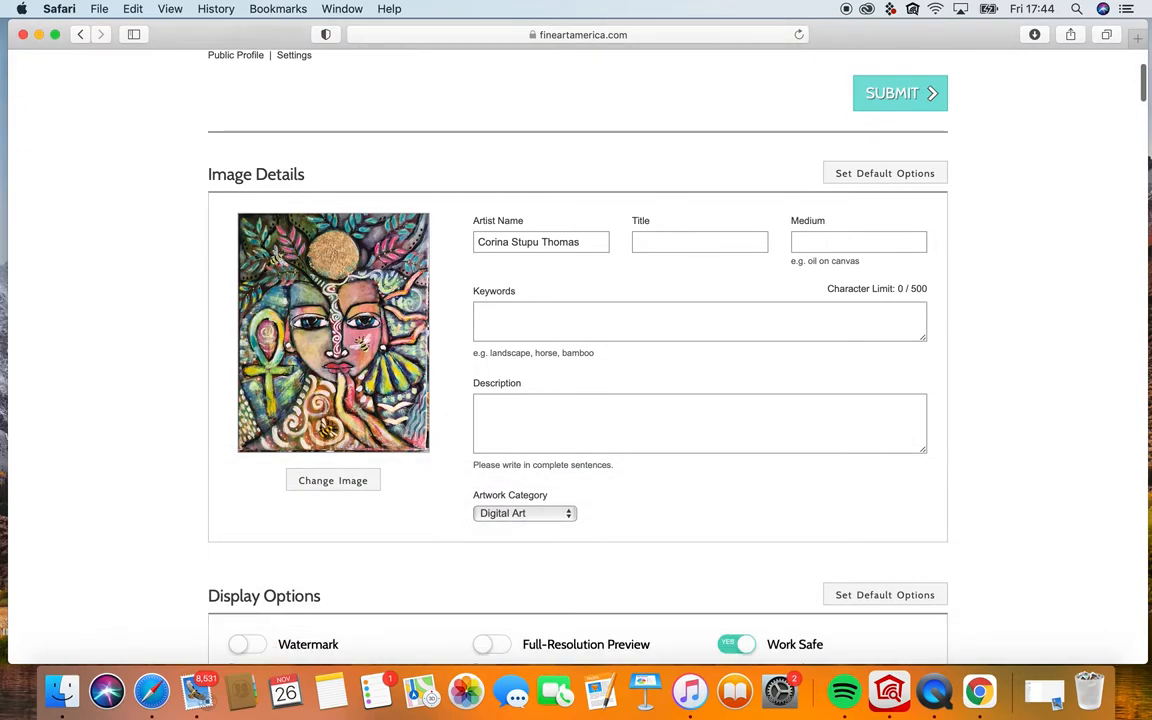
left_click(698, 242)
type("She speaks her truth")
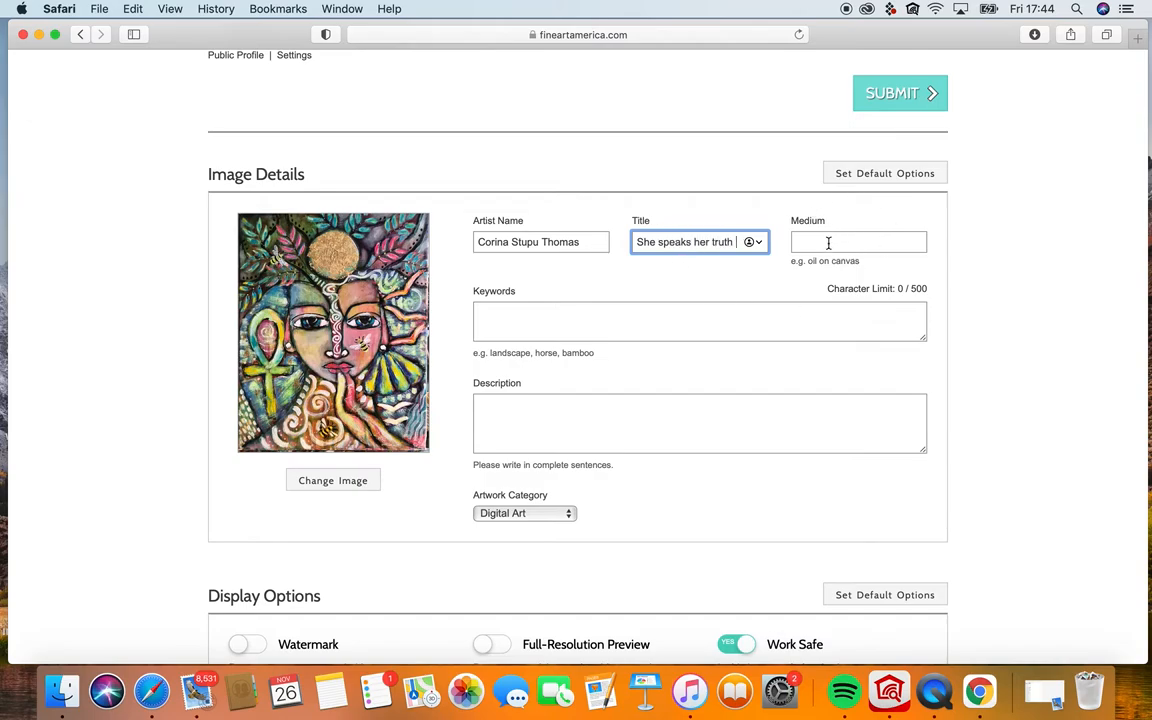
type("mixed media on canvas")
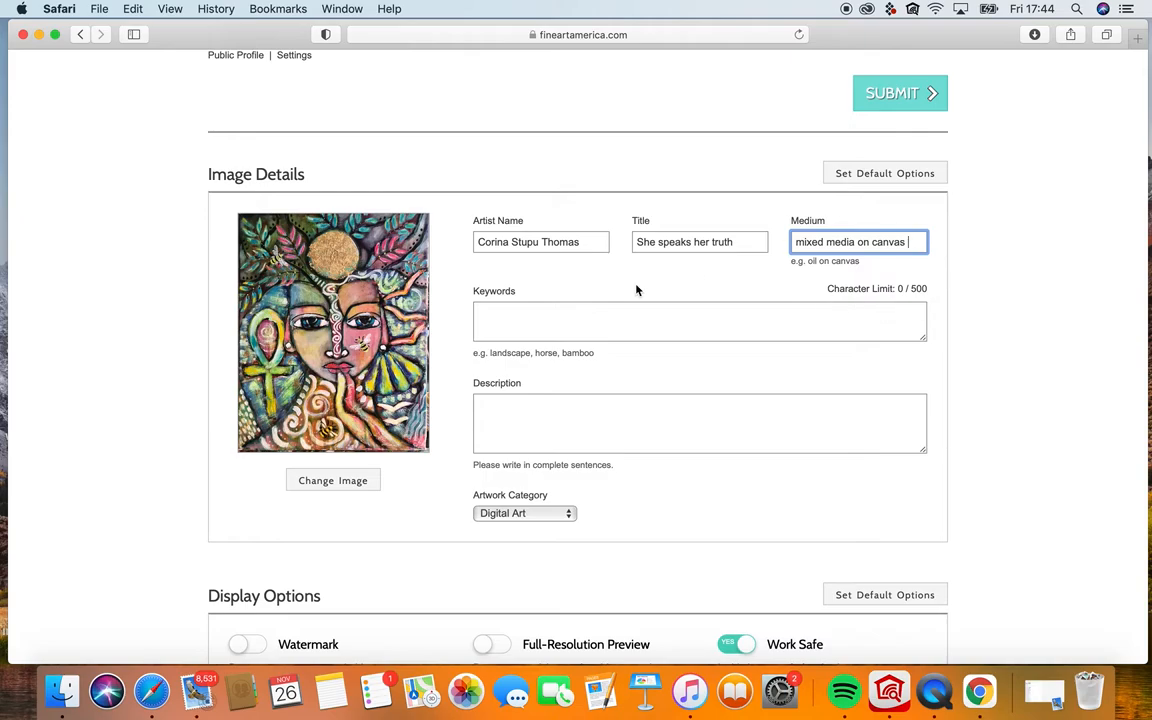
left_click(699, 321)
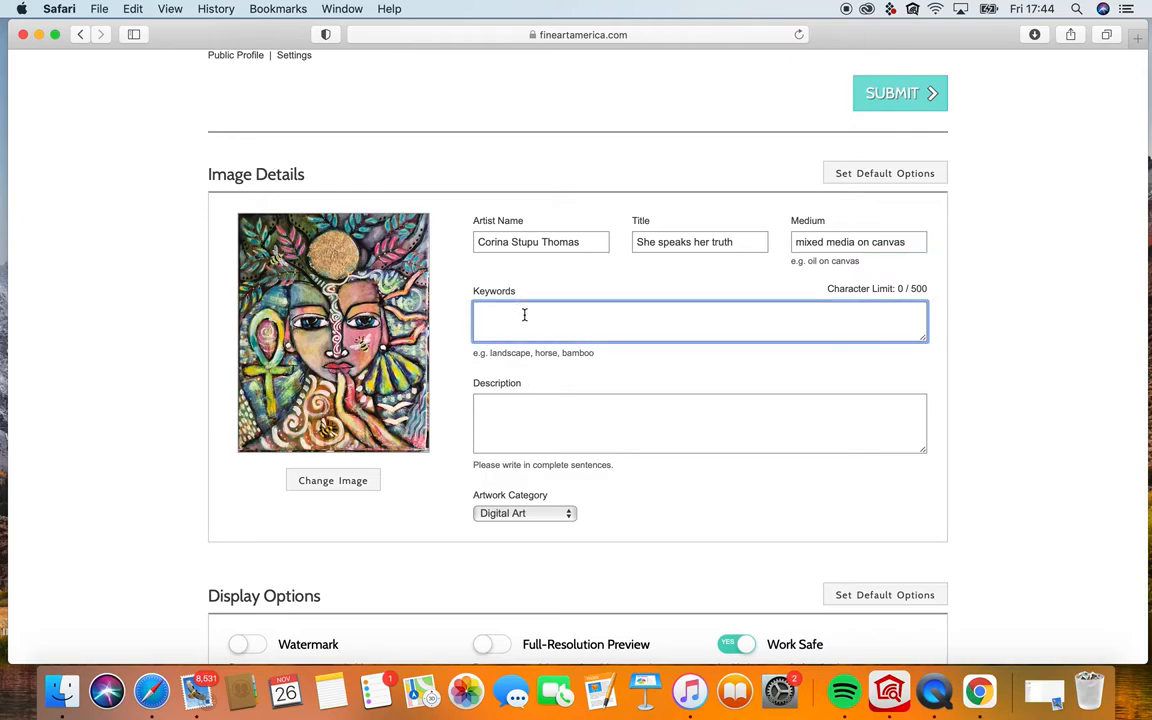
Enter keywords 'goddess, she speaks her truth, Egyptian cross, goddess within', fixing a typo.
type("goddess, she sp")
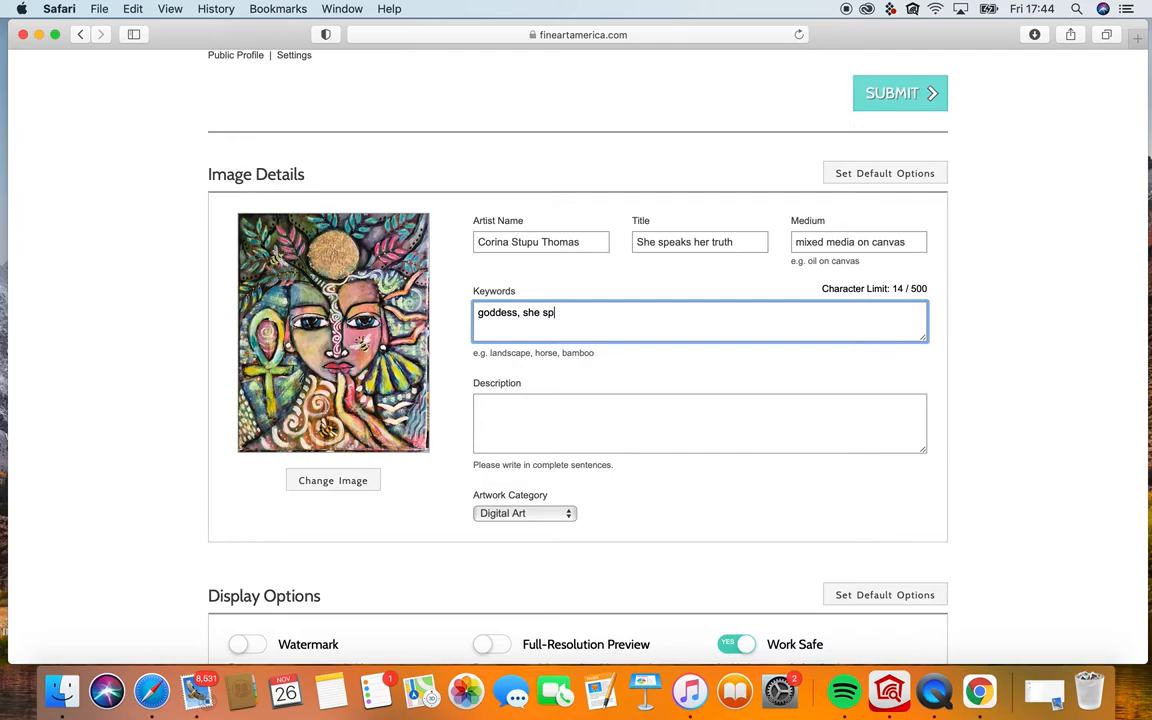
type("eaks her truth")
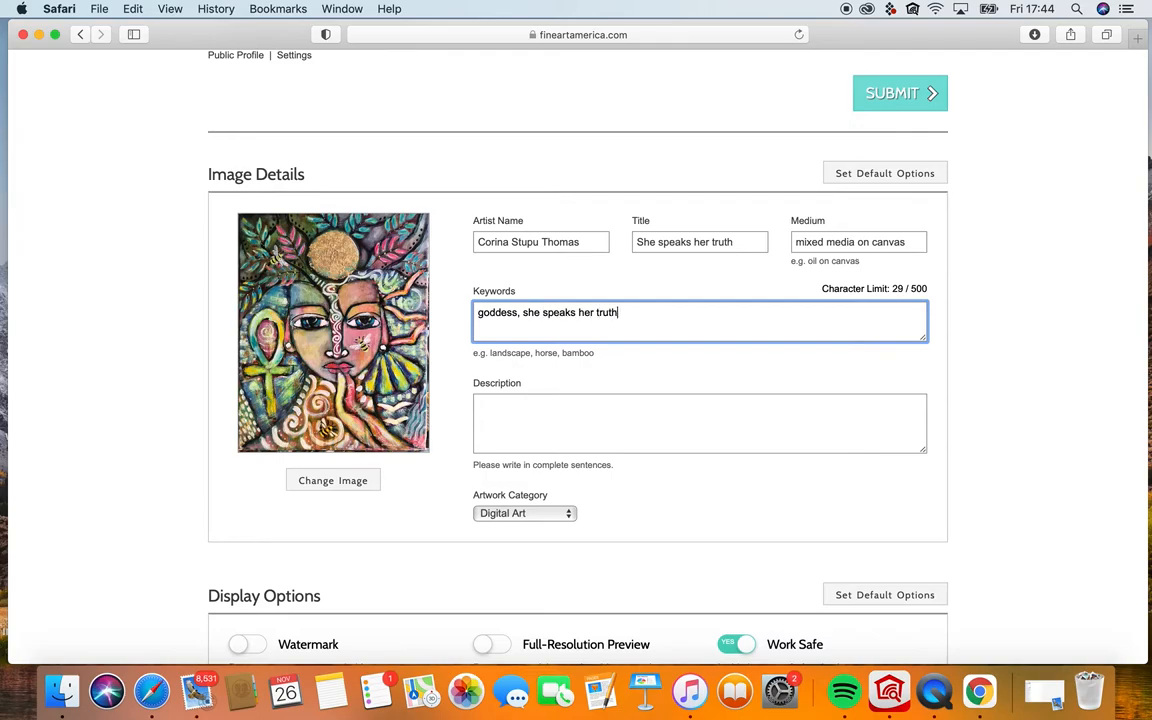
type(",")
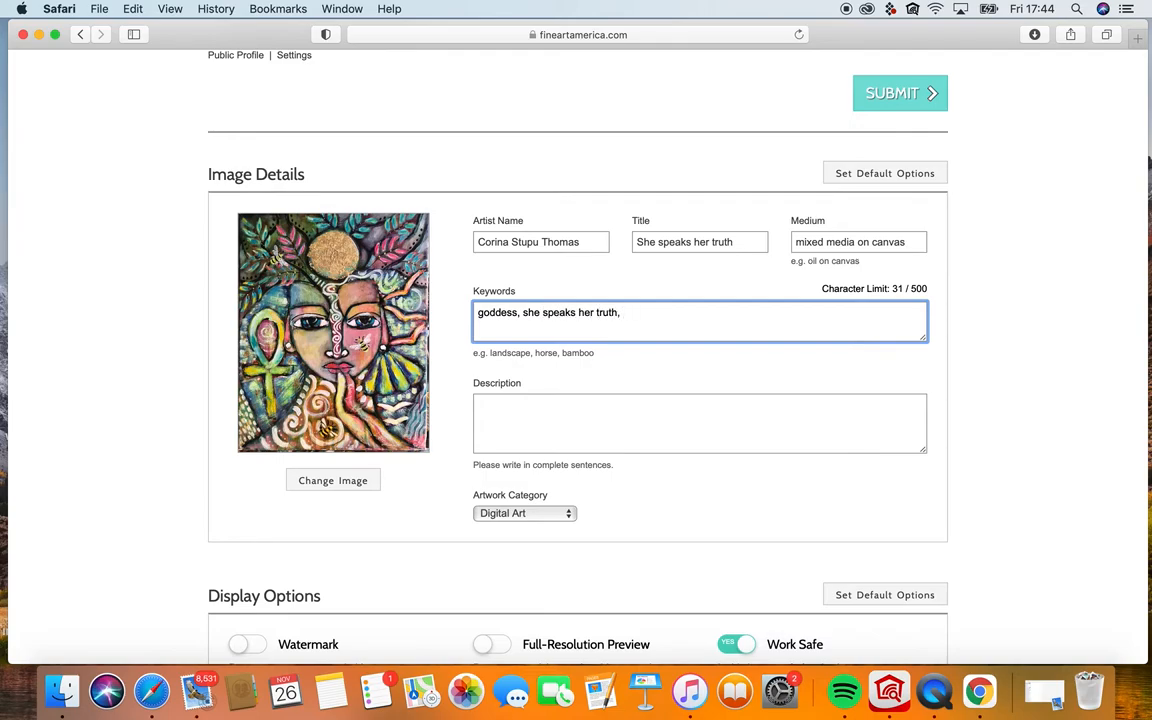
type("Egyptian")
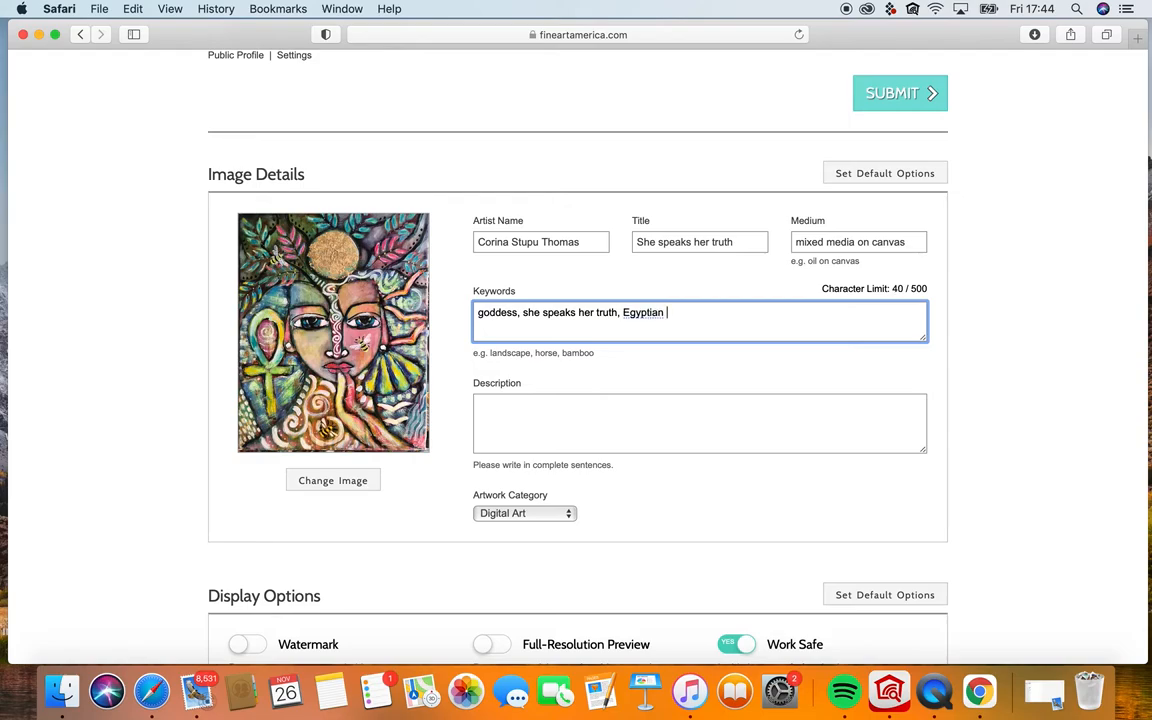
type("cross,")
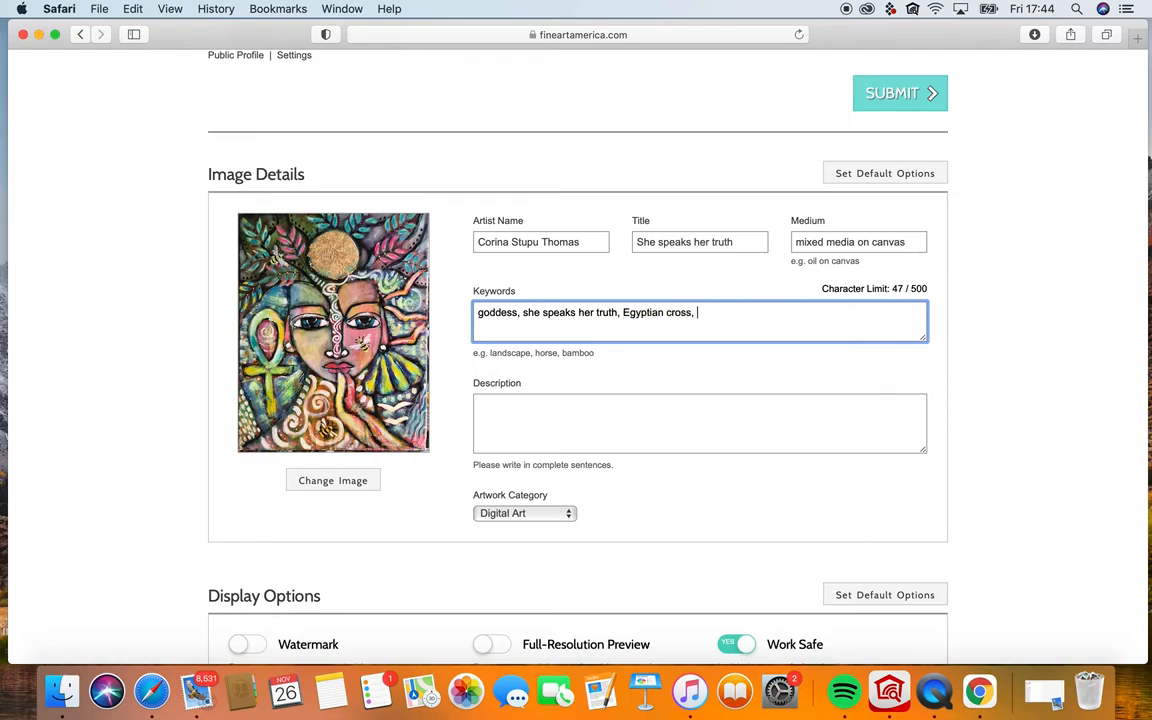
type("goddess witu")
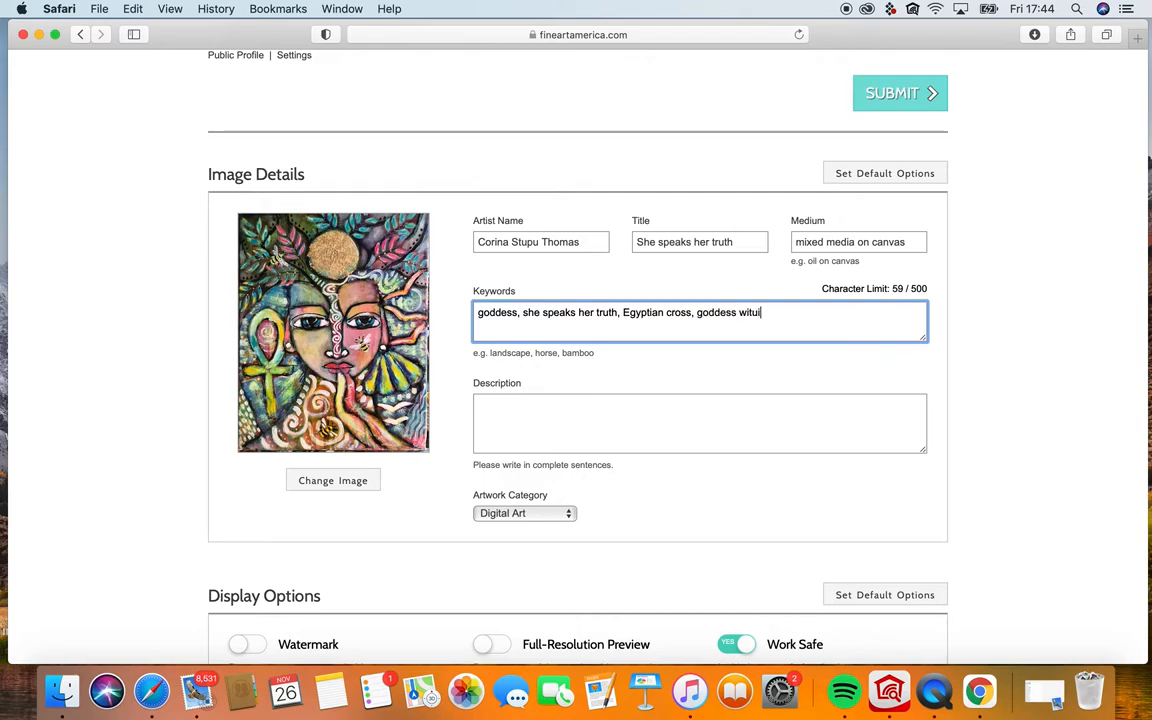
key("Backspace")
type("hin")
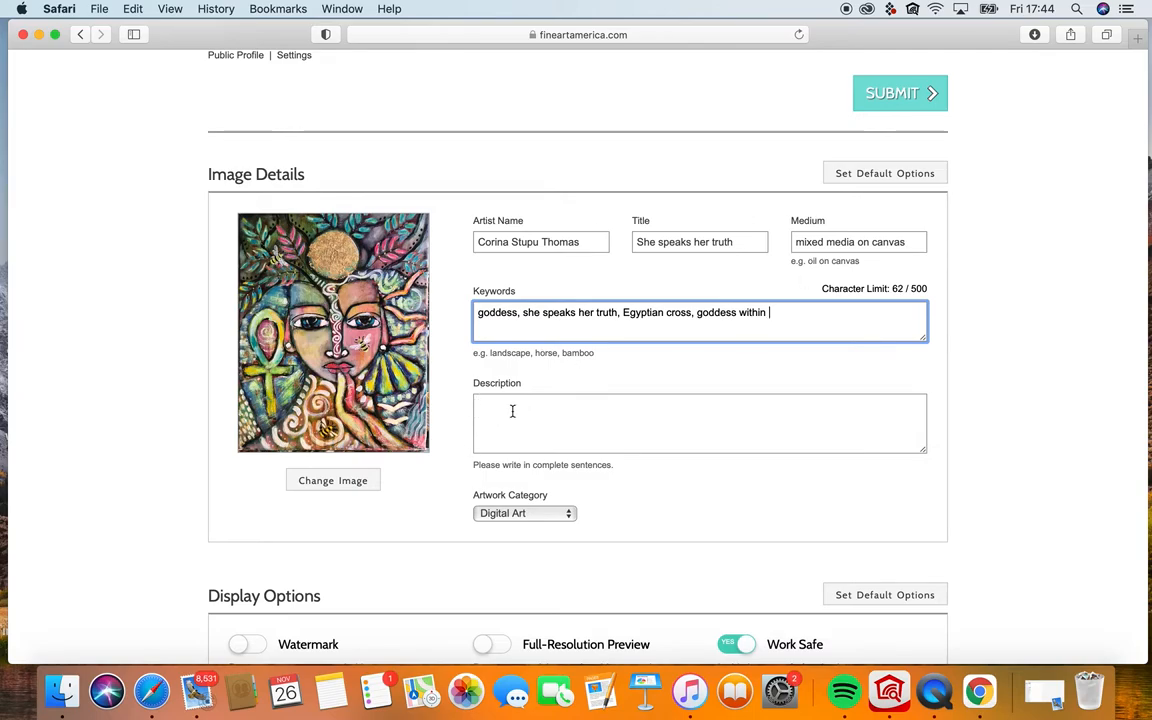
Write the description 'Tell the story of the piece of art because stories sell'.
left_click(700, 422)
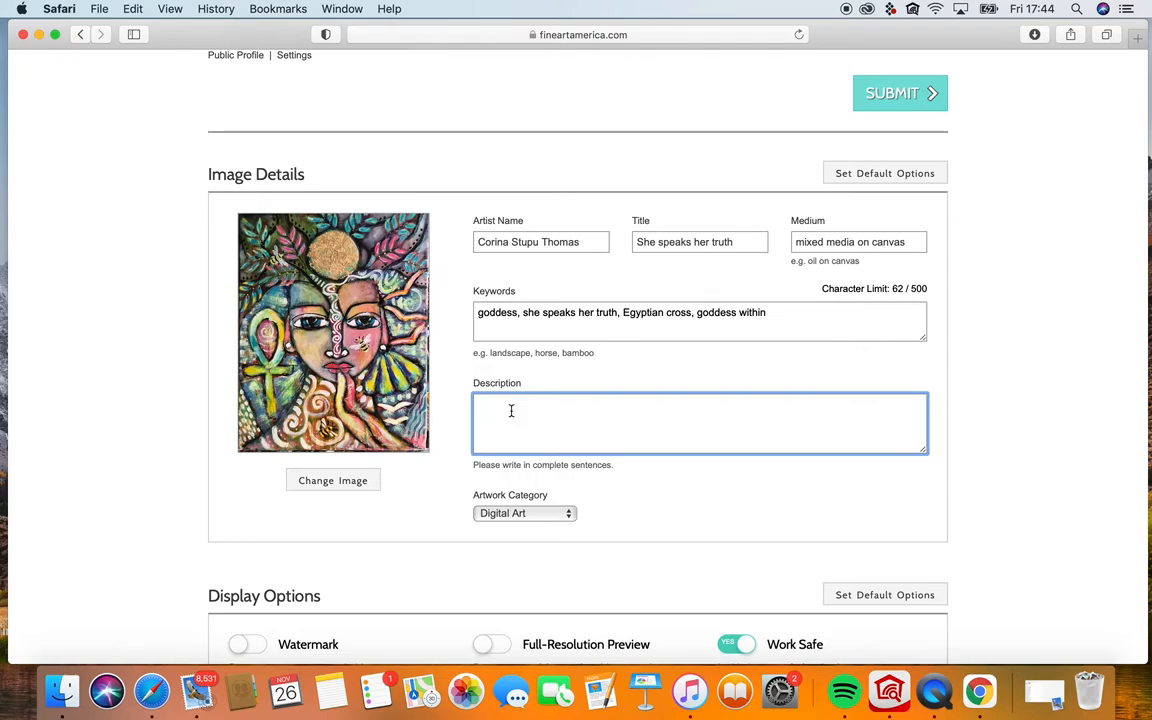
type("TE")
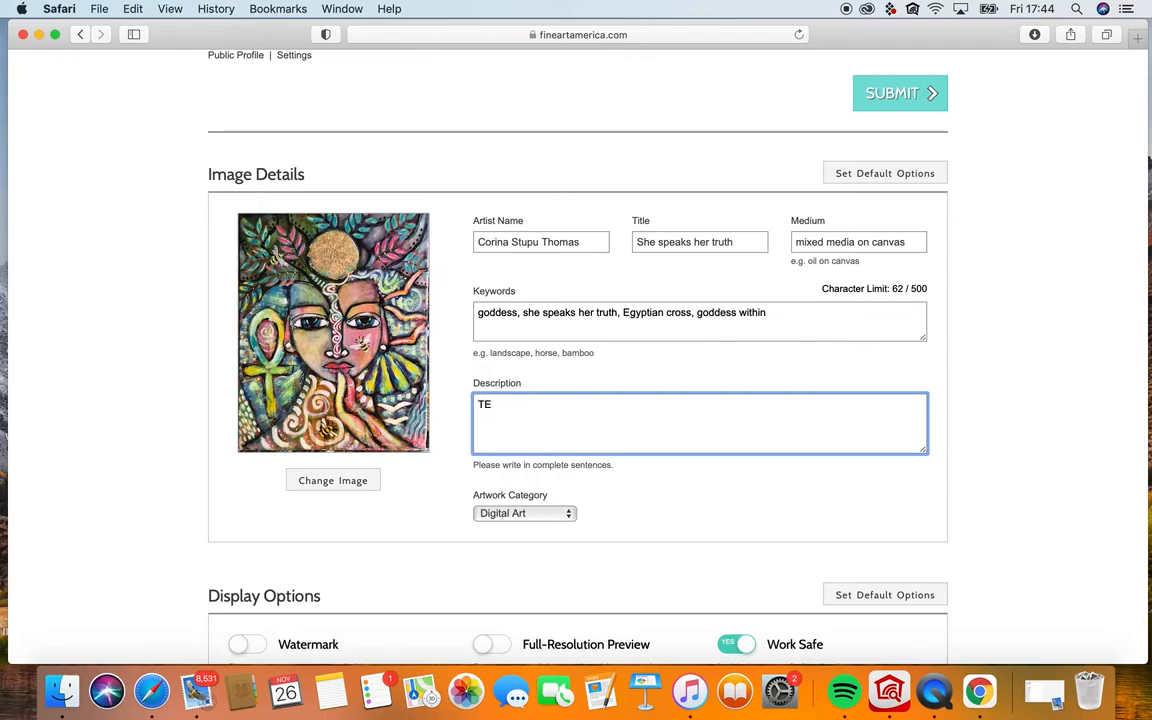
type("Tell the so")
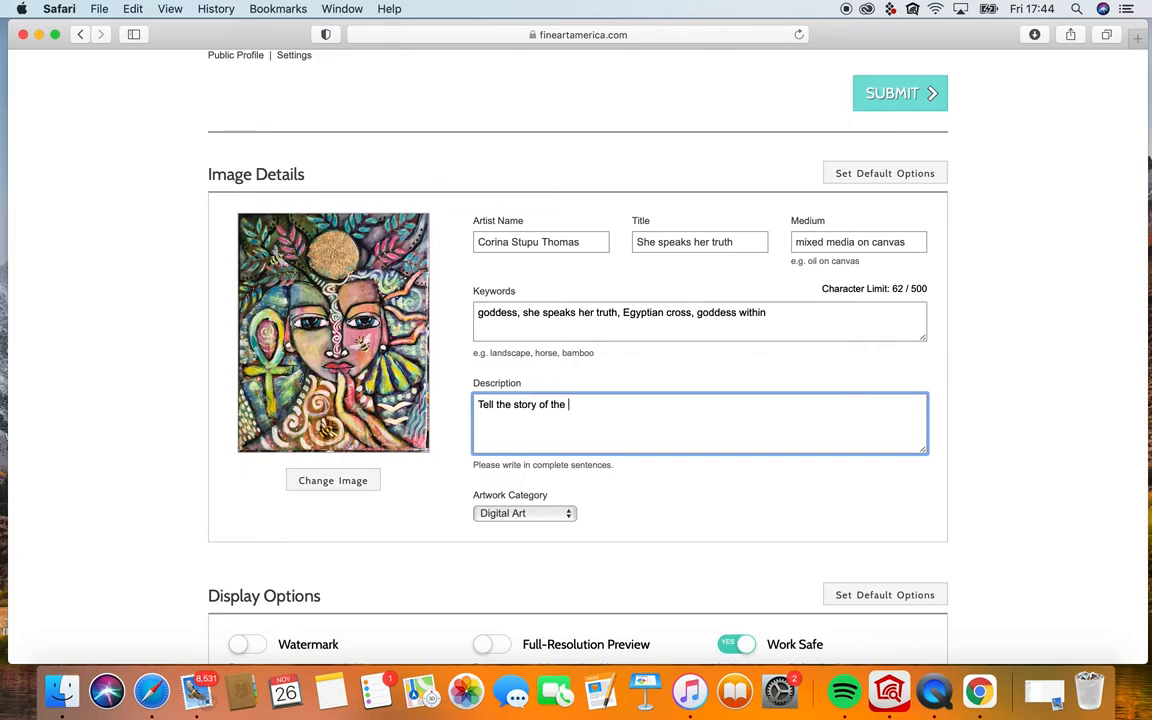
type("piece of art because stories sell")
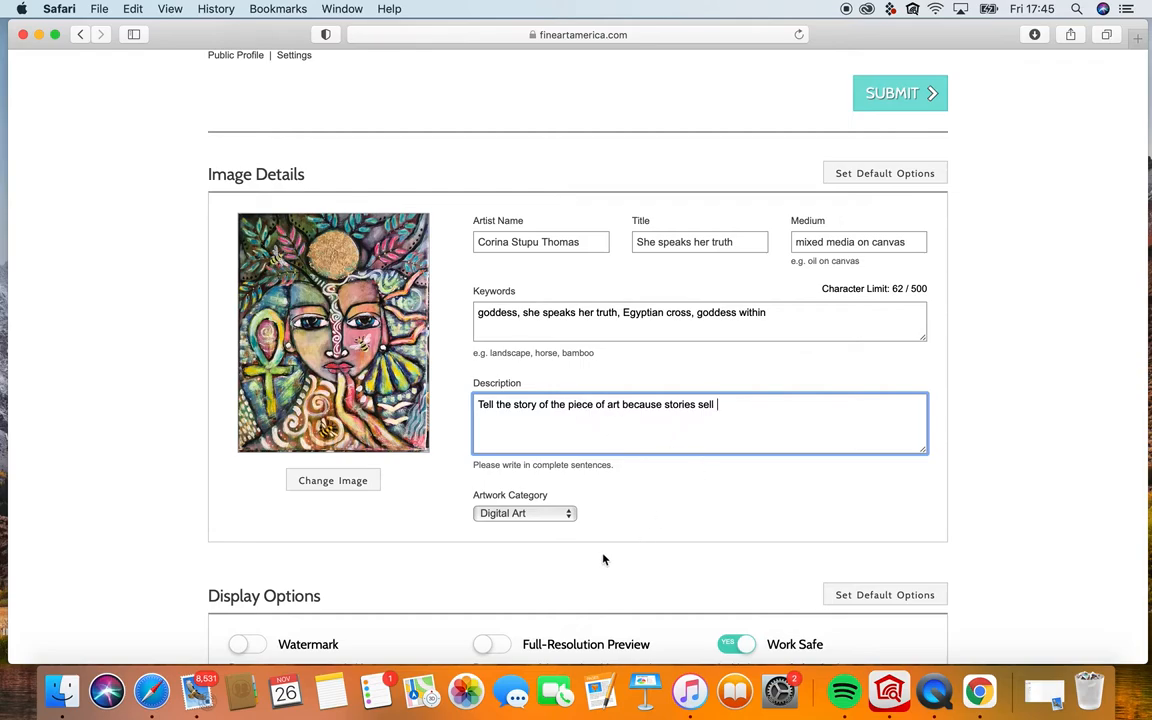
mouse_move(633, 520)
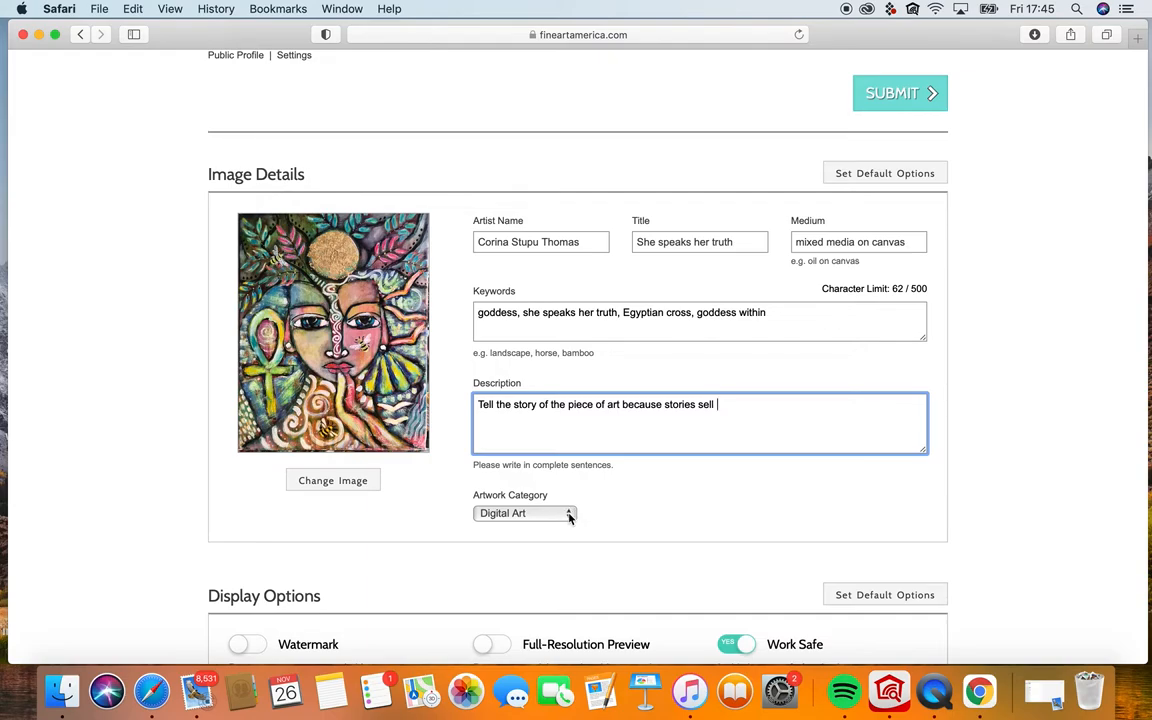
Switch the Artwork Category from Digital Art to Mixed Media.
left_click(525, 513)
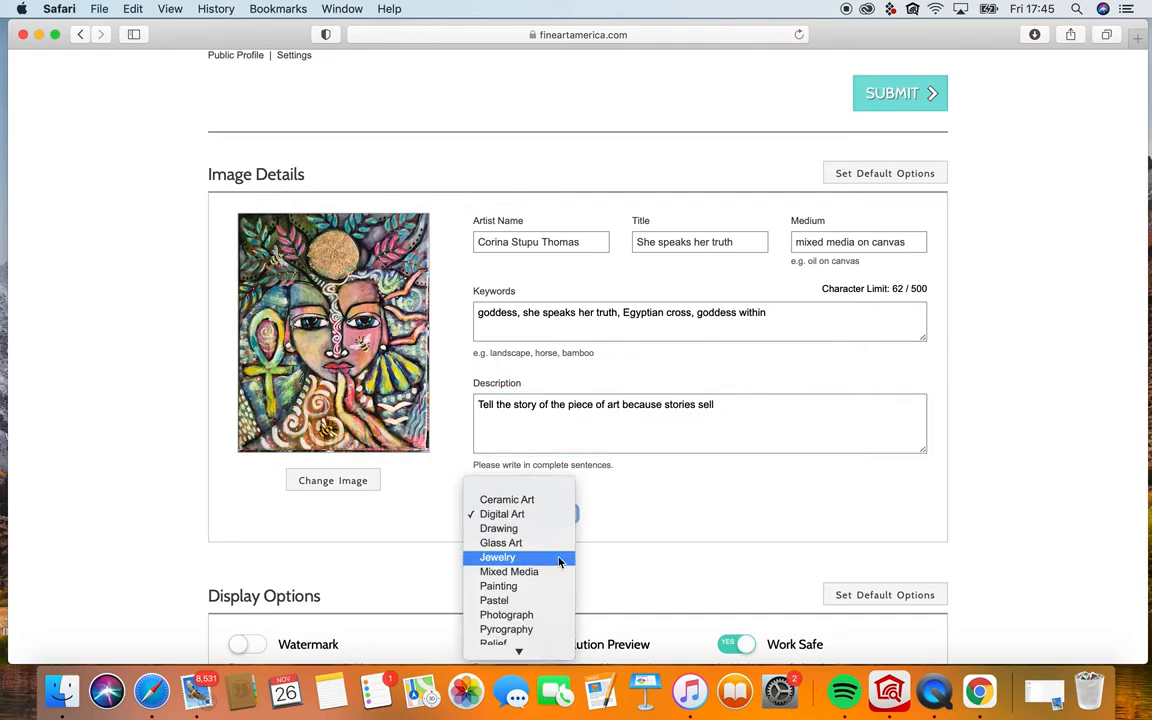
mouse_move(548, 514)
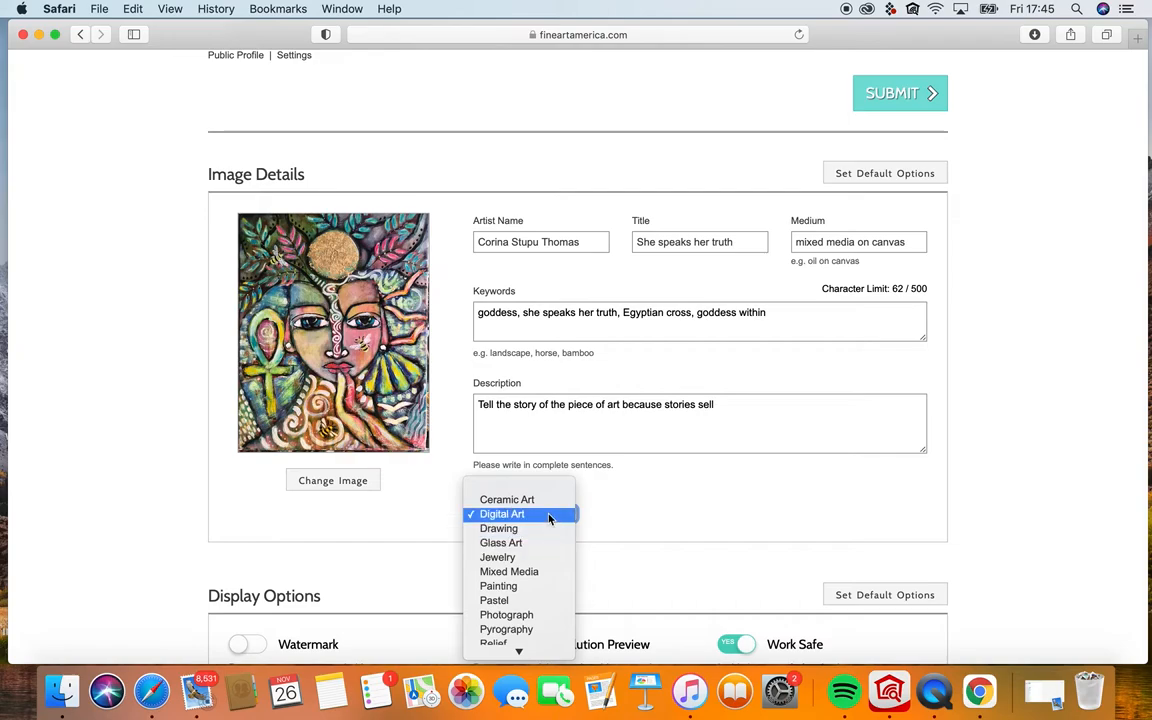
mouse_move(528, 571)
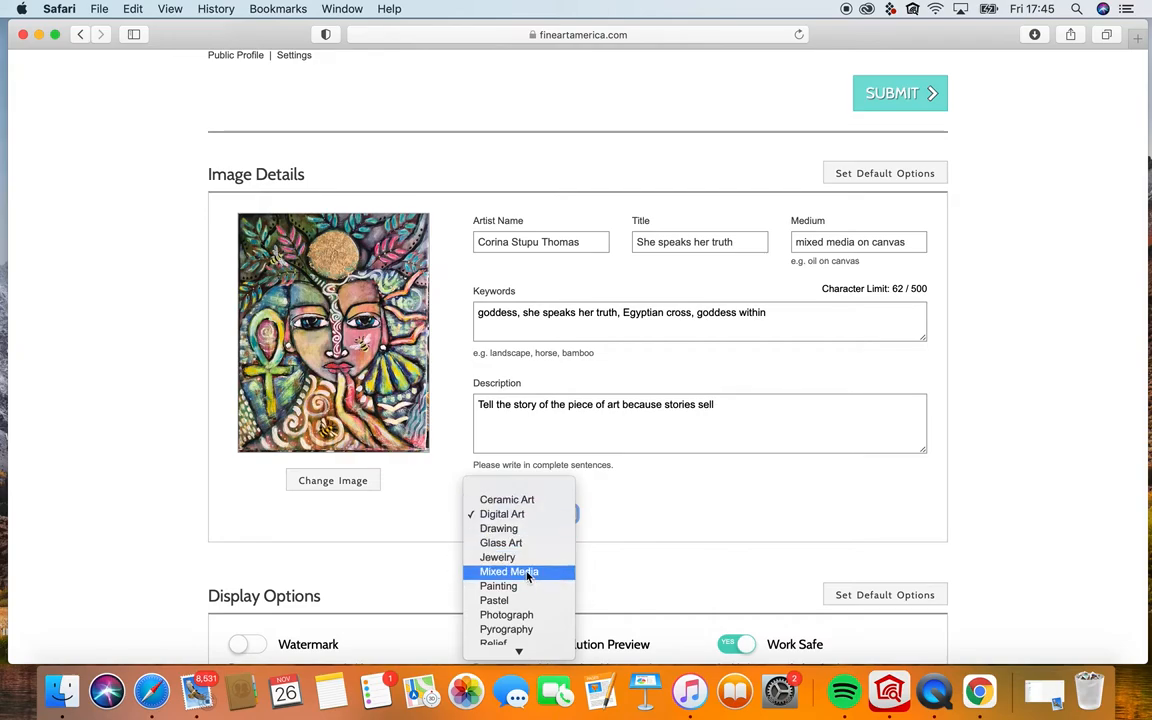
left_click(509, 571)
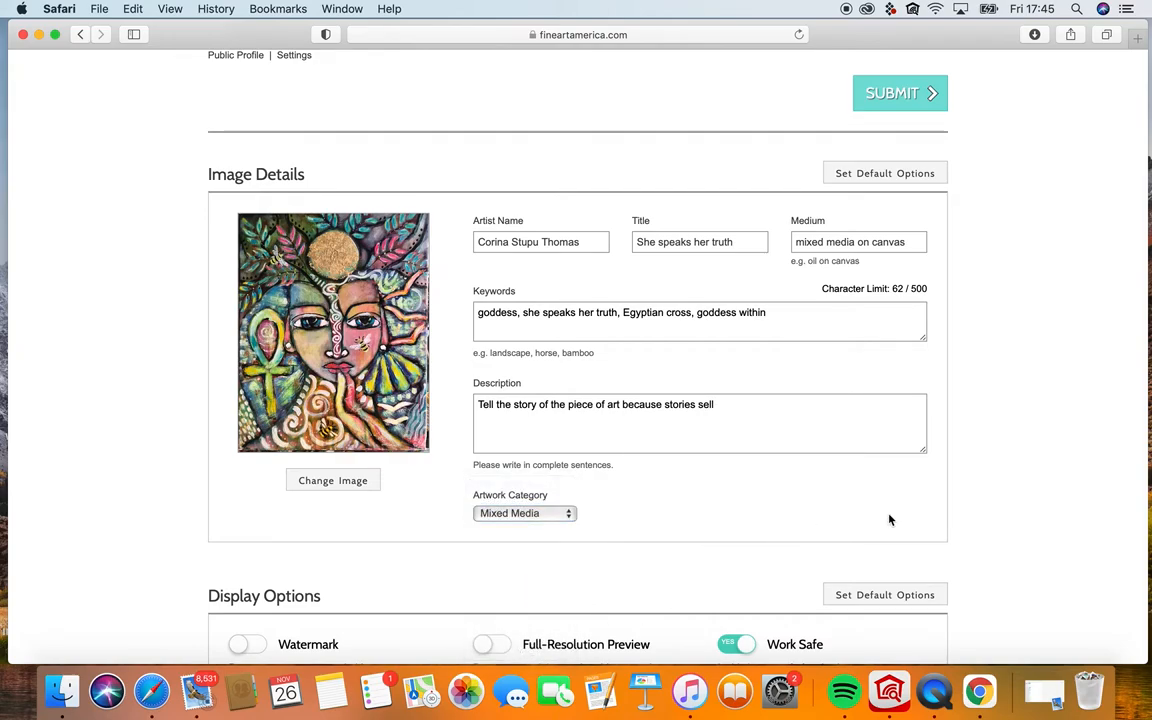
scroll("down", 3)
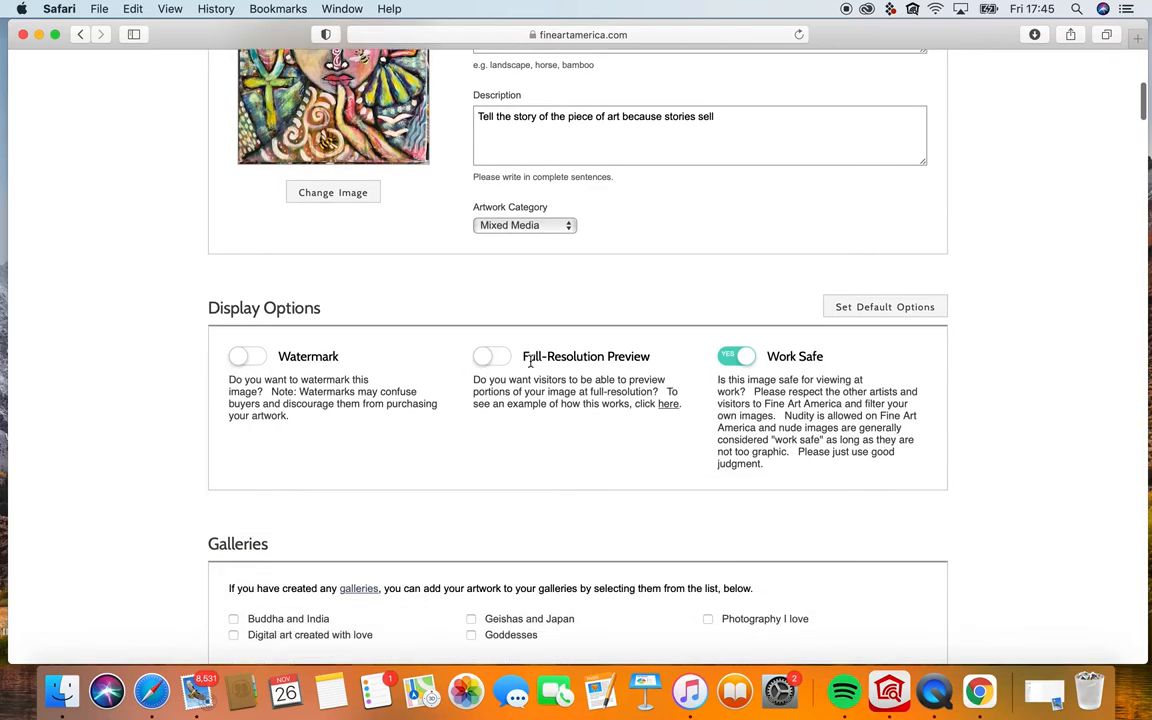
mouse_move(1007, 409)
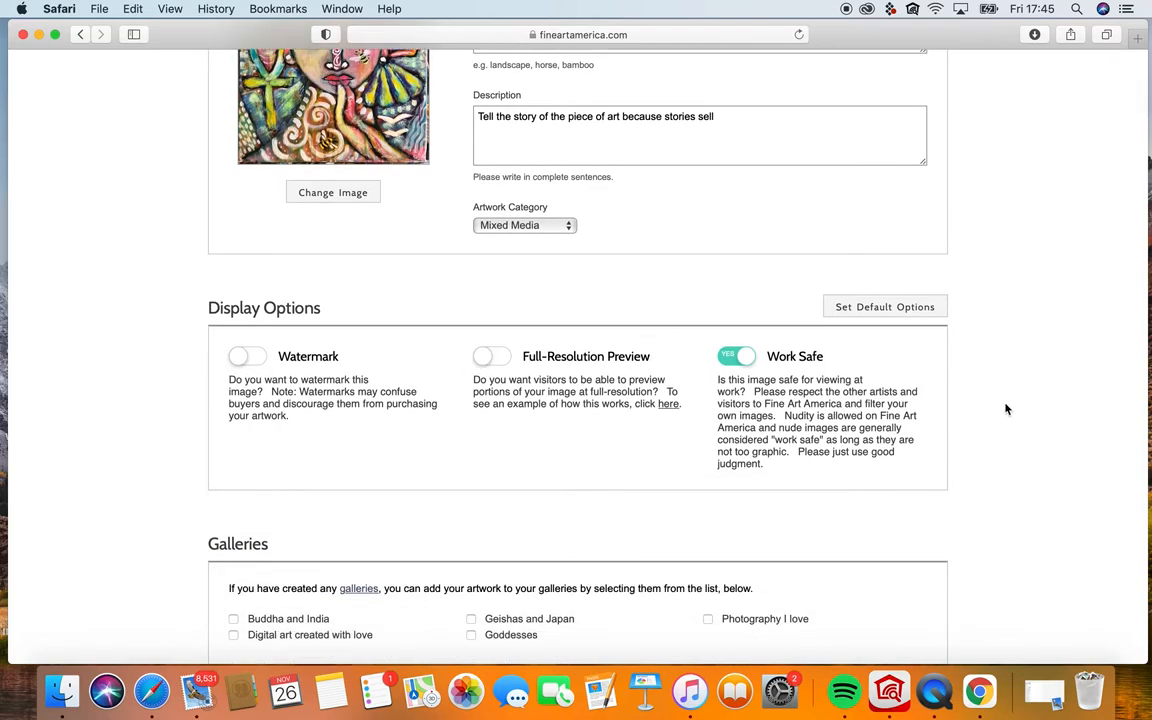
Tick the Goddesses gallery checkbox, then scroll down to the Print Products section.
scroll("down", 3)
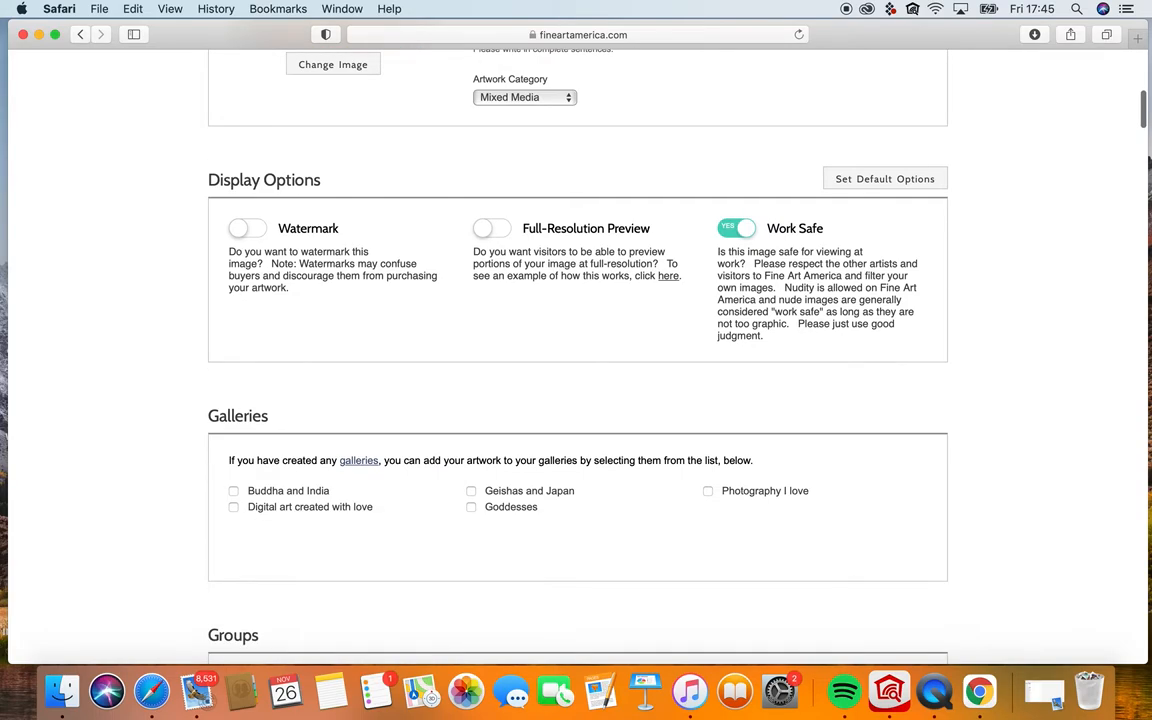
scroll("down", 3)
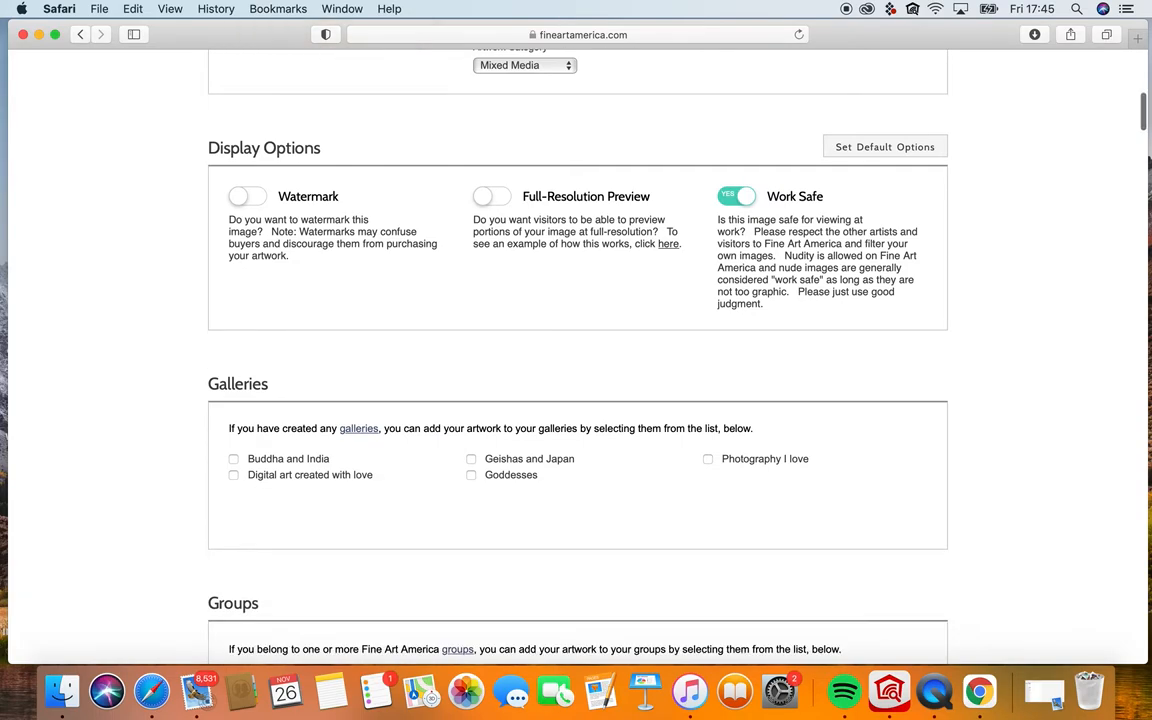
scroll("down", 3)
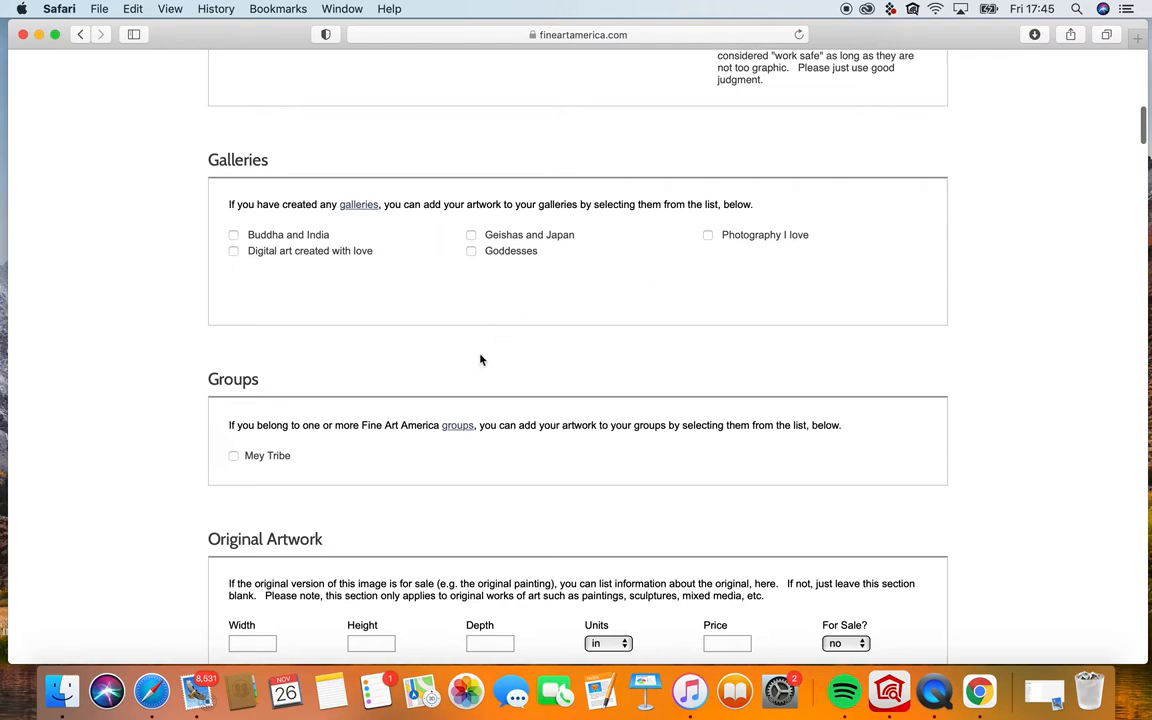
mouse_move(417, 224)
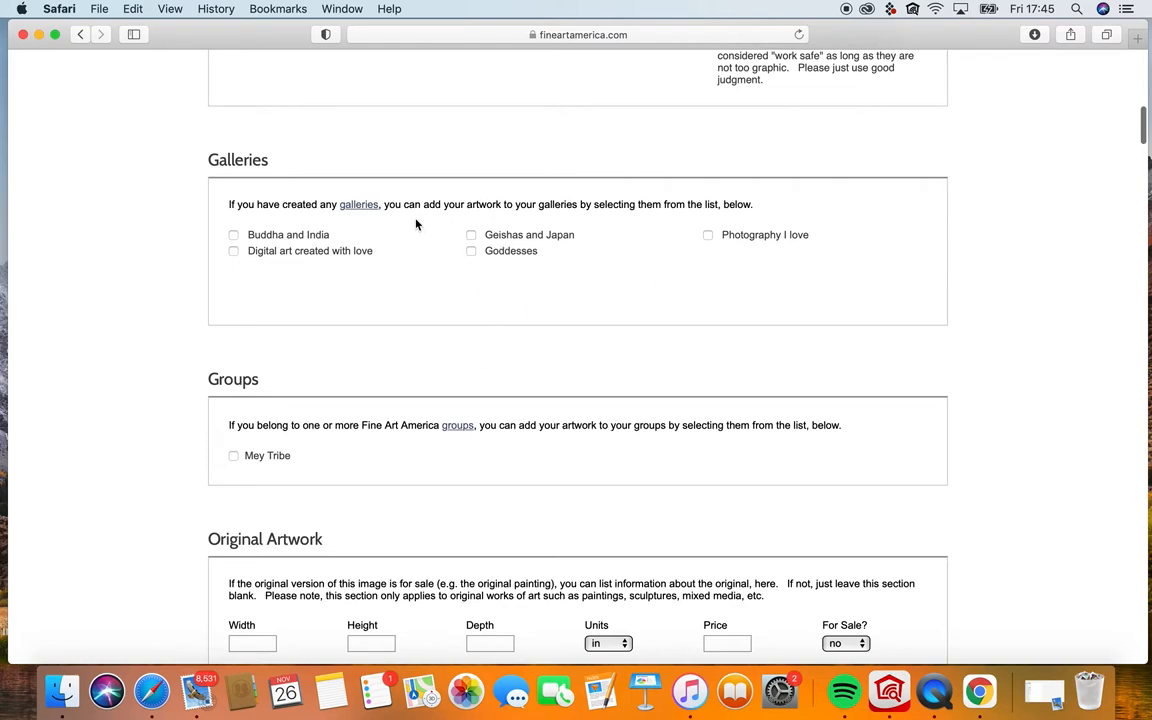
left_click(471, 251)
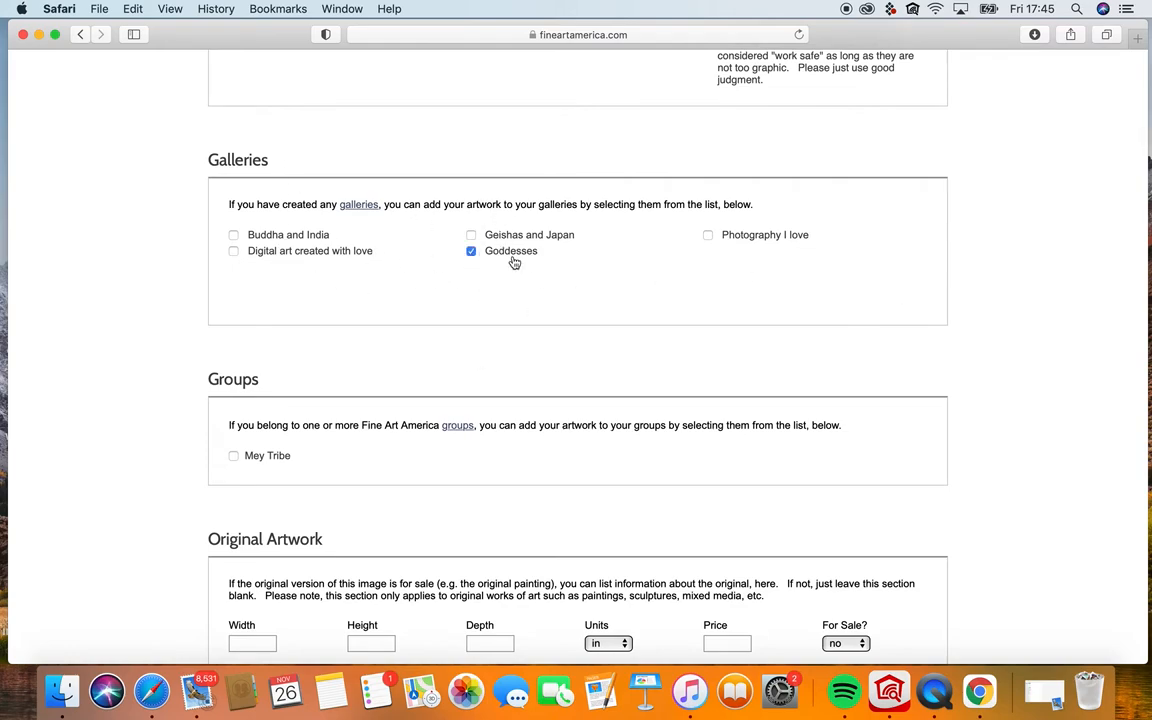
scroll("down", 3)
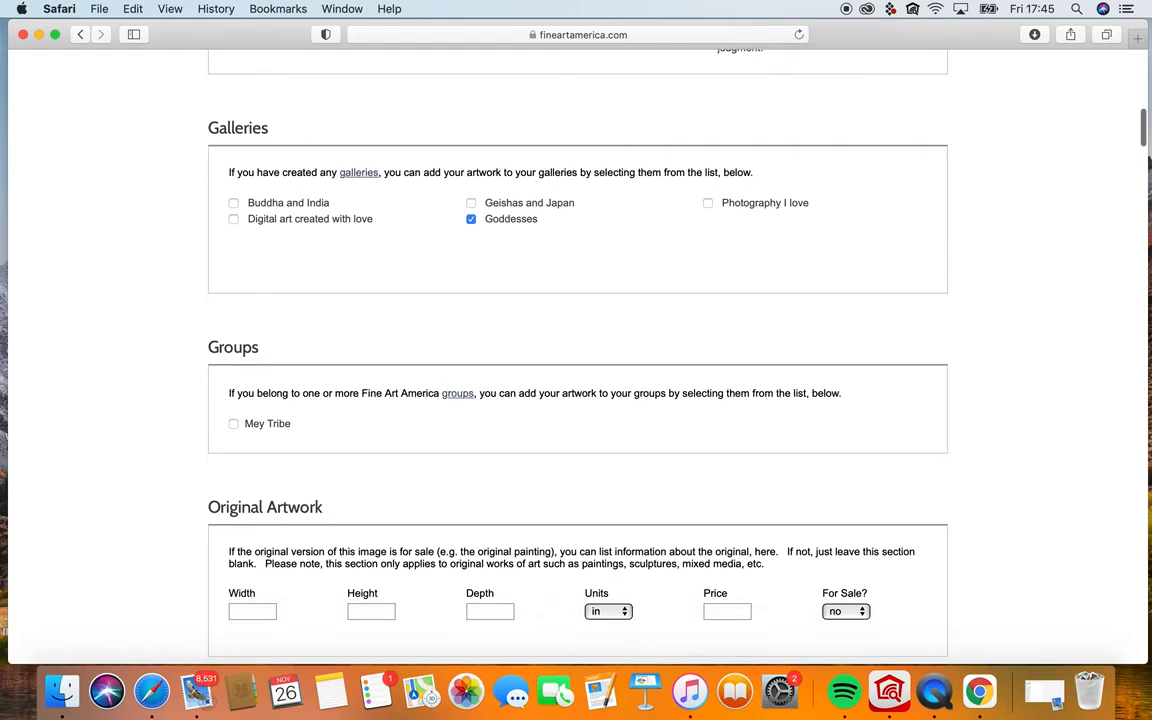
scroll("down", 3)
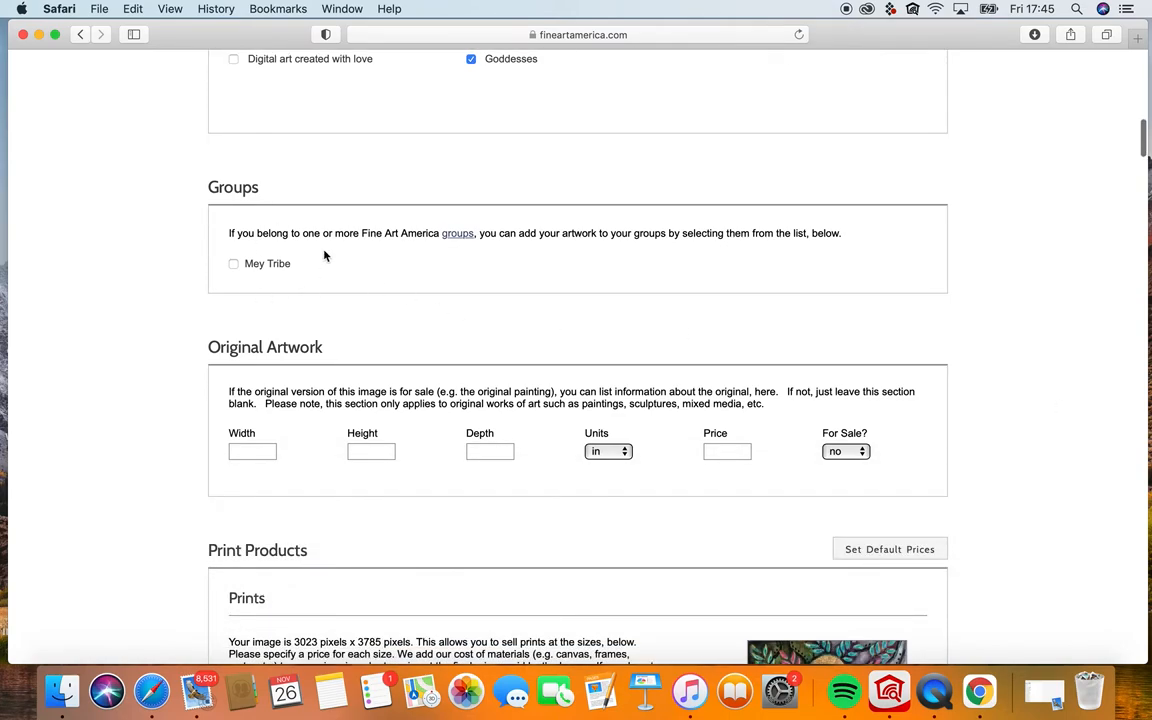
scroll("down", 3)
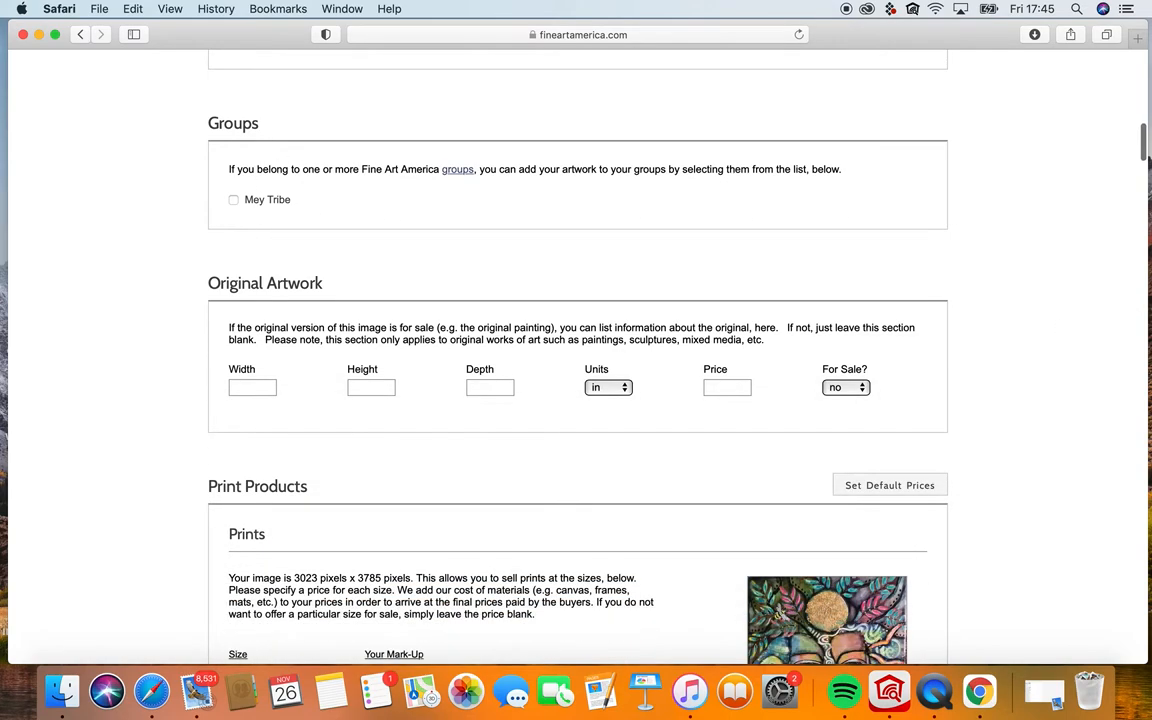
scroll("down", 3)
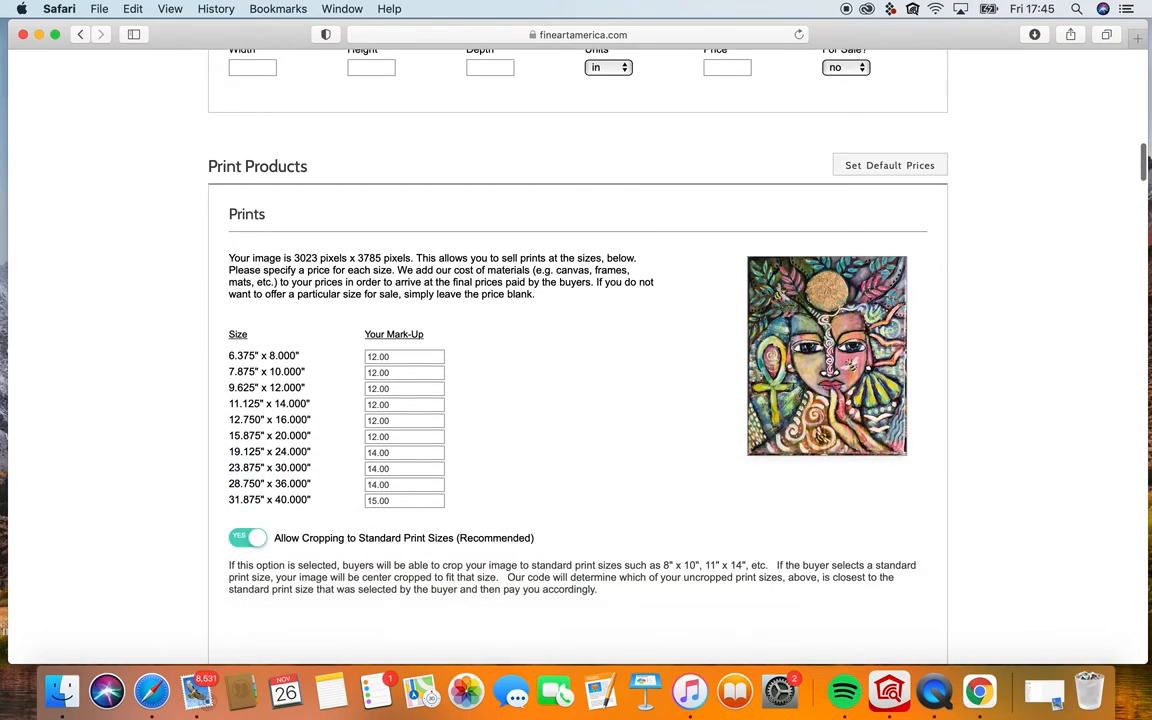
scroll("down", 3)
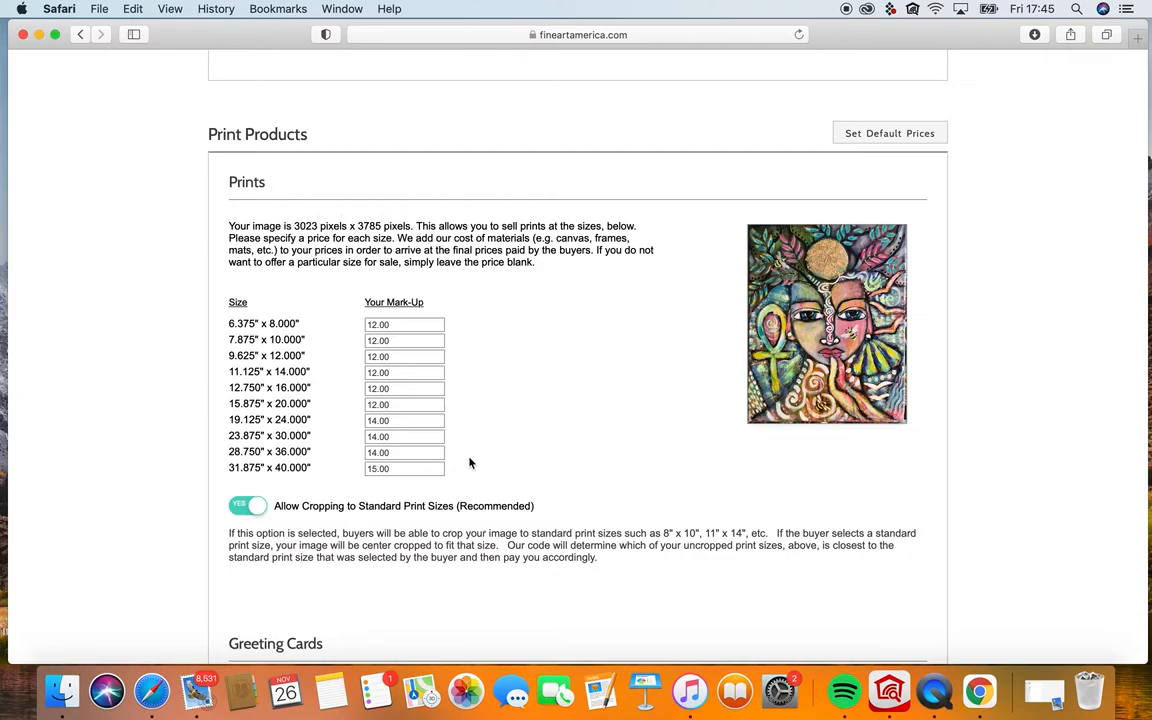
mouse_move(461, 401)
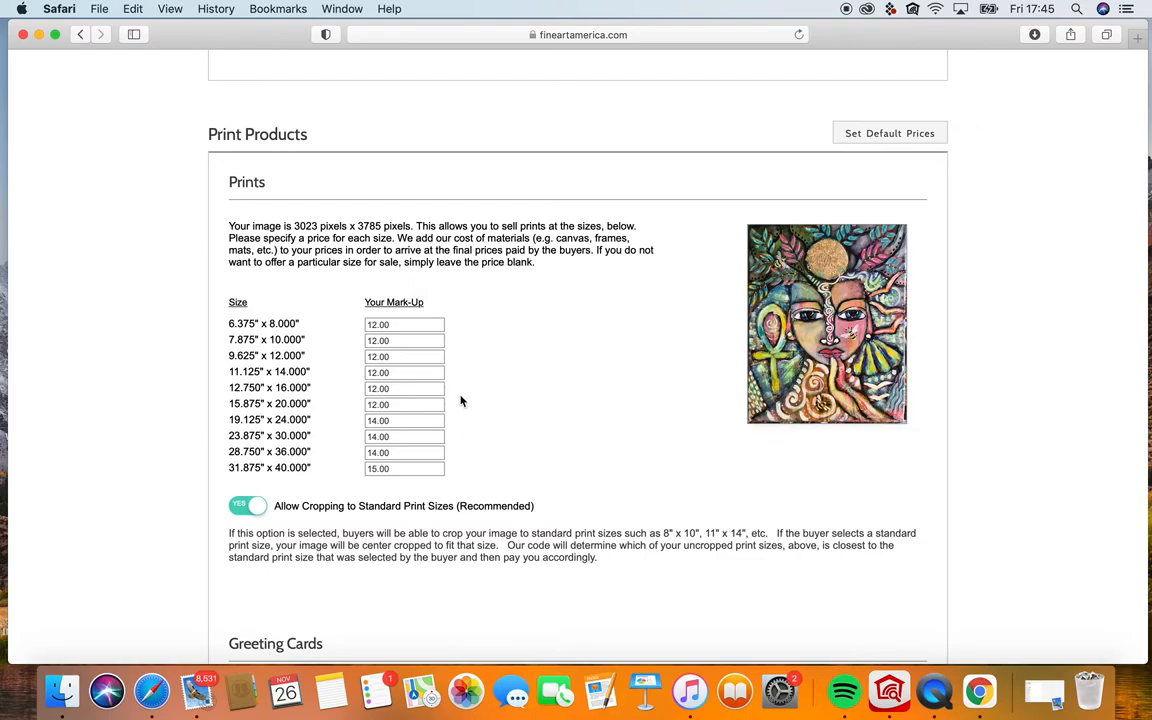
mouse_move(464, 327)
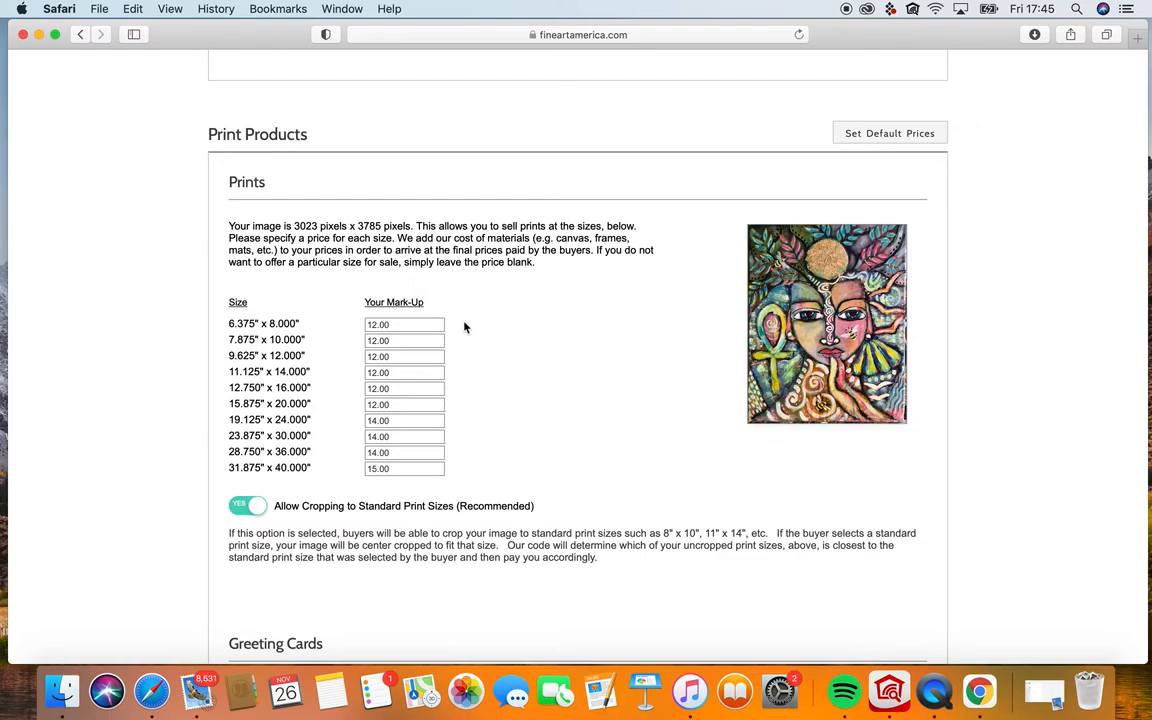
mouse_move(534, 358)
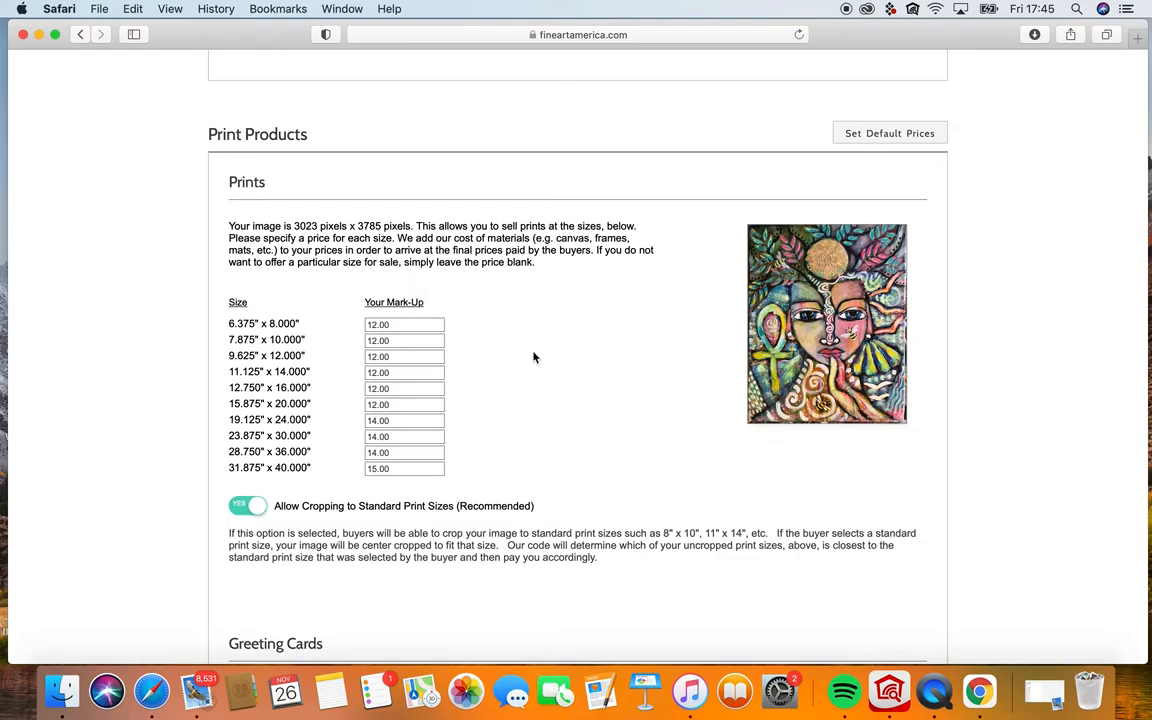
left_click(404, 324)
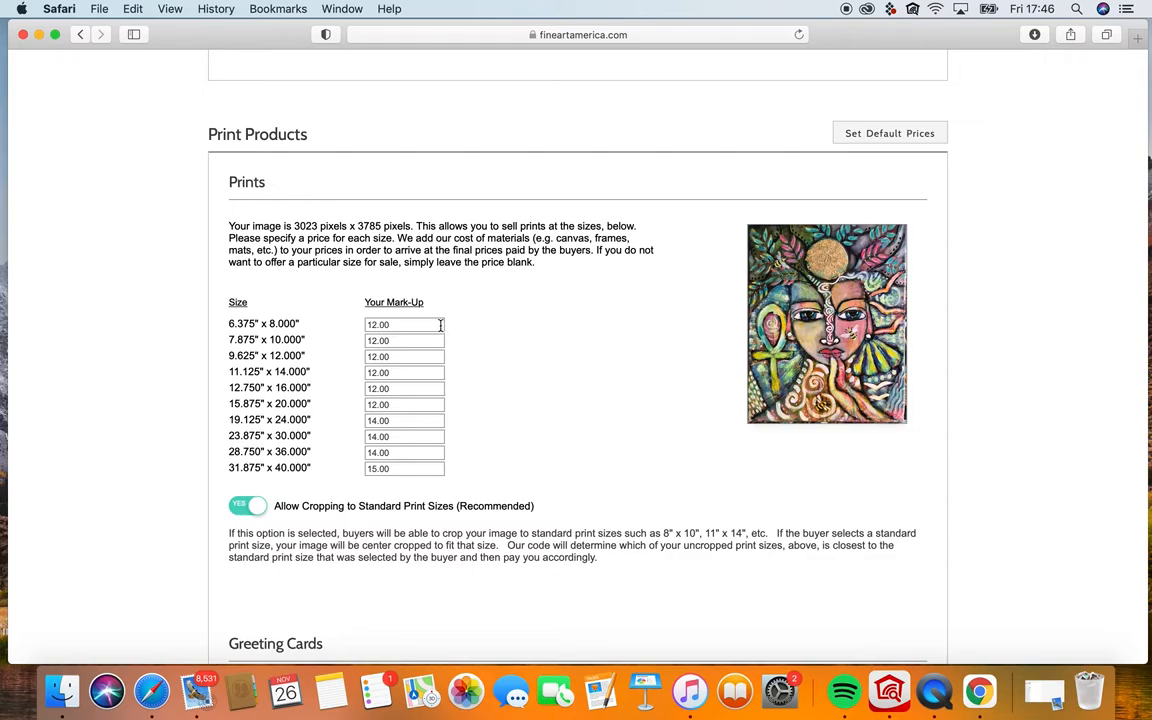
mouse_move(345, 493)
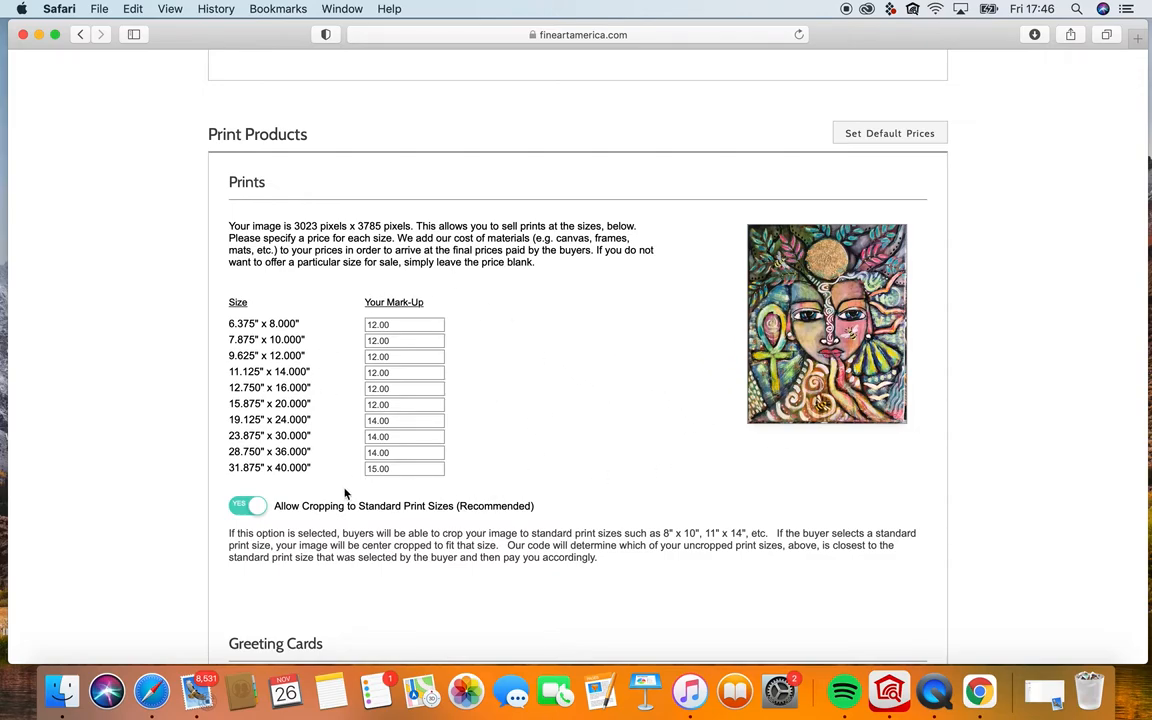
mouse_move(854, 465)
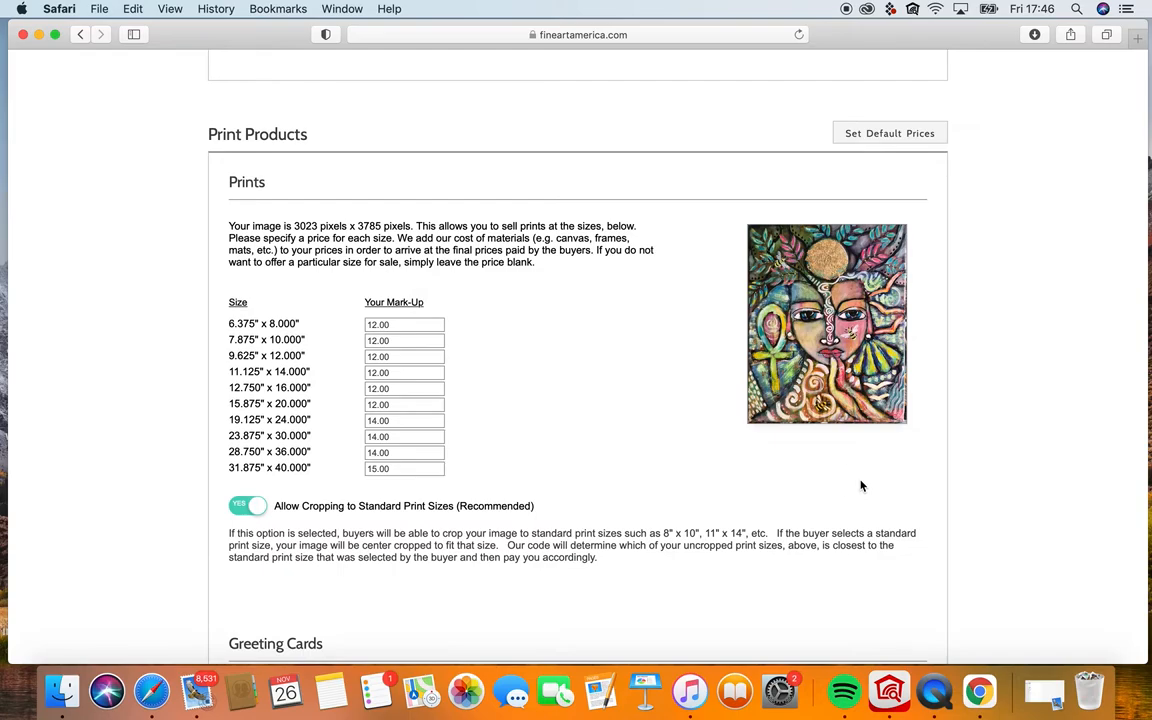
scroll("down", 3)
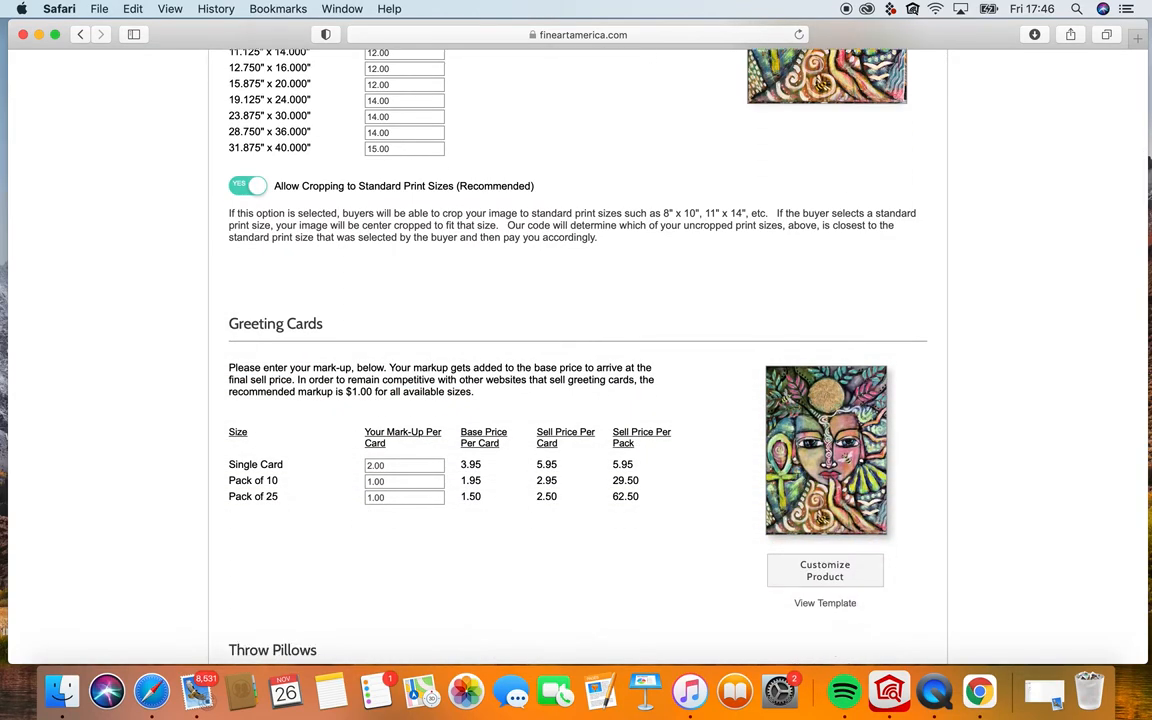
scroll("up", 3)
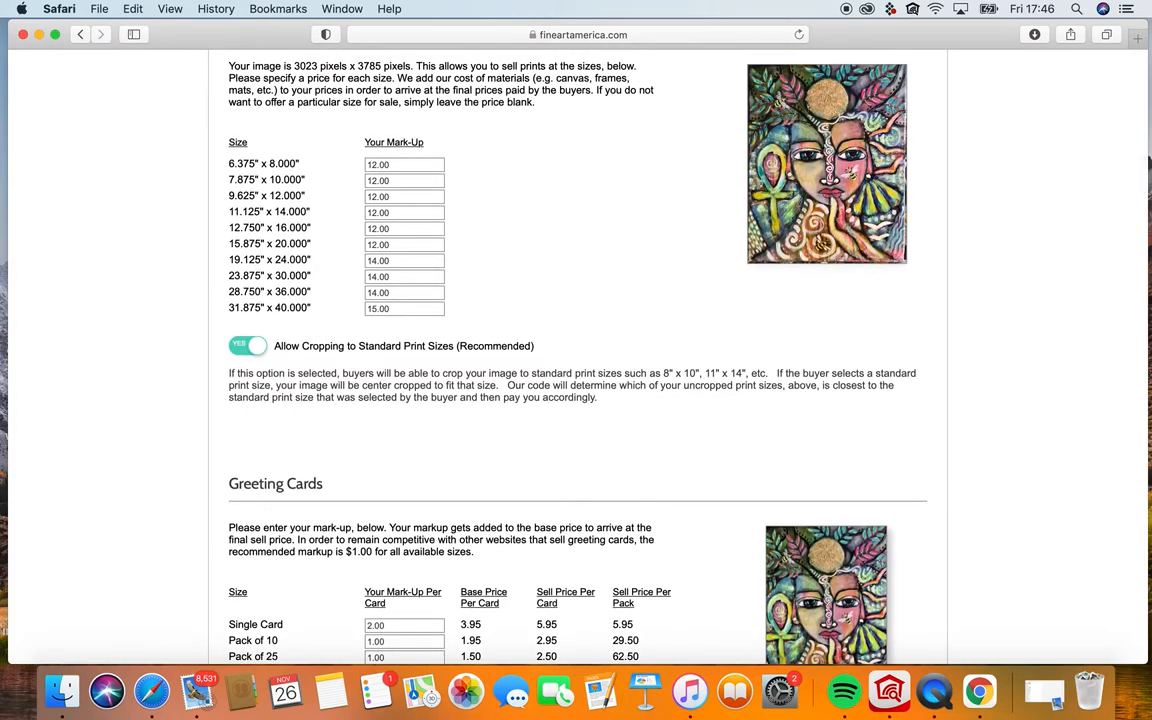
scroll("down", 3)
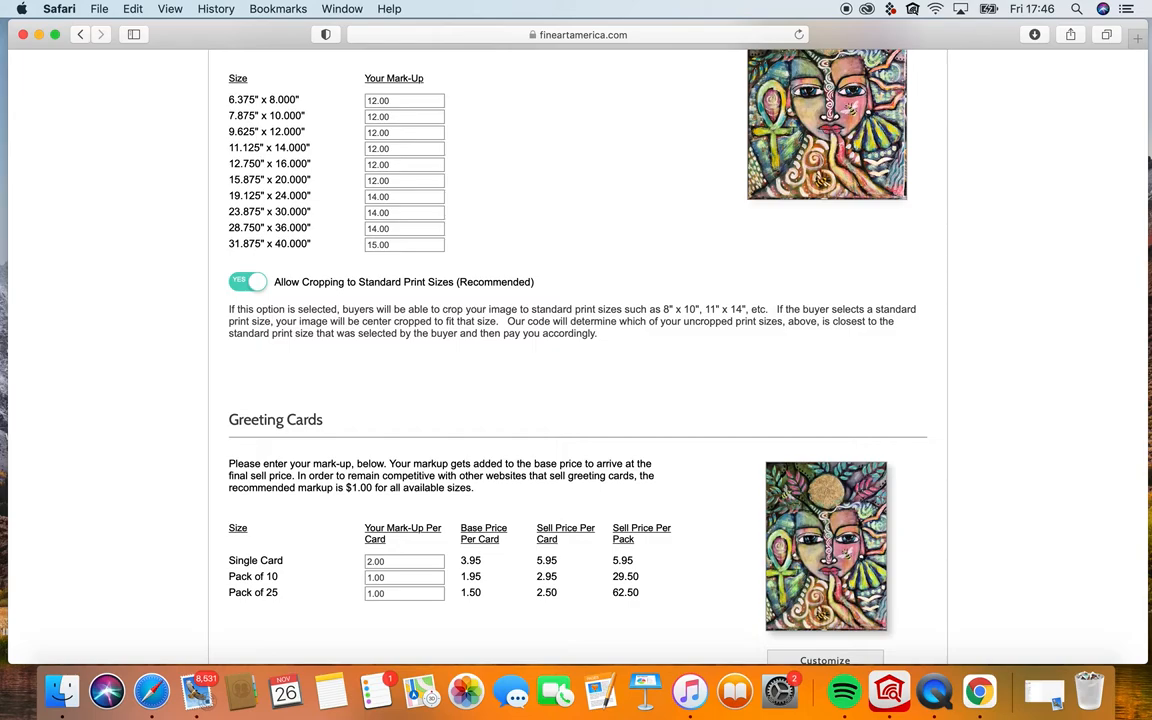
scroll("down", 3)
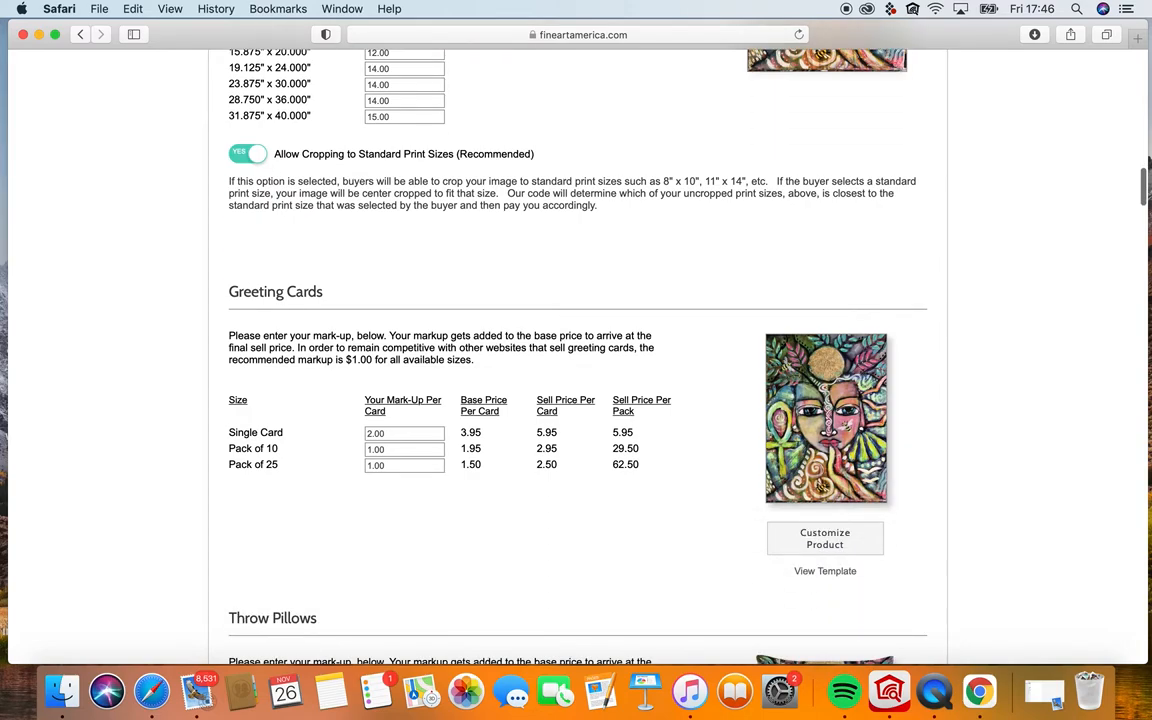
scroll("down", 3)
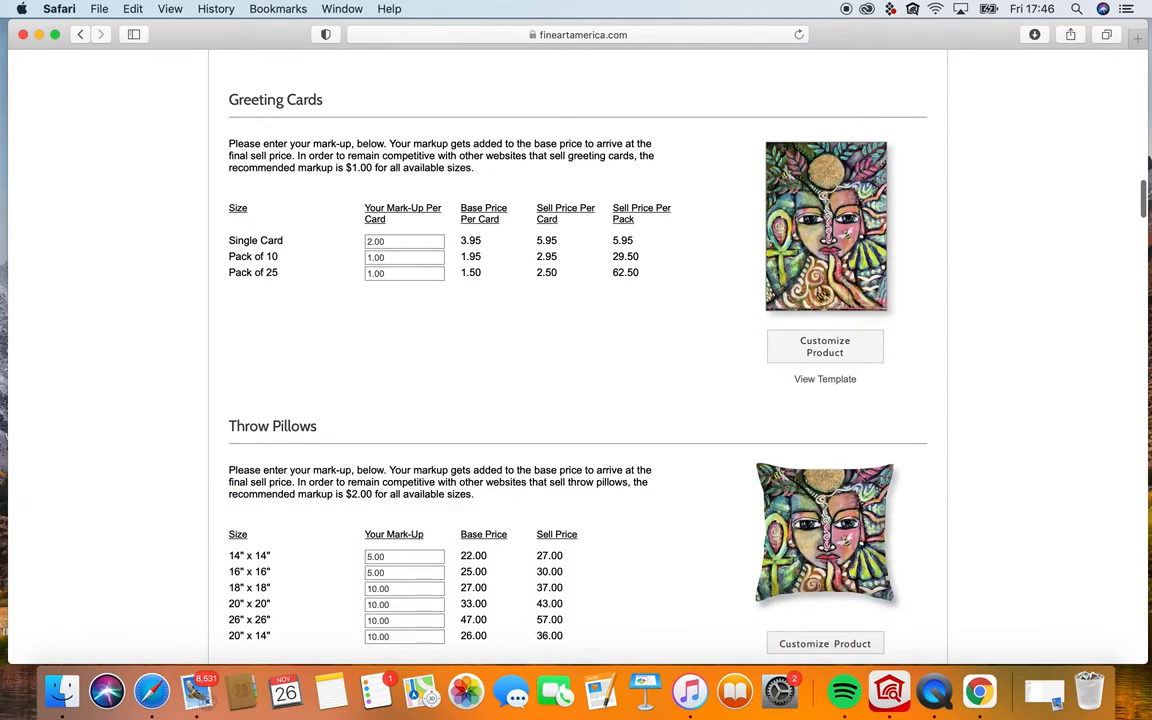
scroll("down", 3)
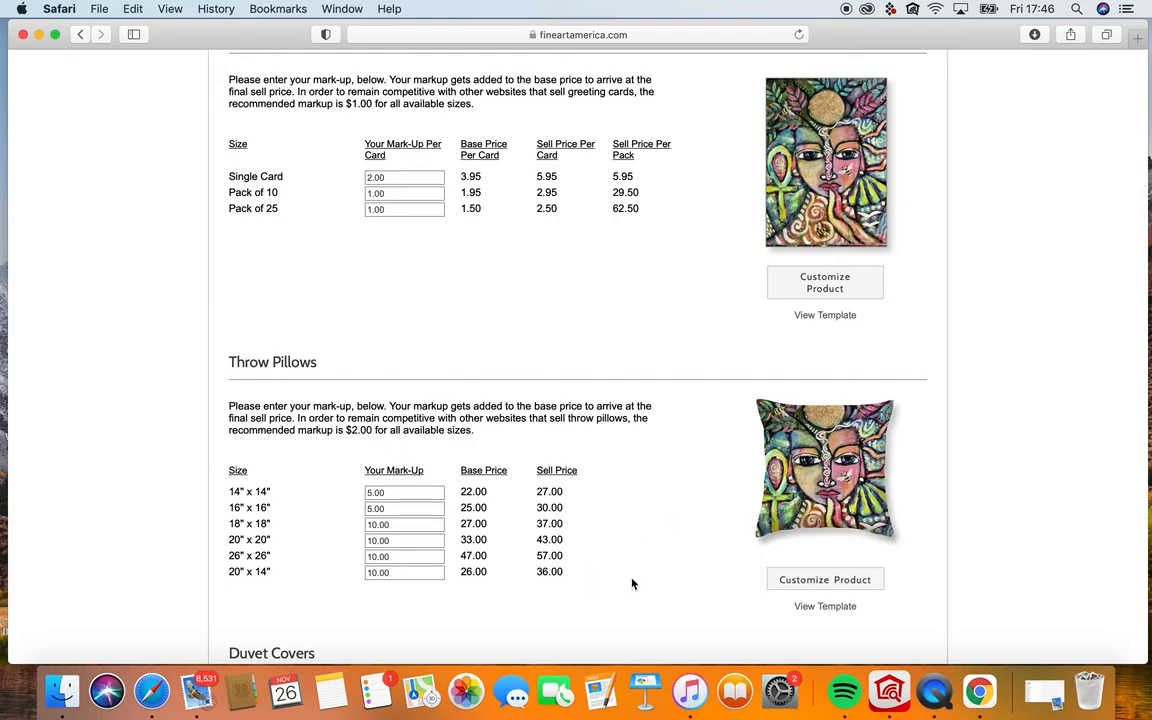
mouse_move(825, 283)
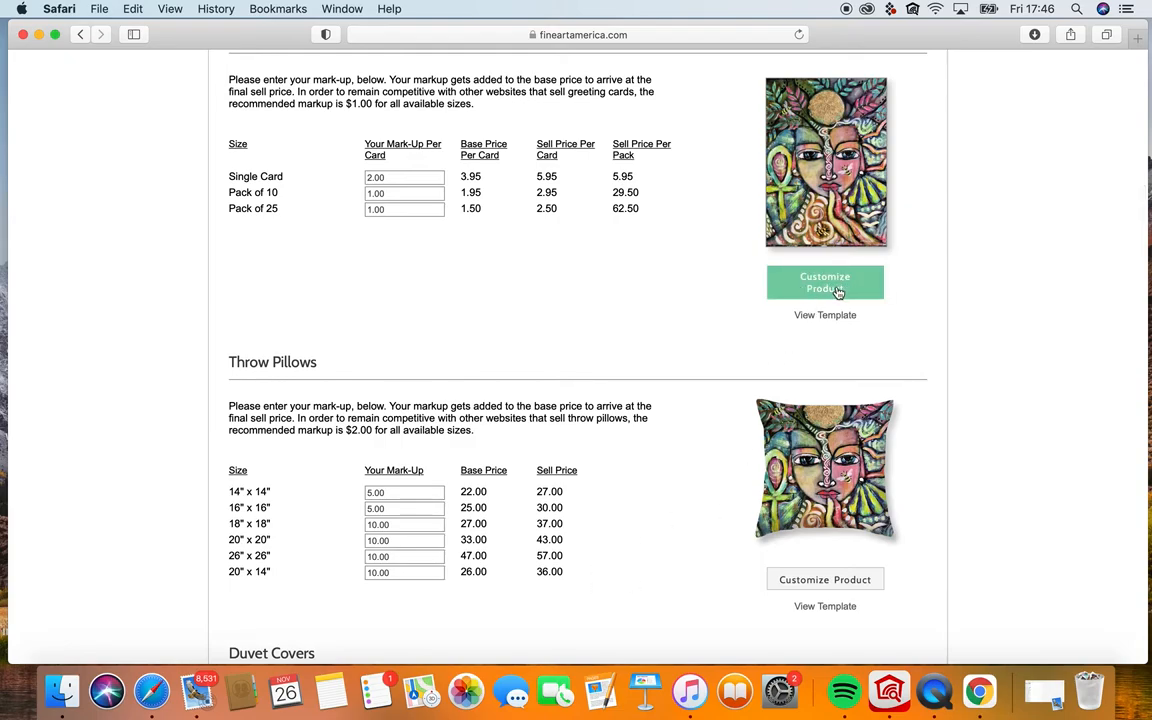
scroll("down", 3)
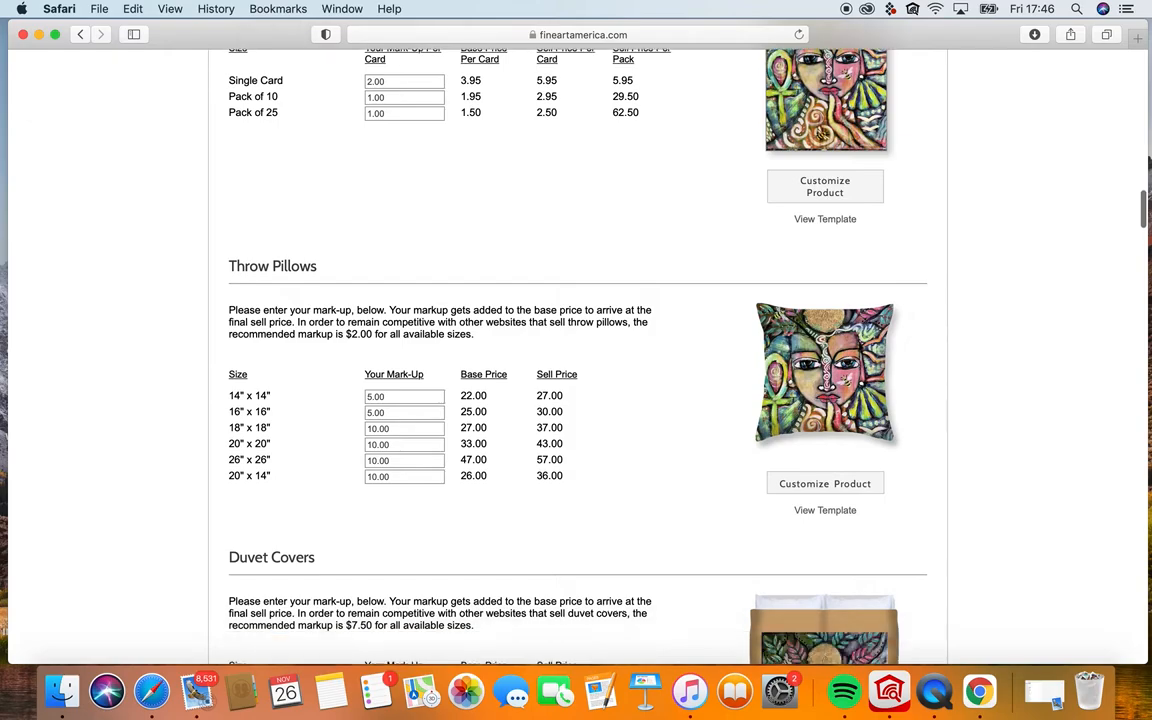
scroll("down", 3)
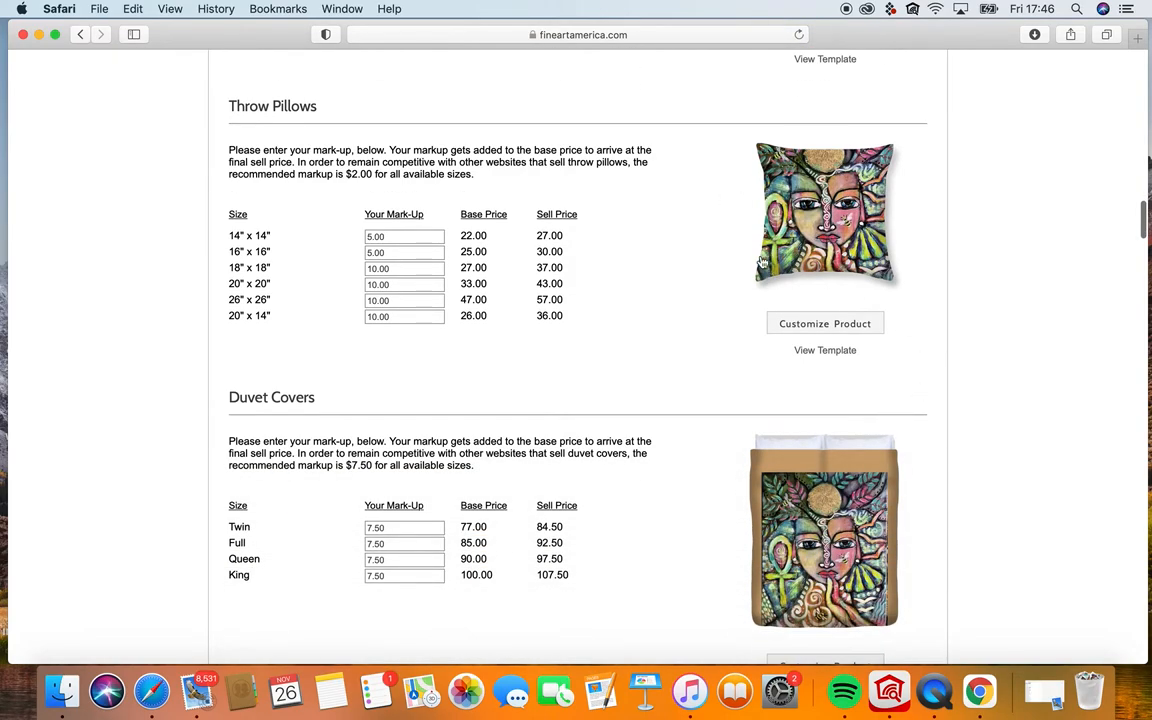
mouse_move(840, 382)
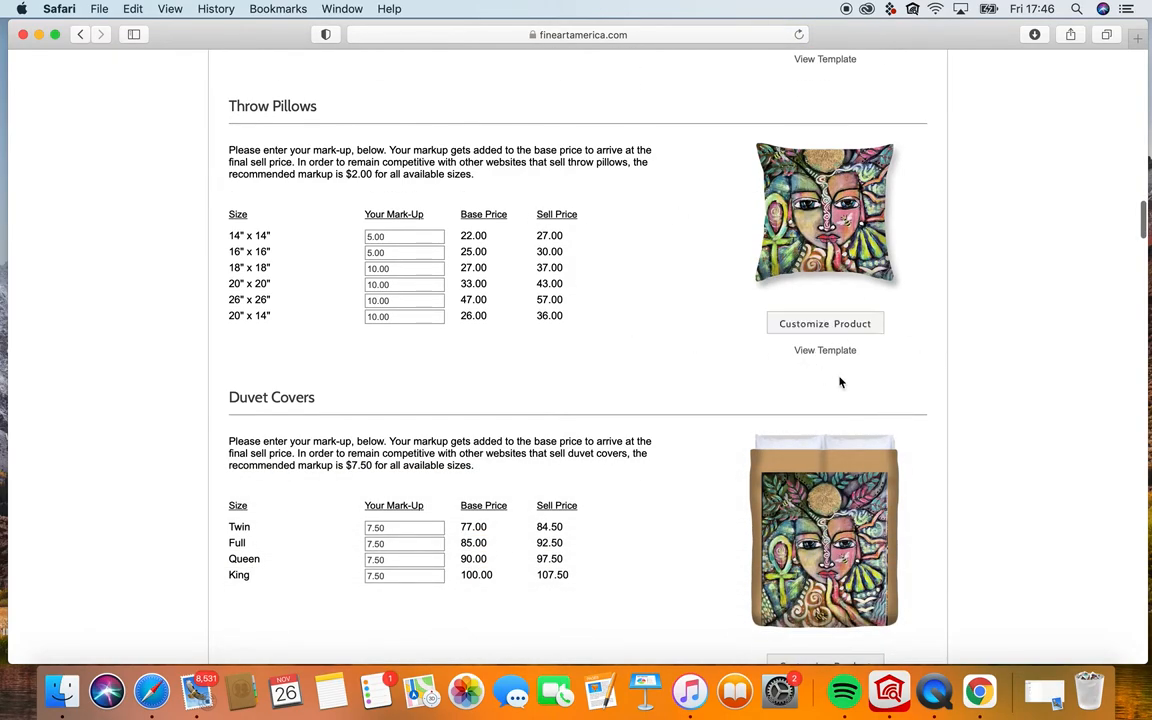
Open the Throw Pillows customizer and enlarge the image size, then restore the original size.
left_click(824, 323)
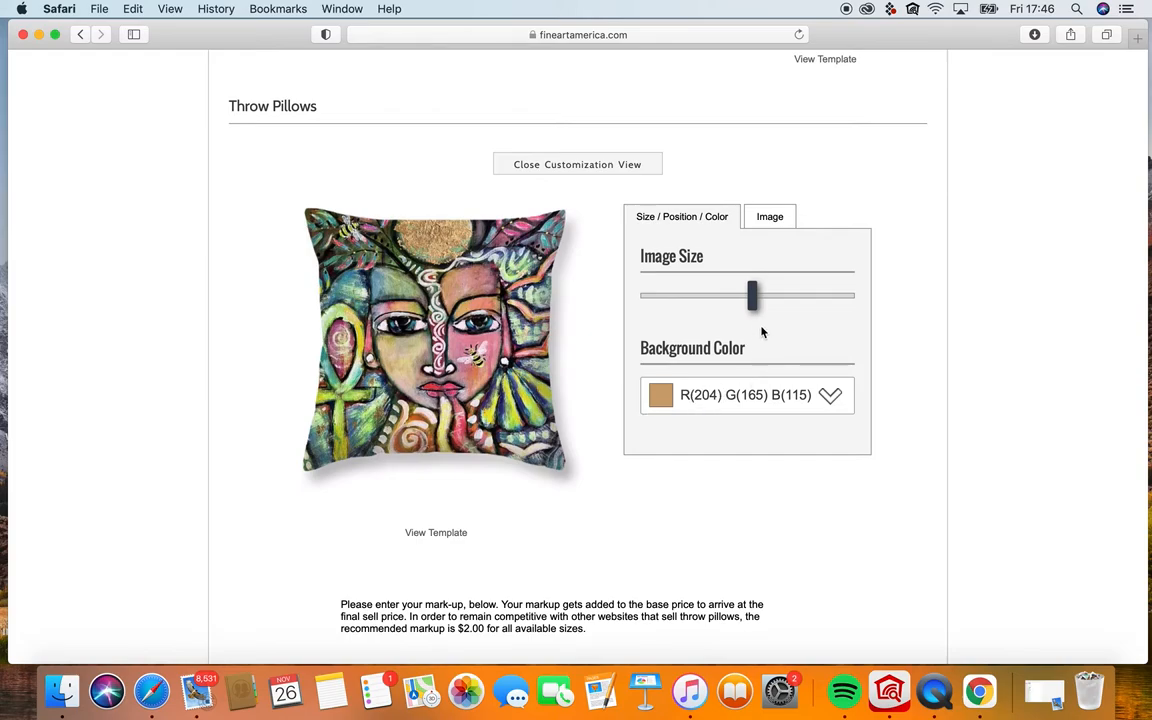
left_click_drag(752, 295, 787, 292)
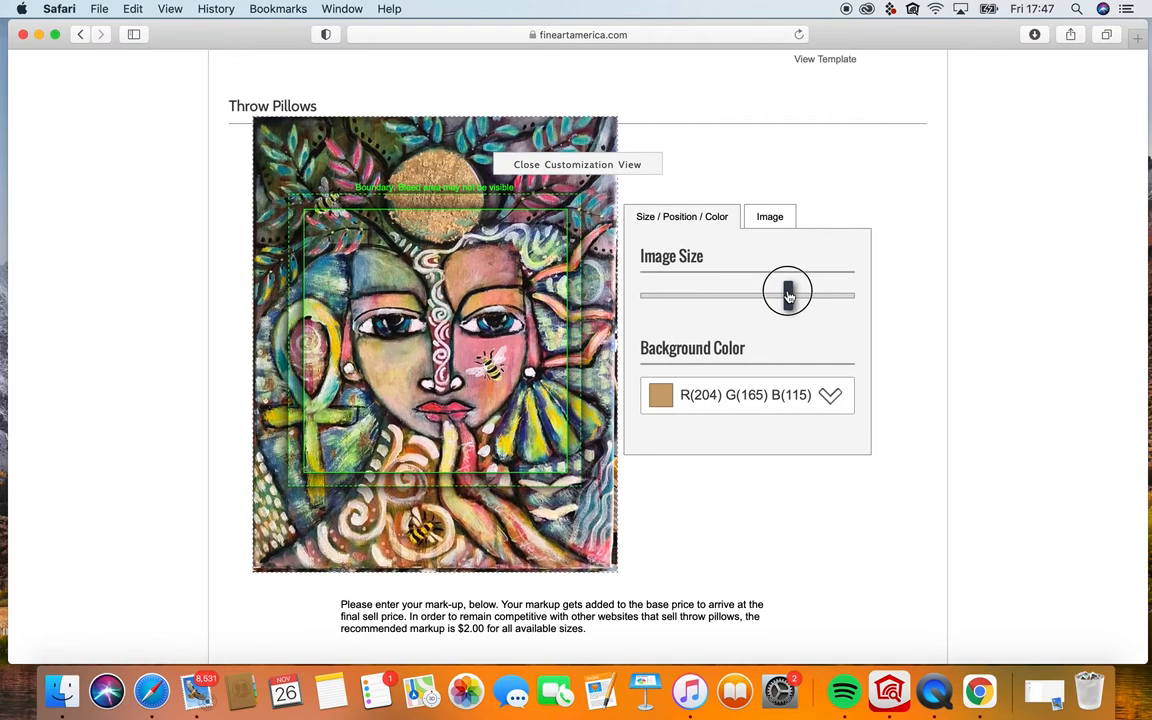
left_click_drag(787, 291, 753, 295)
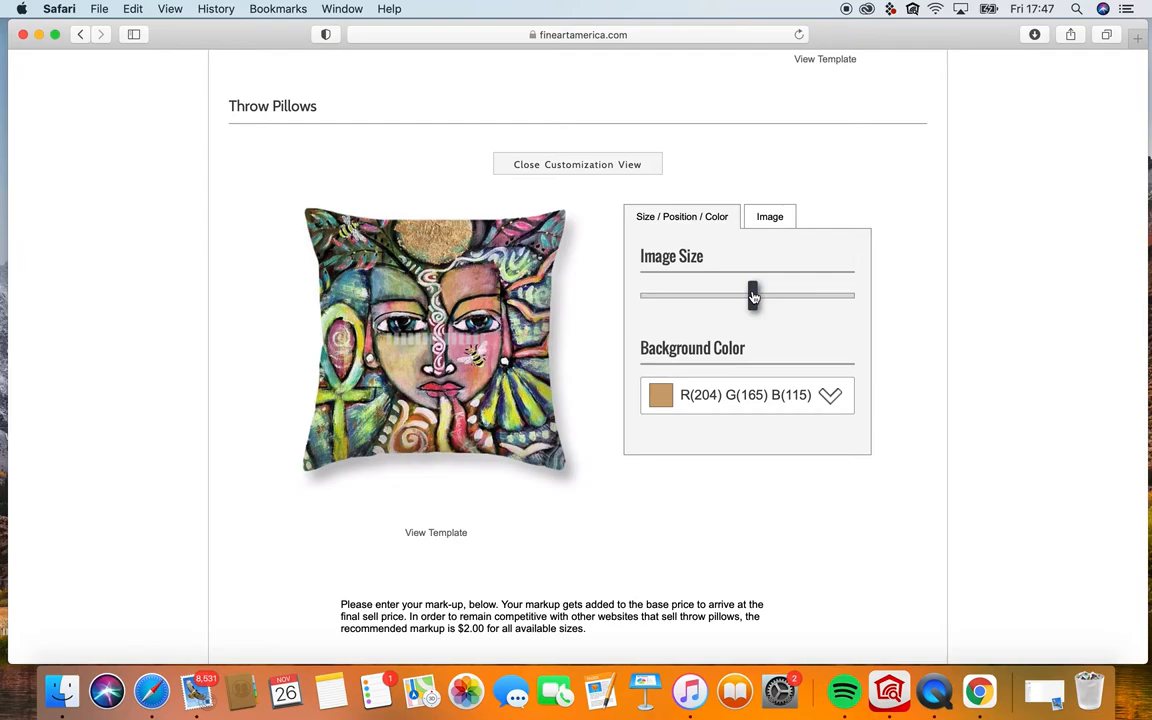
left_click_drag(753, 295, 753, 295)
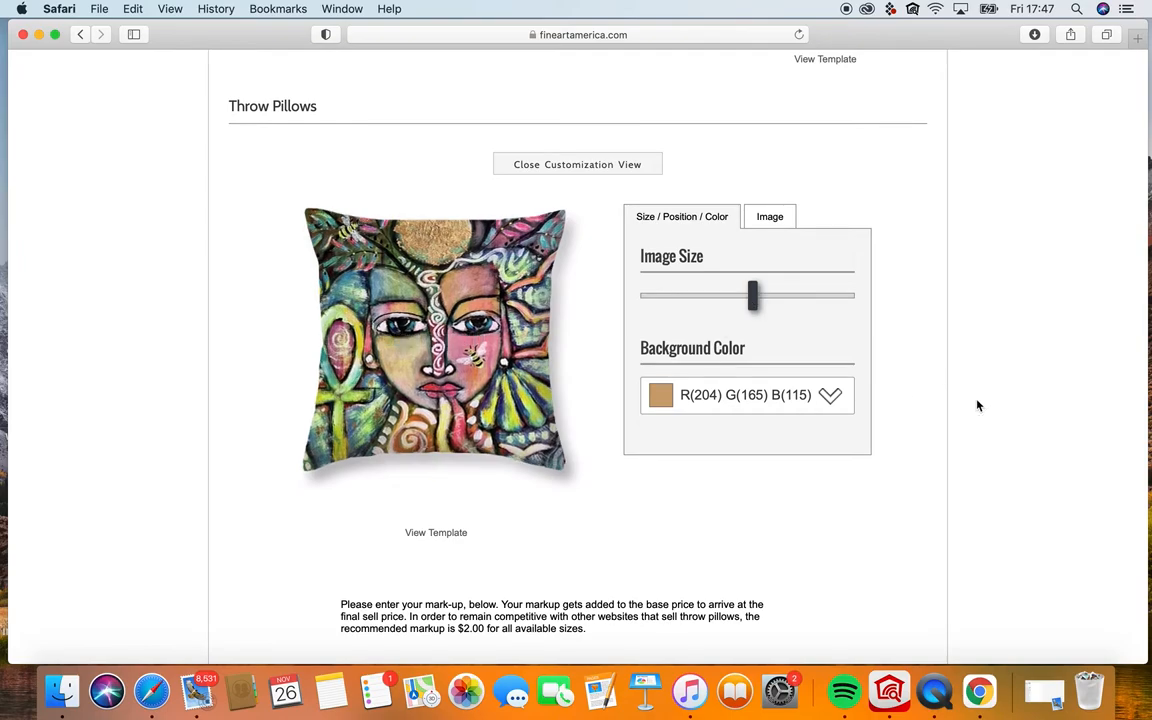
scroll("down", 3)
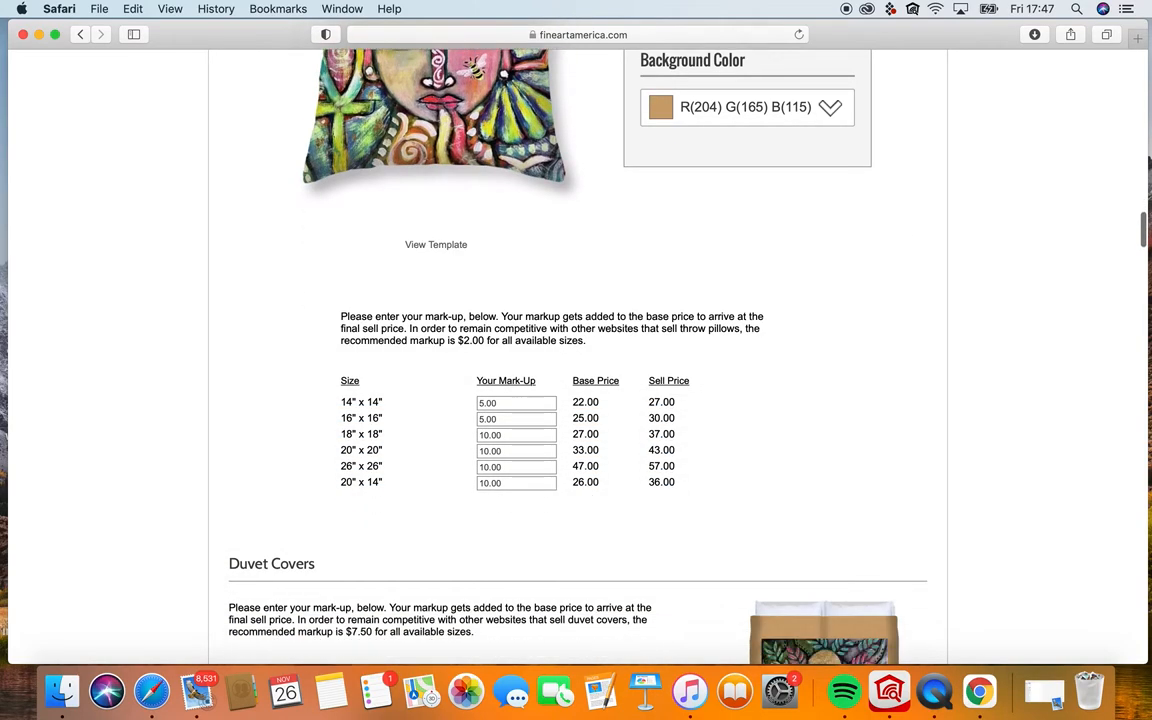
scroll("down", 3)
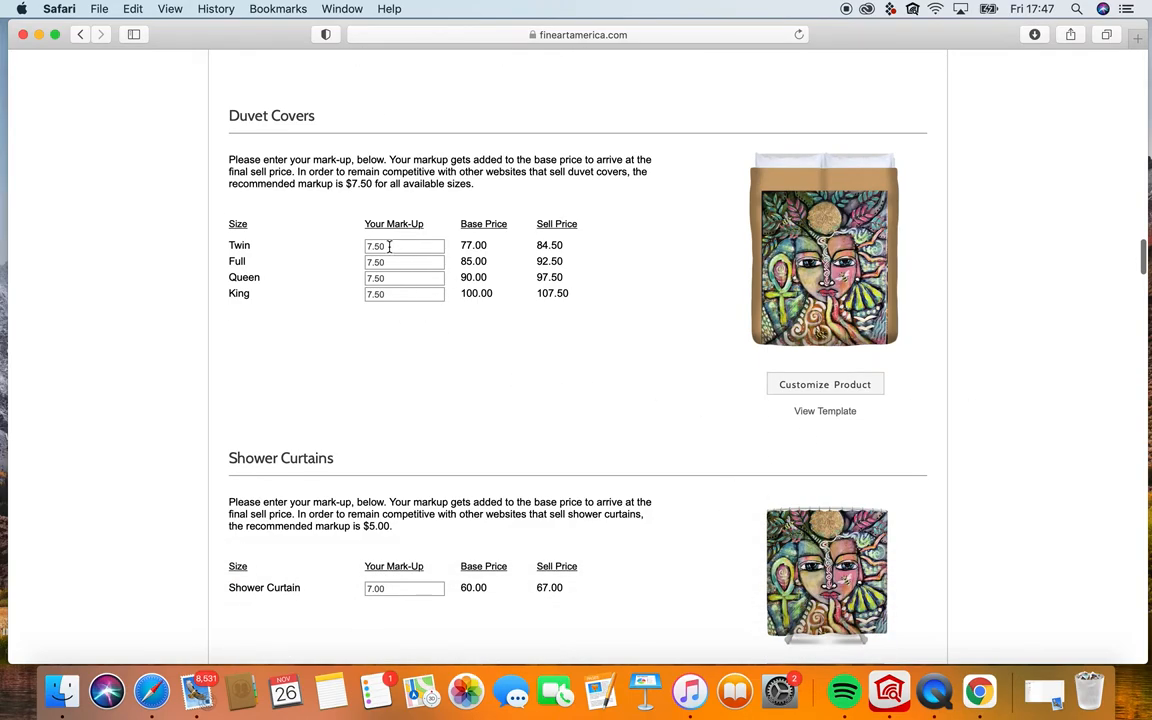
left_click(404, 245)
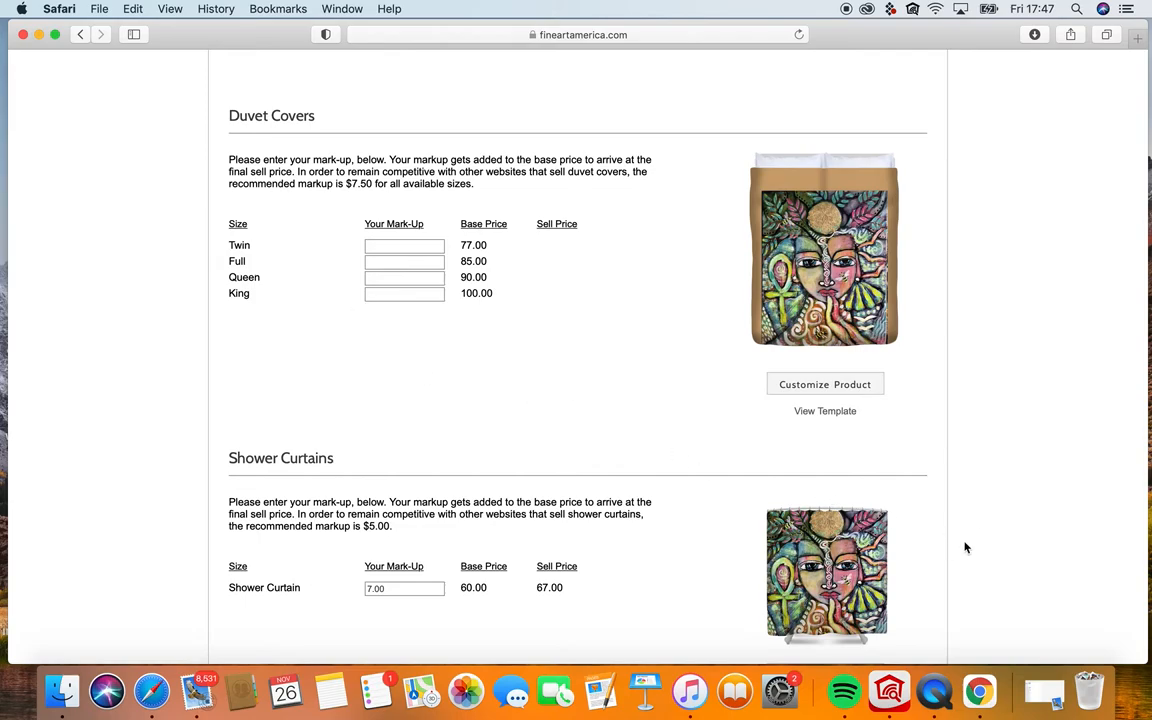
scroll("down", 3)
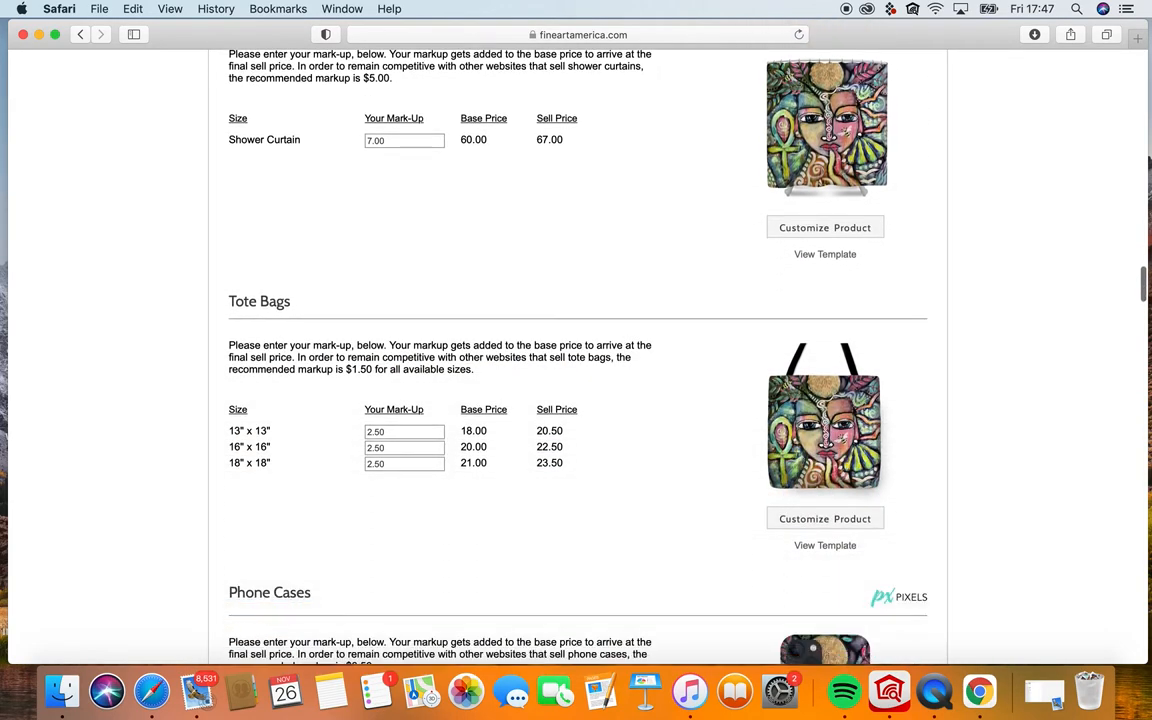
scroll("down", 3)
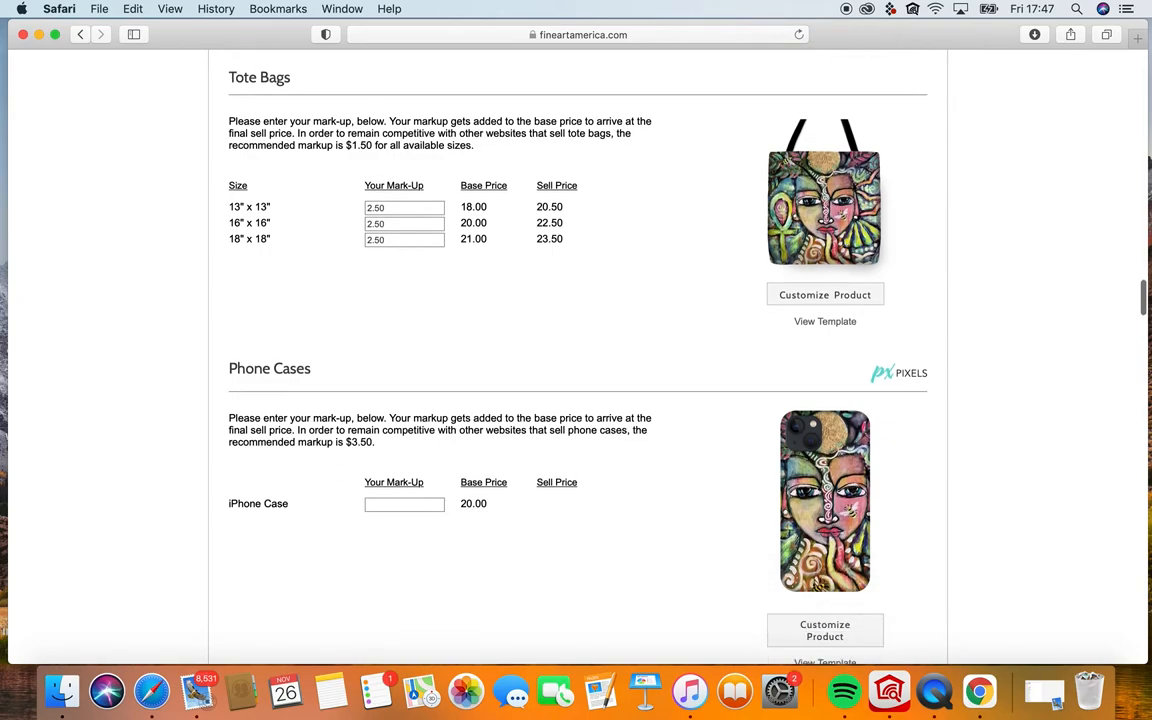
scroll("down", 3)
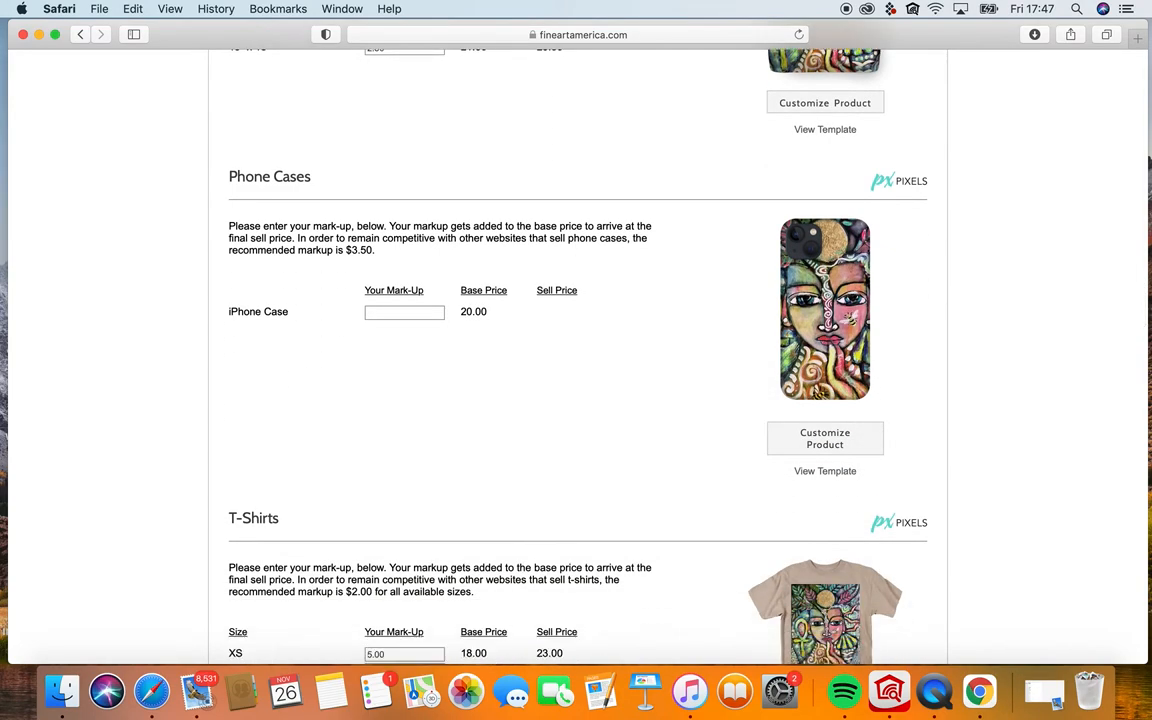
scroll("down", 3)
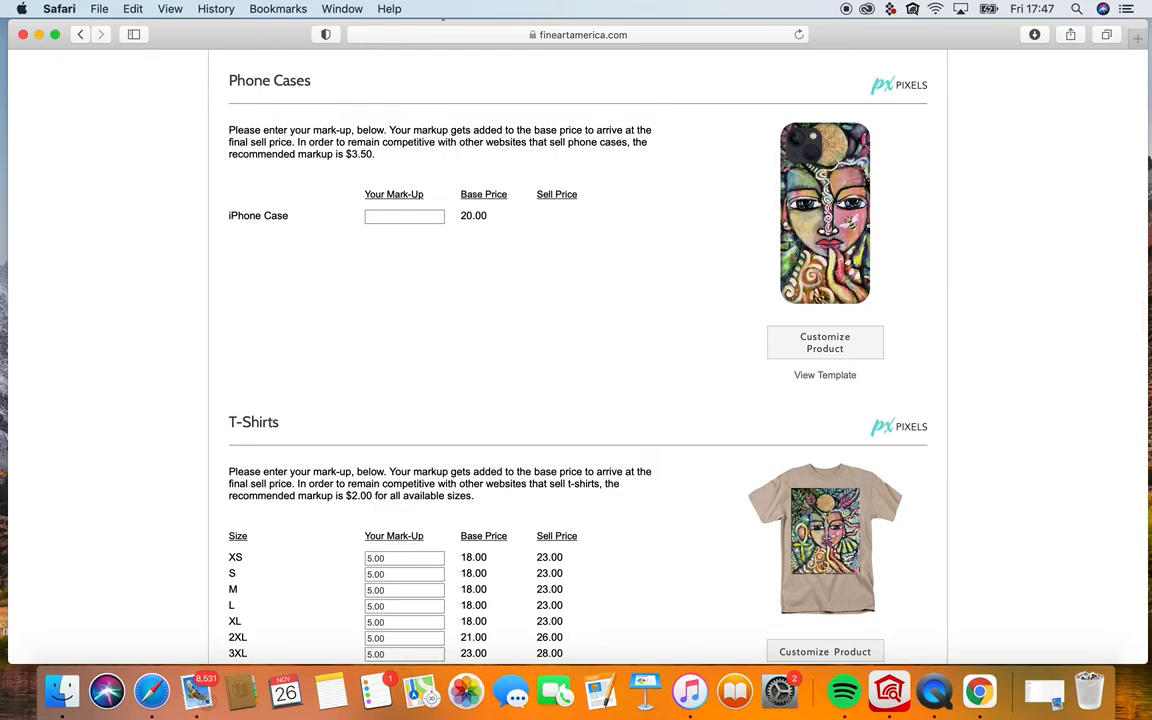
scroll("down", 3)
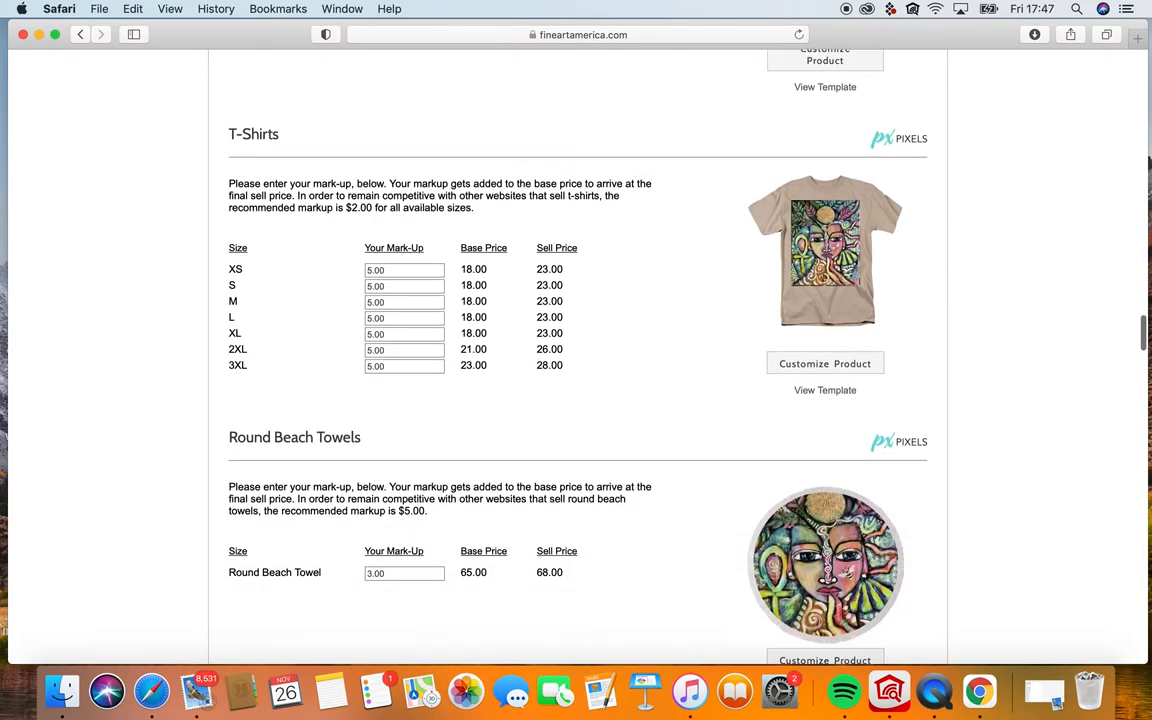
scroll("down", 3)
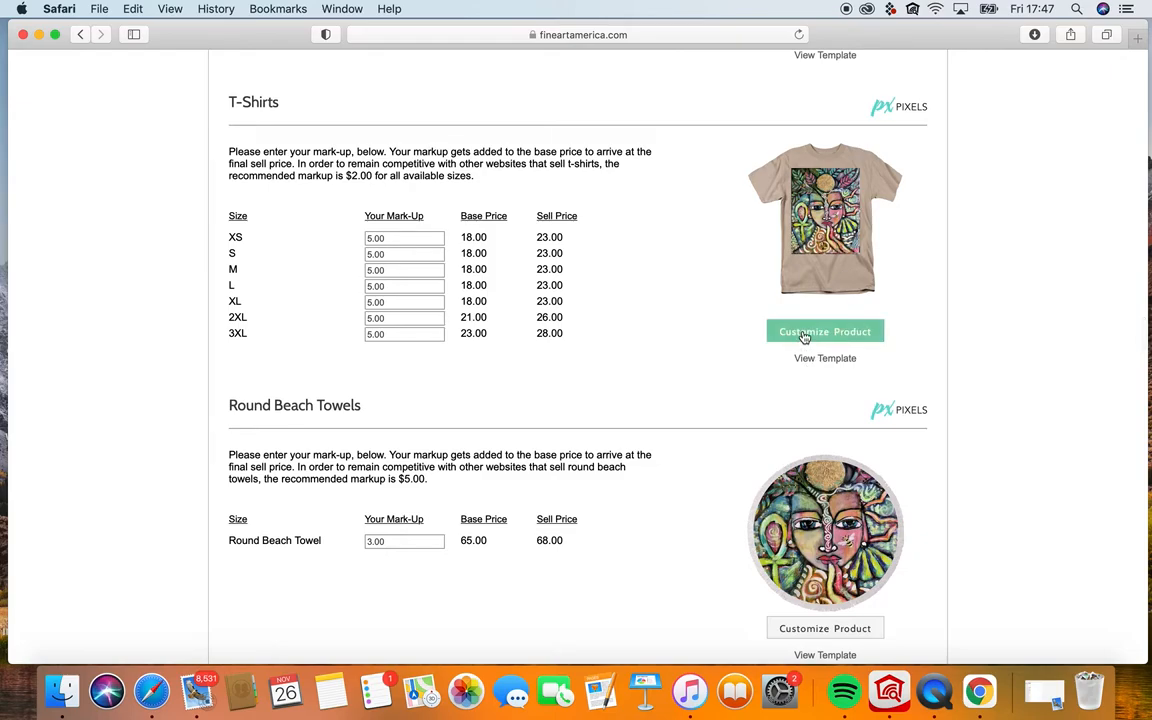
Open the T-Shirts customizer and preview Gold, Red and Lavender shirts, ending on Yellow.
left_click(824, 331)
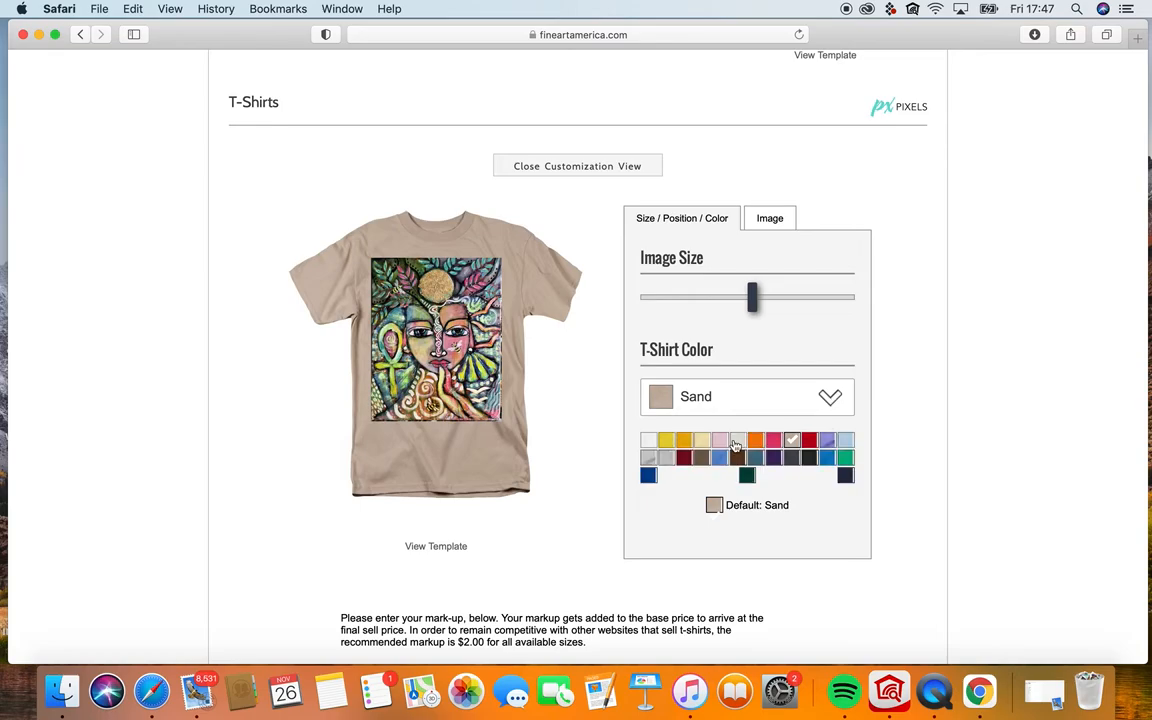
left_click(737, 440)
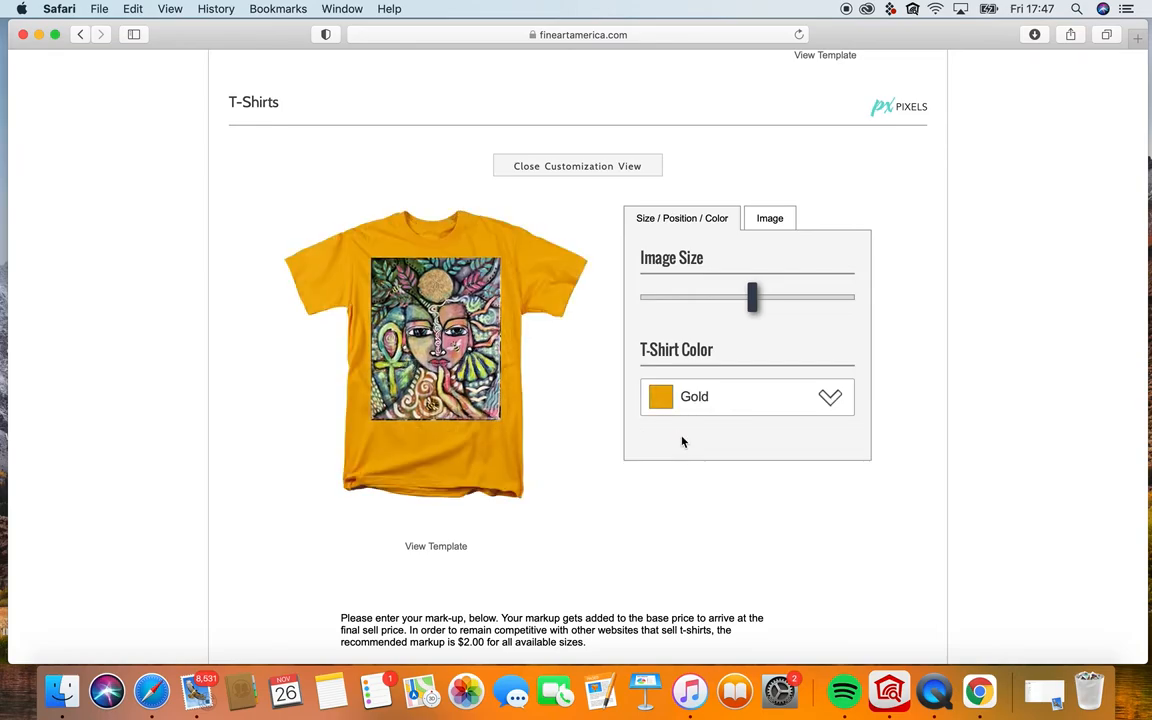
mouse_move(840, 405)
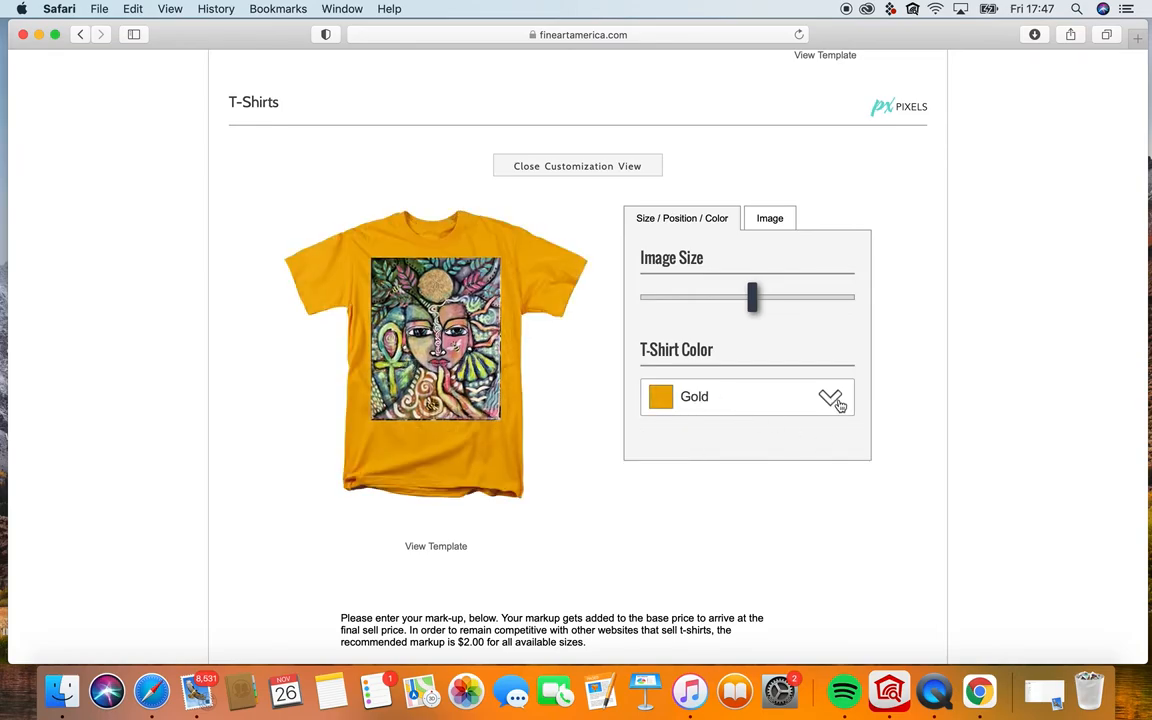
left_click(747, 396)
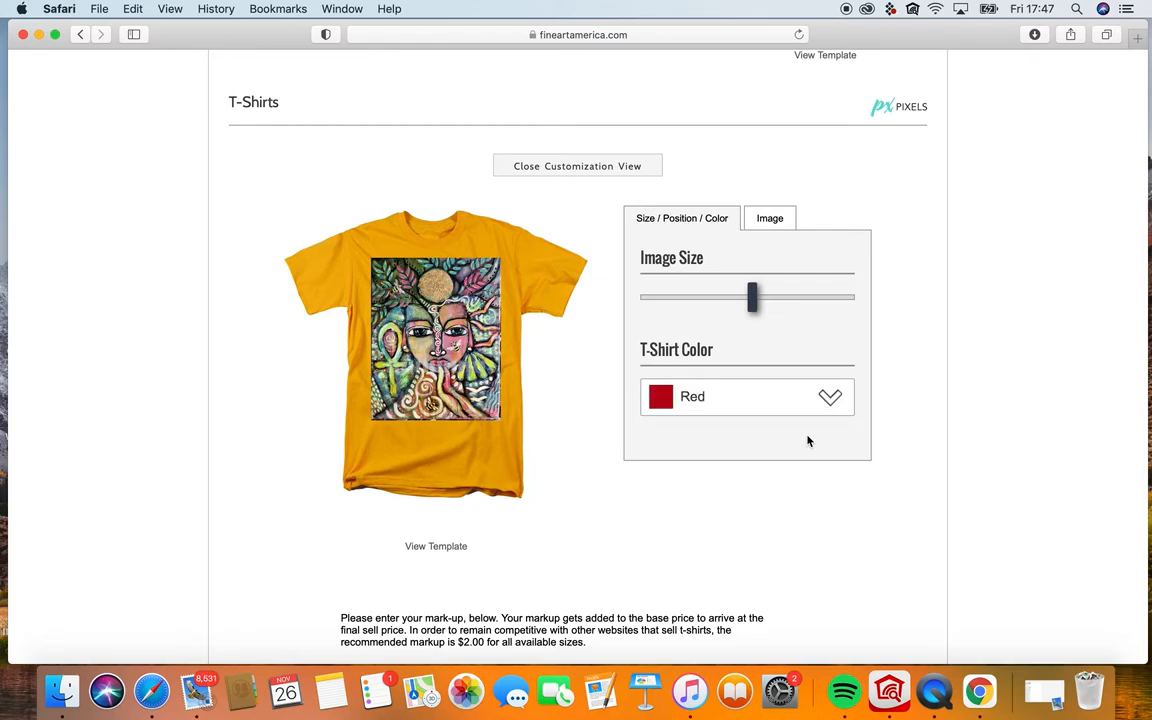
left_click(830, 396)
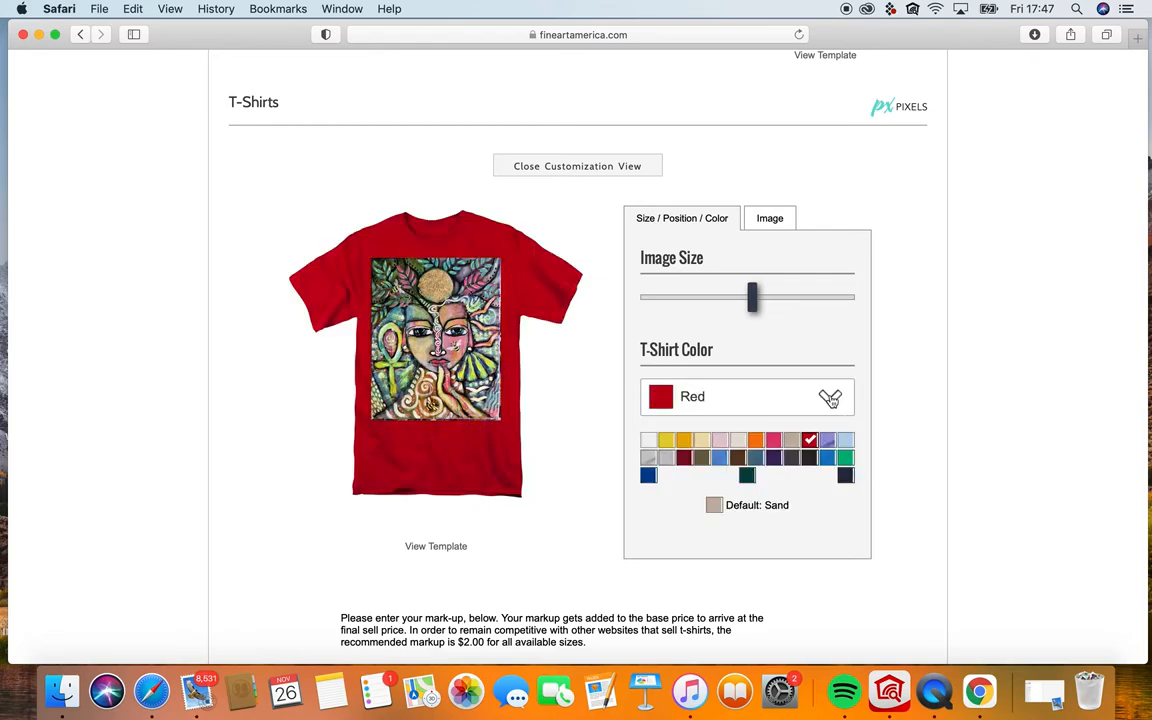
left_click(827, 440)
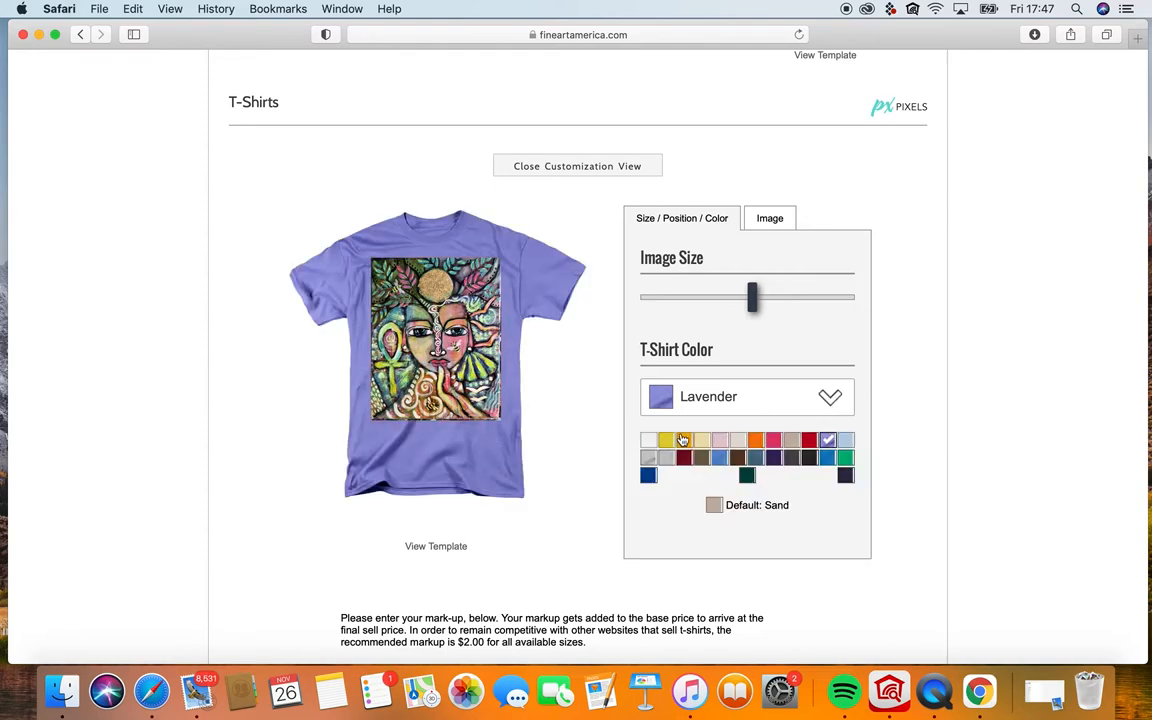
left_click(665, 440)
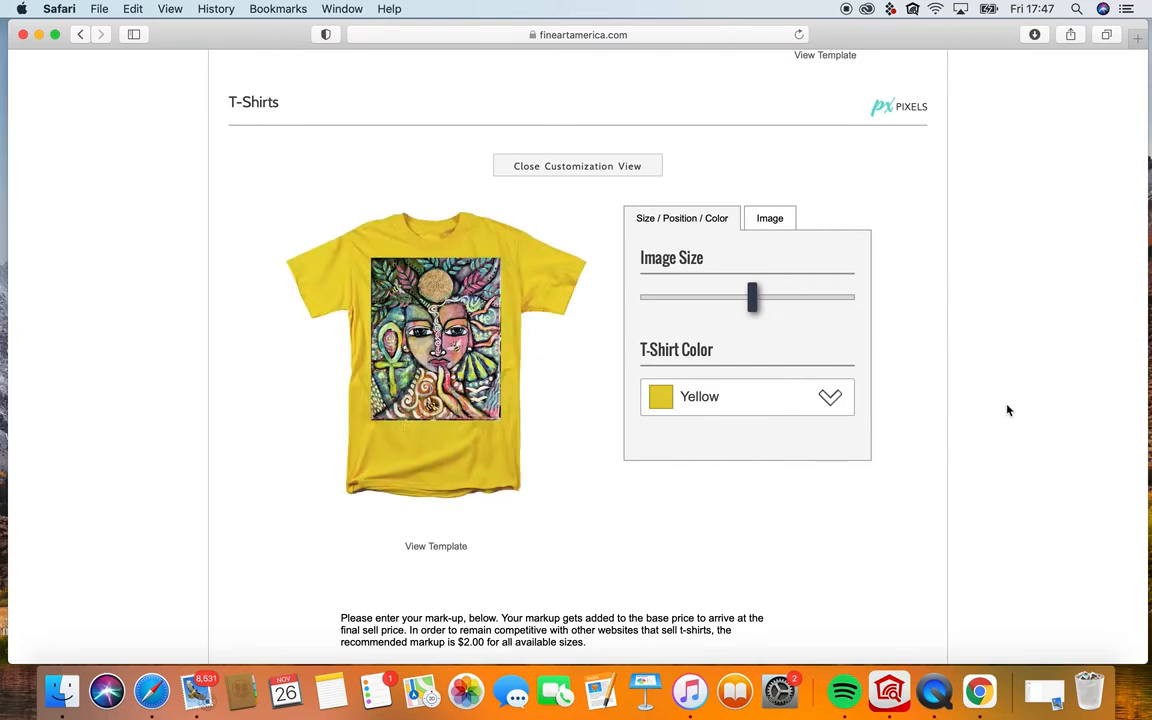
scroll("down", 3)
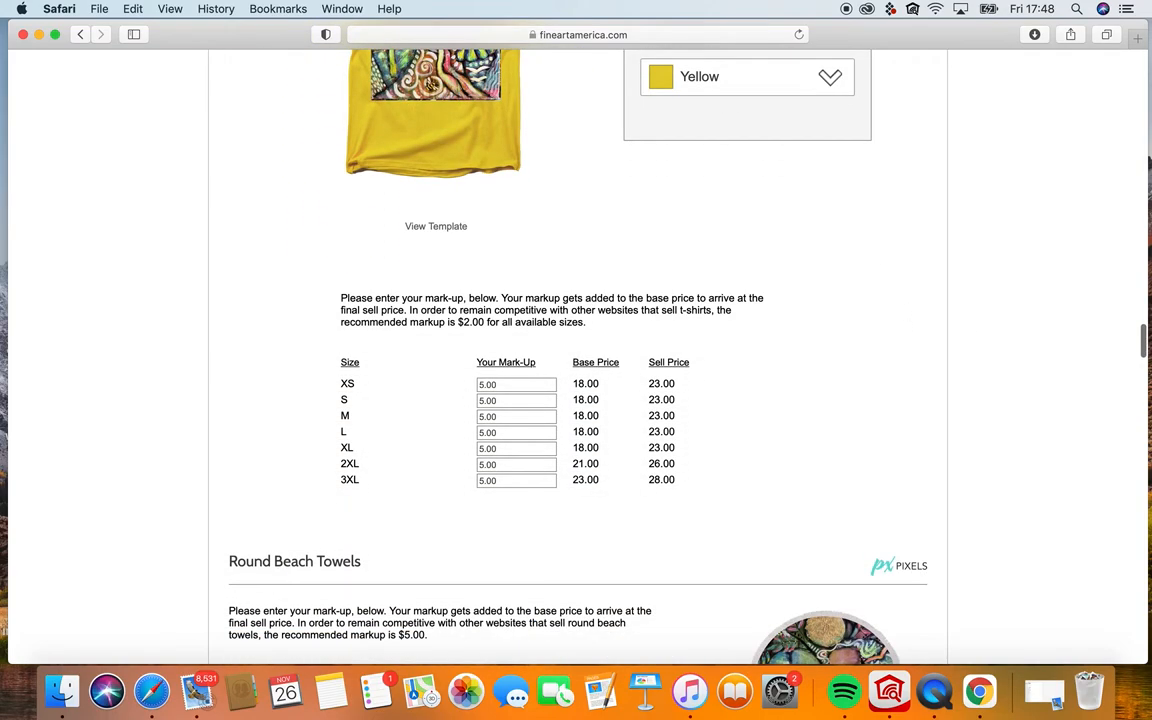
scroll("down", 3)
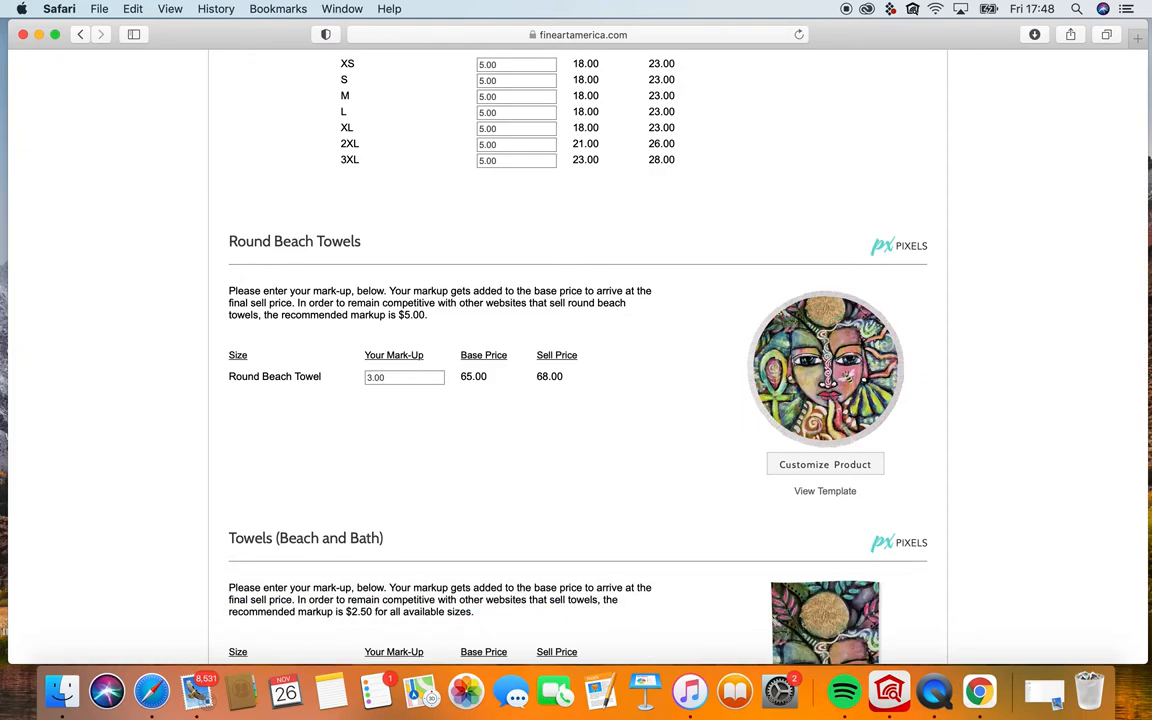
scroll("down", 3)
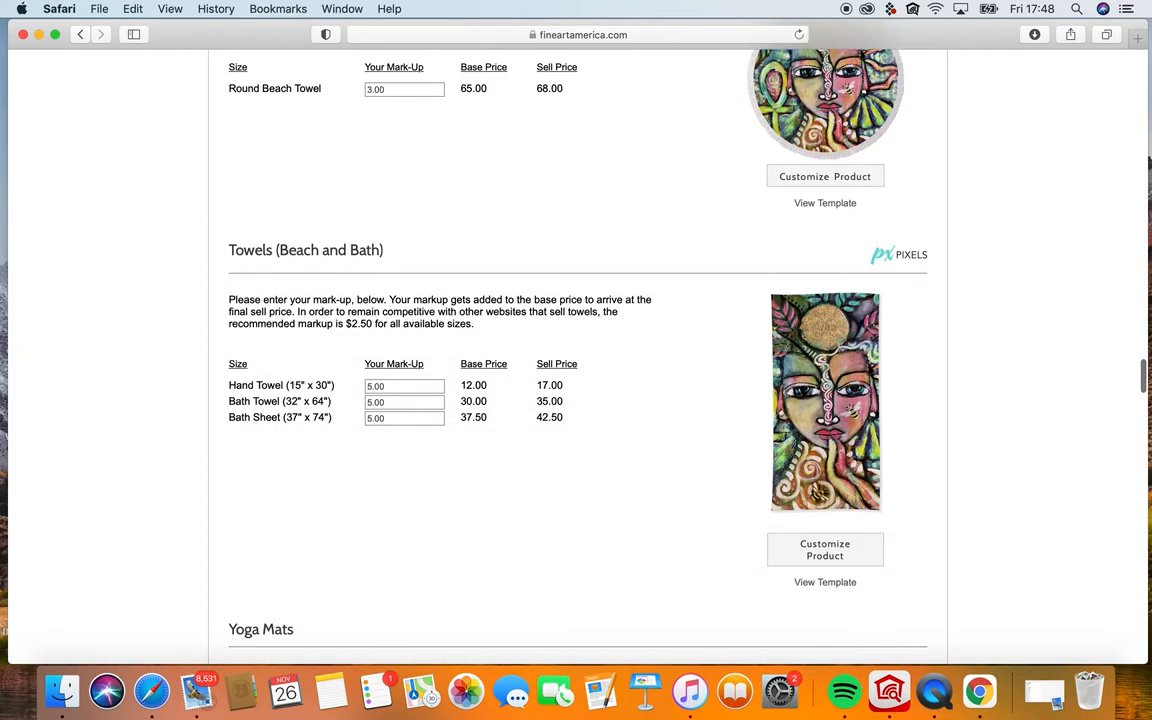
scroll("down", 3)
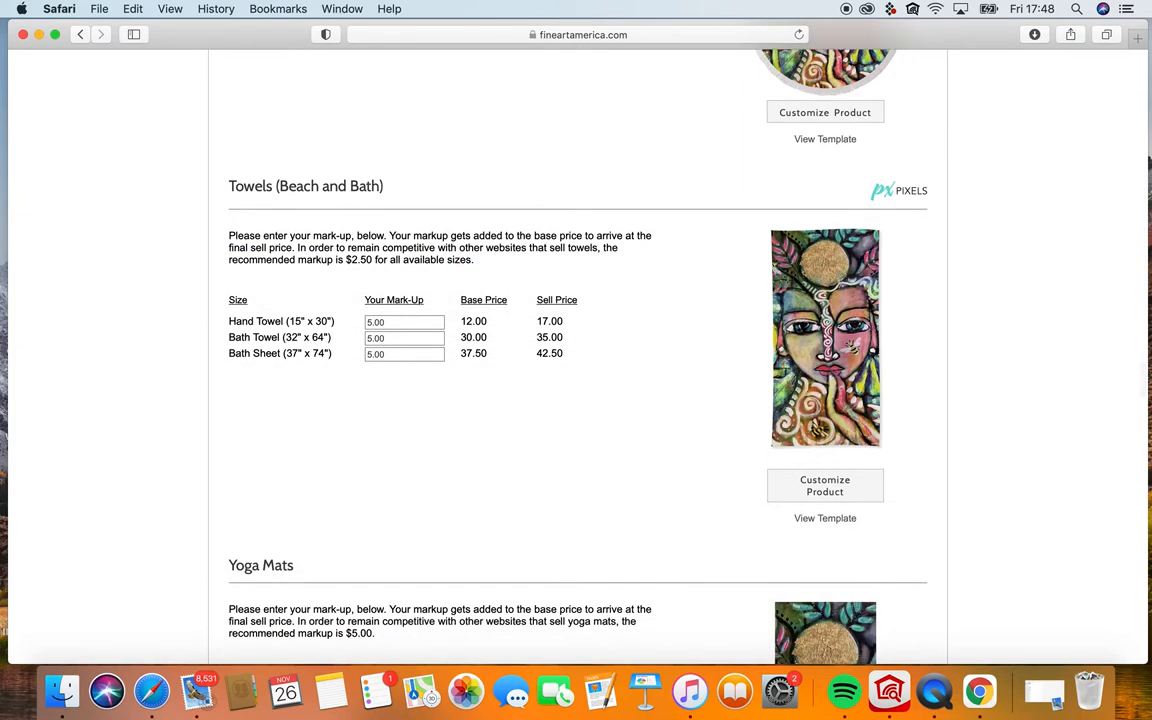
scroll("down", 3)
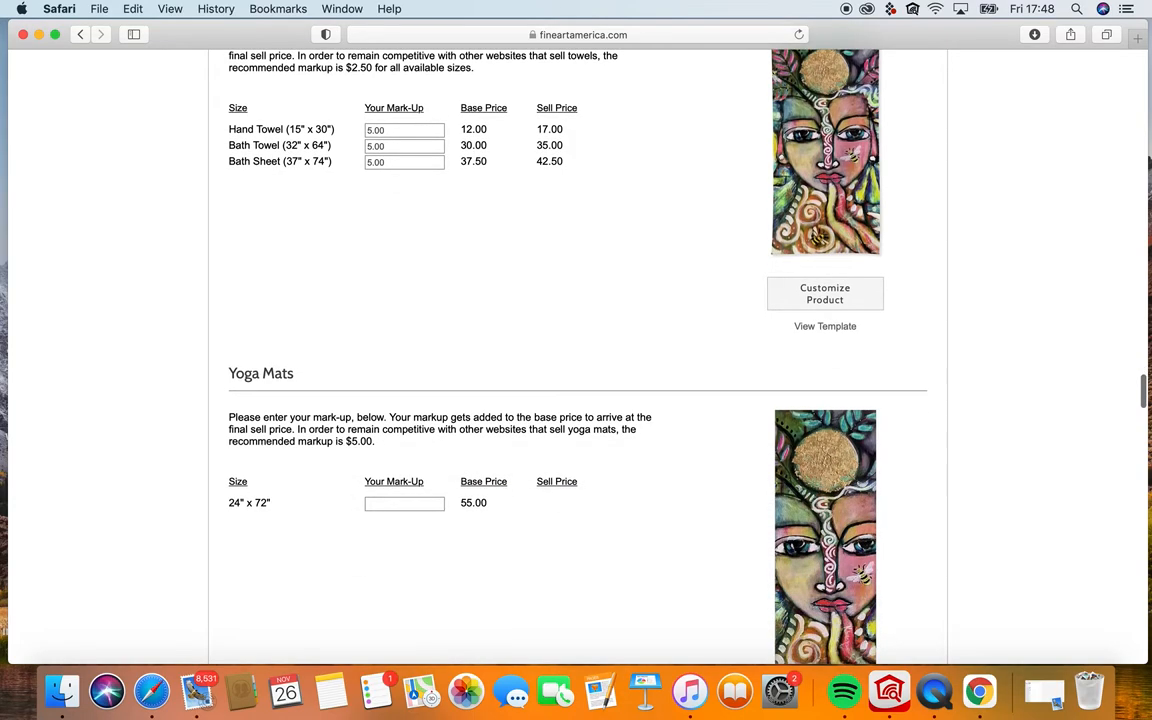
scroll("down", 3)
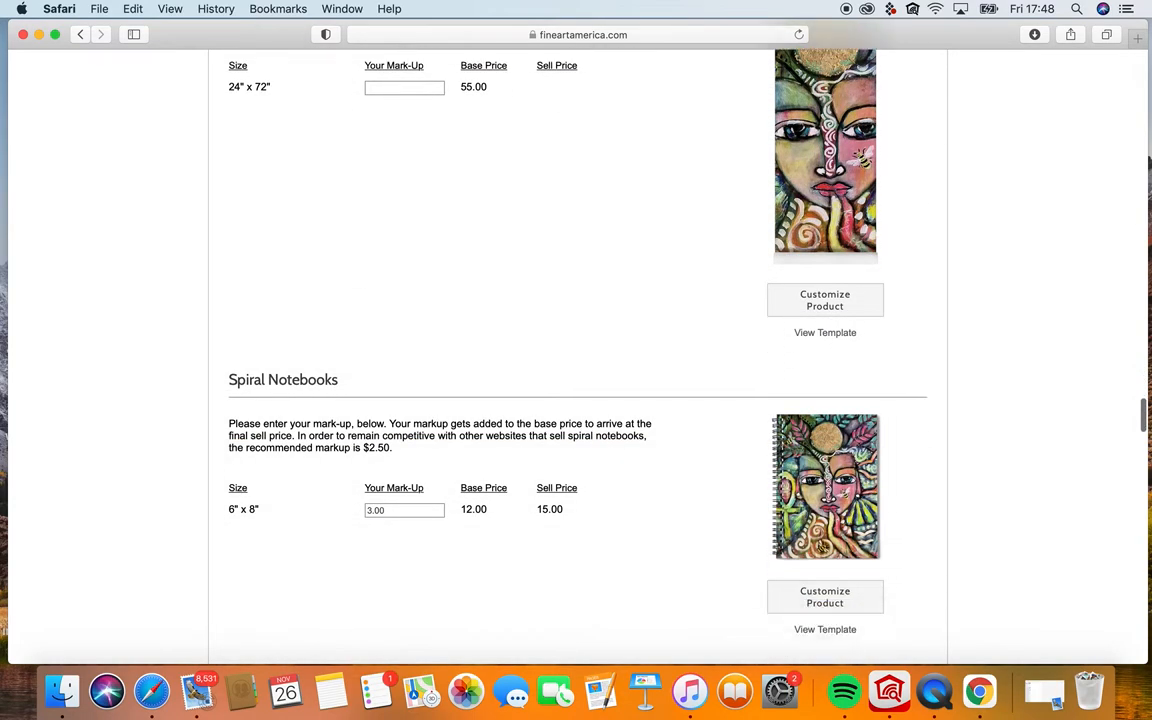
scroll("down", 3)
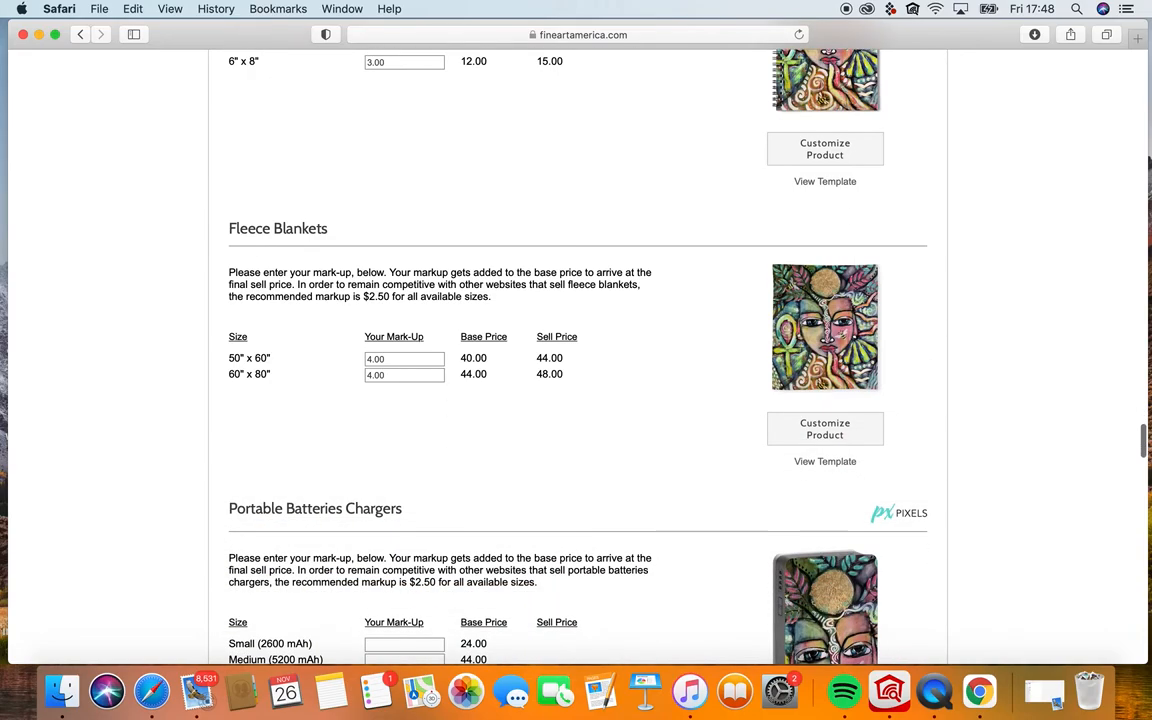
scroll("down", 3)
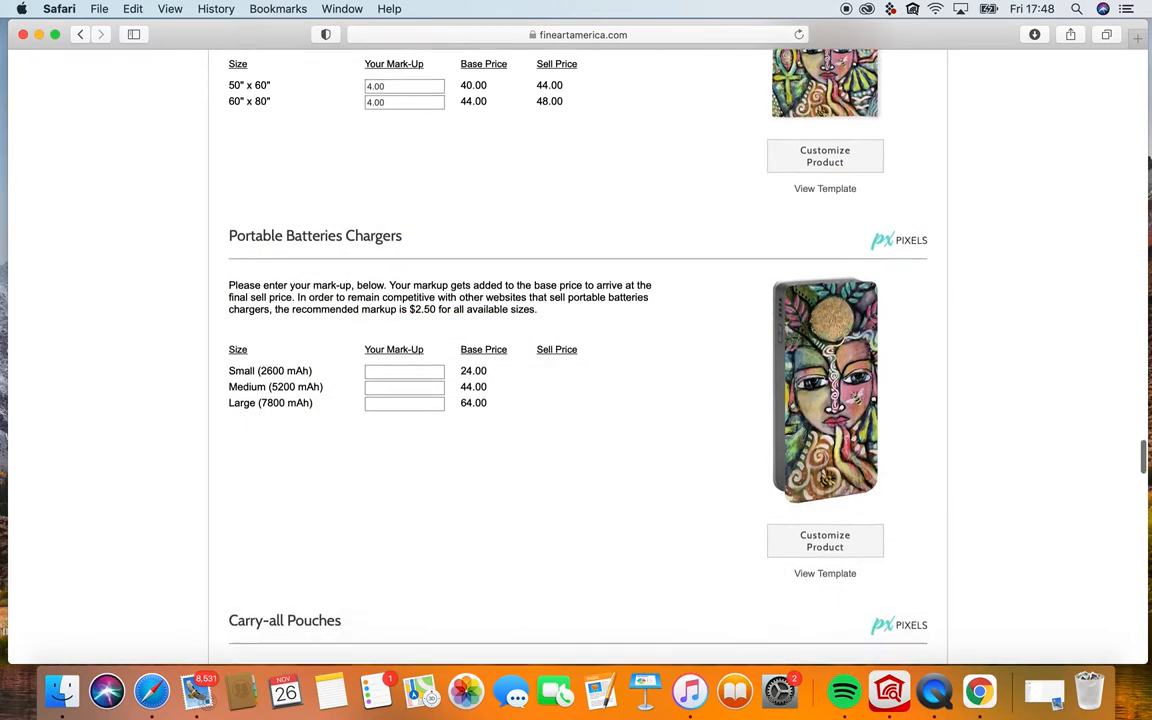
scroll("down", 3)
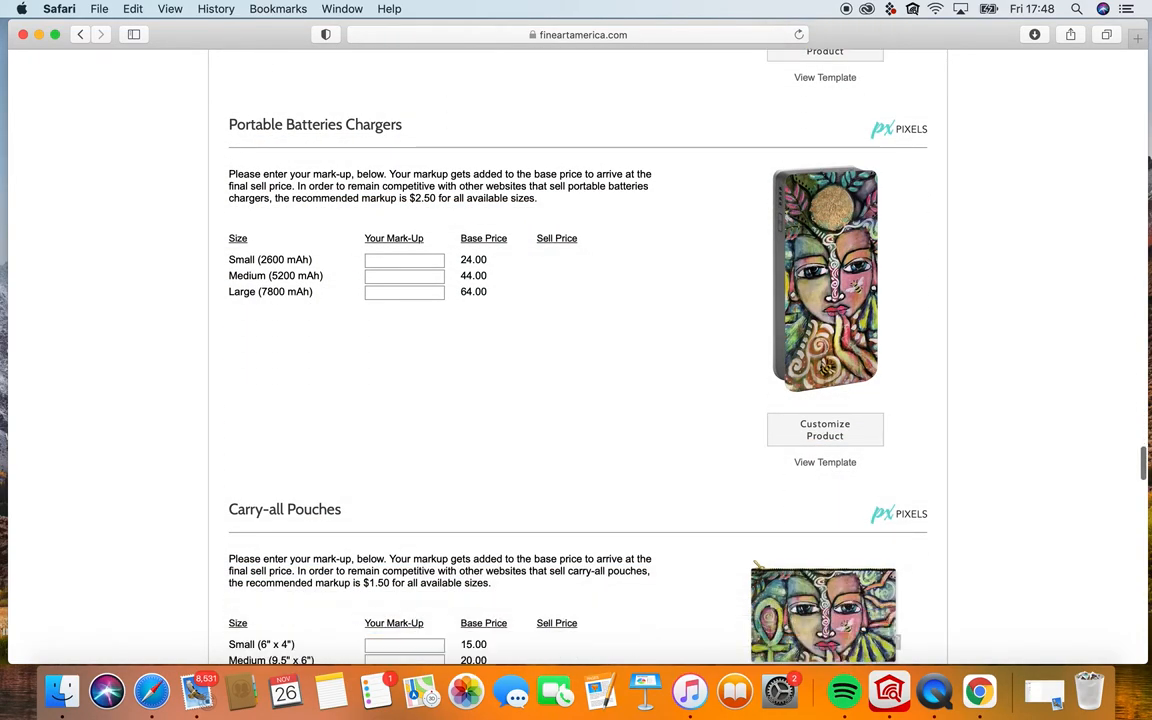
scroll("down", 3)
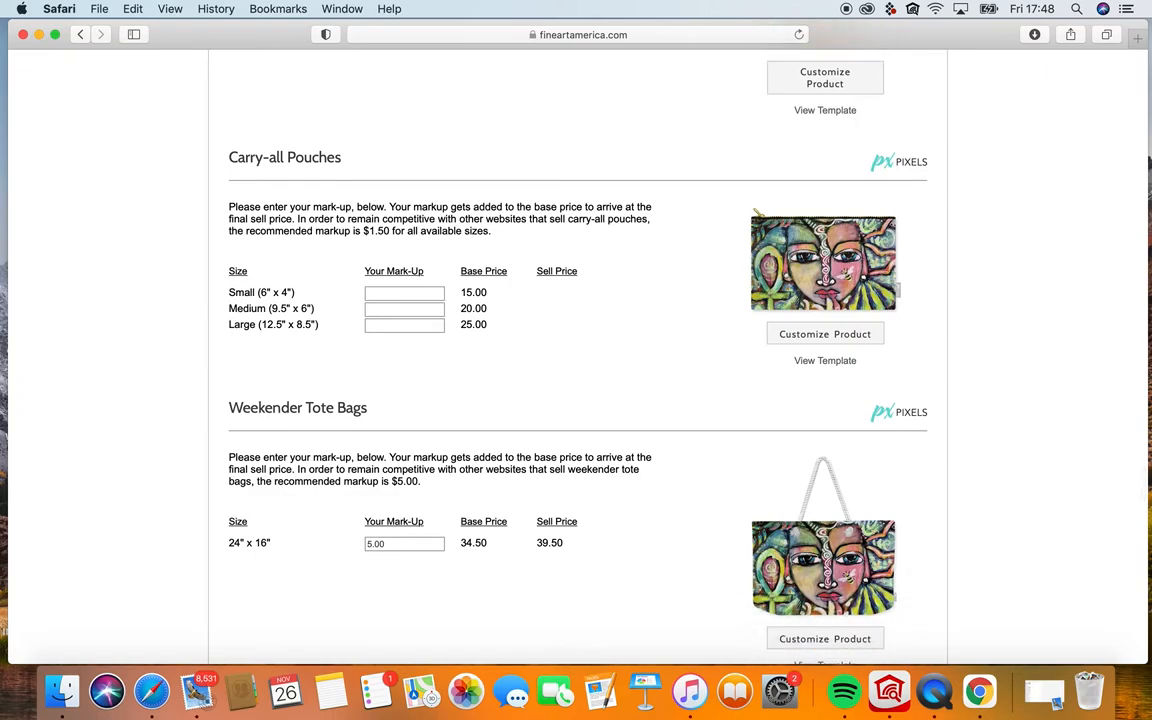
mouse_move(780, 255)
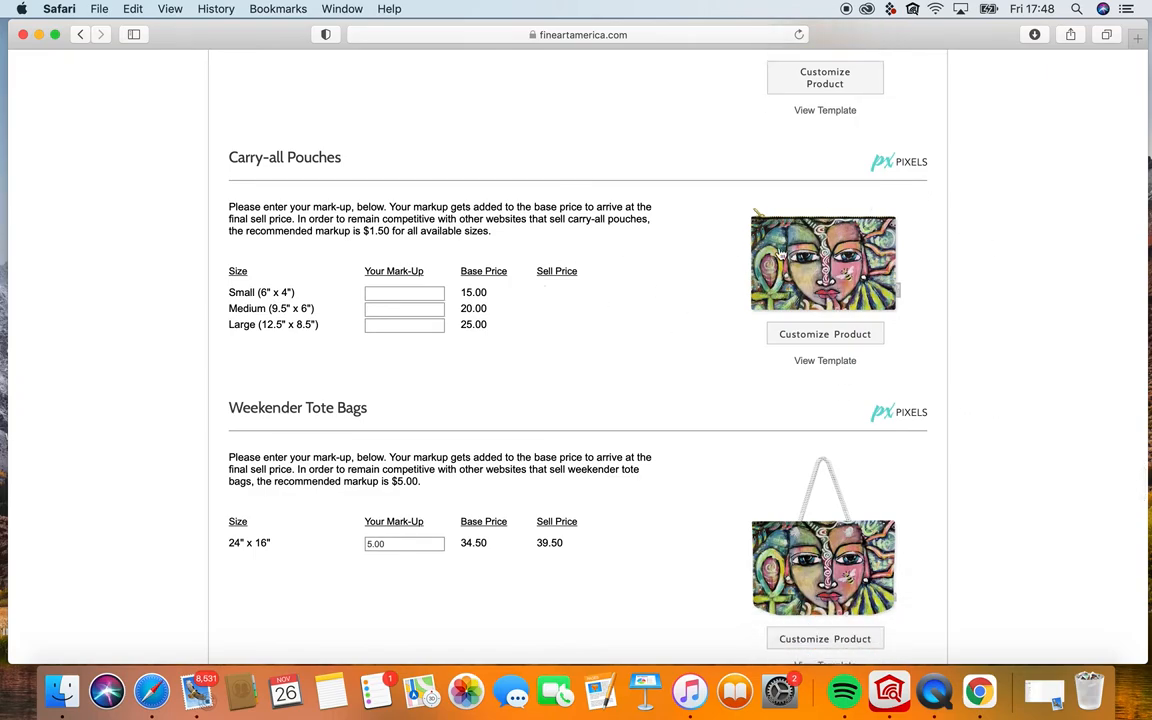
mouse_move(984, 324)
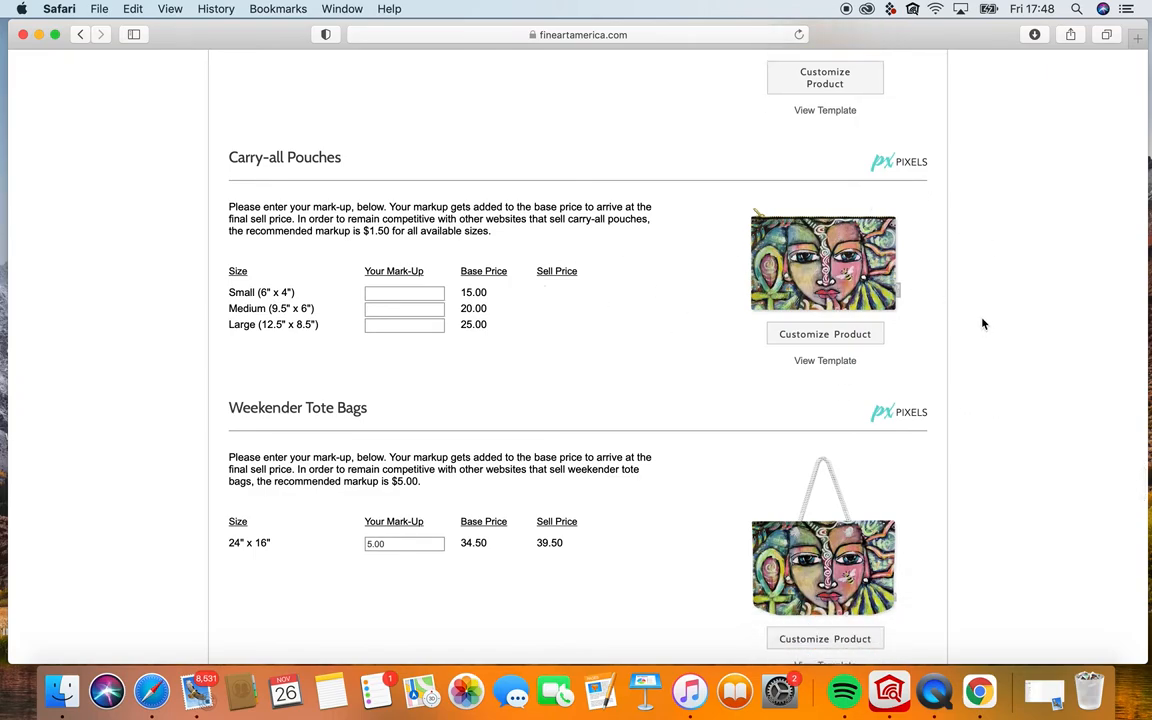
scroll("down", 3)
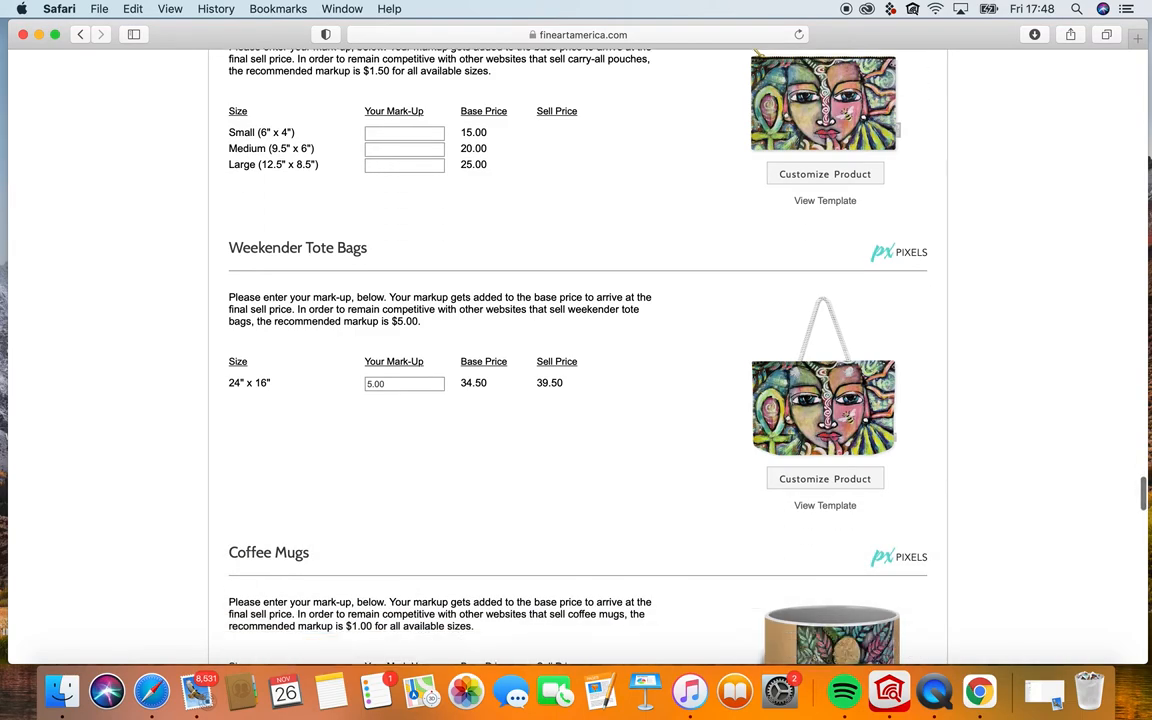
scroll("down", 3)
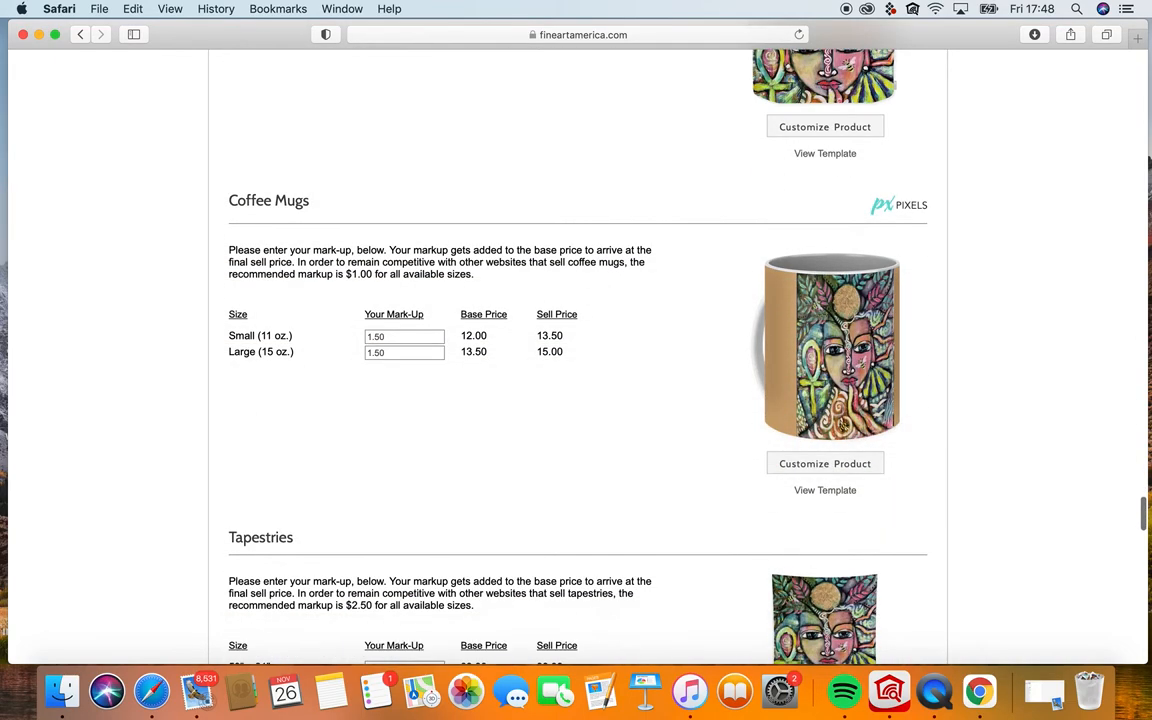
scroll("down", 3)
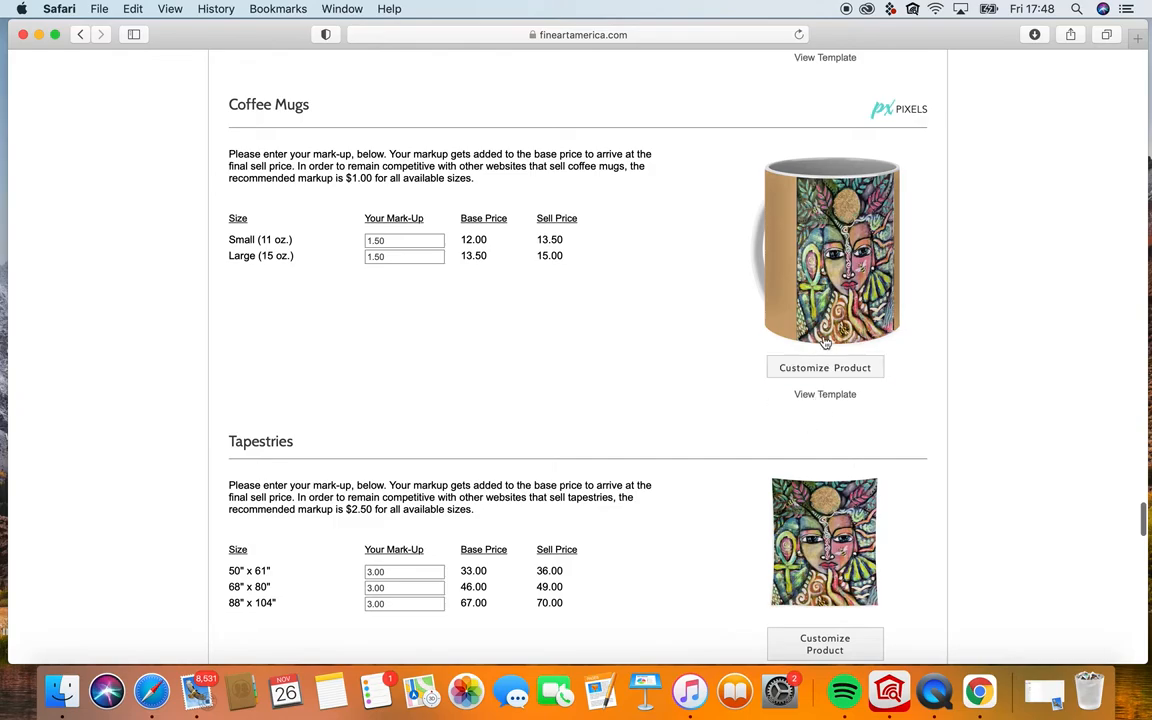
mouse_move(800, 408)
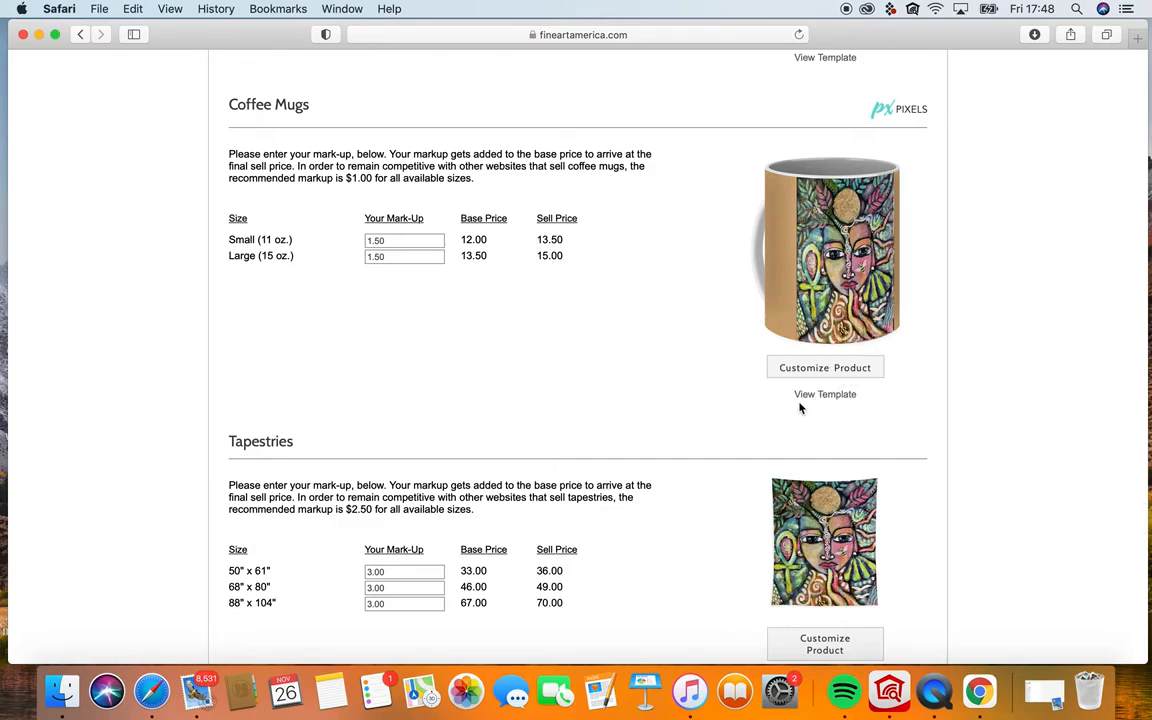
Open the Coffee Mugs customizer and show its Image upload options.
left_click(825, 367)
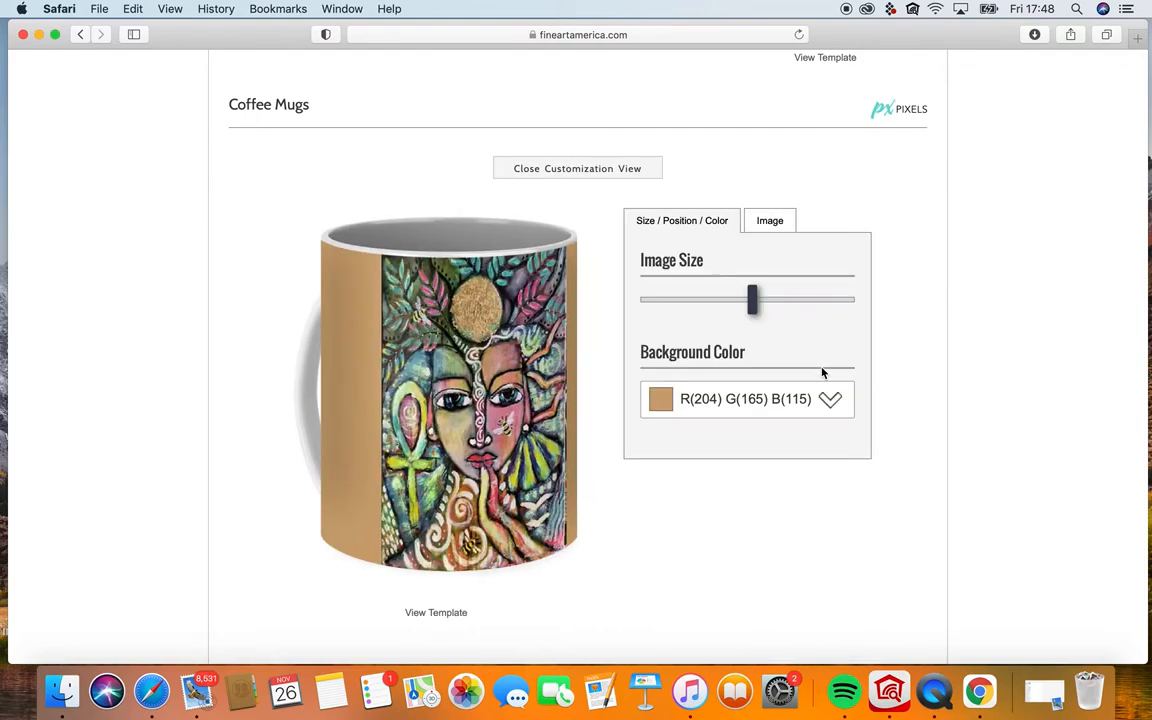
mouse_move(785, 226)
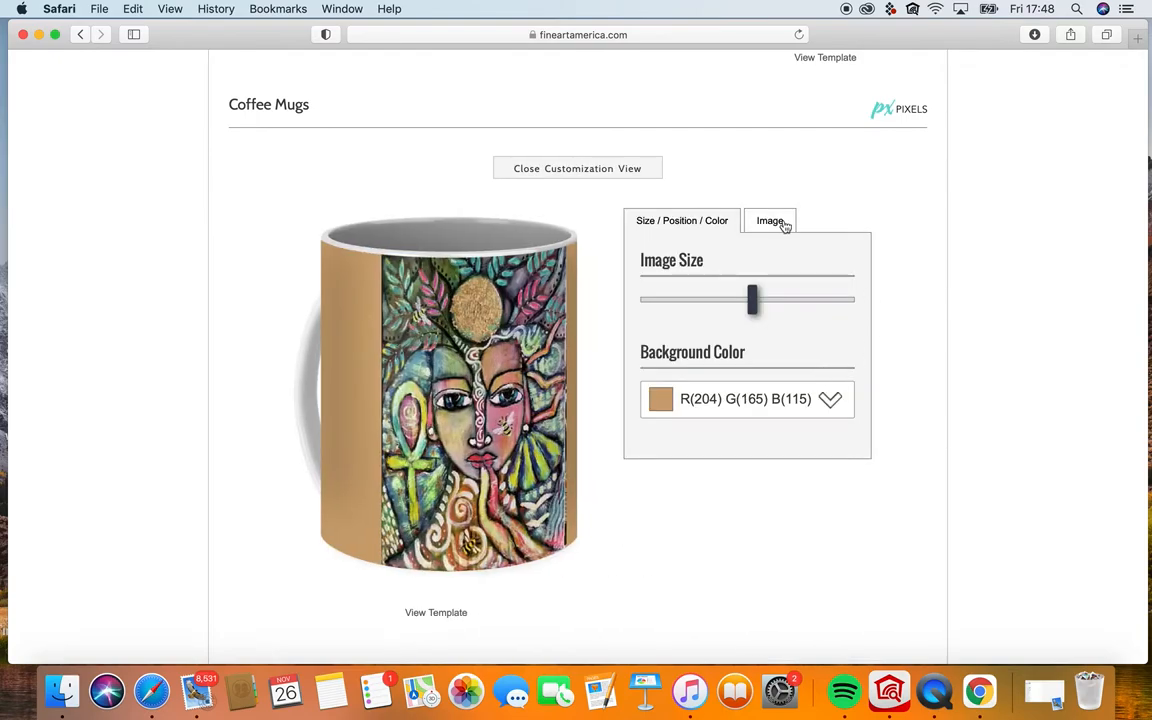
left_click(770, 220)
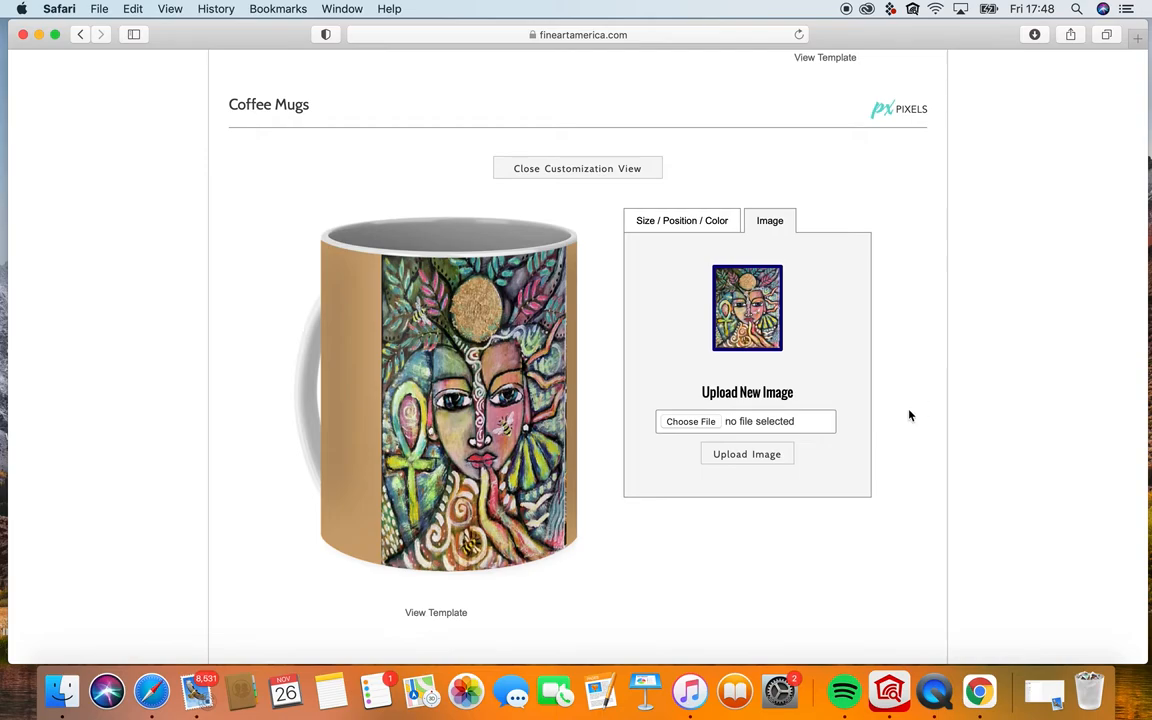
Scroll to Puzzles and open its image size, orientation and background colour options.
scroll("down", 3)
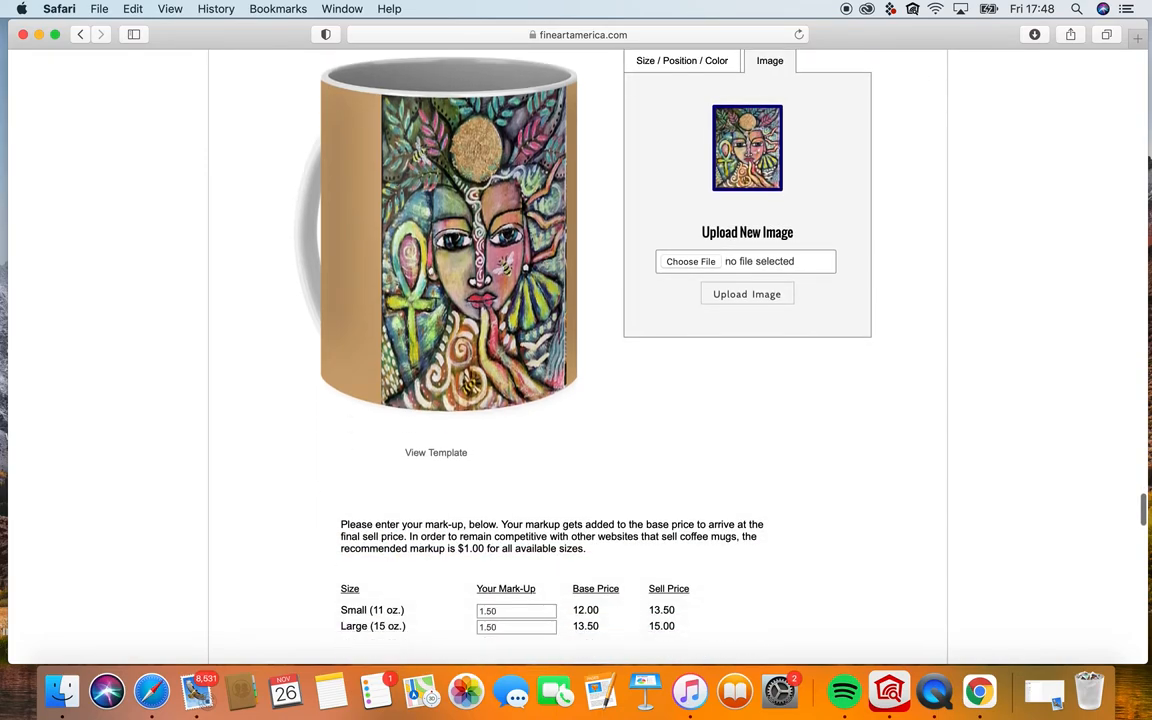
scroll("down", 3)
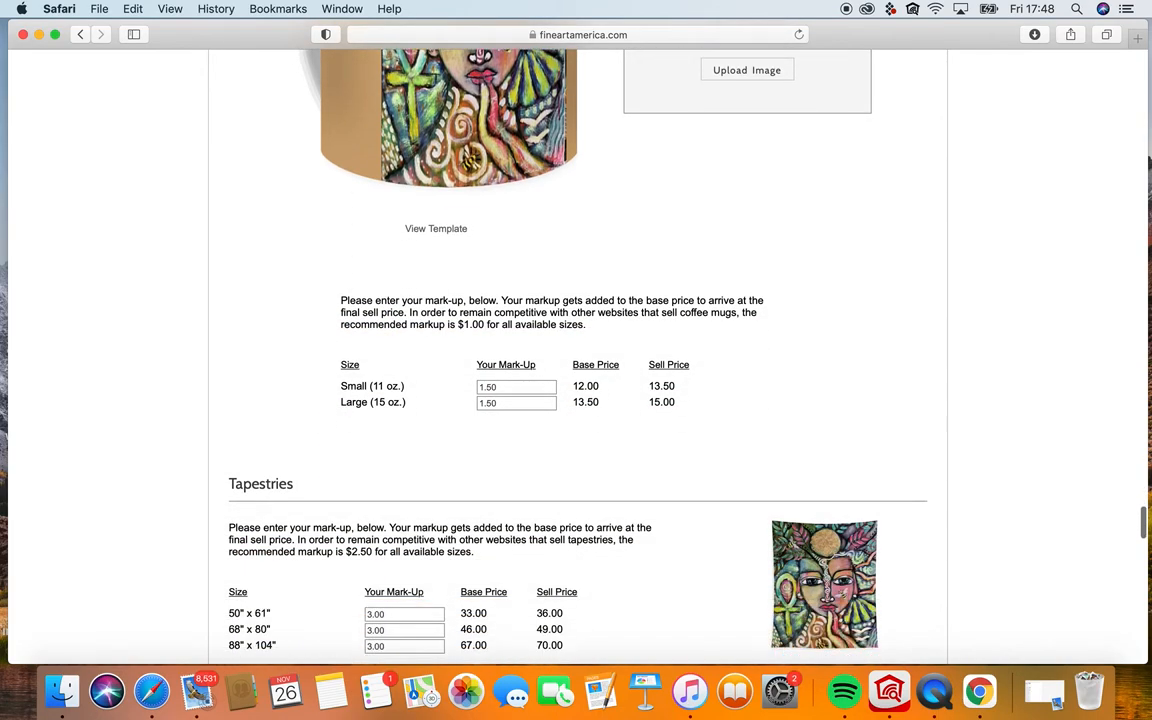
scroll("down", 3)
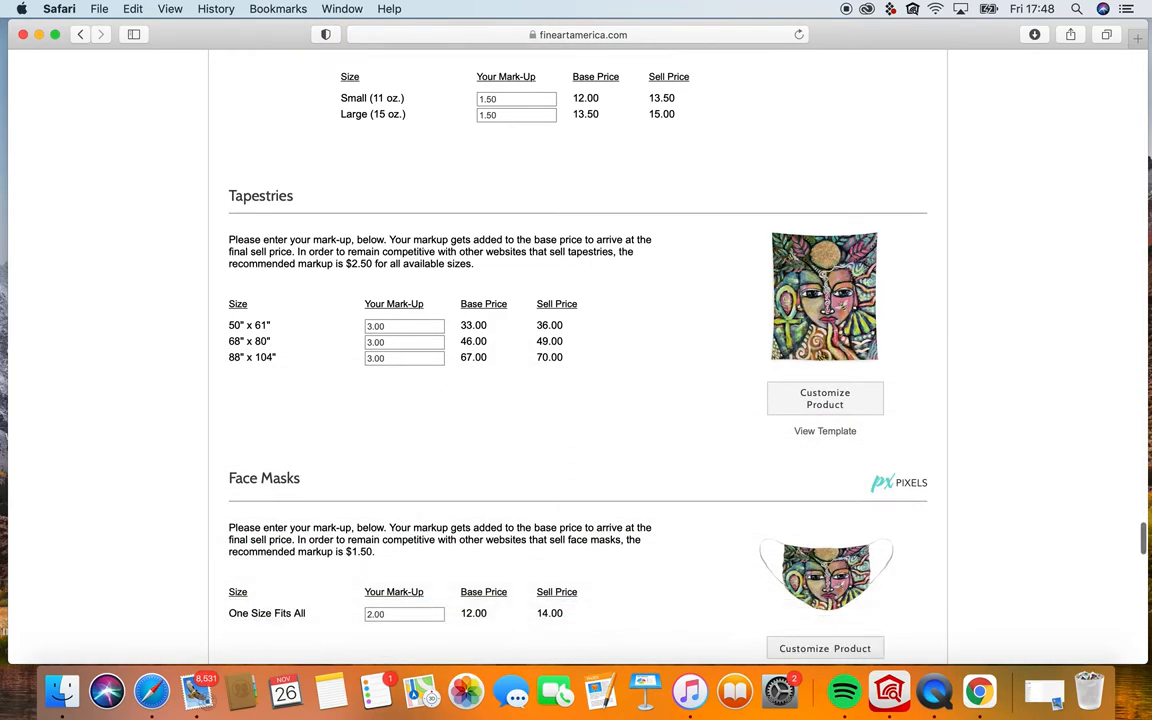
scroll("down", 3)
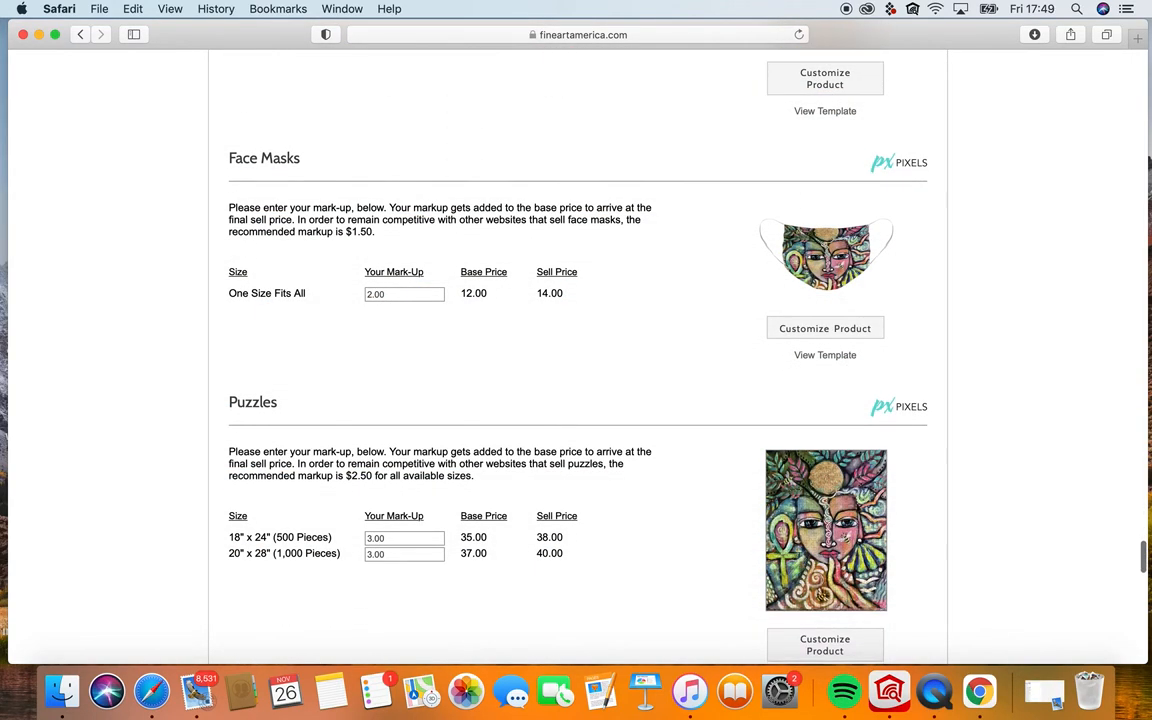
scroll("down", 3)
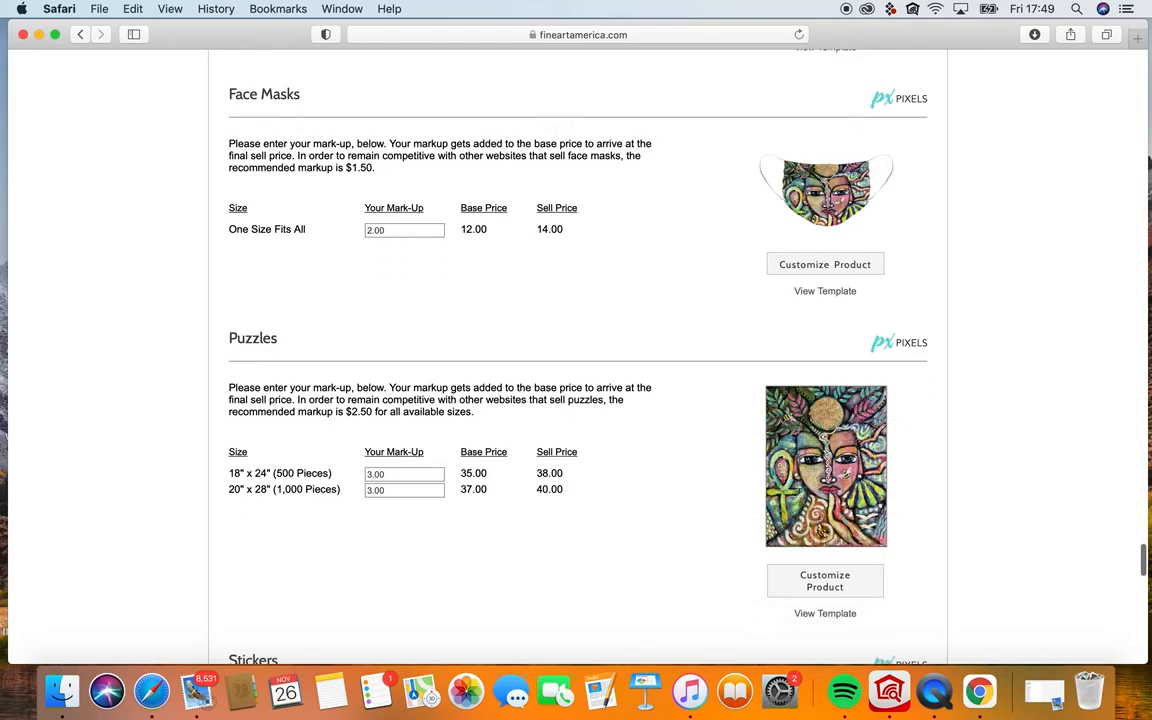
scroll("down", 3)
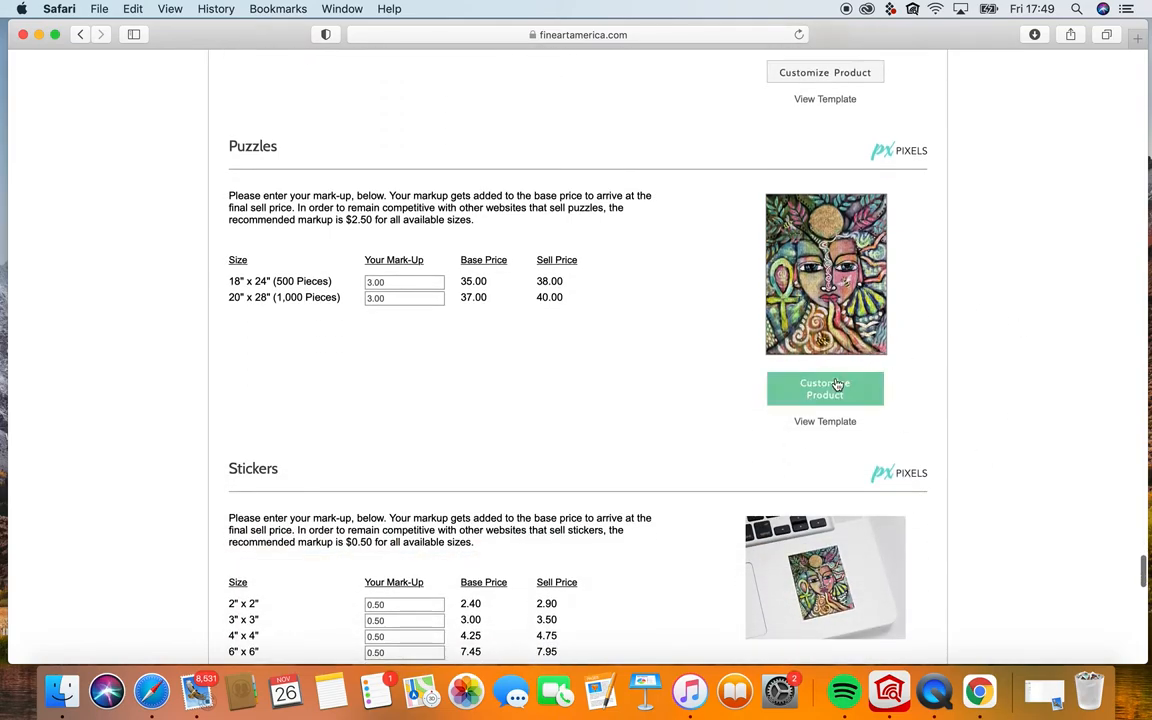
mouse_move(820, 421)
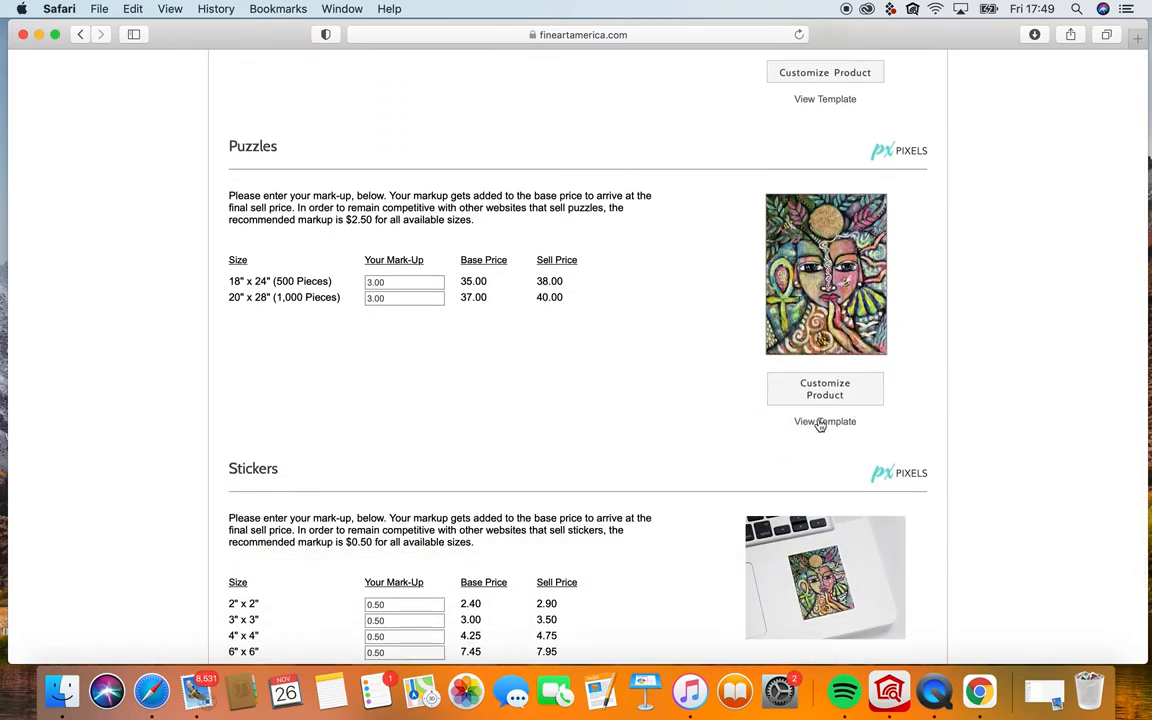
mouse_move(824, 388)
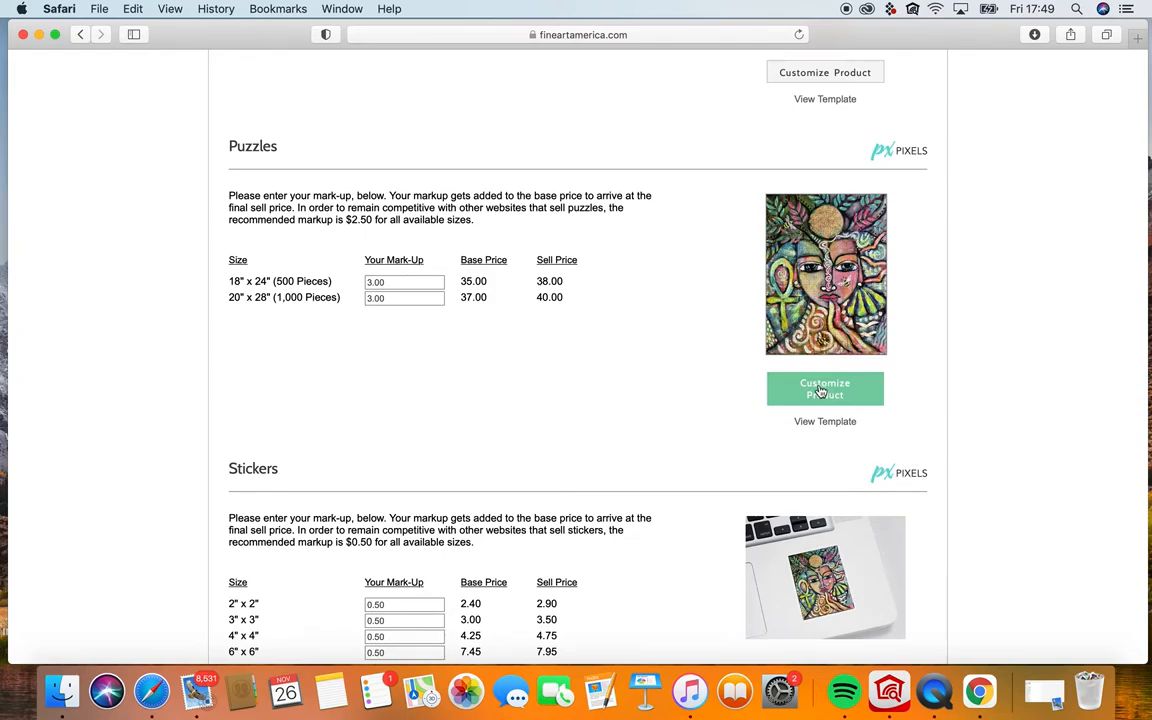
left_click(825, 388)
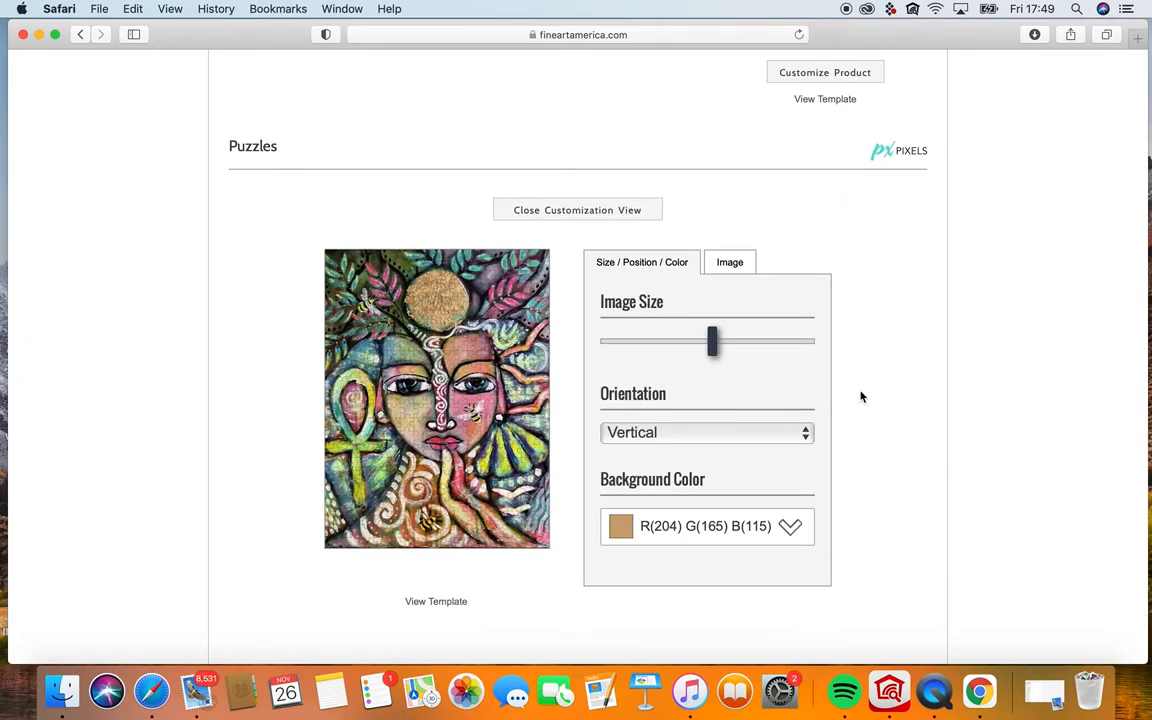
mouse_move(993, 421)
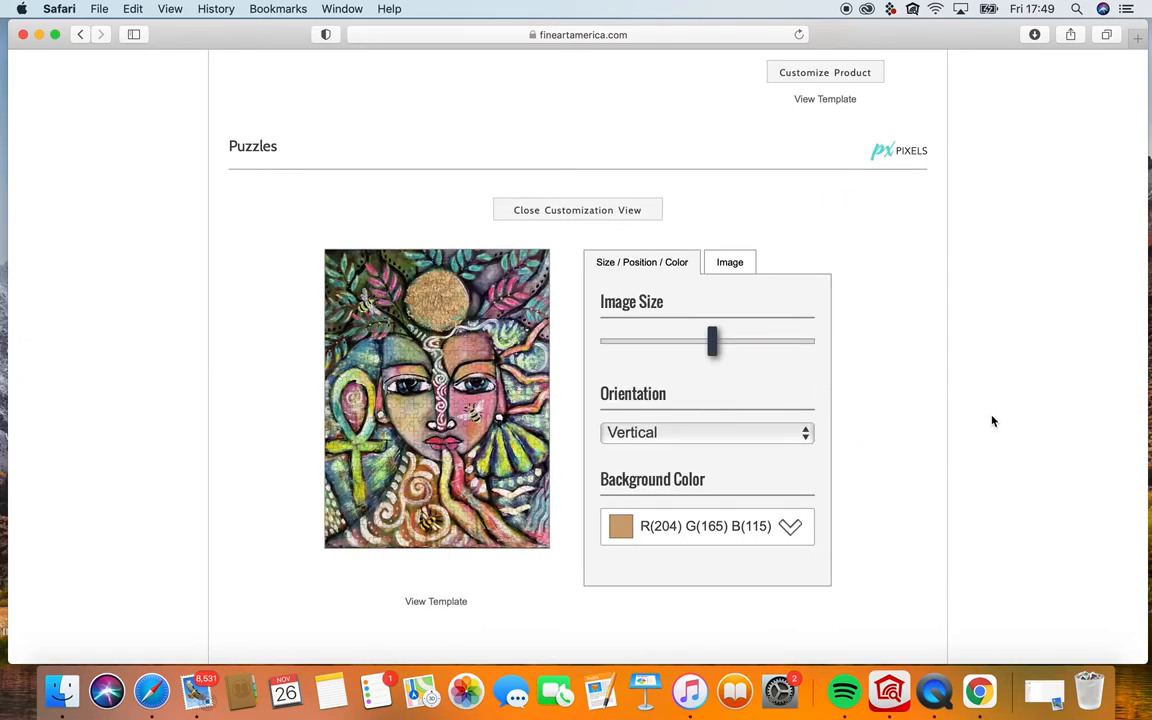
scroll("down", 3)
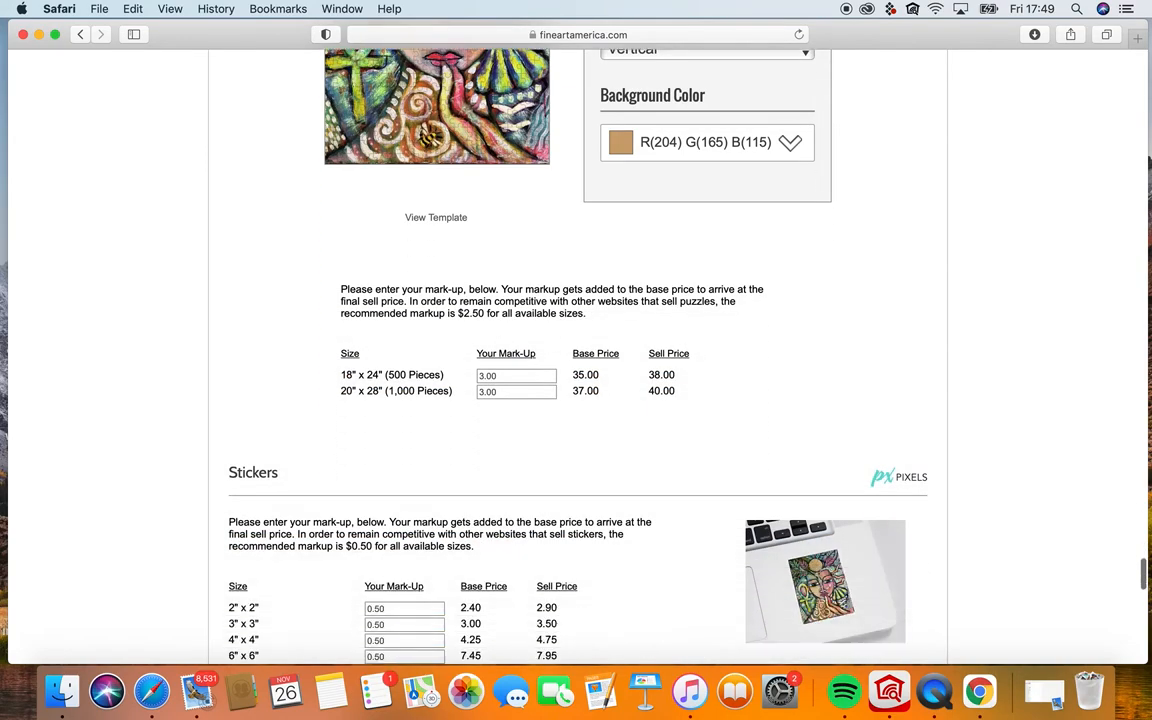
scroll("down", 3)
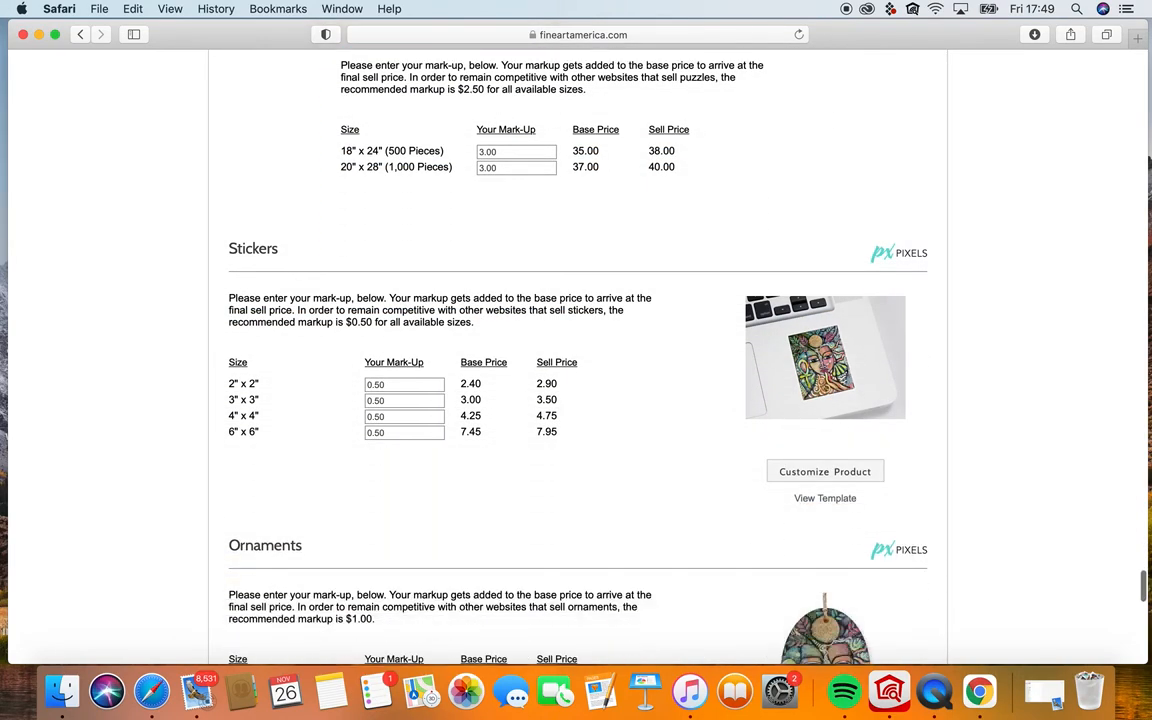
scroll("down", 3)
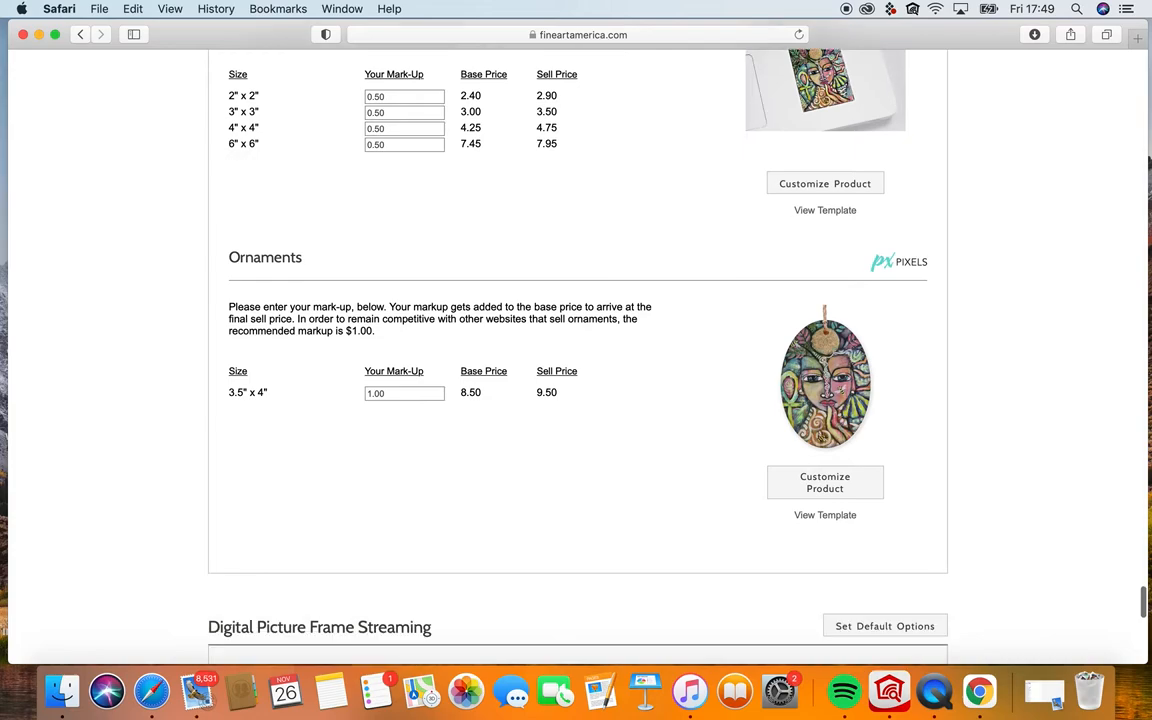
scroll("down", 3)
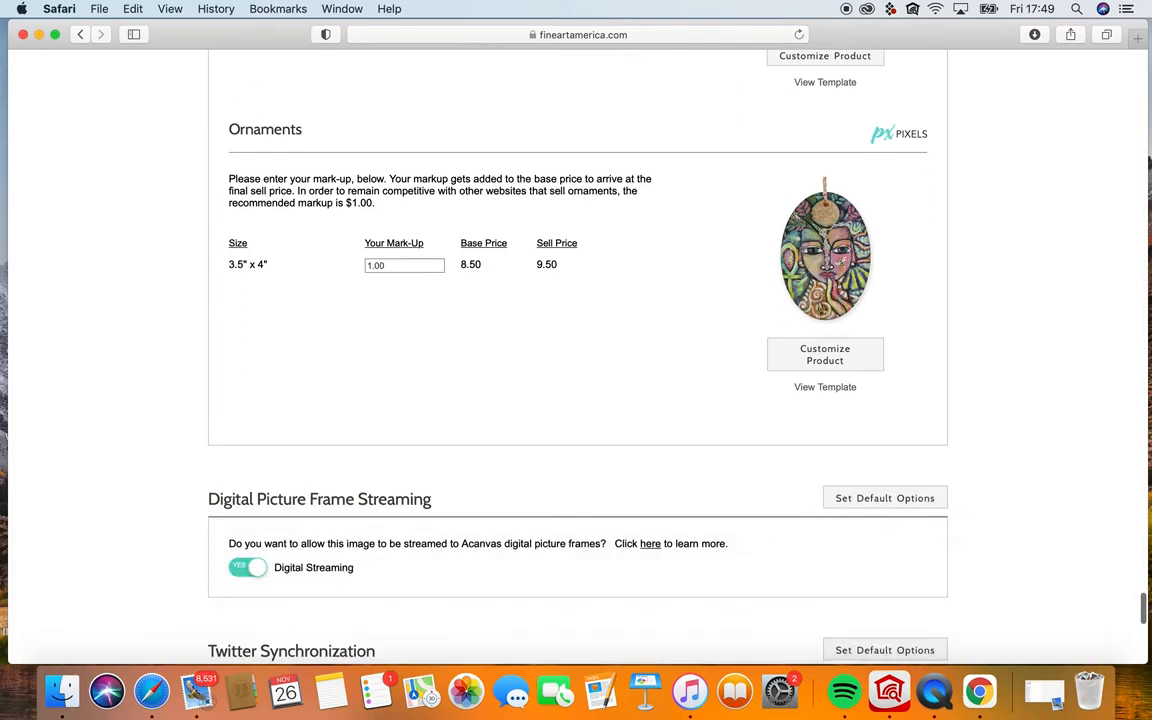
scroll("down", 3)
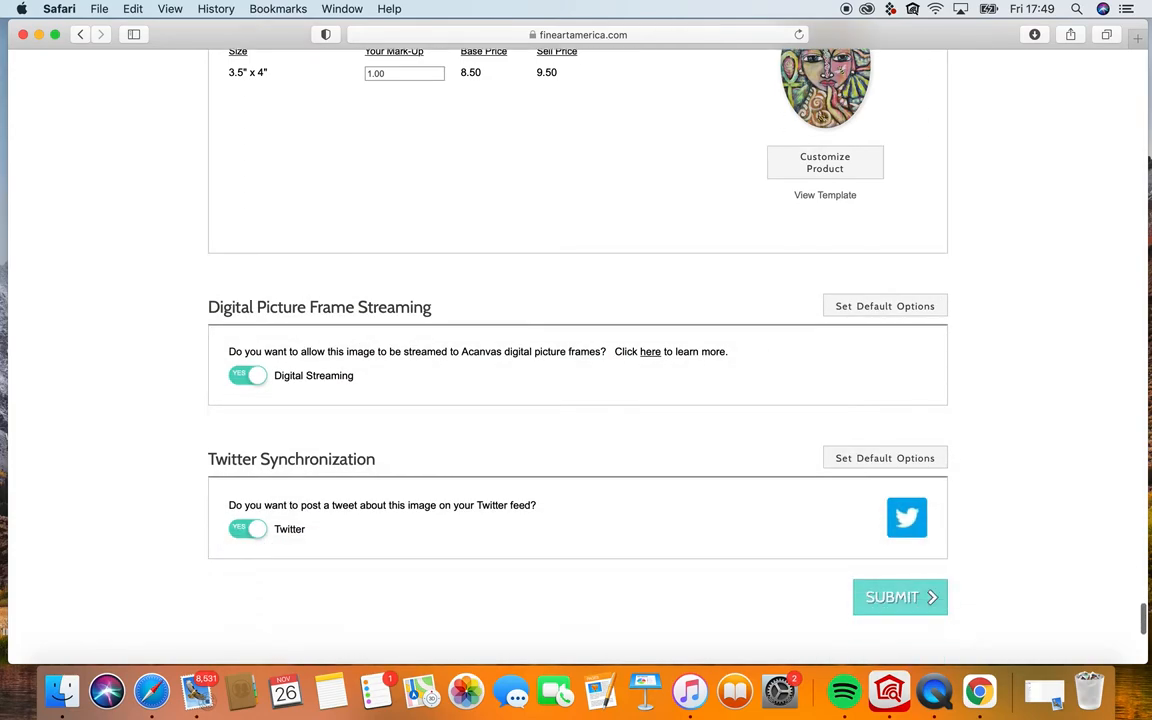
scroll("down", 3)
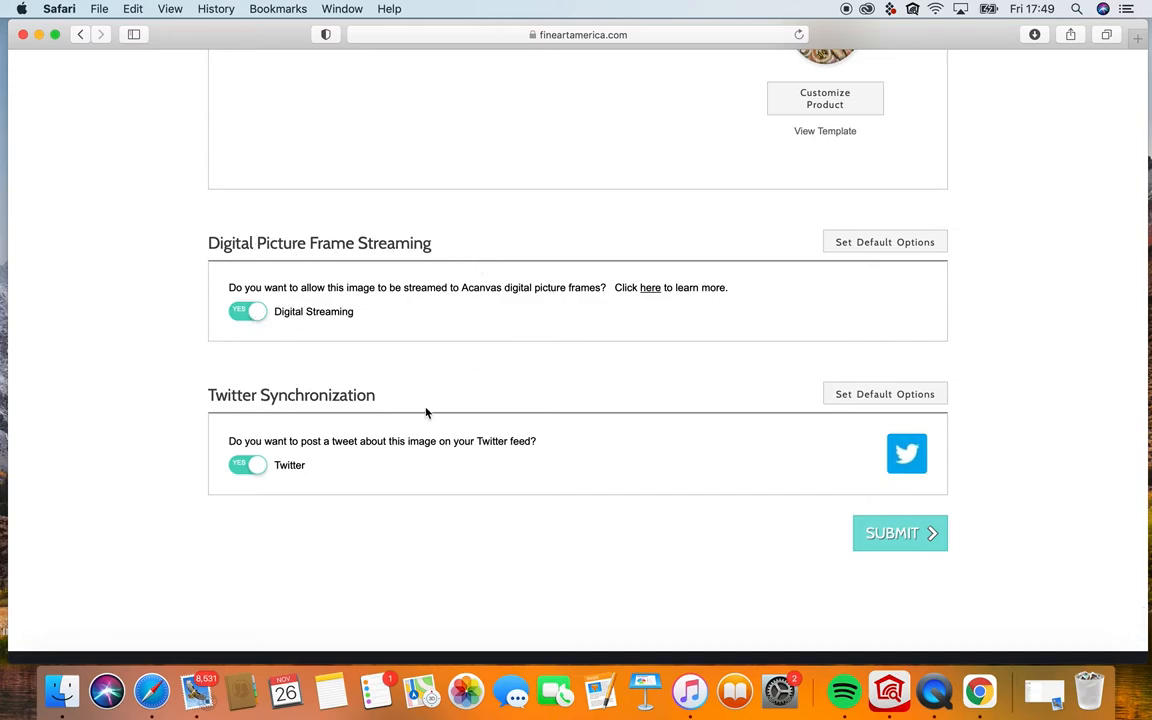
Turn off Twitter posting and submit the 'She speaks her truth' upload.
left_click(248, 465)
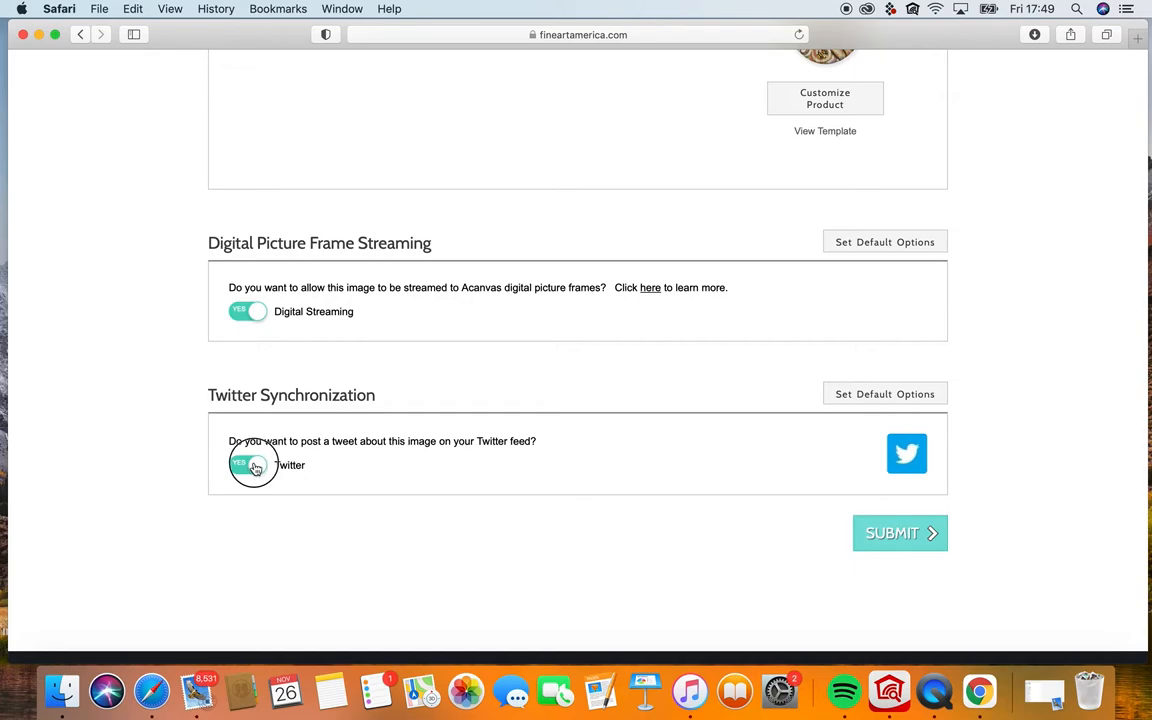
left_click(248, 465)
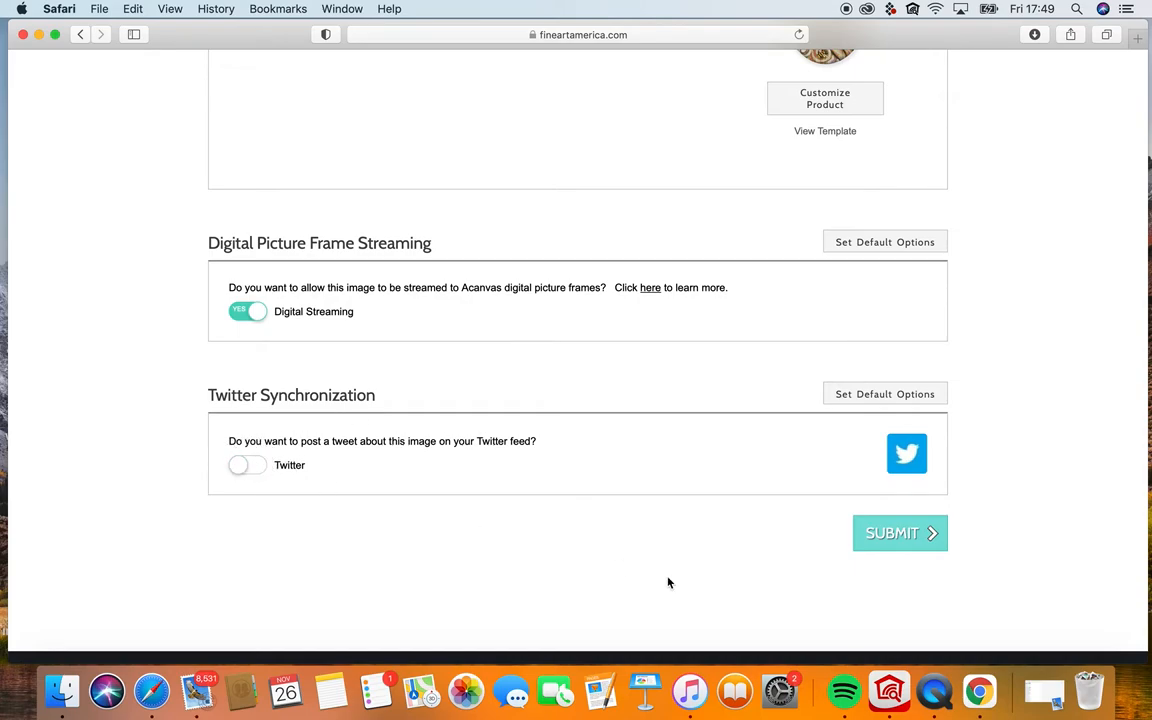
left_click(899, 532)
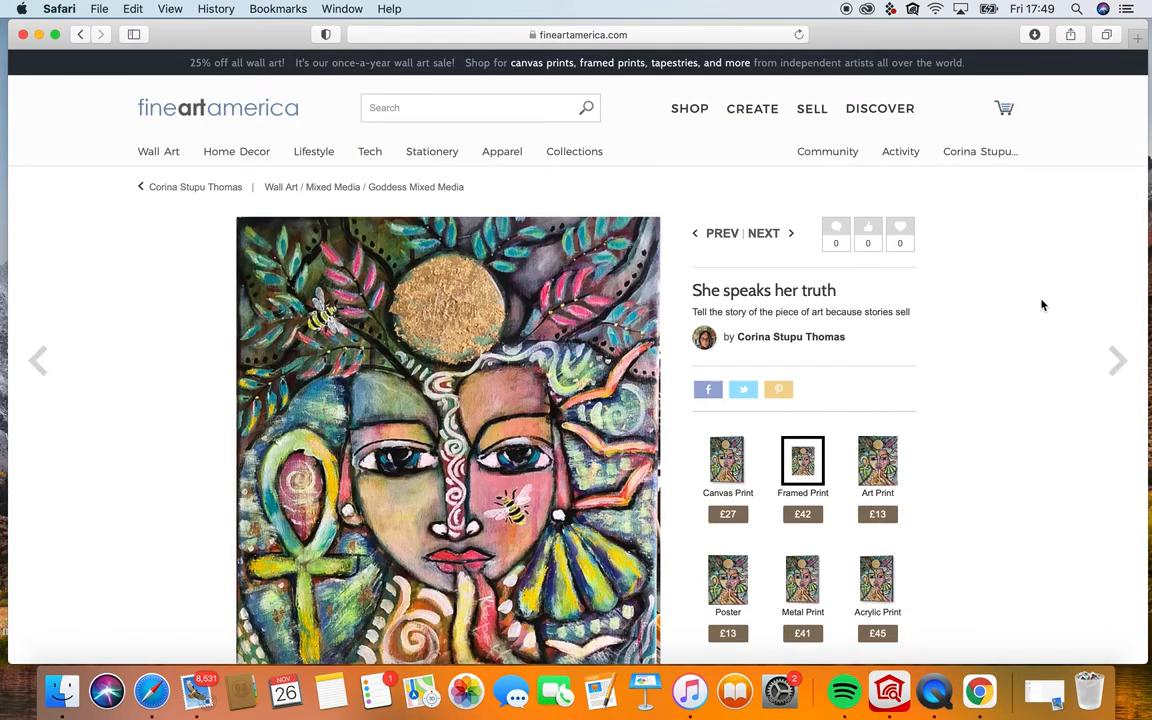
Open the Framed Print product page from the live artwork listing.
scroll("down", 3)
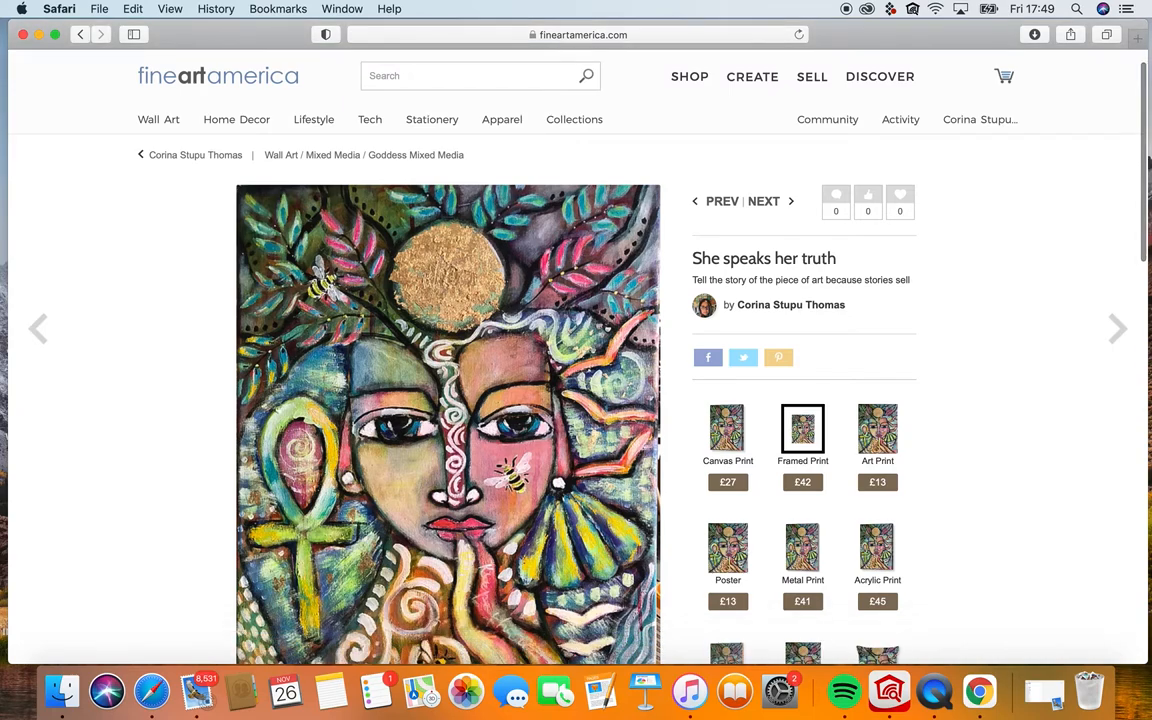
scroll("down", 3)
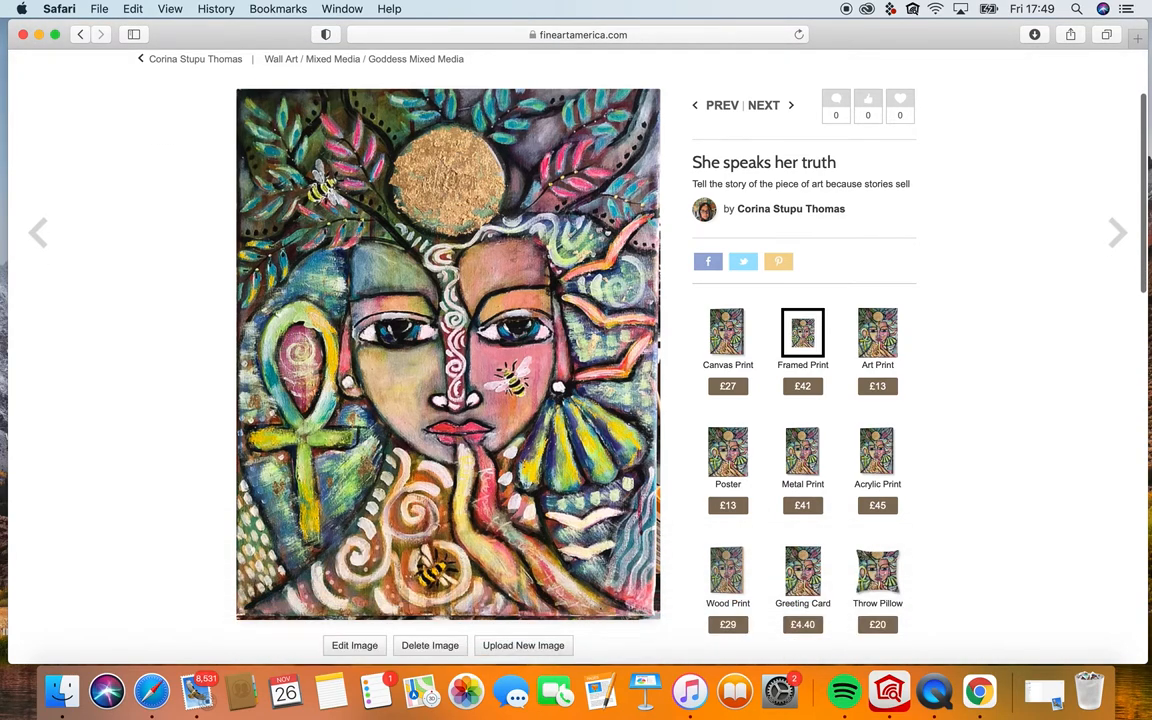
left_click(802, 335)
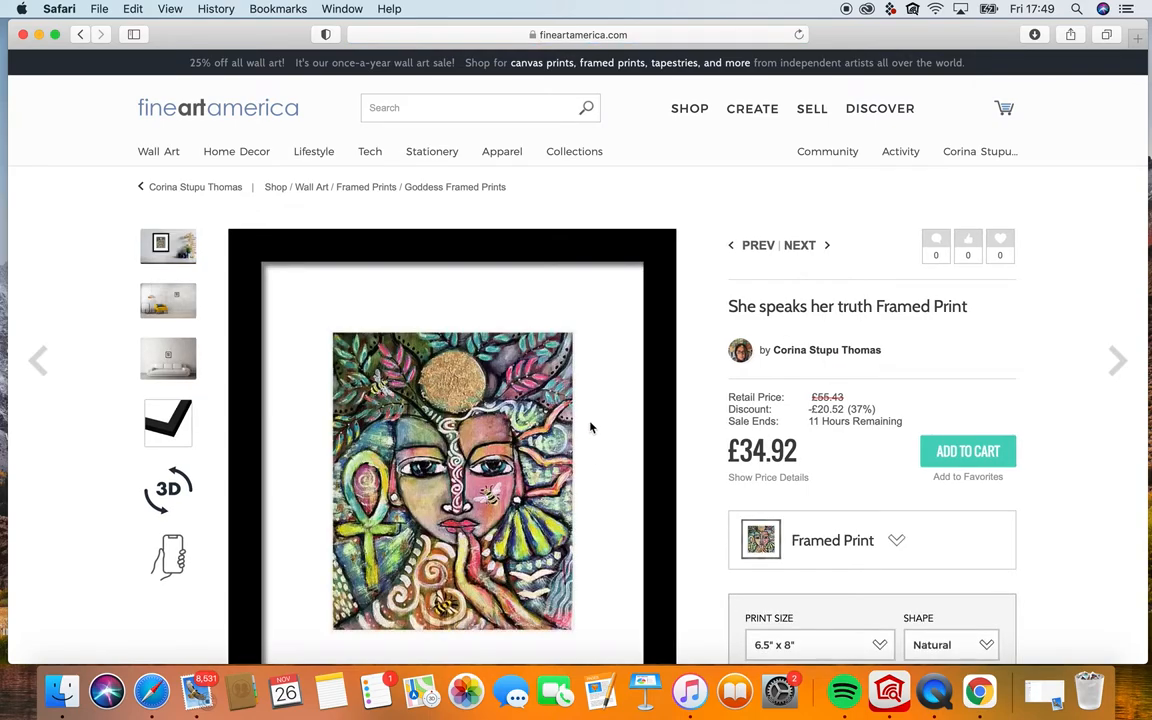
Change the frame to SLW6 with white mat (£45.09) and browse the page.
scroll("down", 3)
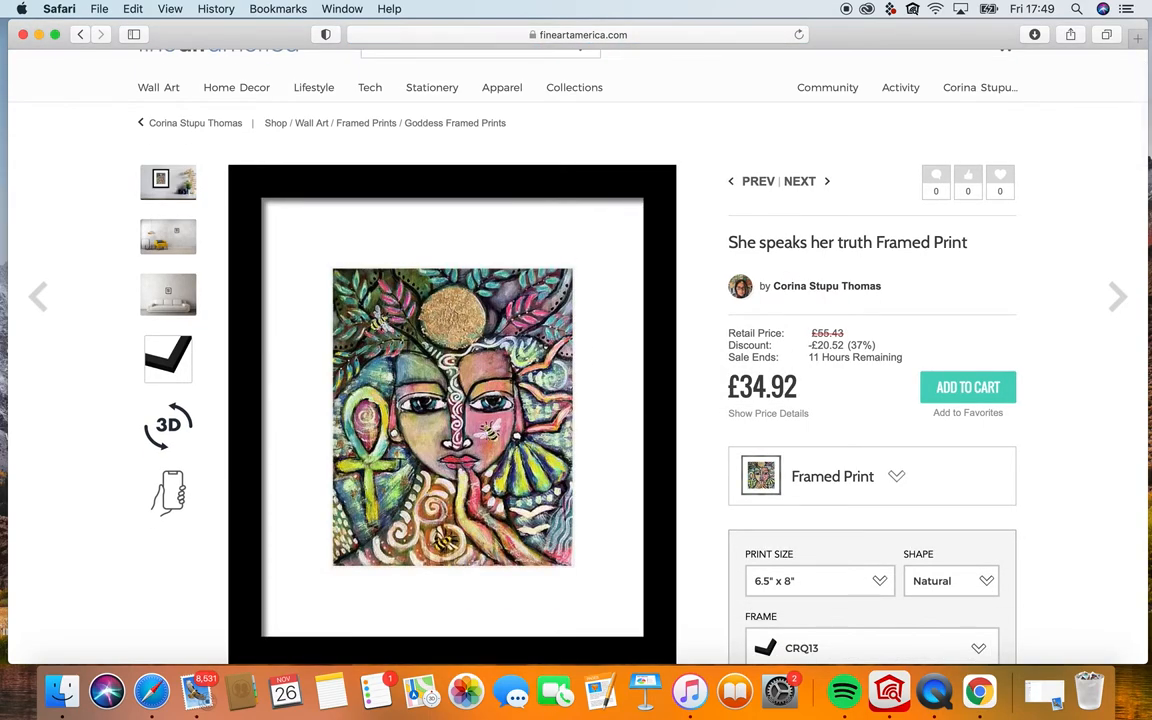
scroll("down", 3)
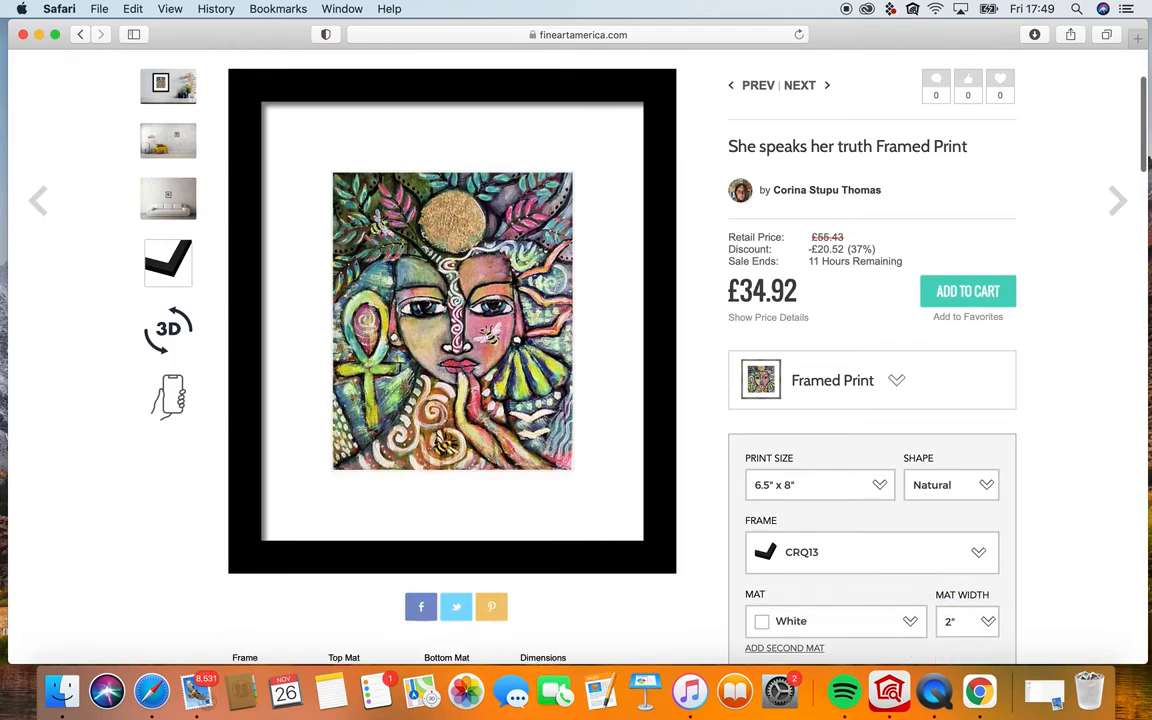
scroll("down", 3)
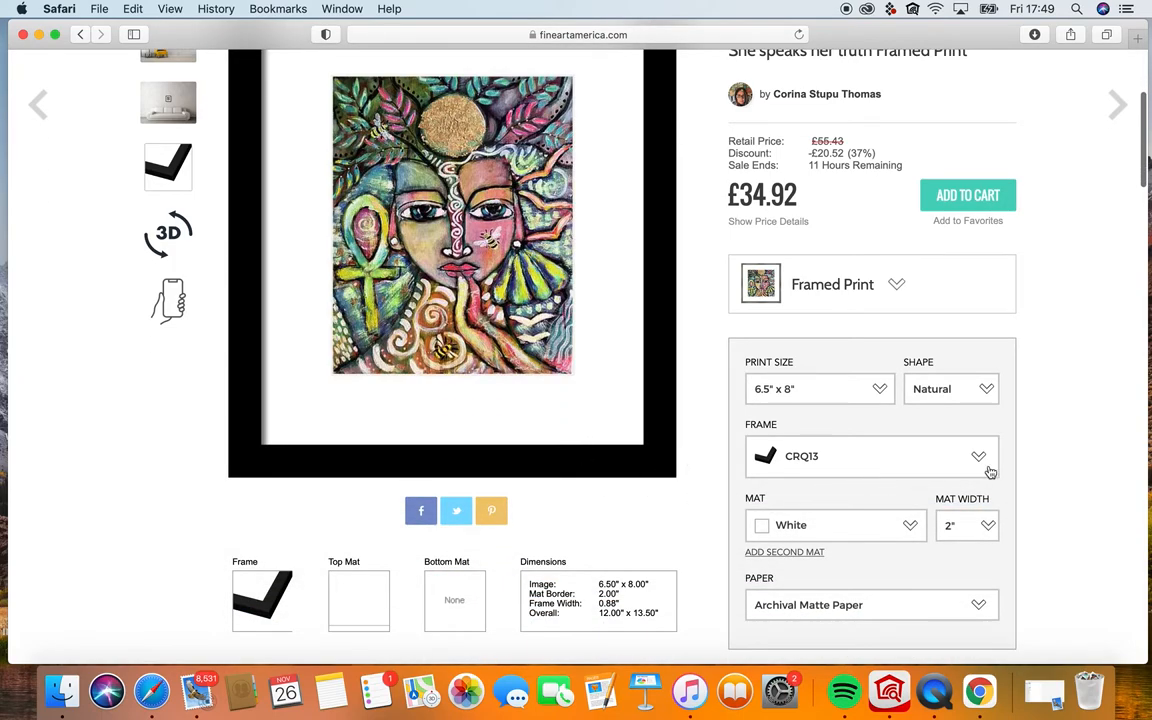
left_click(978, 456)
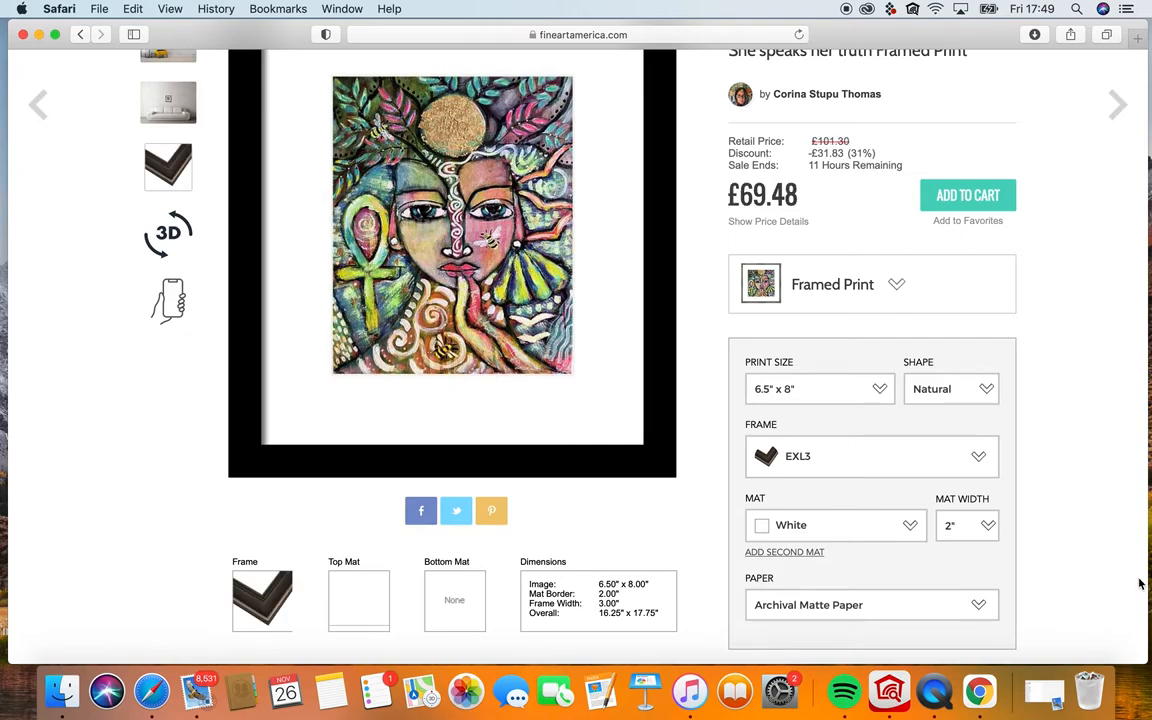
scroll("down", 3)
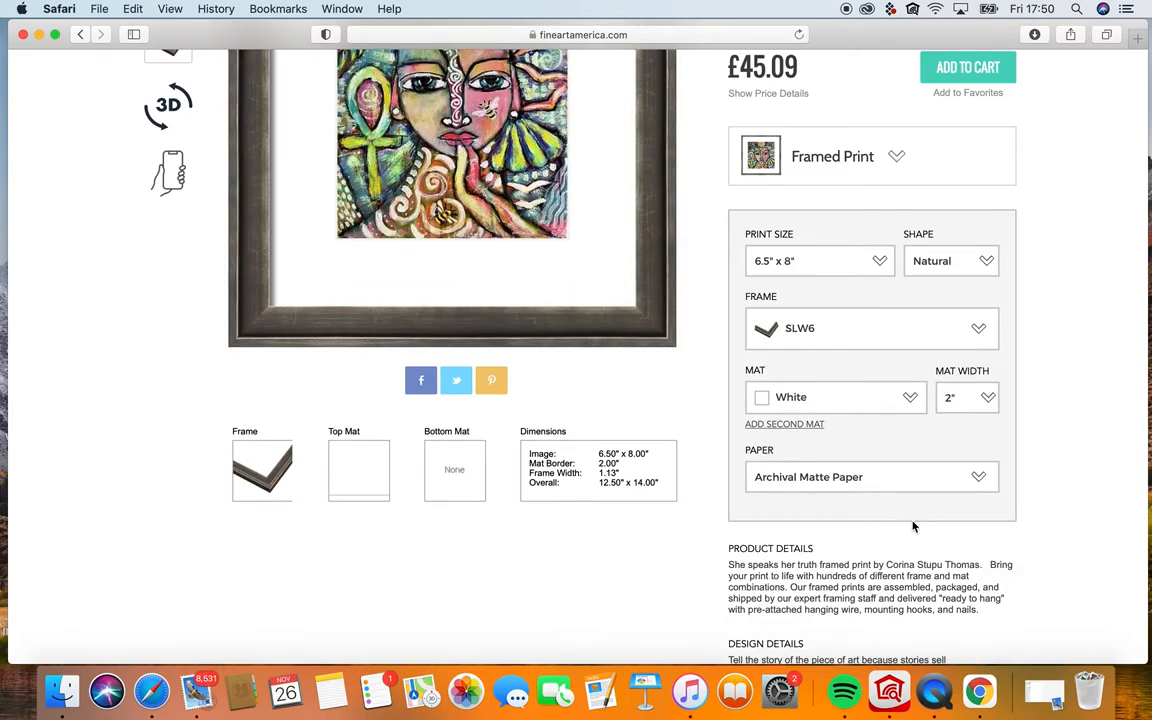
mouse_move(1063, 248)
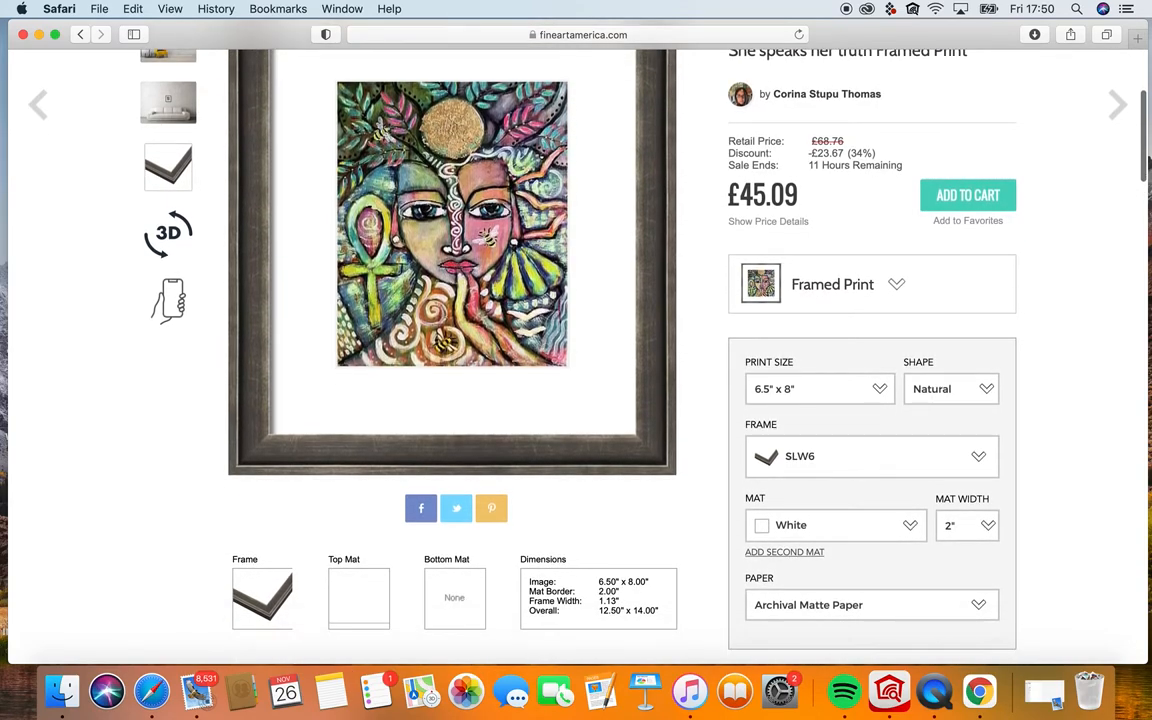
scroll("down", 3)
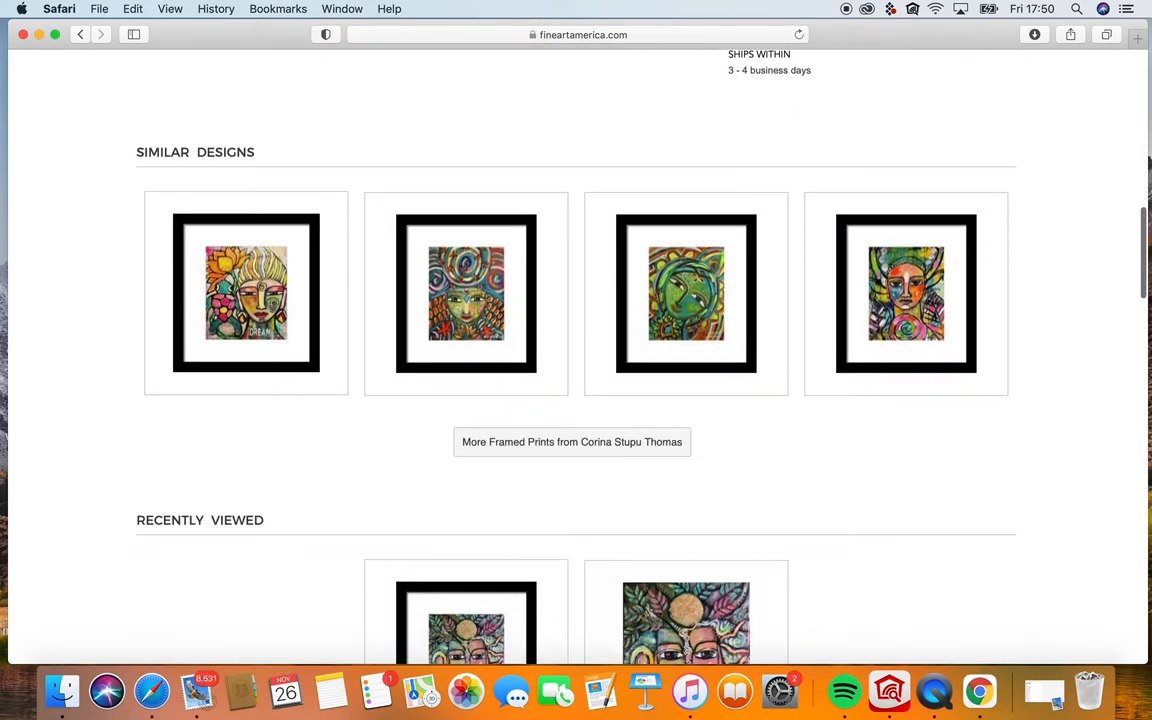
scroll("down", 3)
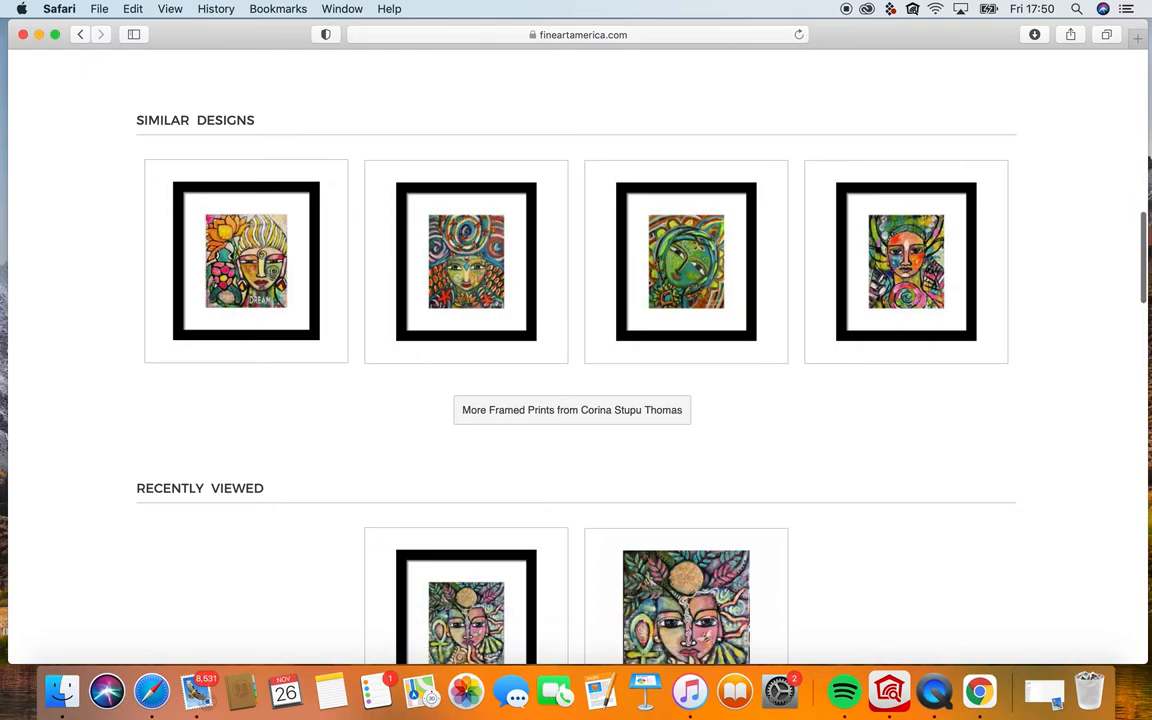
scroll("down", 3)
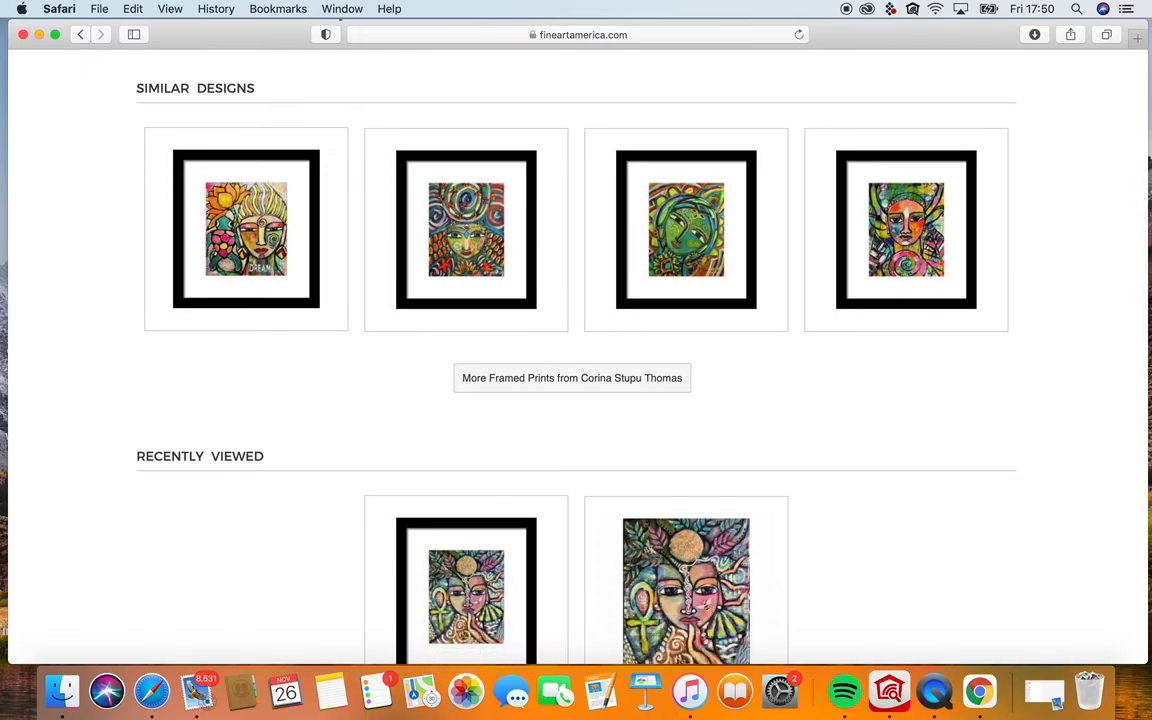
scroll("down", 3)
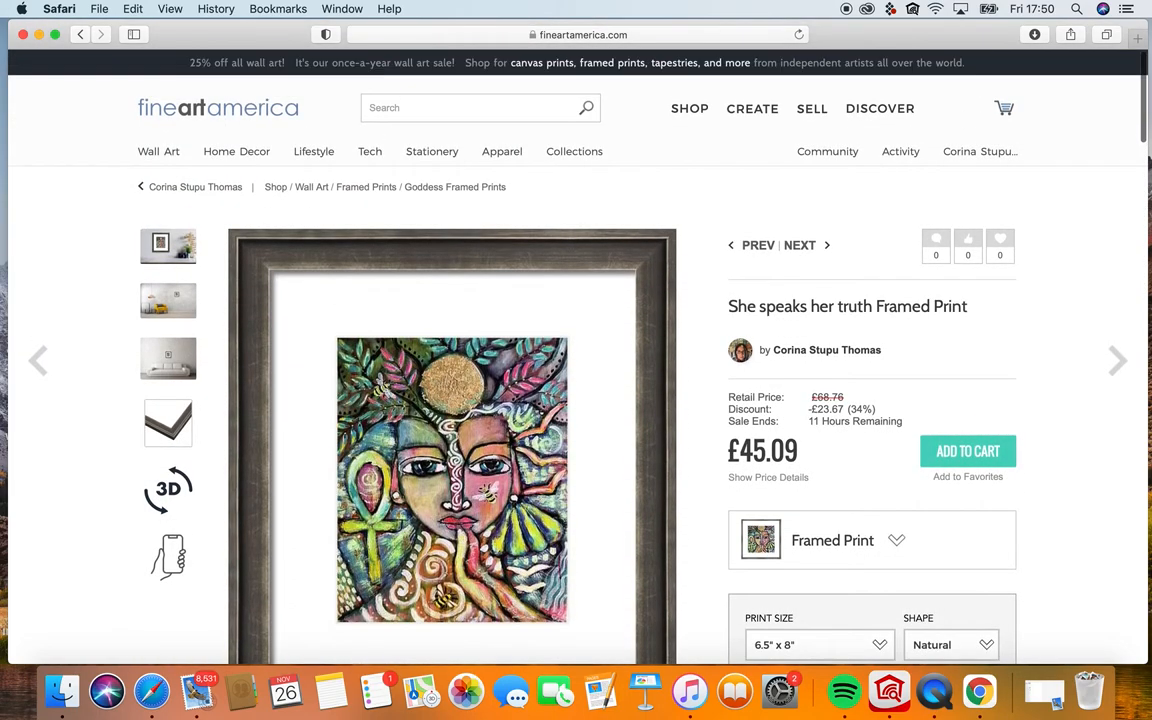
mouse_move(773, 338)
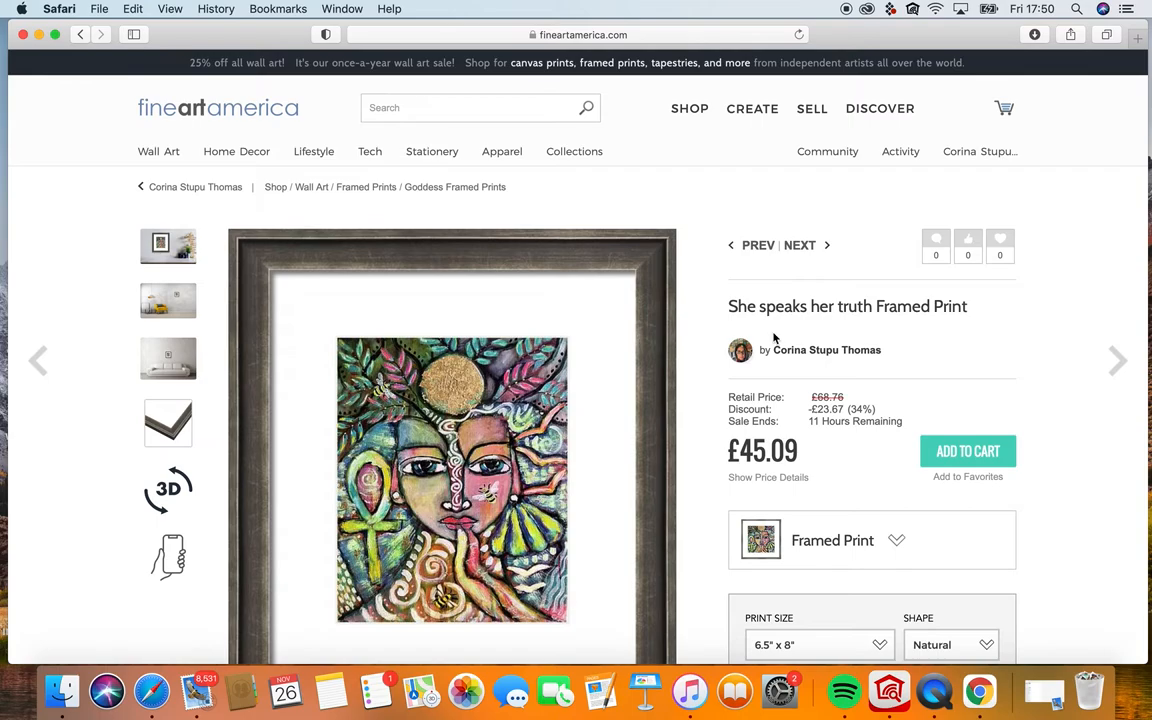
mouse_move(145, 370)
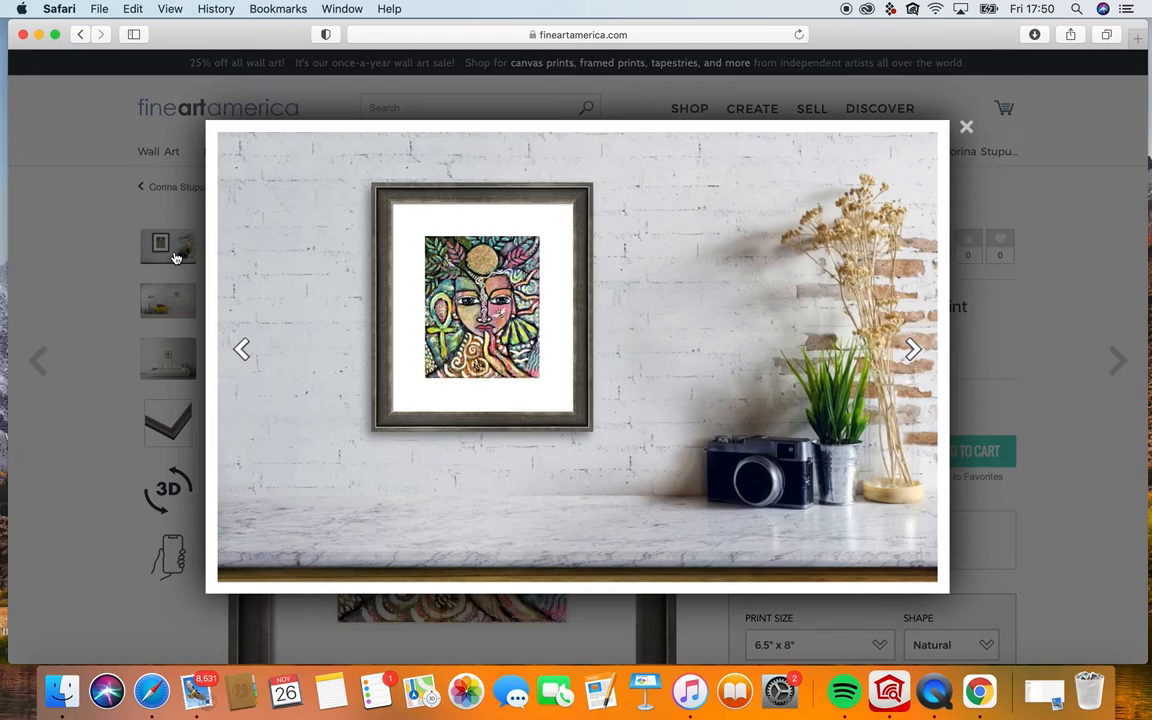
mouse_move(929, 169)
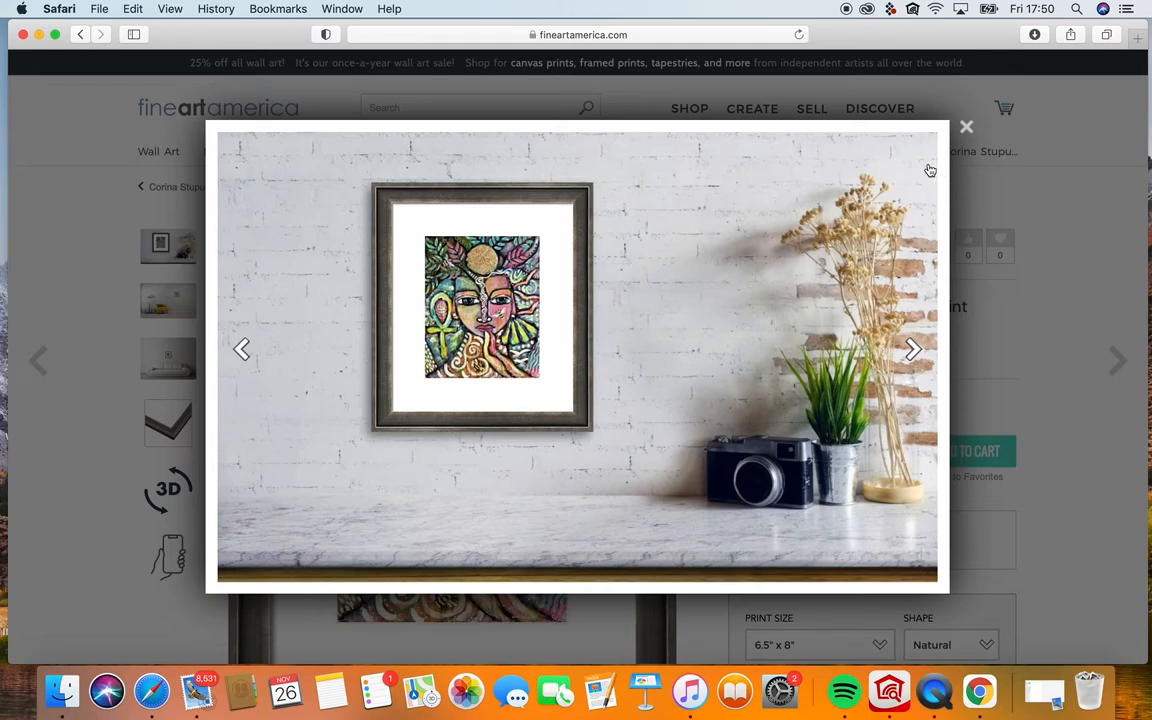
Close the enlarged room mockup and then the in-room preview lightbox.
left_click(911, 349)
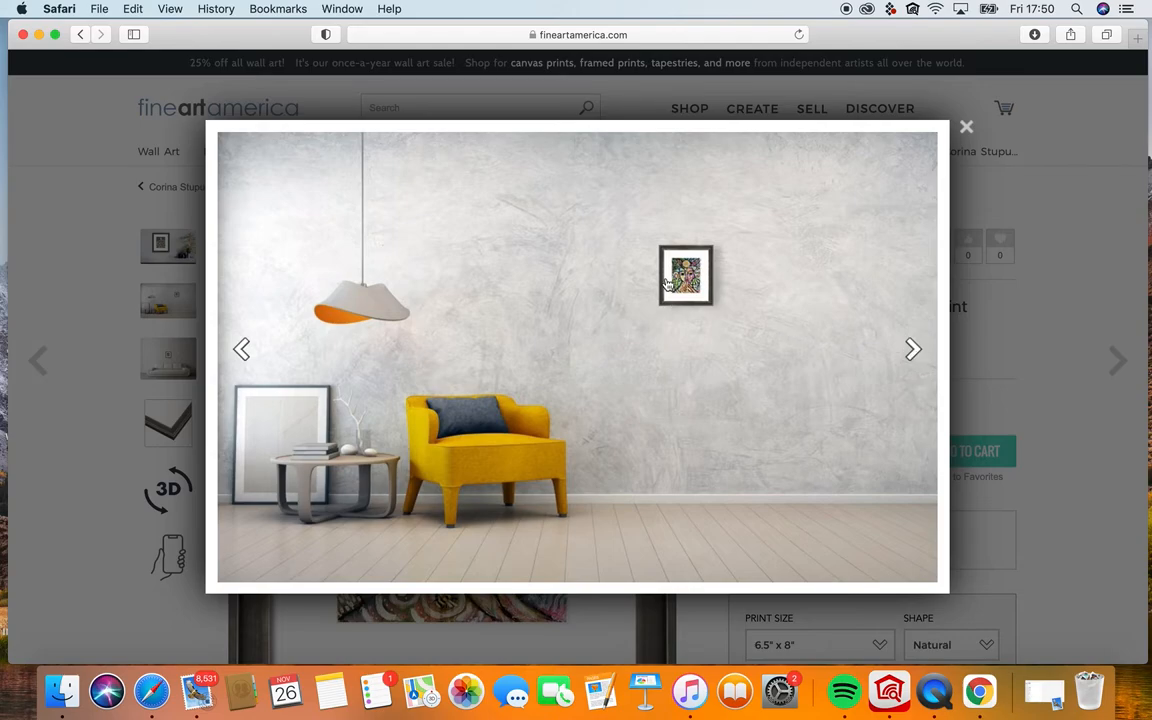
mouse_move(799, 250)
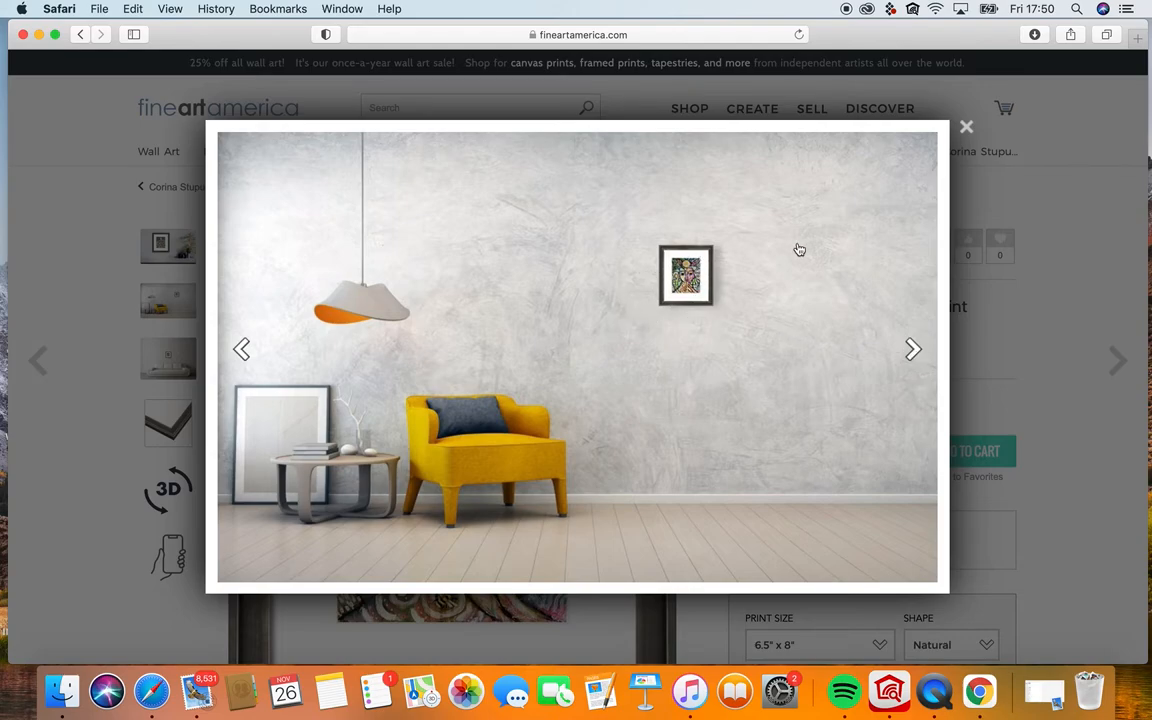
left_click(966, 126)
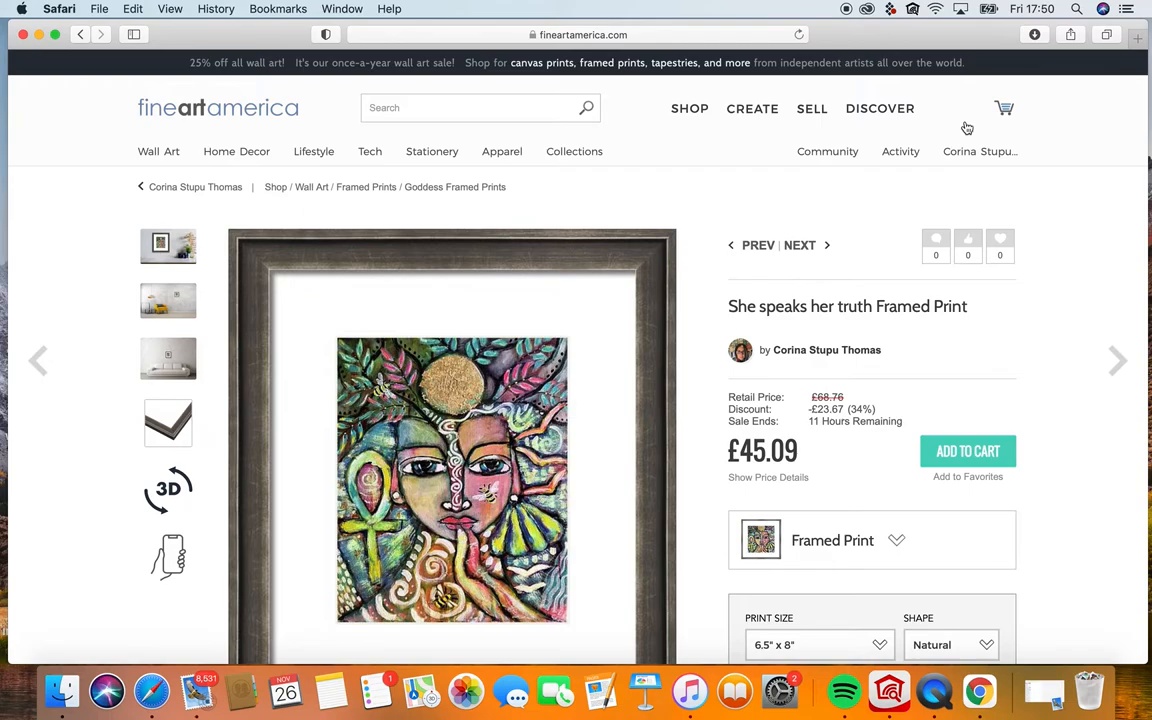
mouse_move(99, 370)
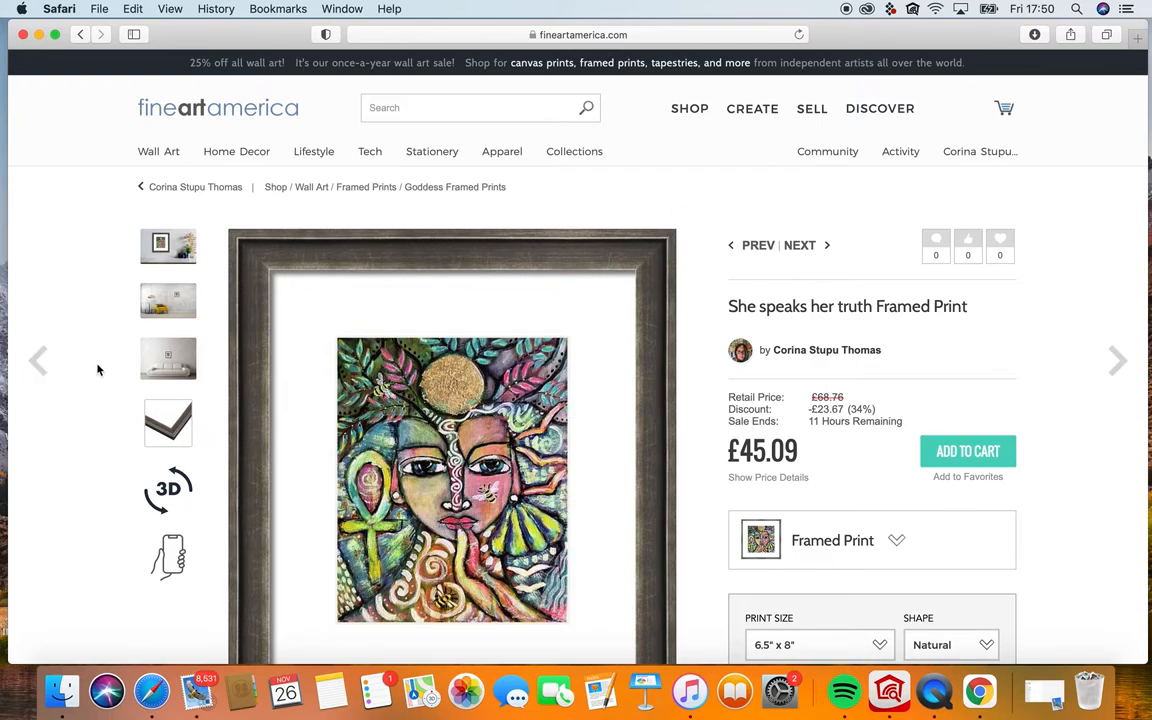
Set the print size to 24" x 30" (£135.99), preview it in a room, then close.
scroll("down", 3)
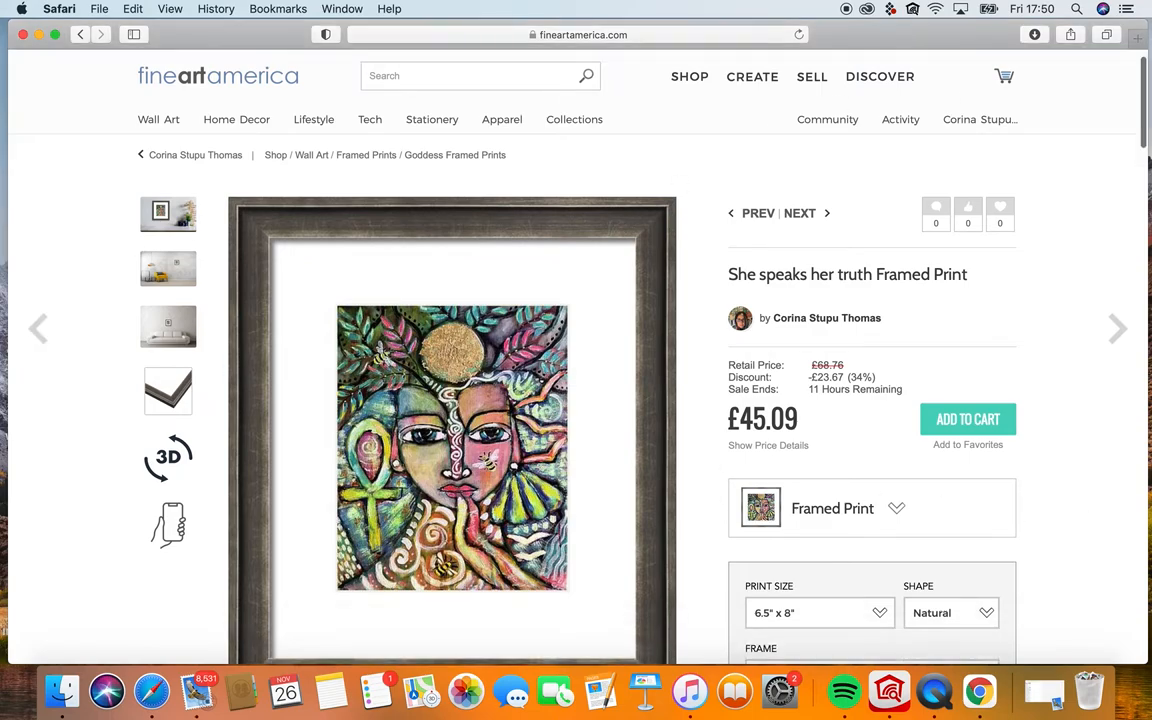
scroll("down", 3)
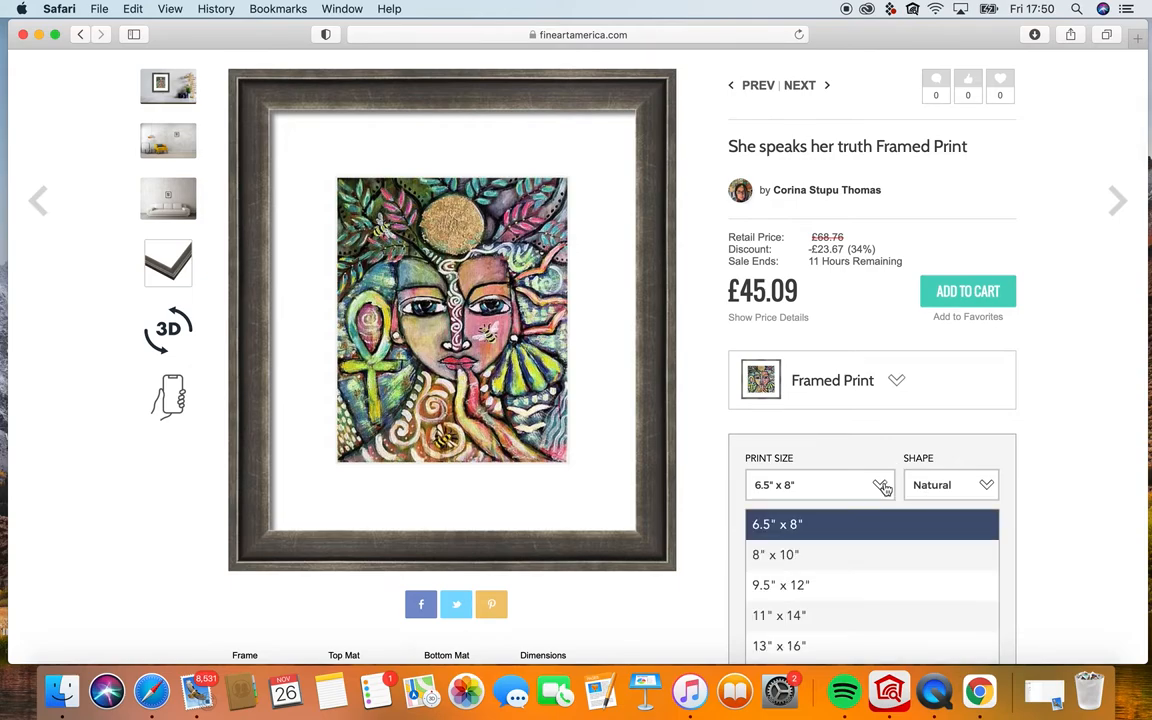
scroll("down", 3)
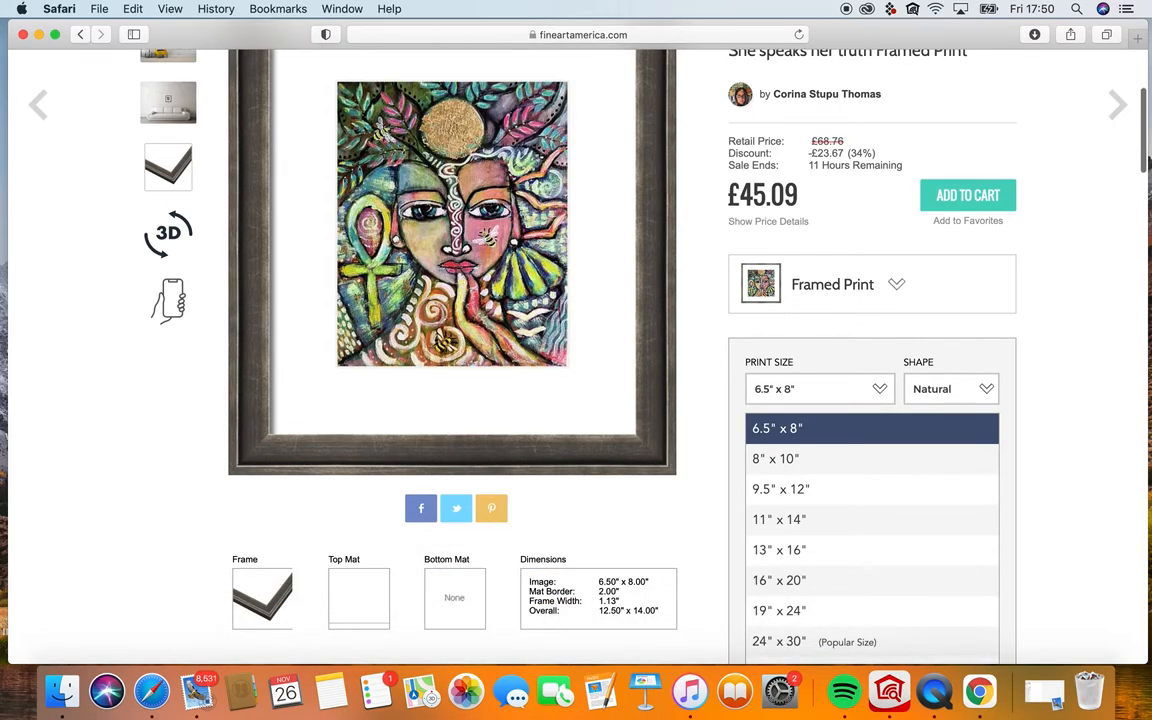
scroll("down", 3)
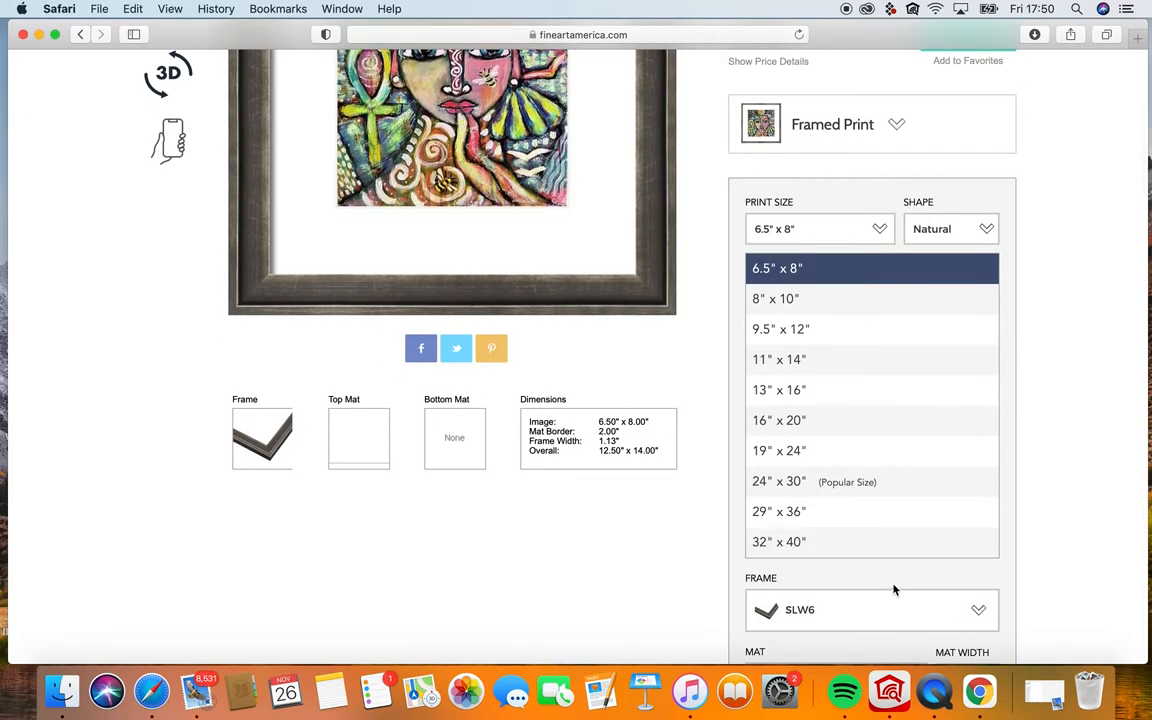
left_click(779, 481)
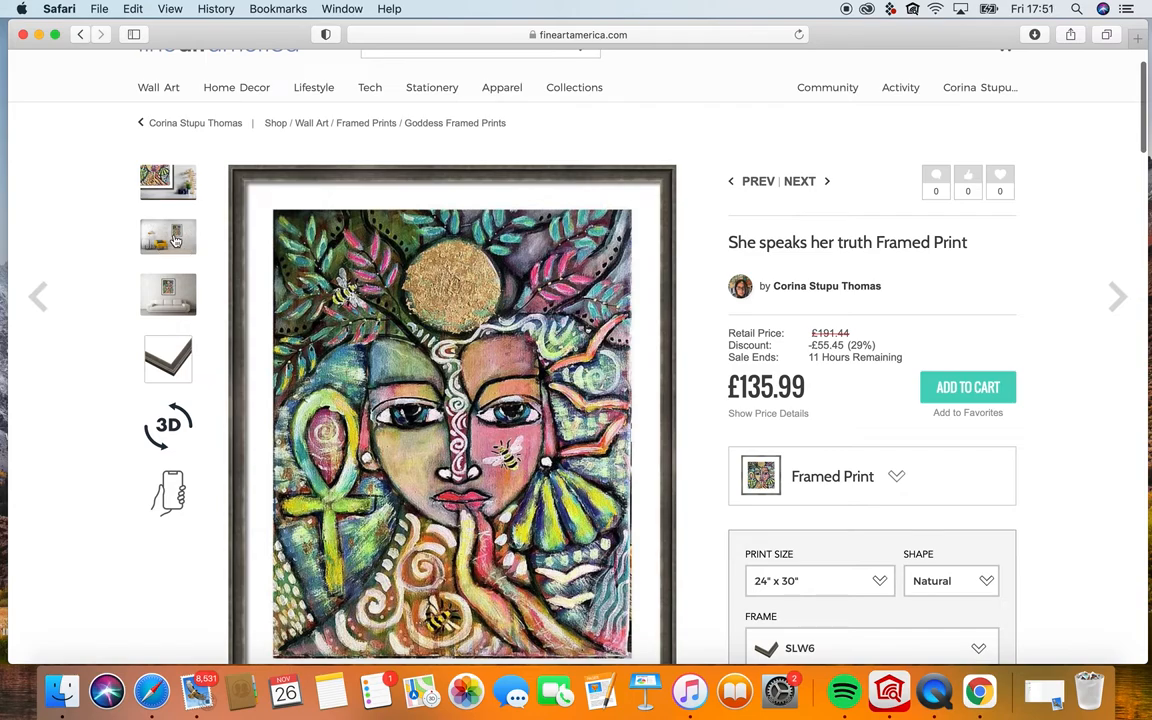
left_click(168, 237)
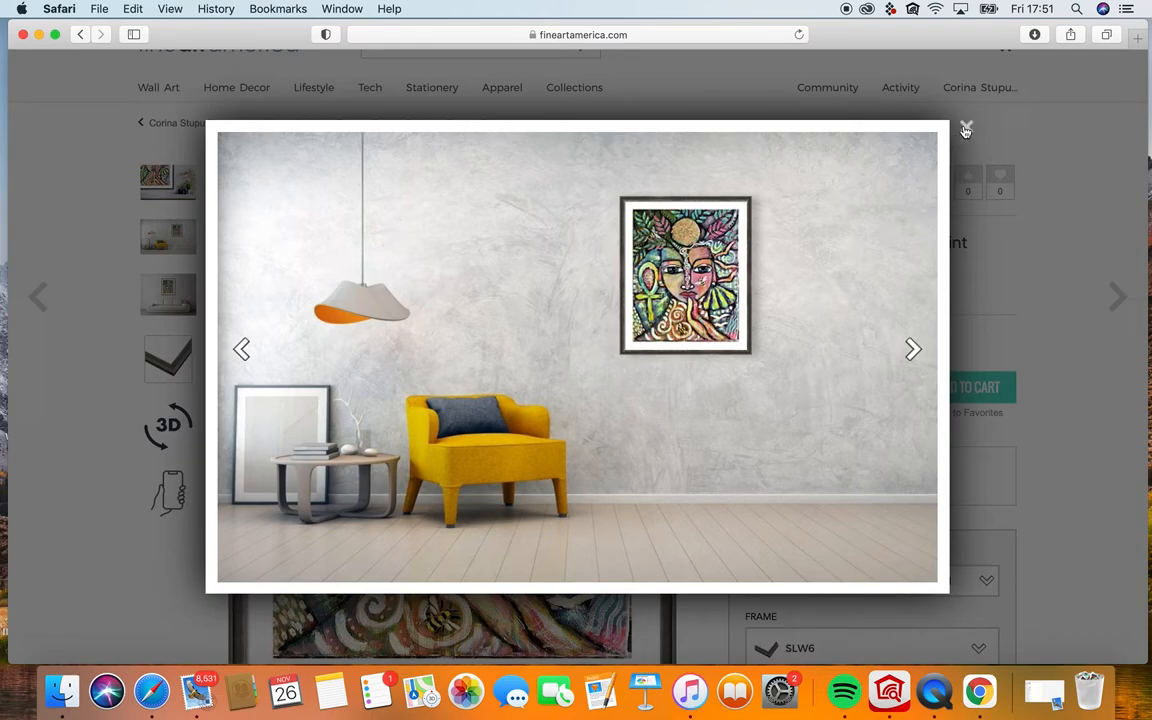
left_click(965, 128)
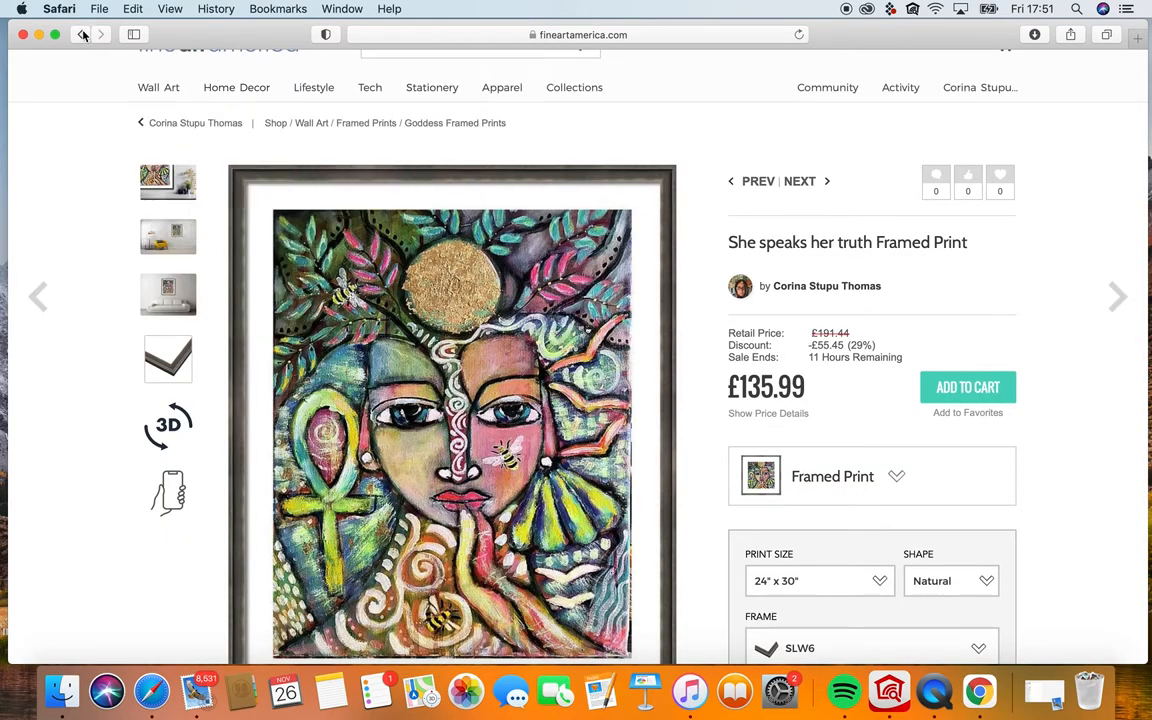
Return to the artwork page, view the £38.43 acrylic print, then go back to products.
left_click(84, 34)
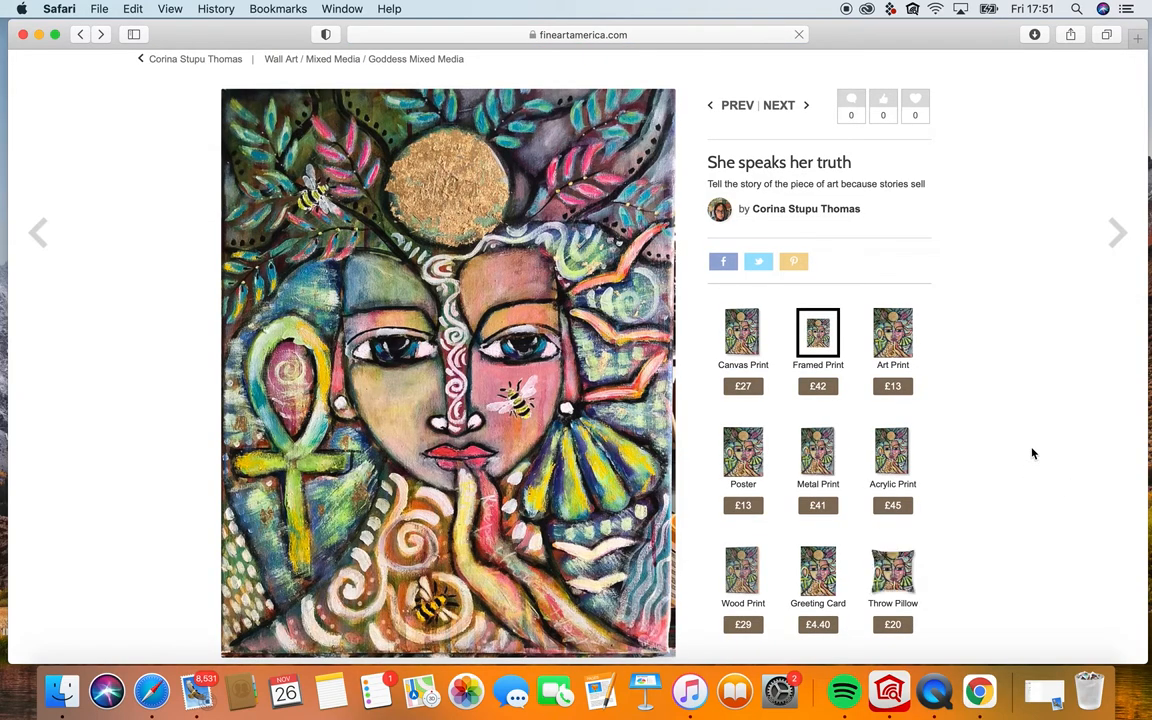
scroll("down", 3)
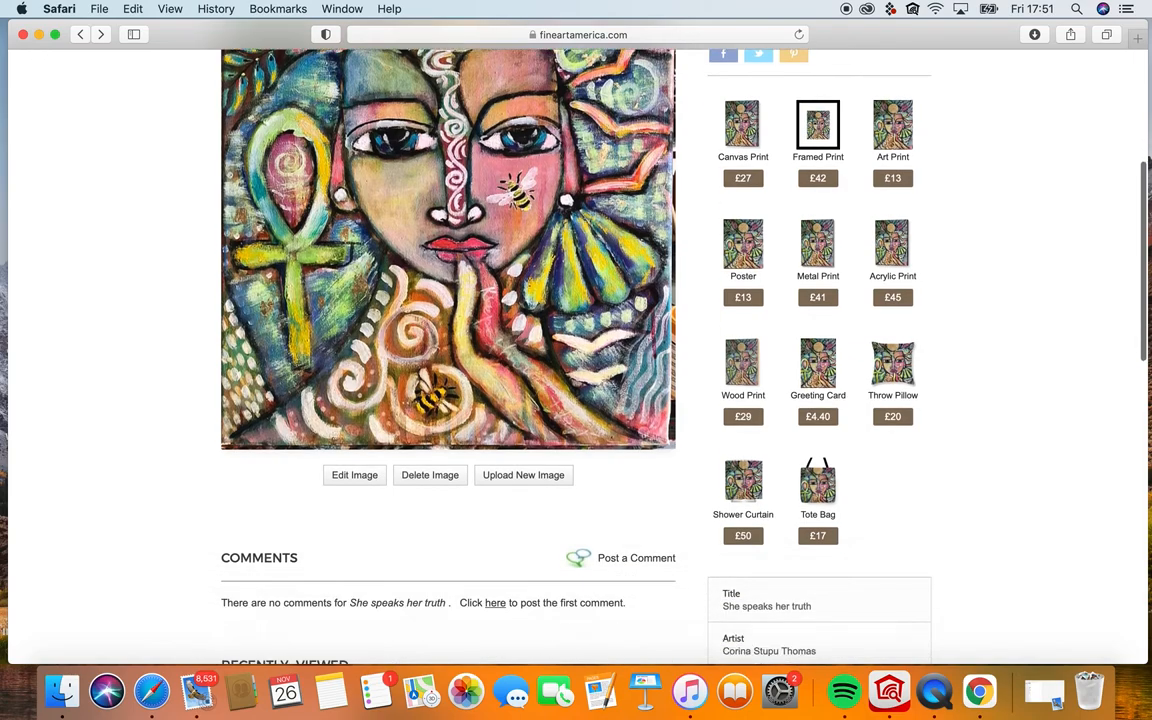
scroll("down", 3)
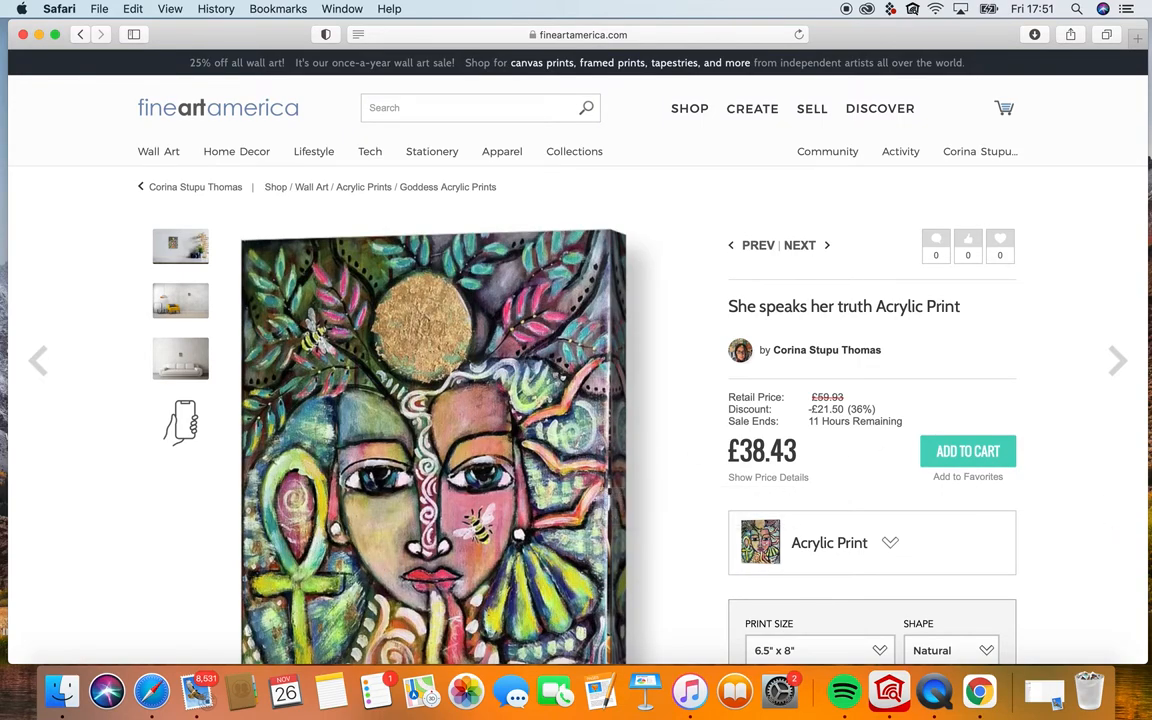
scroll("down", 3)
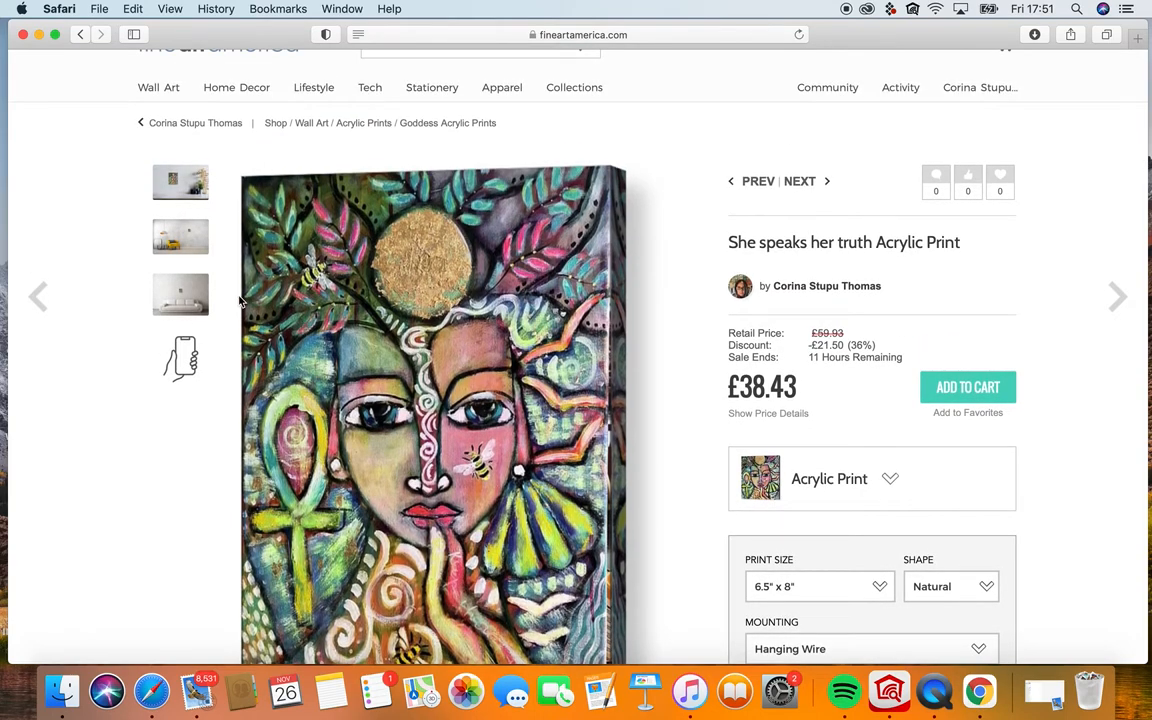
left_click(81, 34)
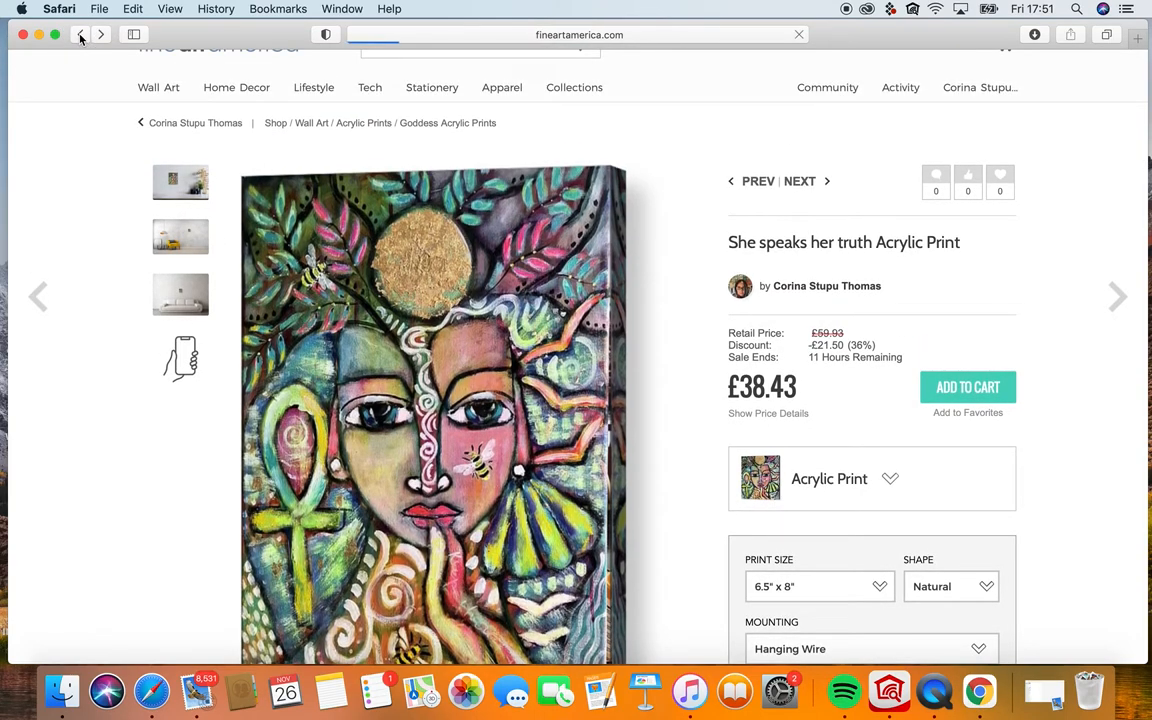
scroll("down", 3)
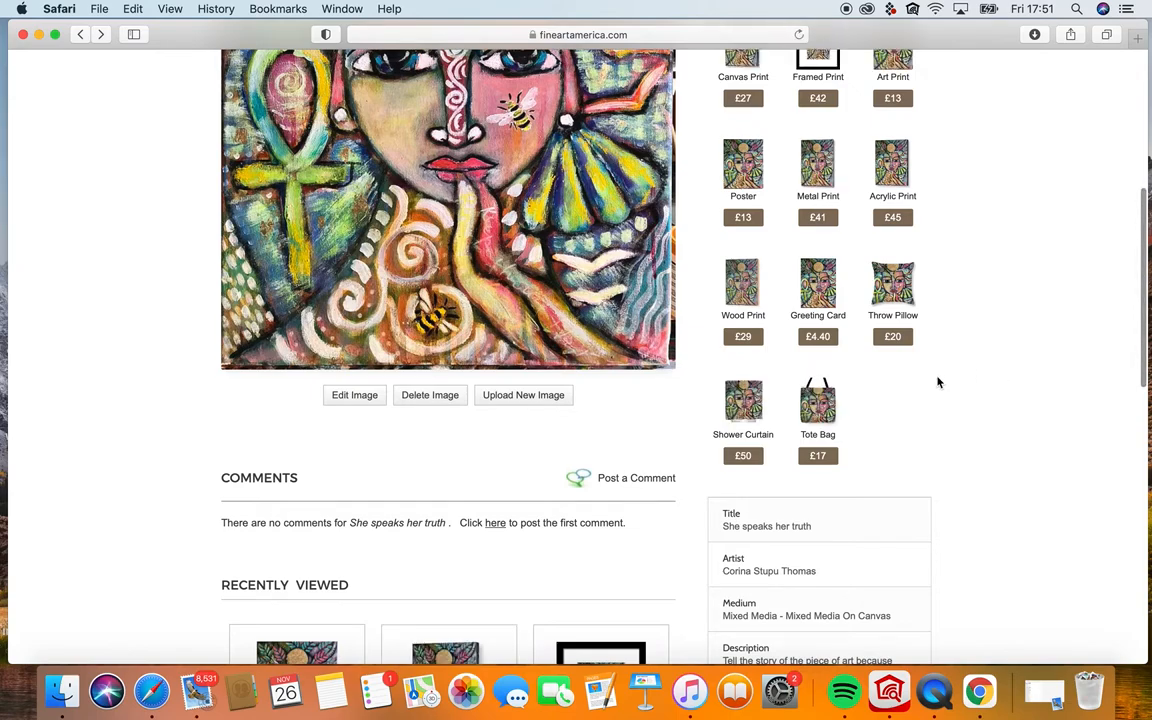
scroll("down", 3)
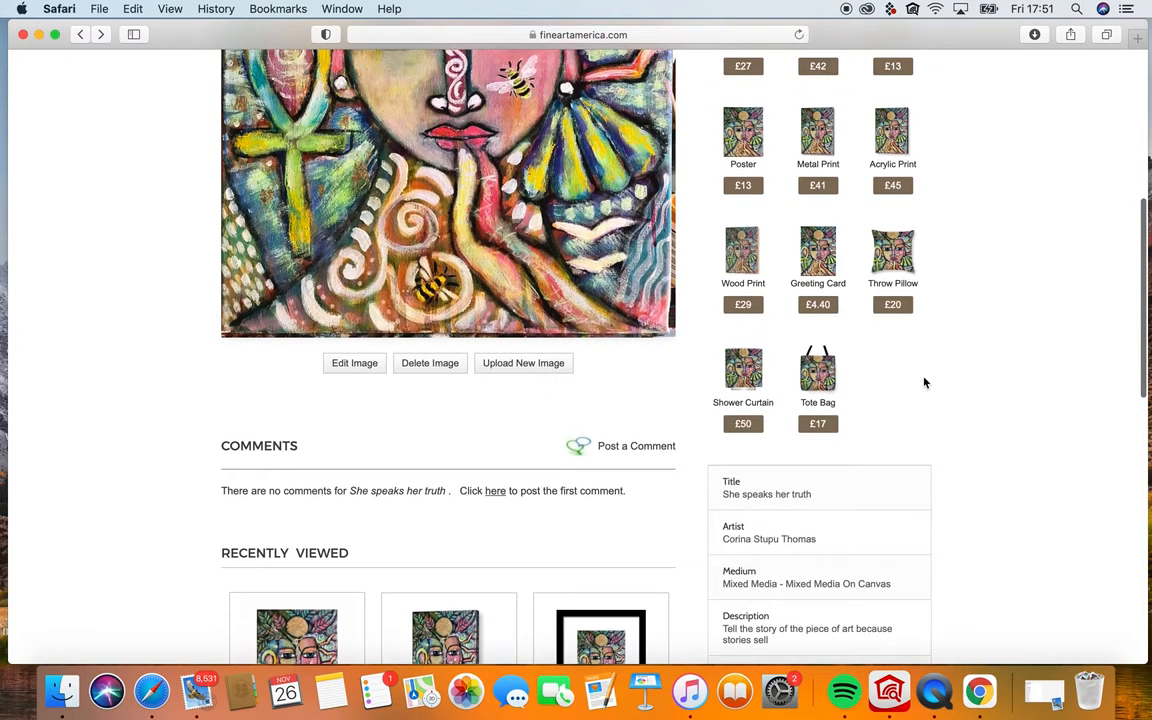
mouse_move(743, 375)
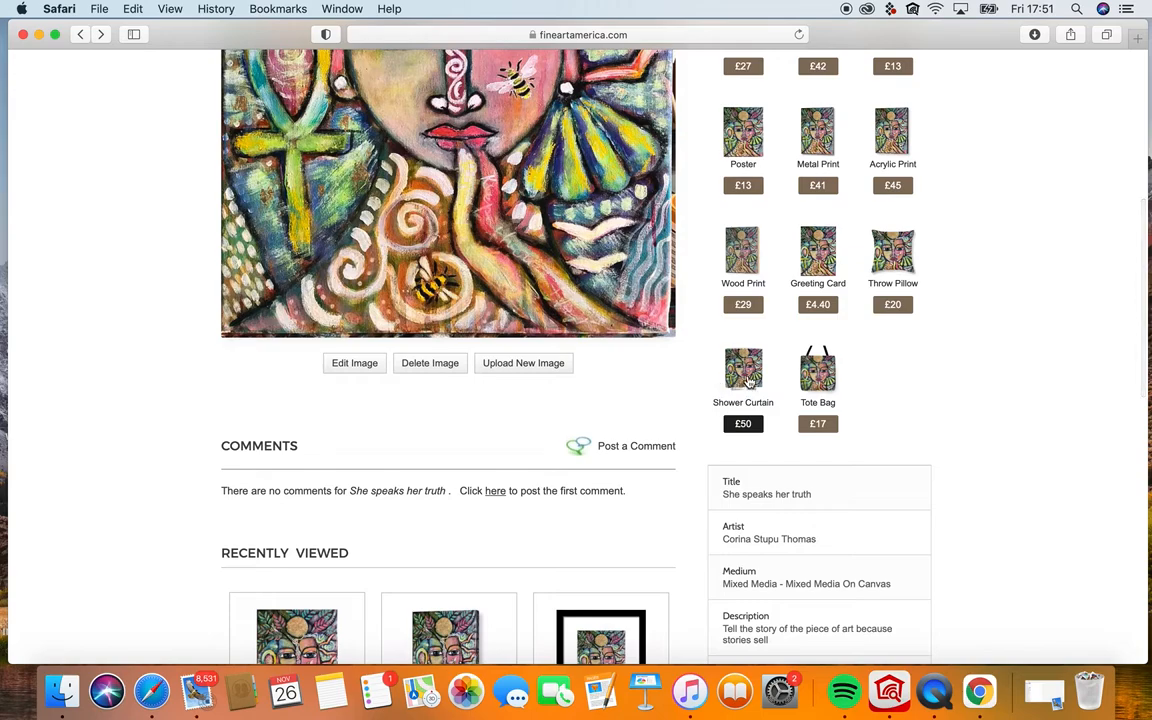
Open the £44.35 shower curtain page, preview it in 3D, then go back.
left_click(743, 368)
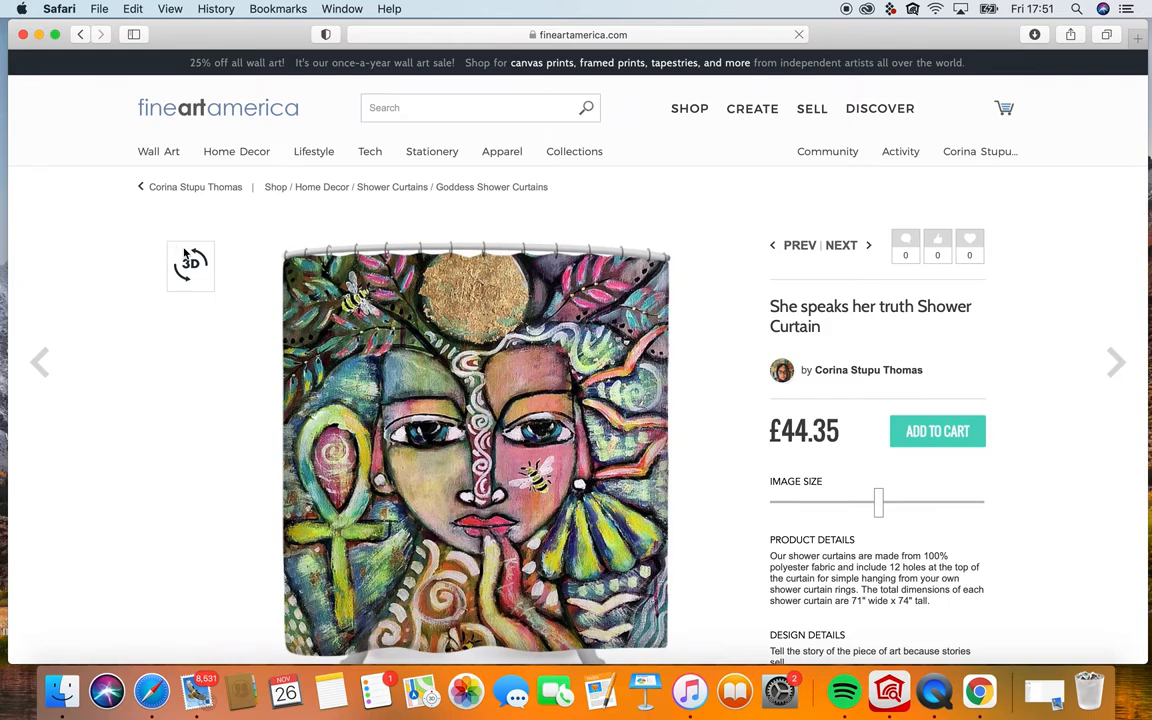
left_click(190, 265)
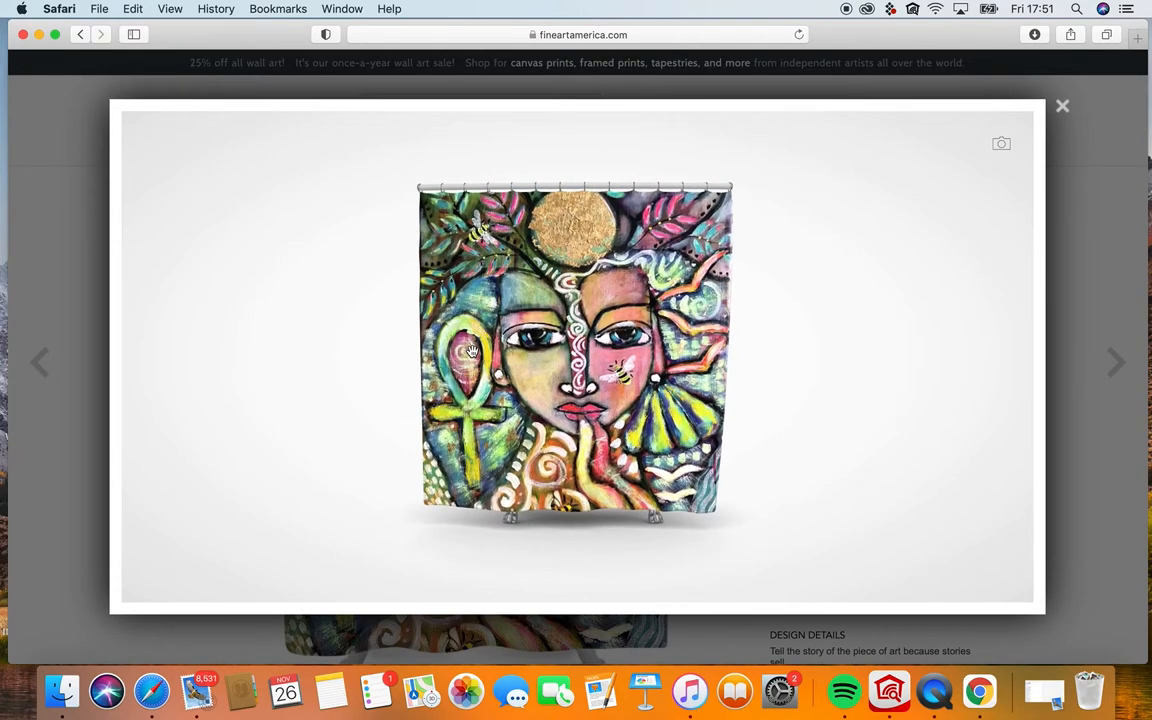
left_click(1062, 105)
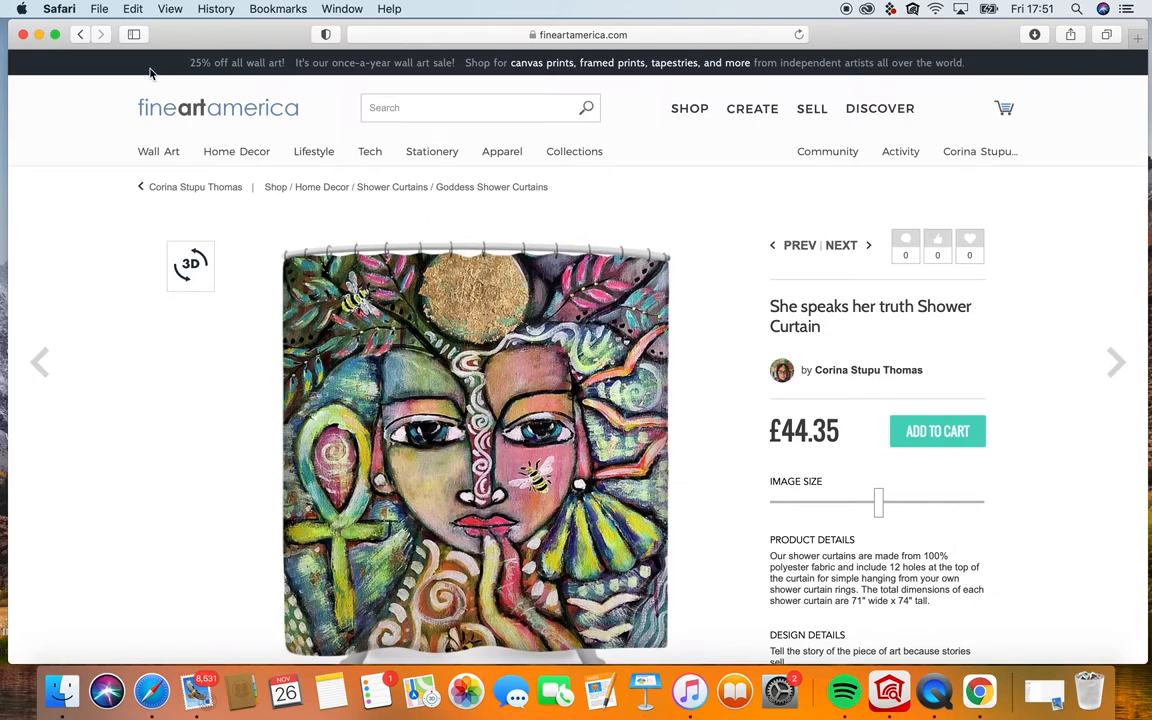
left_click(79, 34)
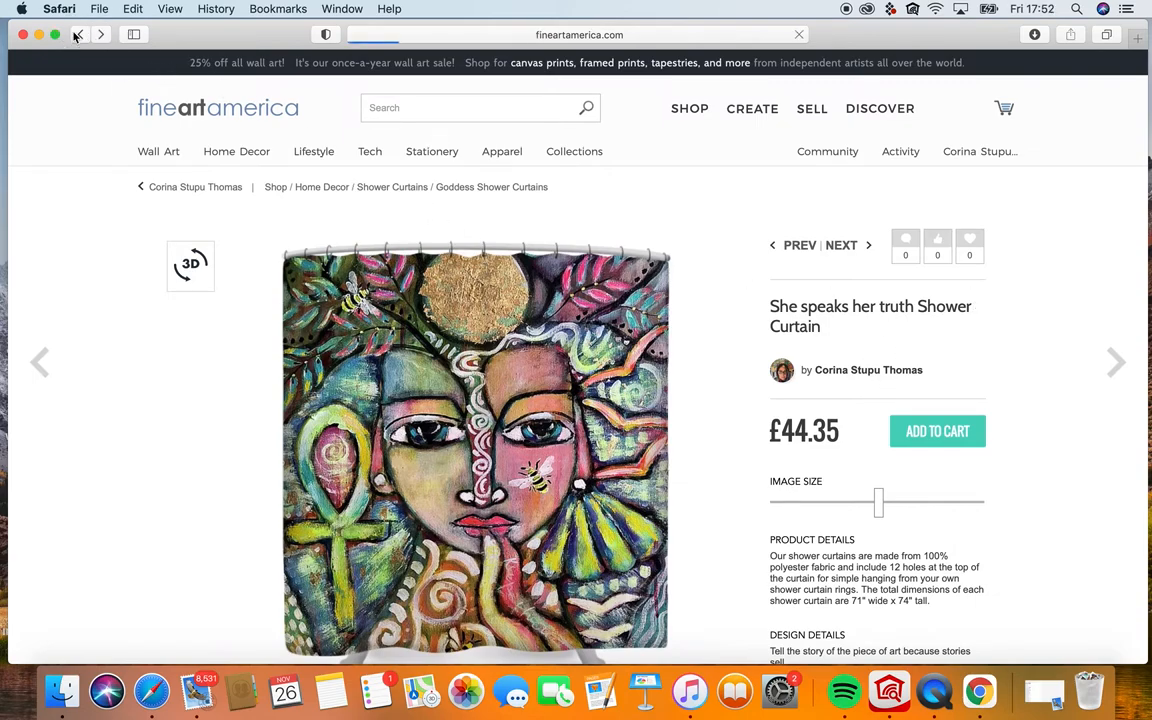
Scroll the Activity Stream, then choose Profile Page from the account menu.
scroll("down", 3)
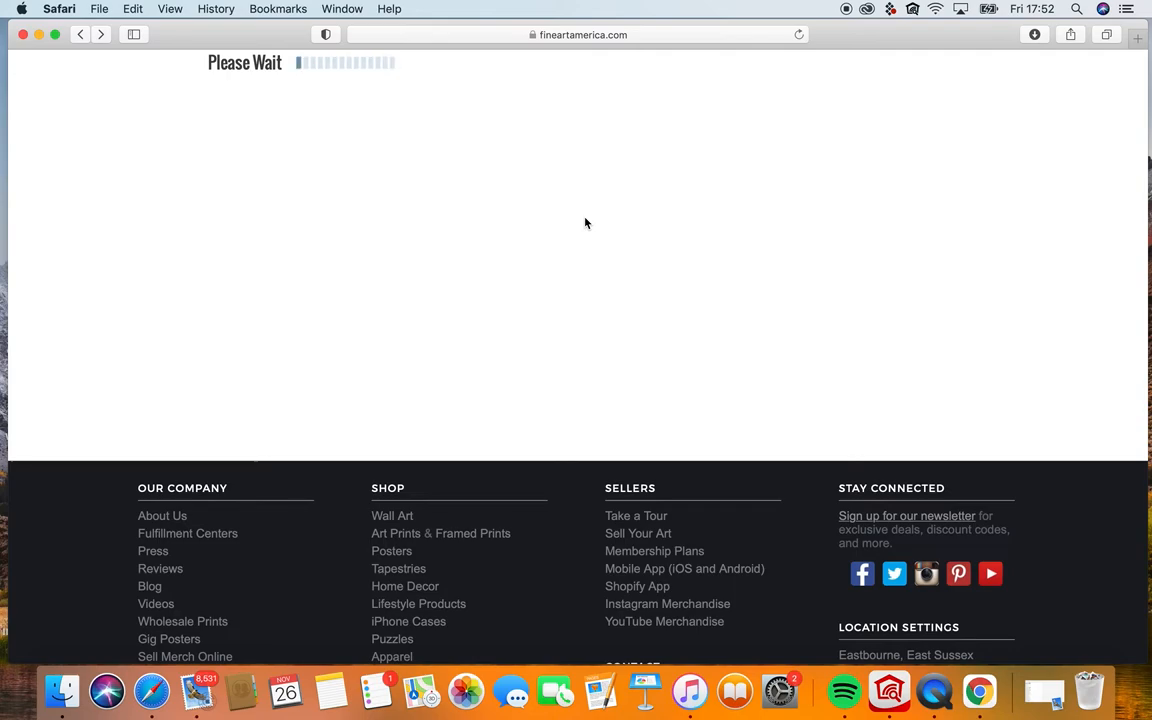
mouse_move(1007, 123)
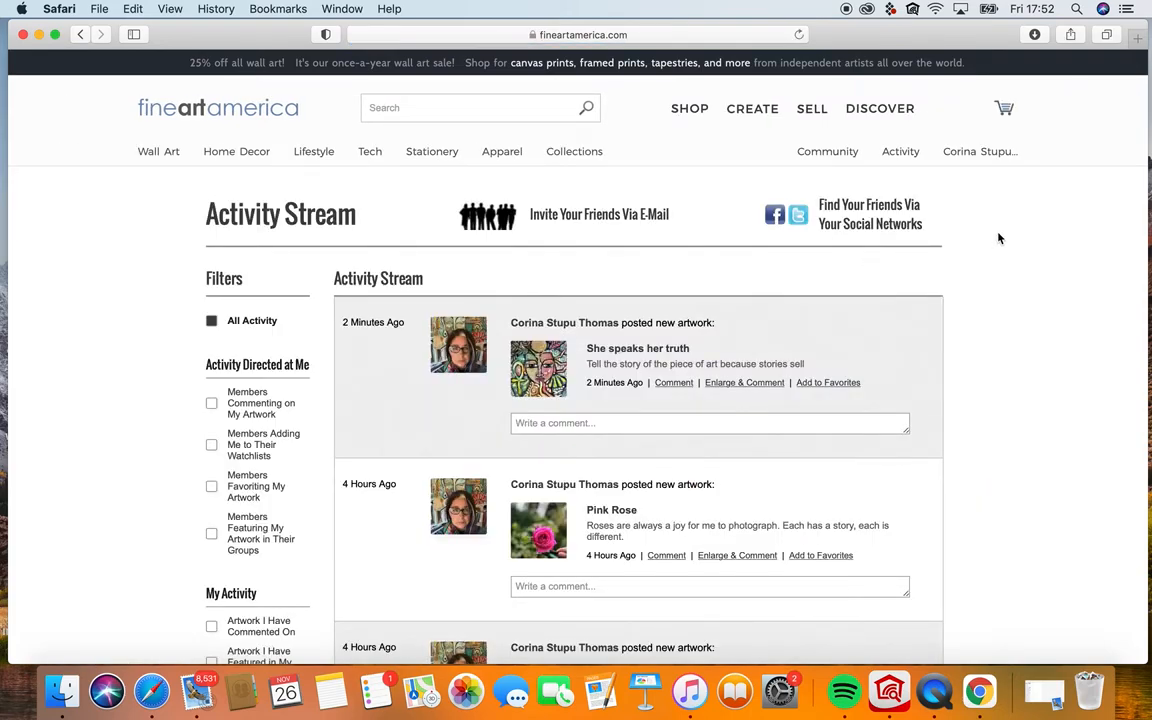
left_click(978, 151)
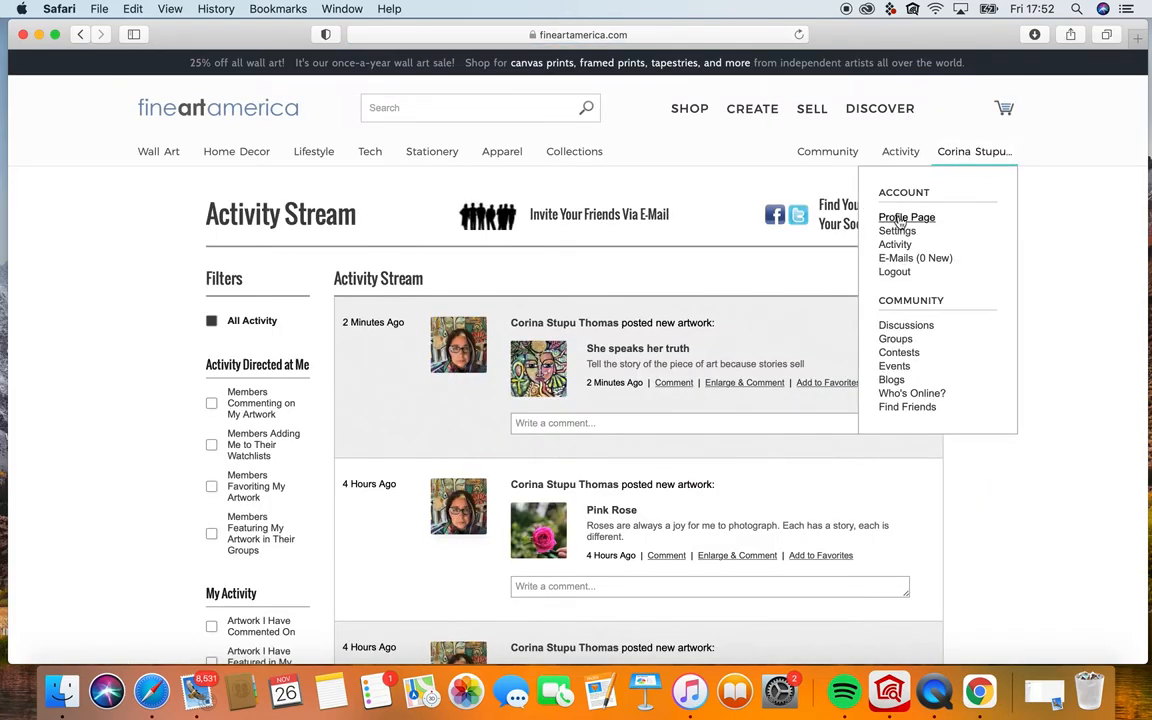
left_click(906, 217)
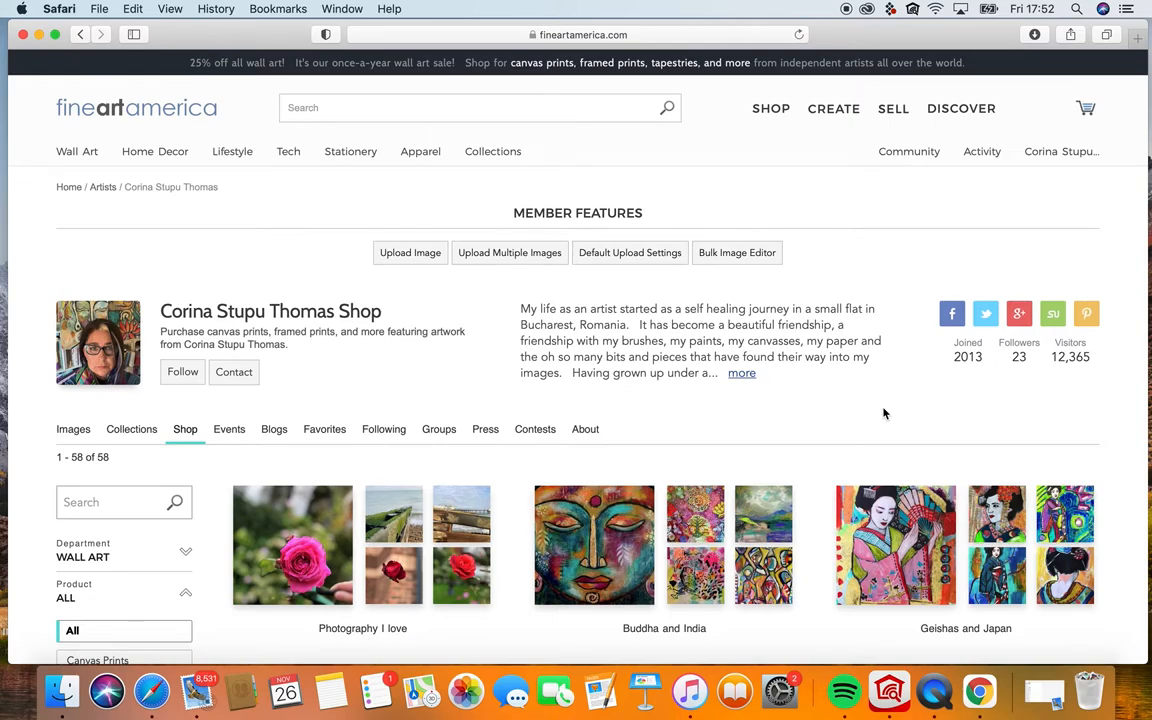
mouse_move(966, 397)
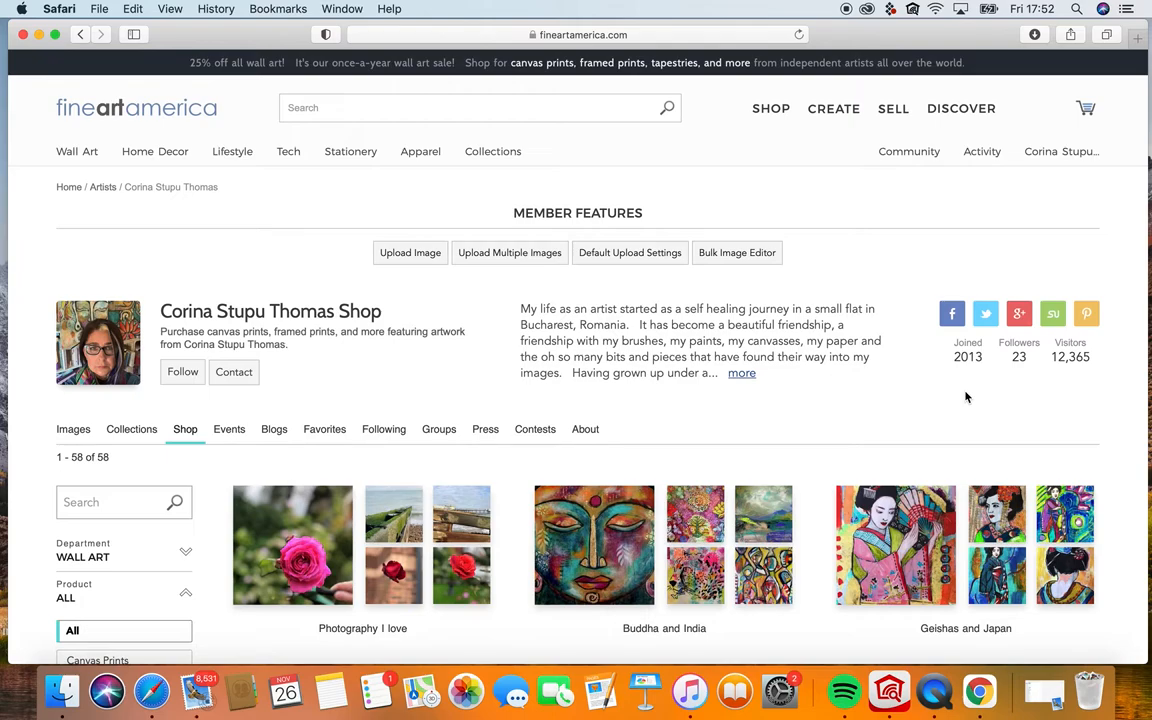
mouse_move(824, 208)
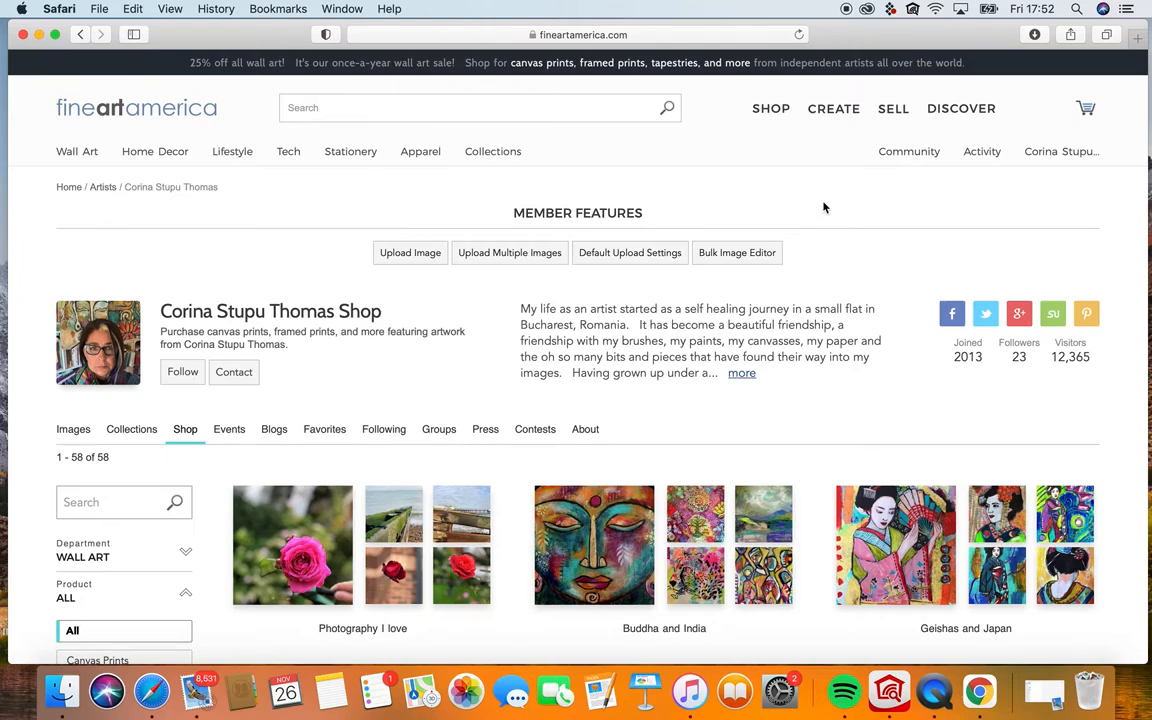